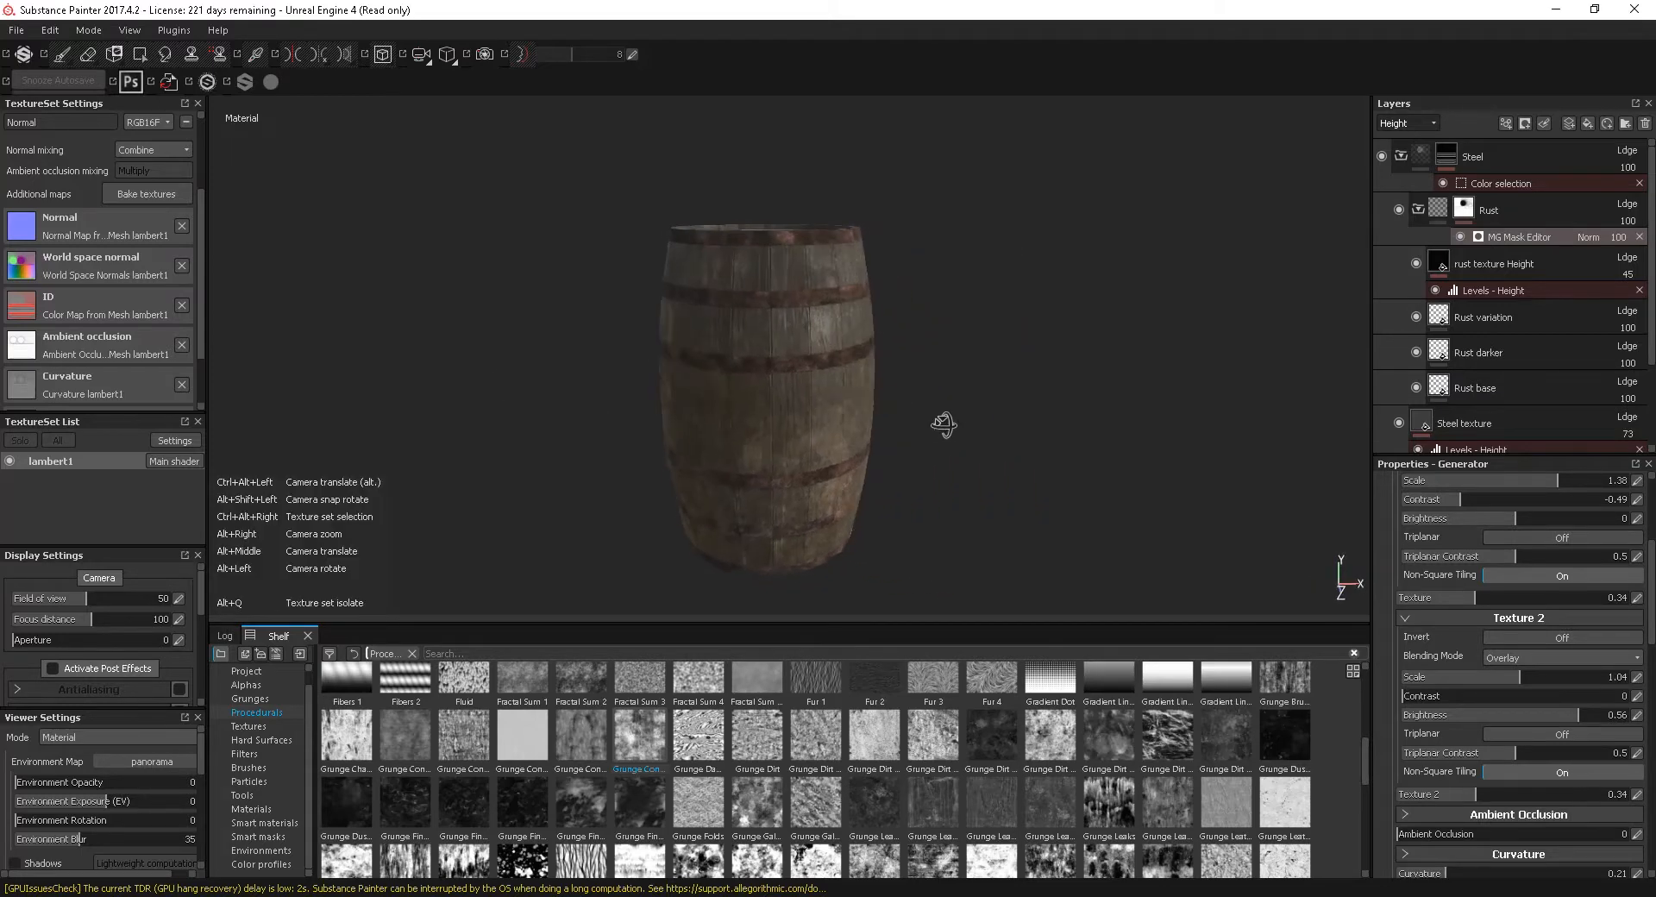
# Set the canvas size to a 980 × 980 pixel square and fit it in view
pyautogui.moveTo(944, 425); pyautogui.dragTo(890, 412)
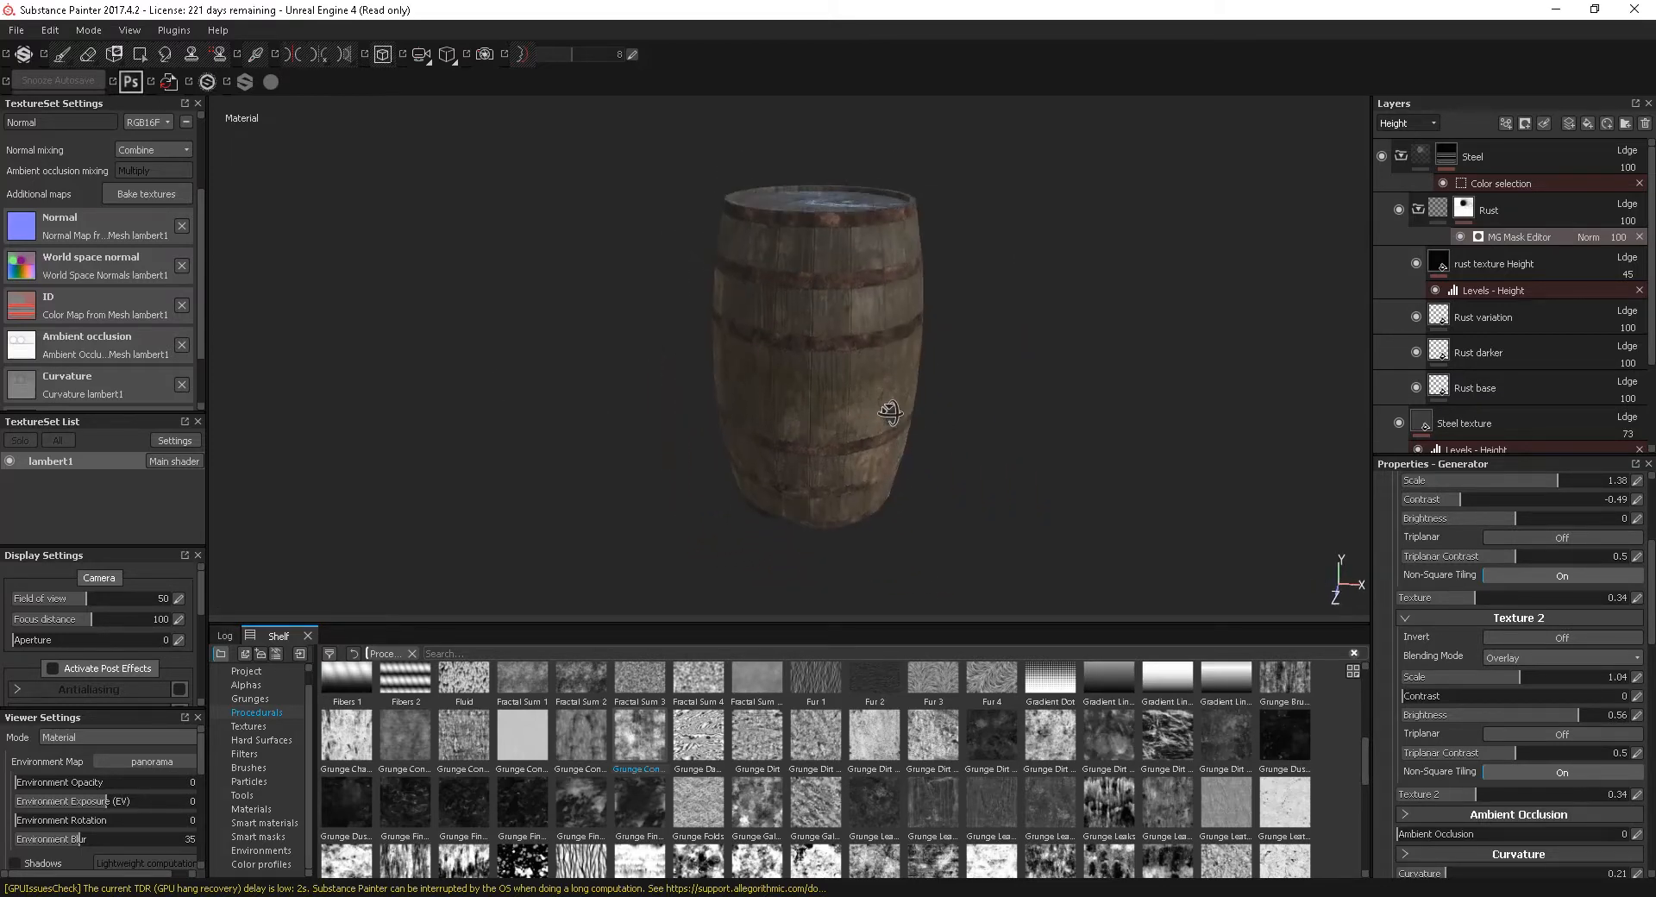
pyautogui.moveTo(886, 411); pyautogui.dragTo(859, 404)
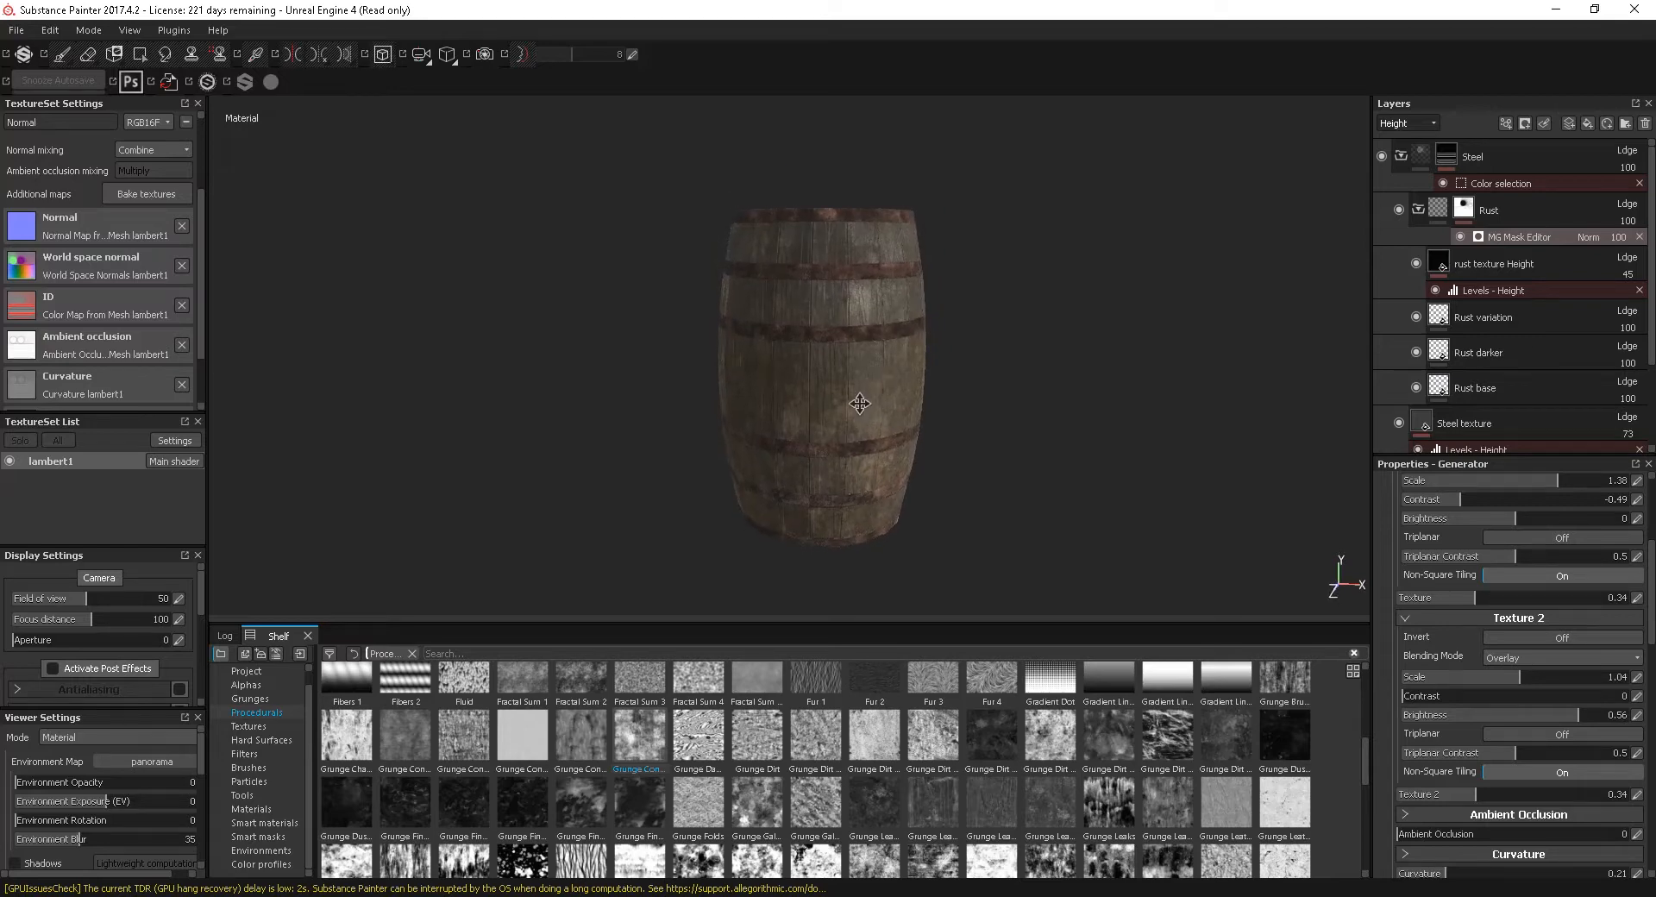
pyautogui.moveTo(859, 402); pyautogui.dragTo(873, 364)
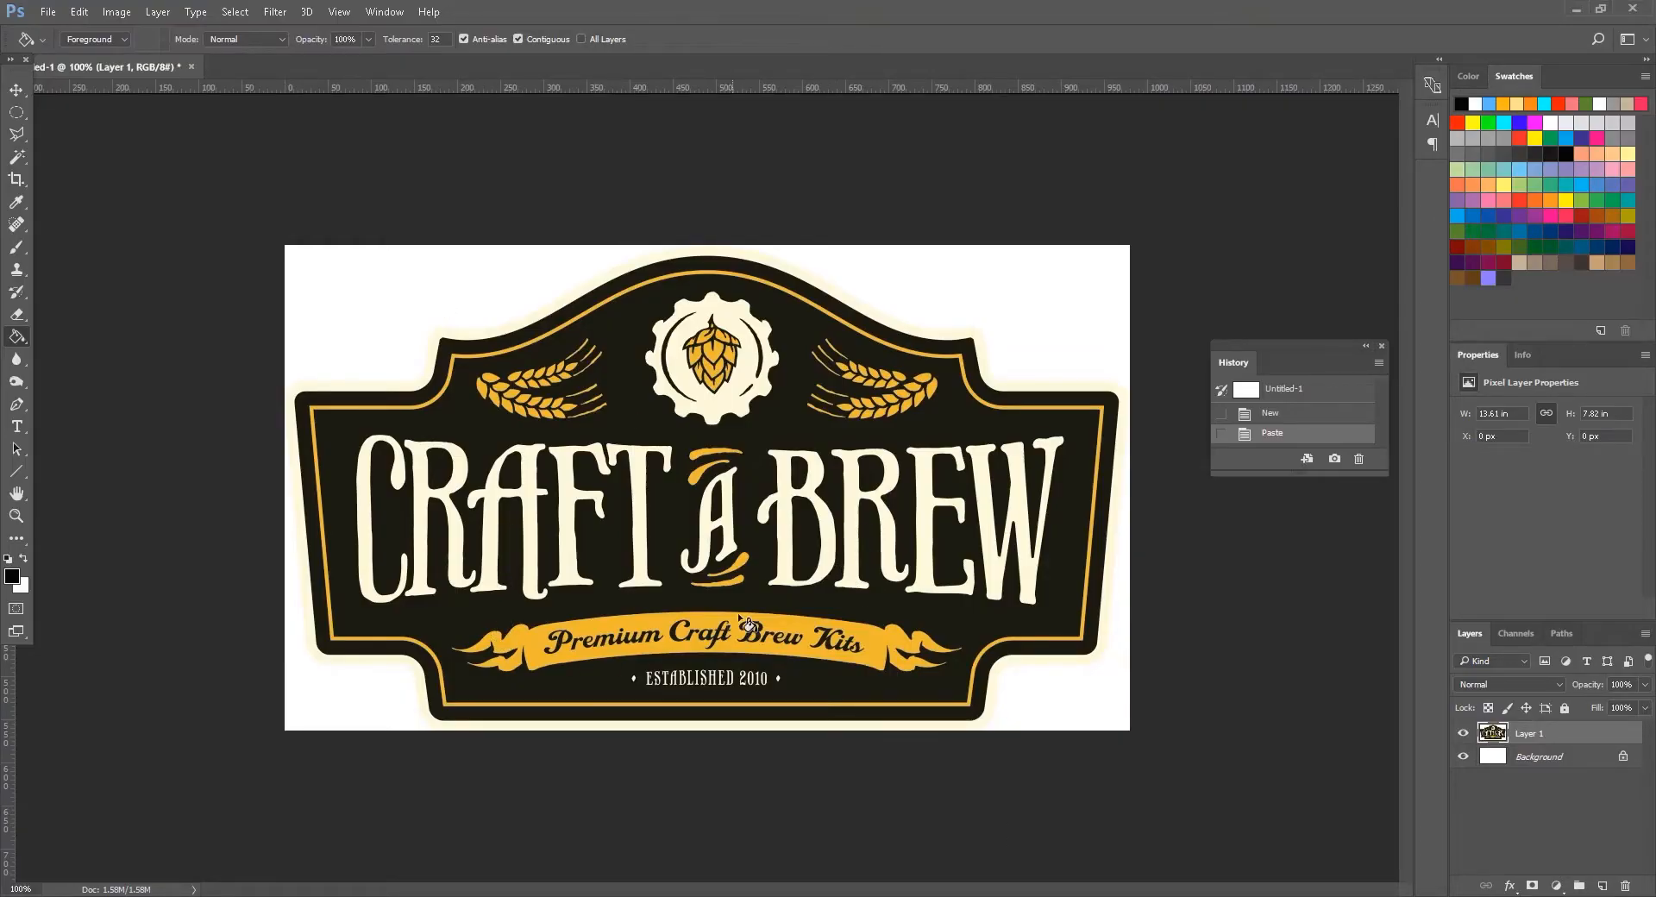
pyautogui.moveTo(642, 590)
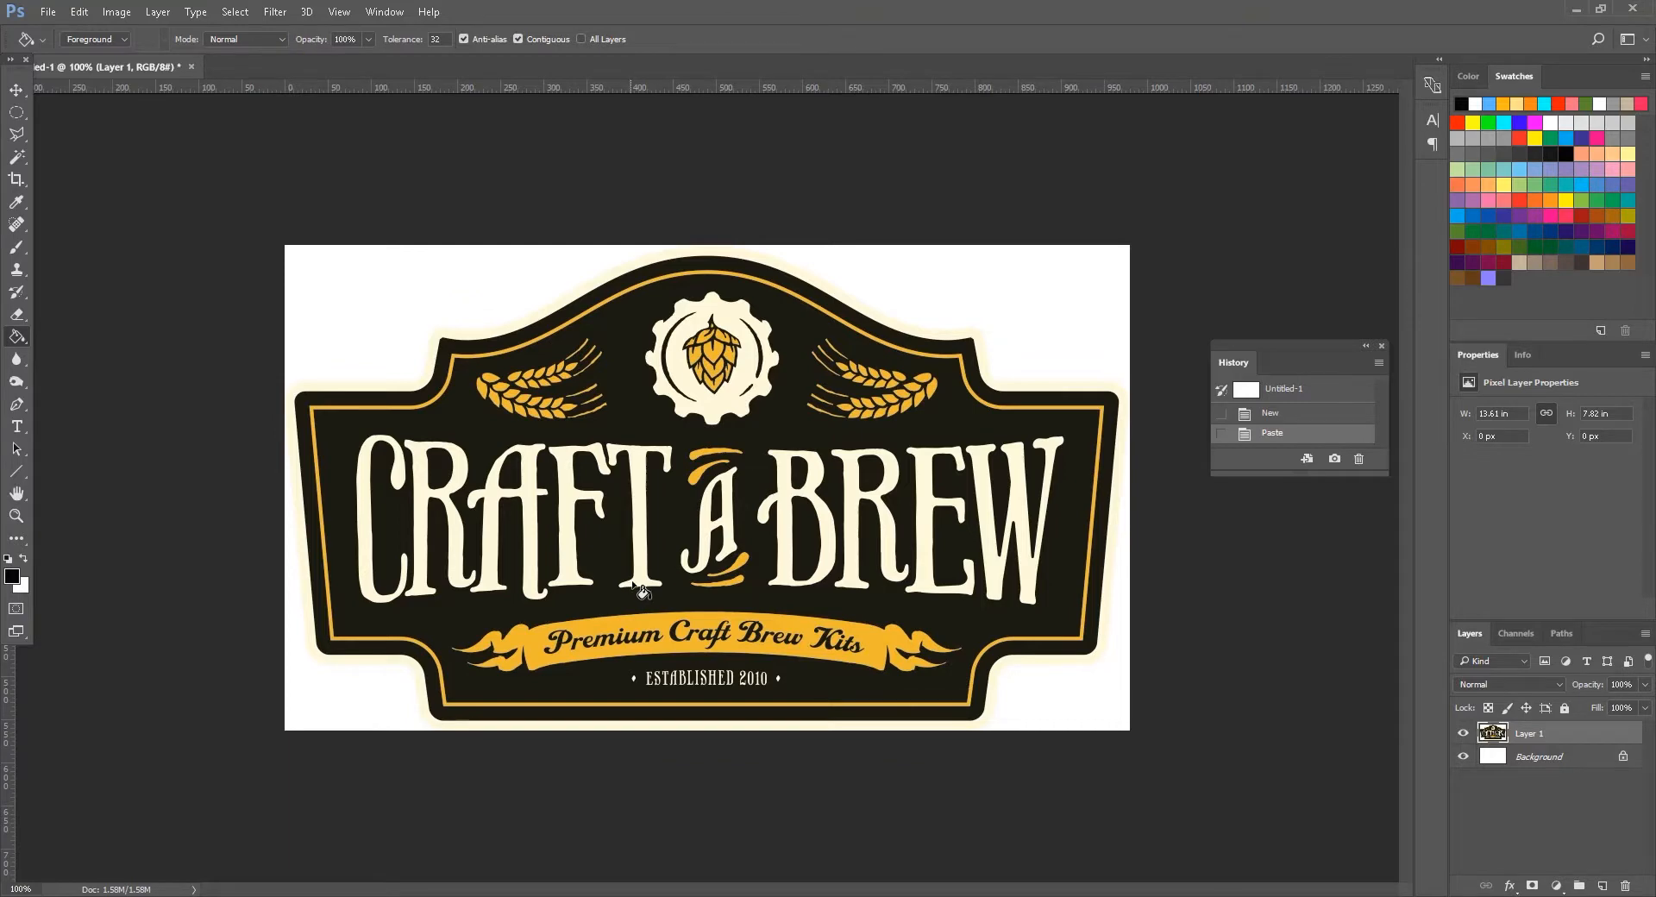
pyautogui.moveTo(928, 664)
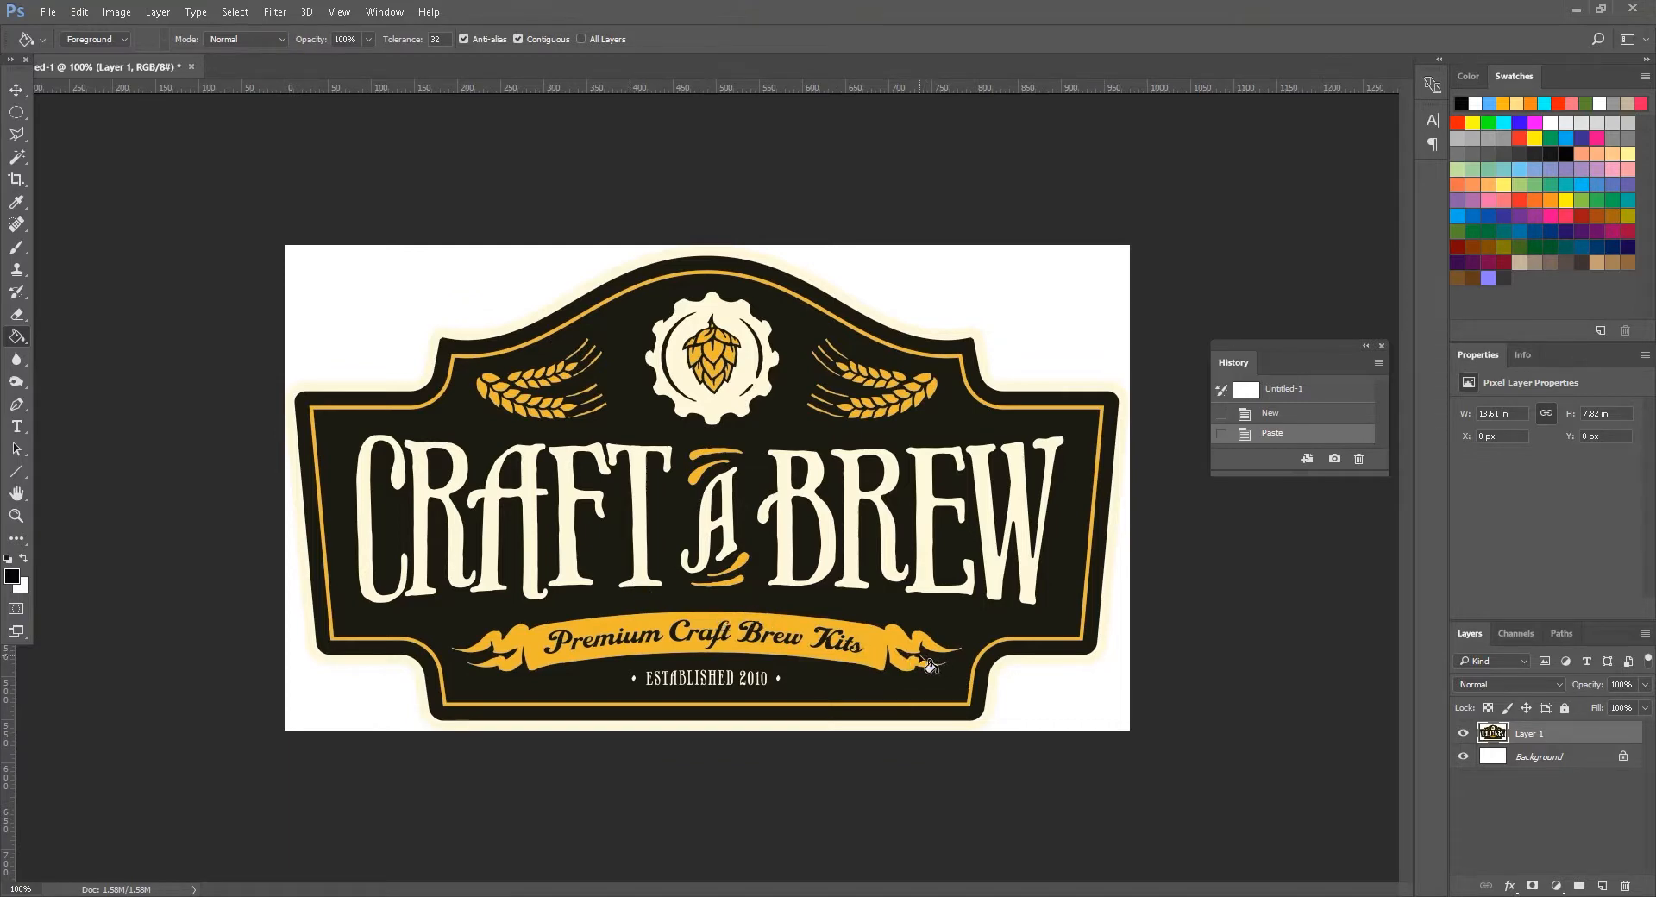
pyautogui.moveTo(1368, 768)
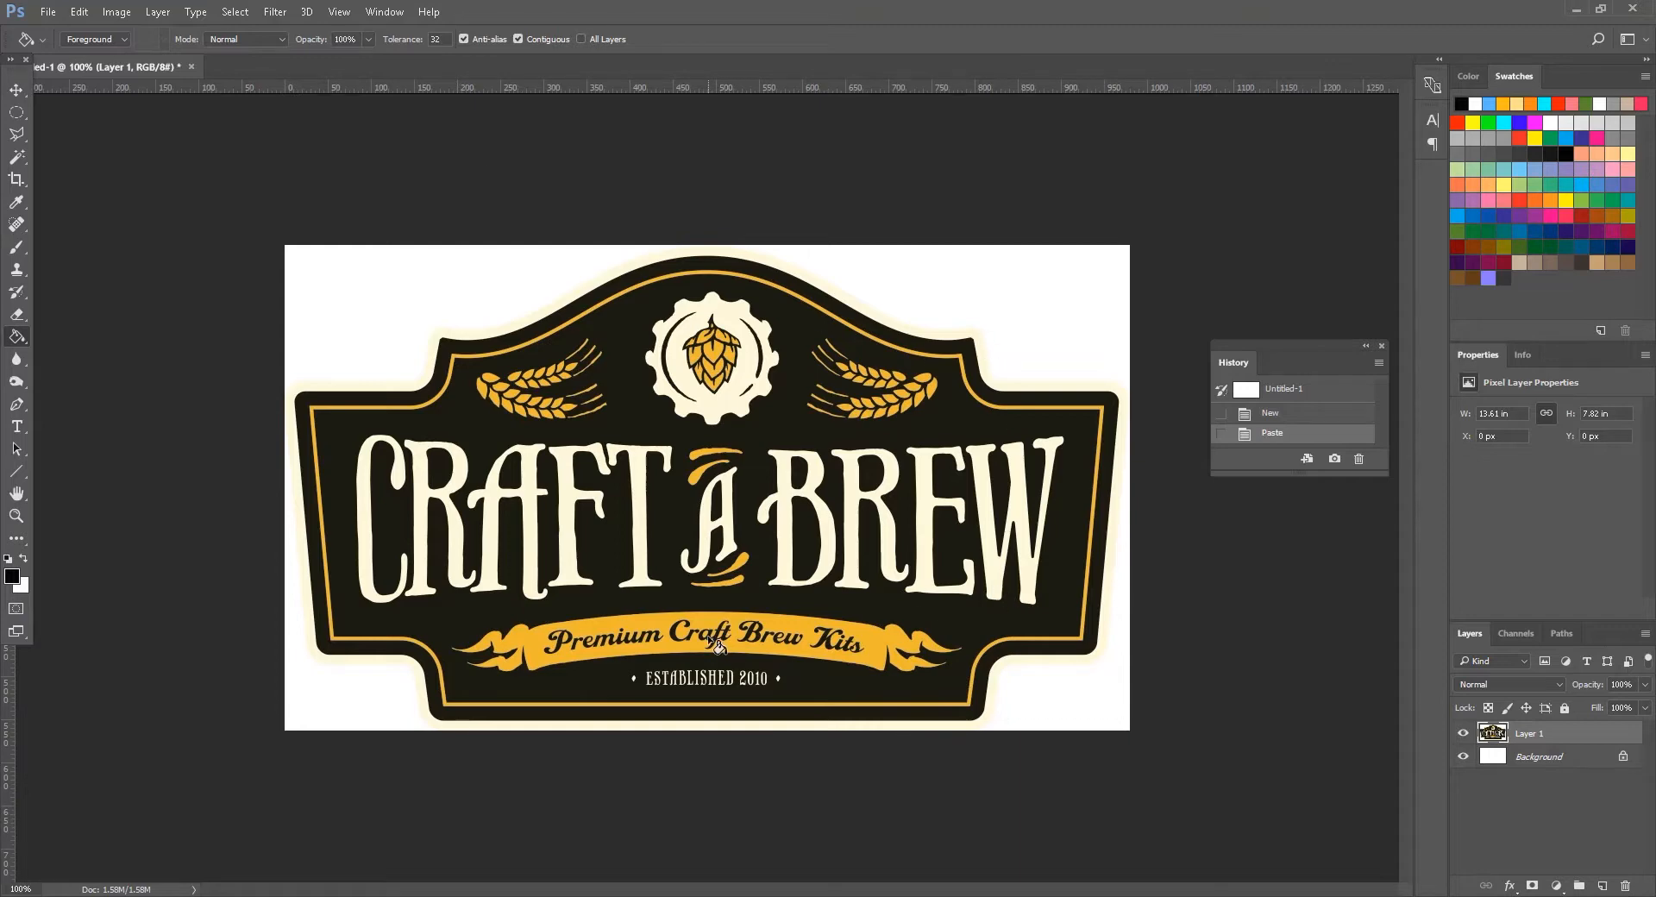
pyautogui.moveTo(617, 711)
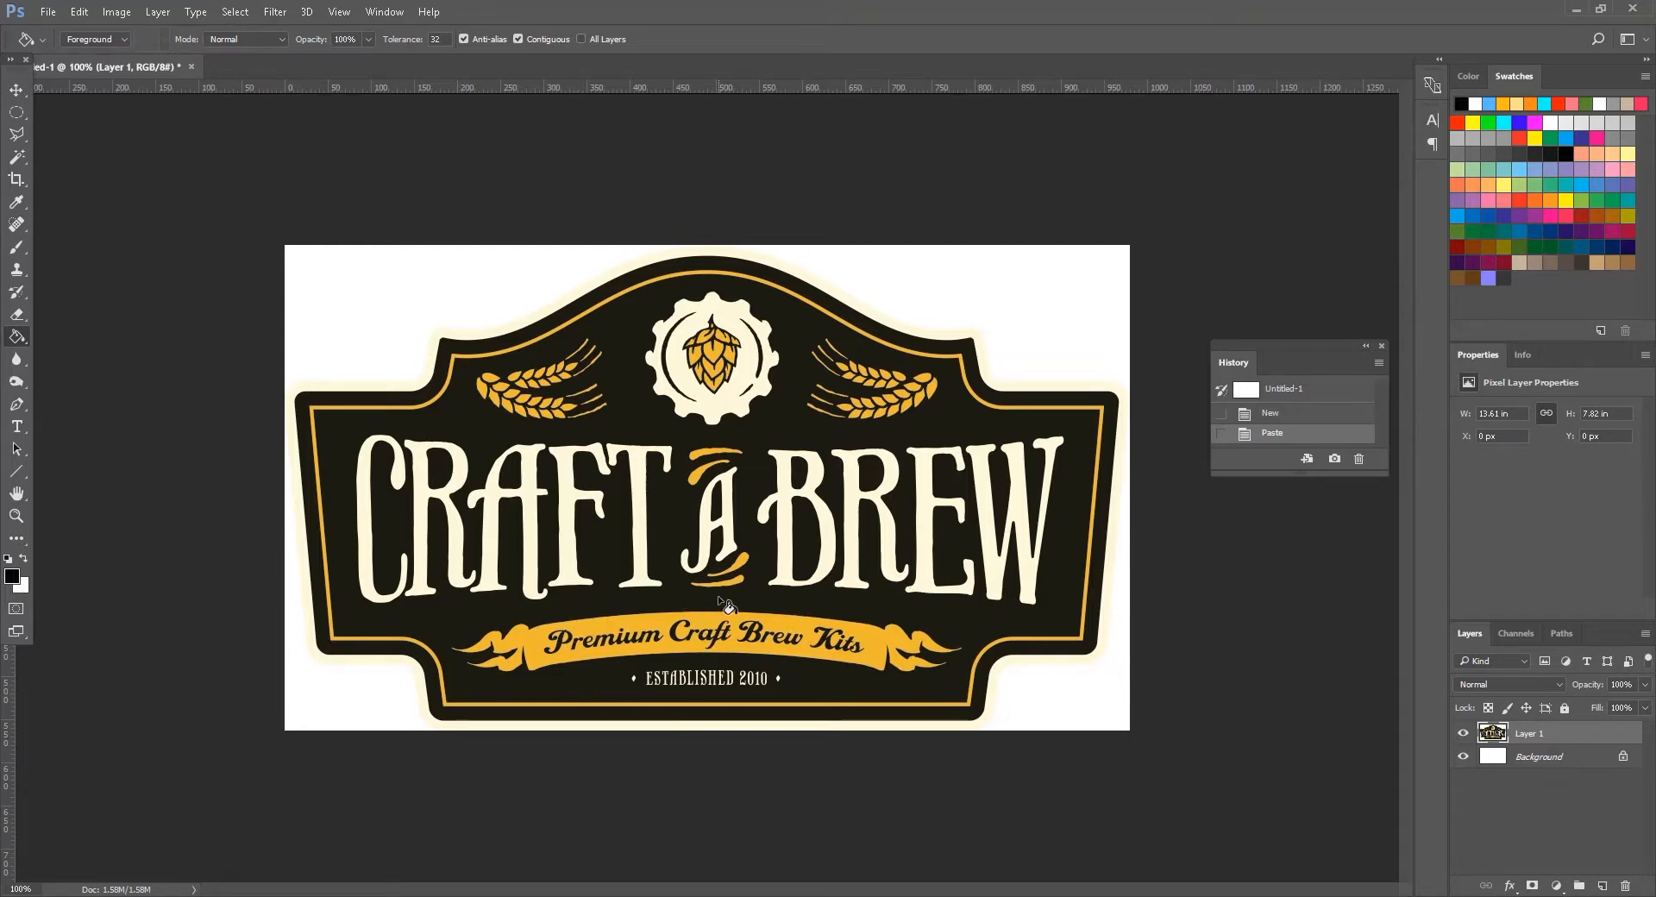
pyautogui.moveTo(133, 31)
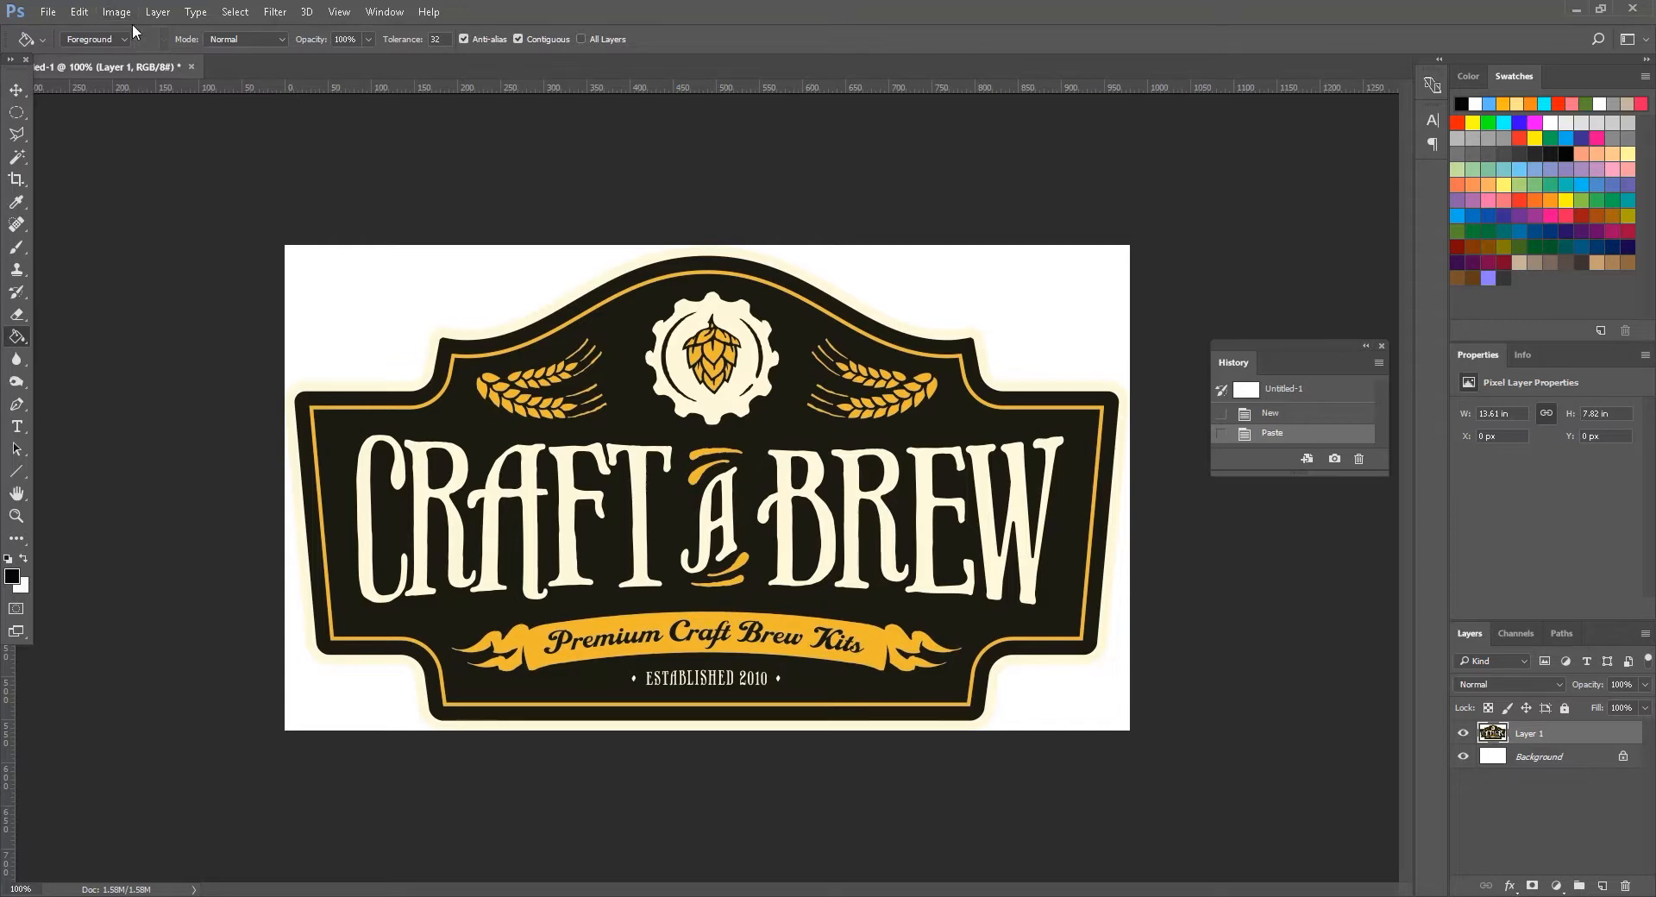
pyautogui.click(115, 12)
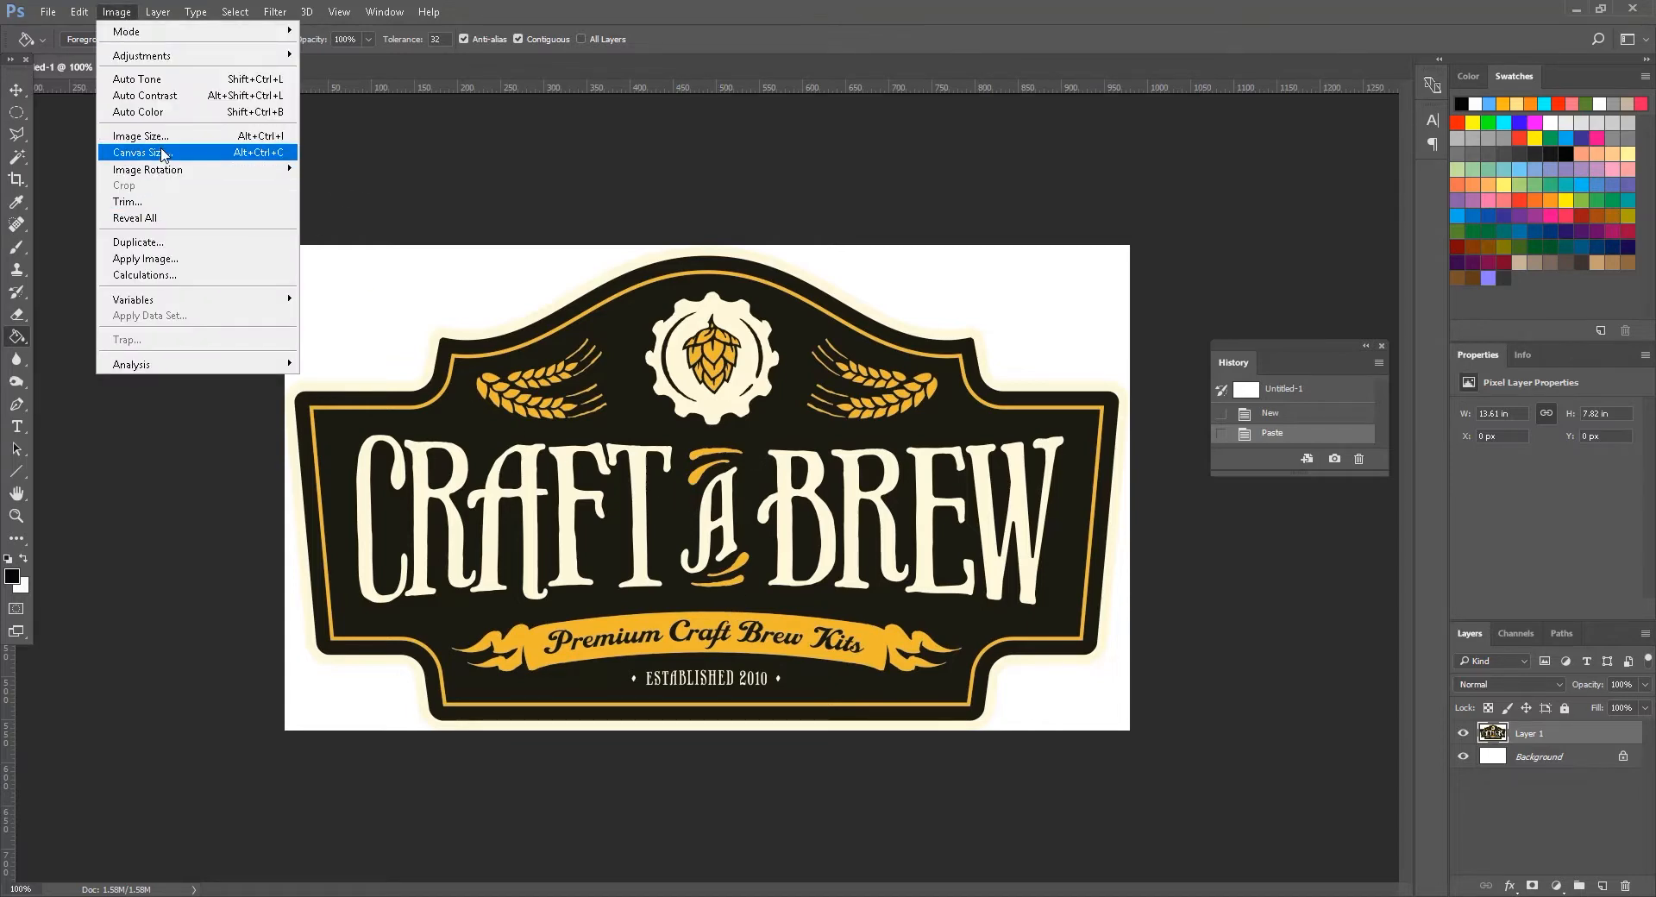
pyautogui.click(140, 151)
pyautogui.write('980')
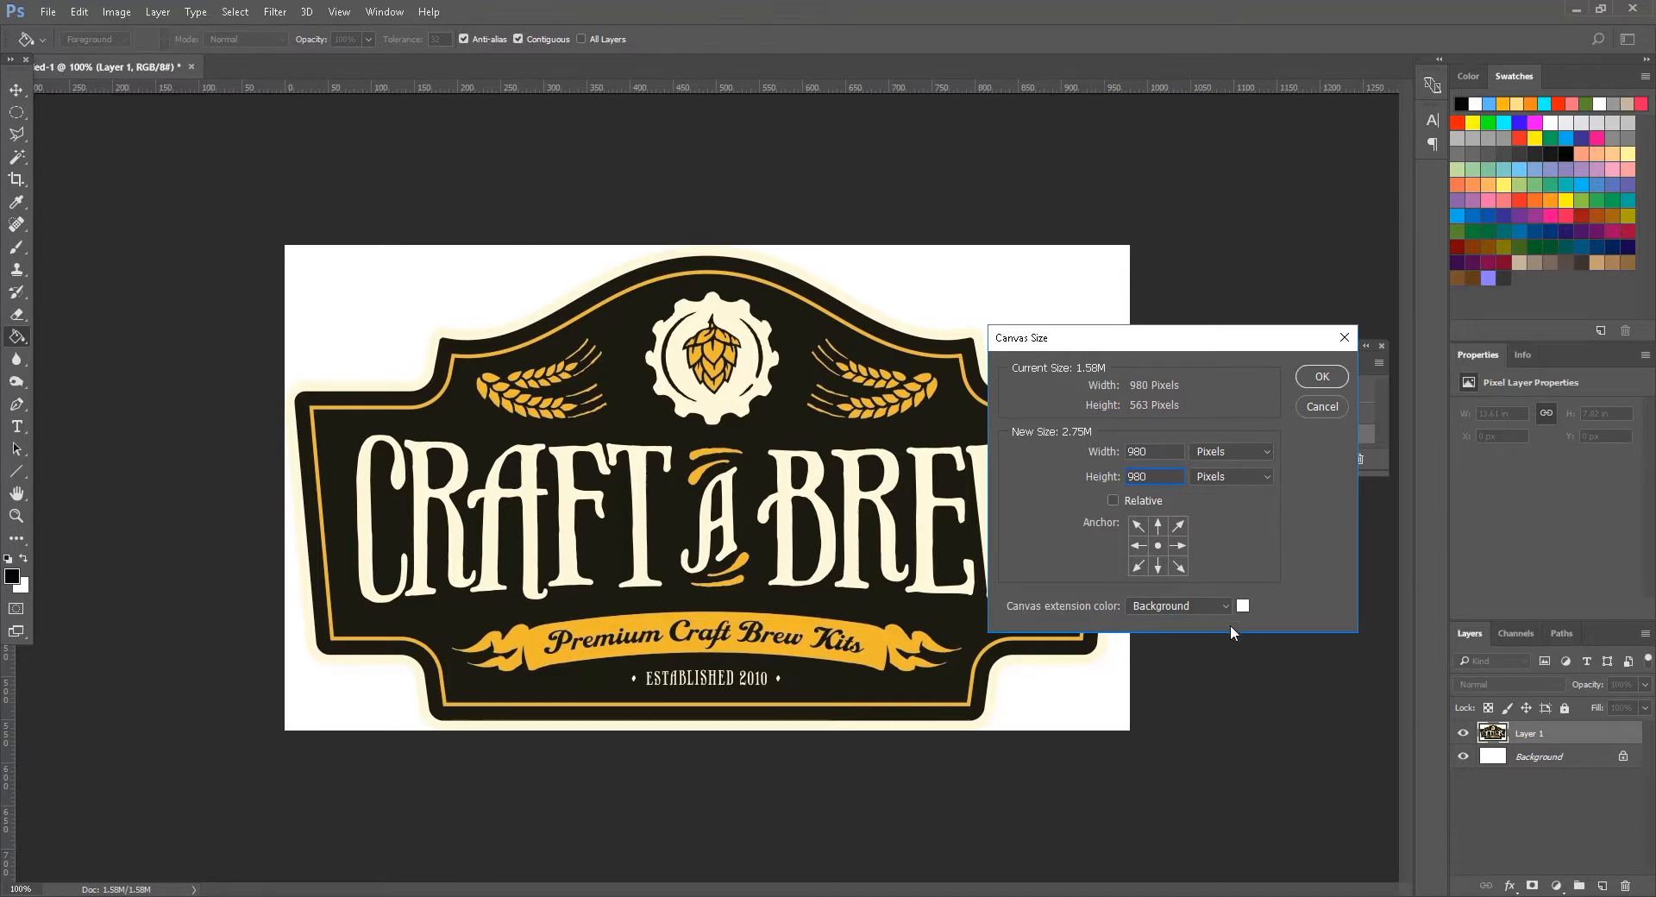
pyautogui.moveTo(1240, 631)
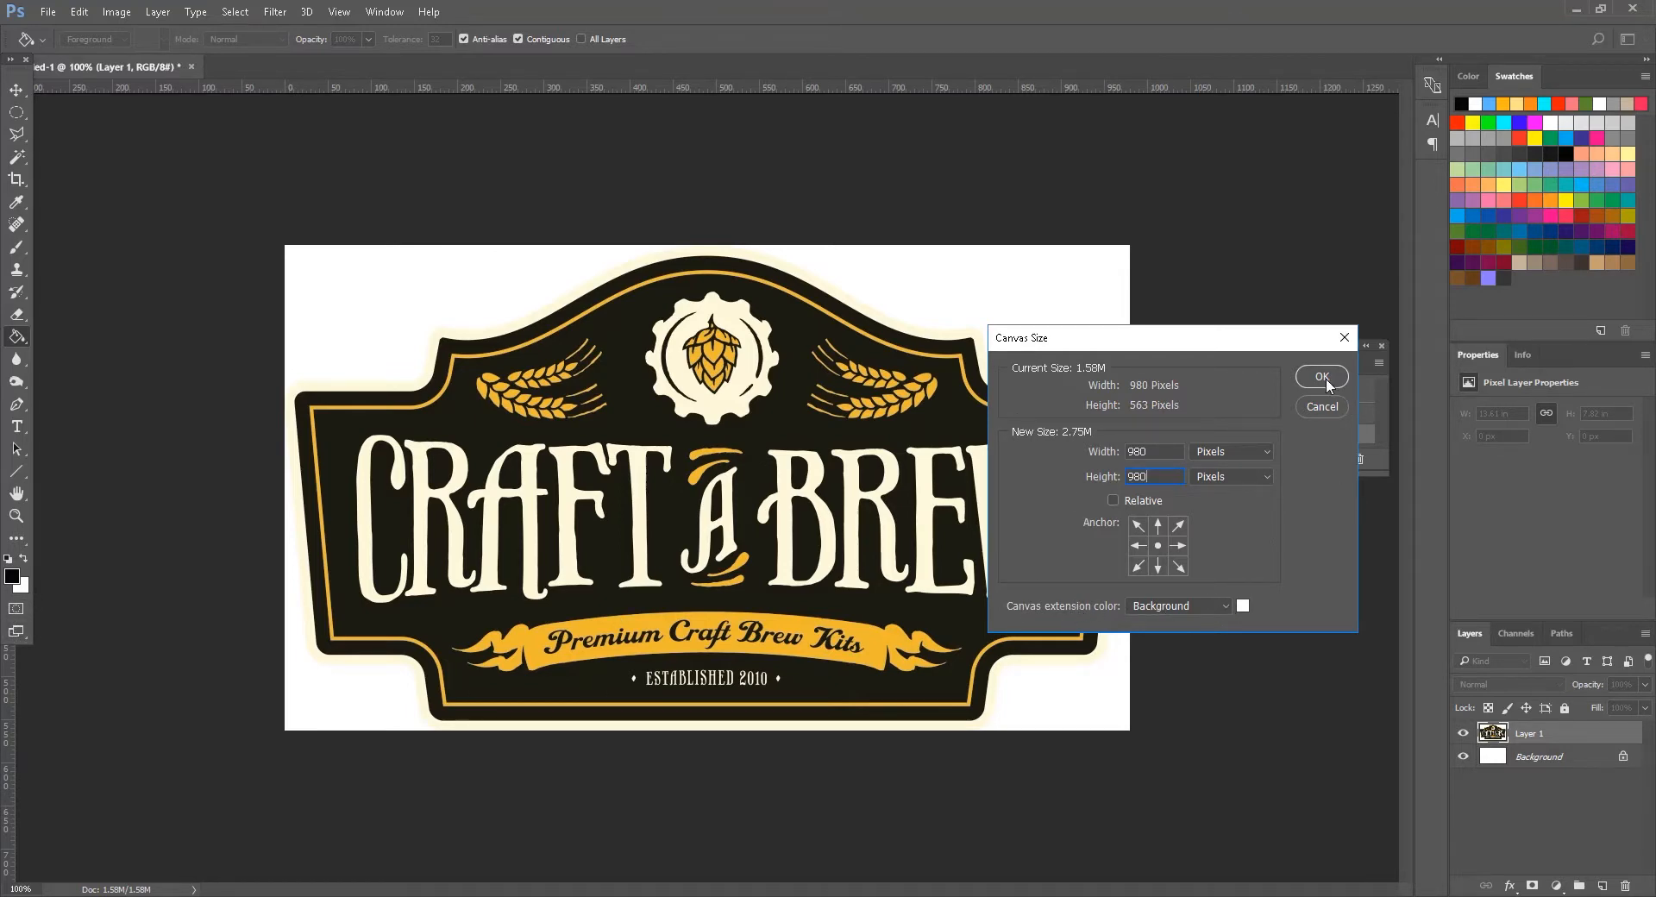
pyautogui.click(1321, 378)
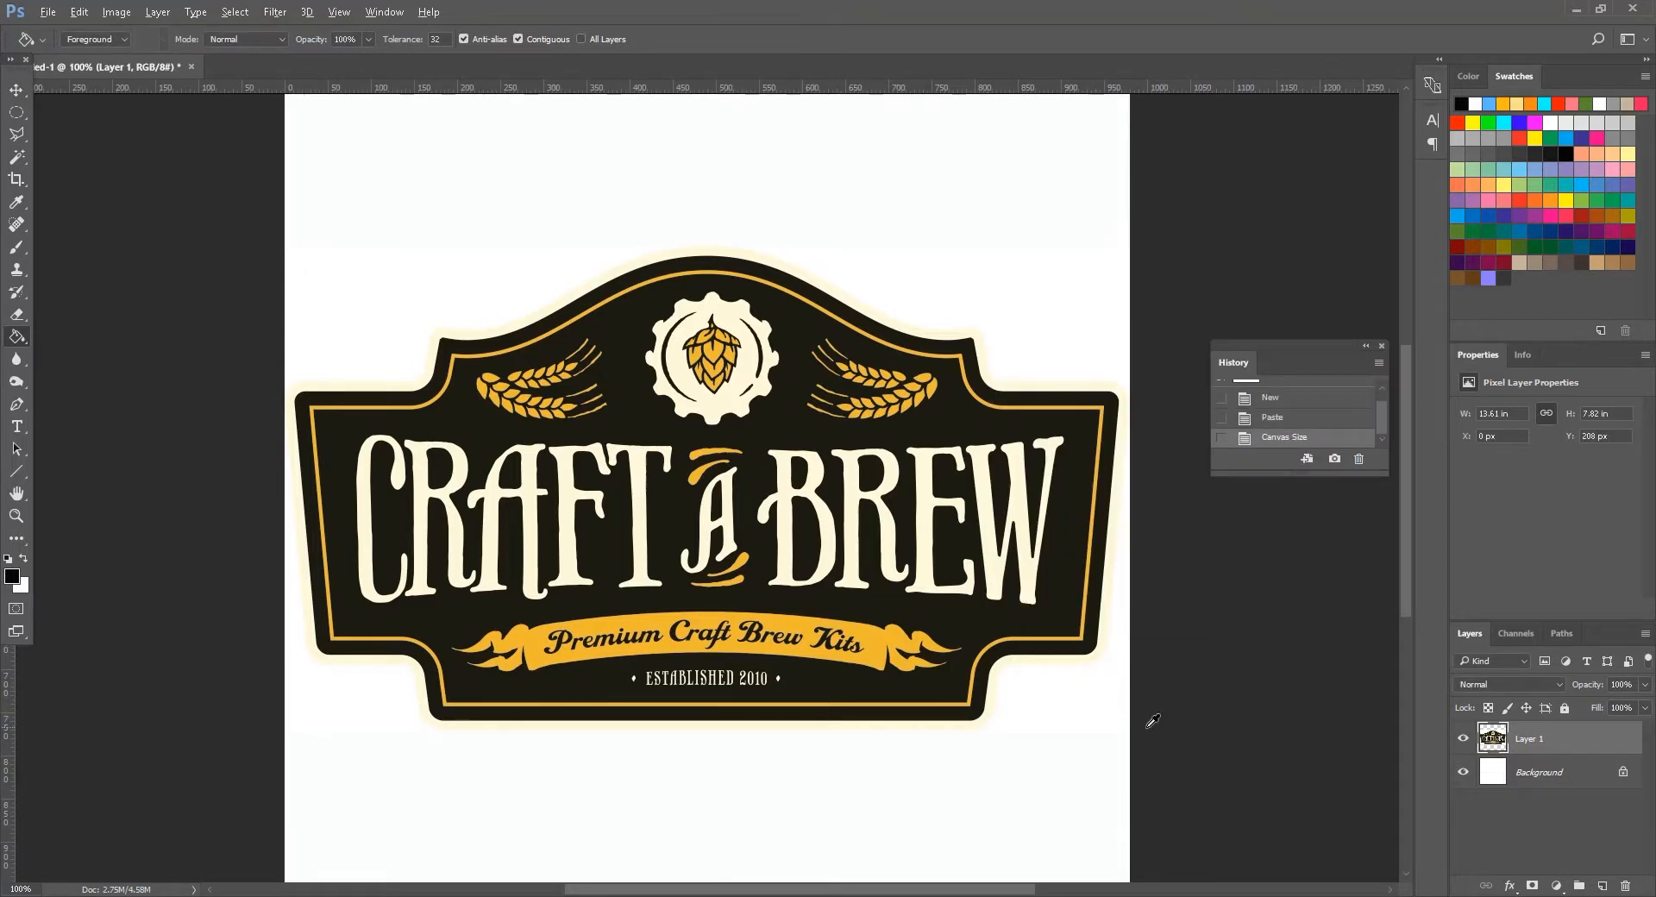
pyautogui.press('ctrl+minus')
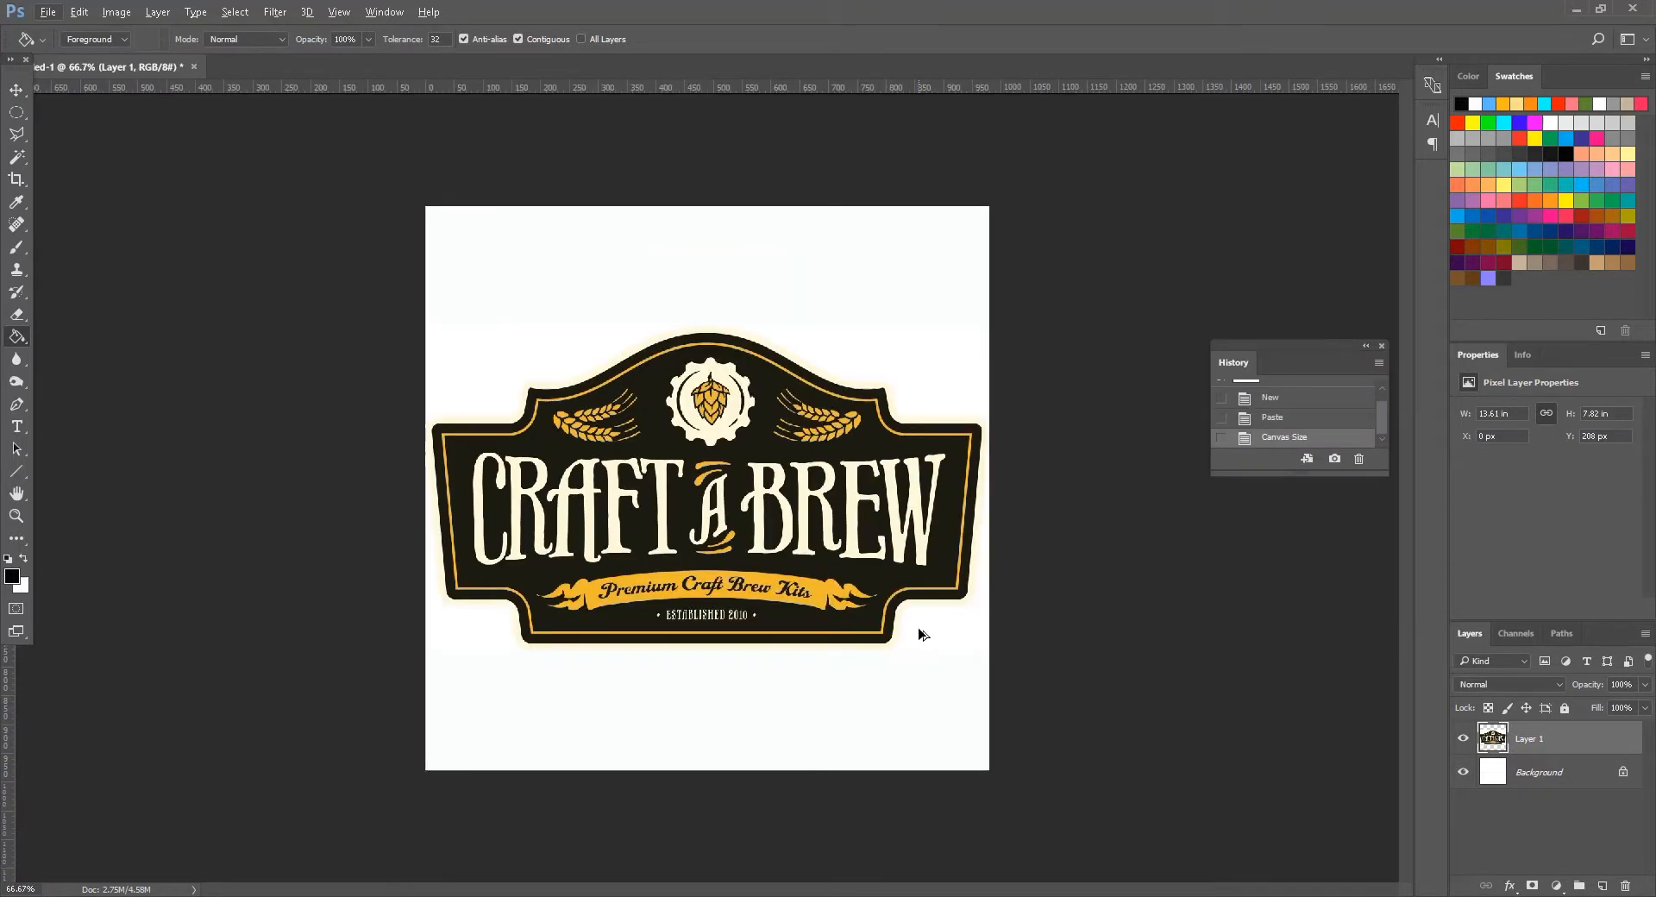
# Save the logo as PNG CraftLogo_Colour in the assets folder, replacing the existing file
pyautogui.click(48, 12)
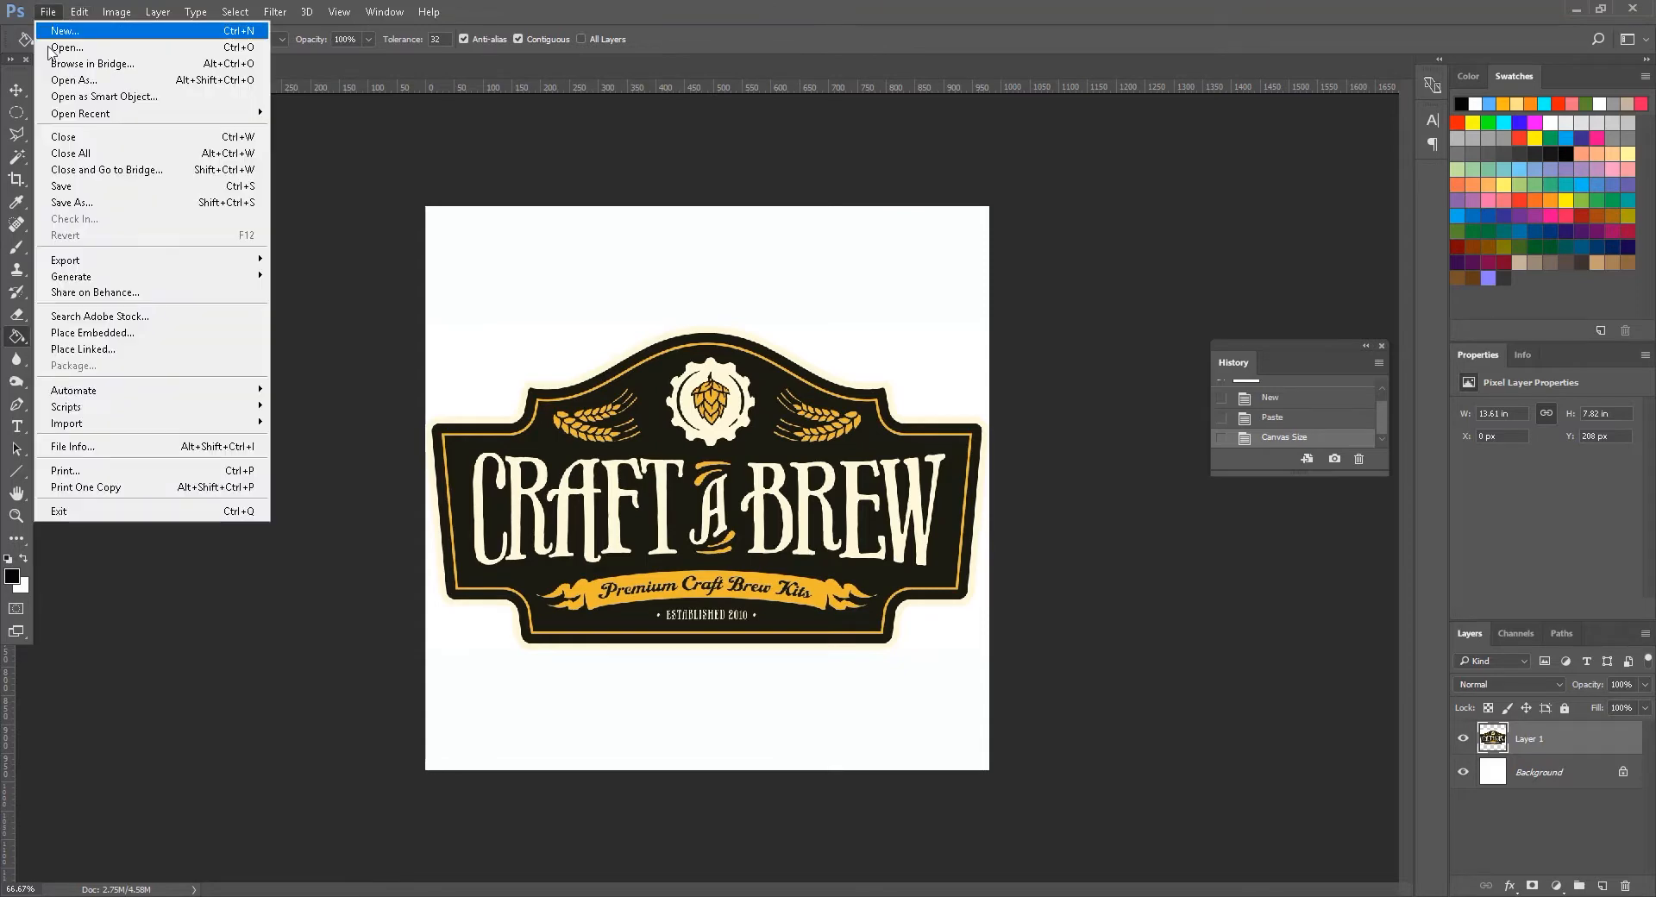
pyautogui.click(71, 202)
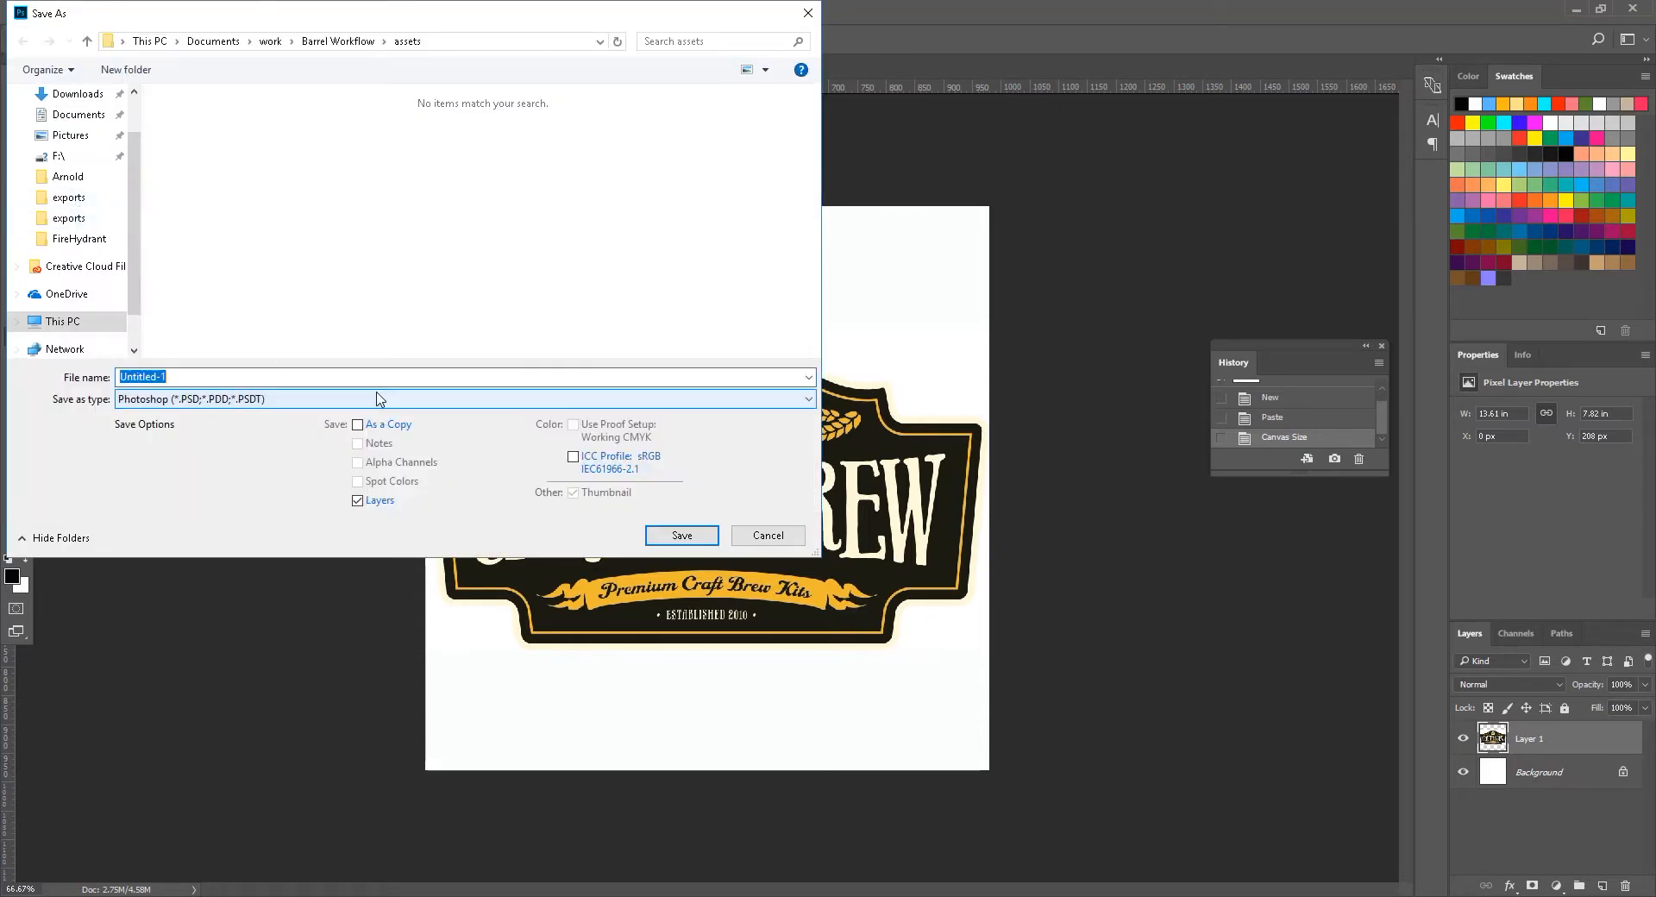
pyautogui.click(459, 399)
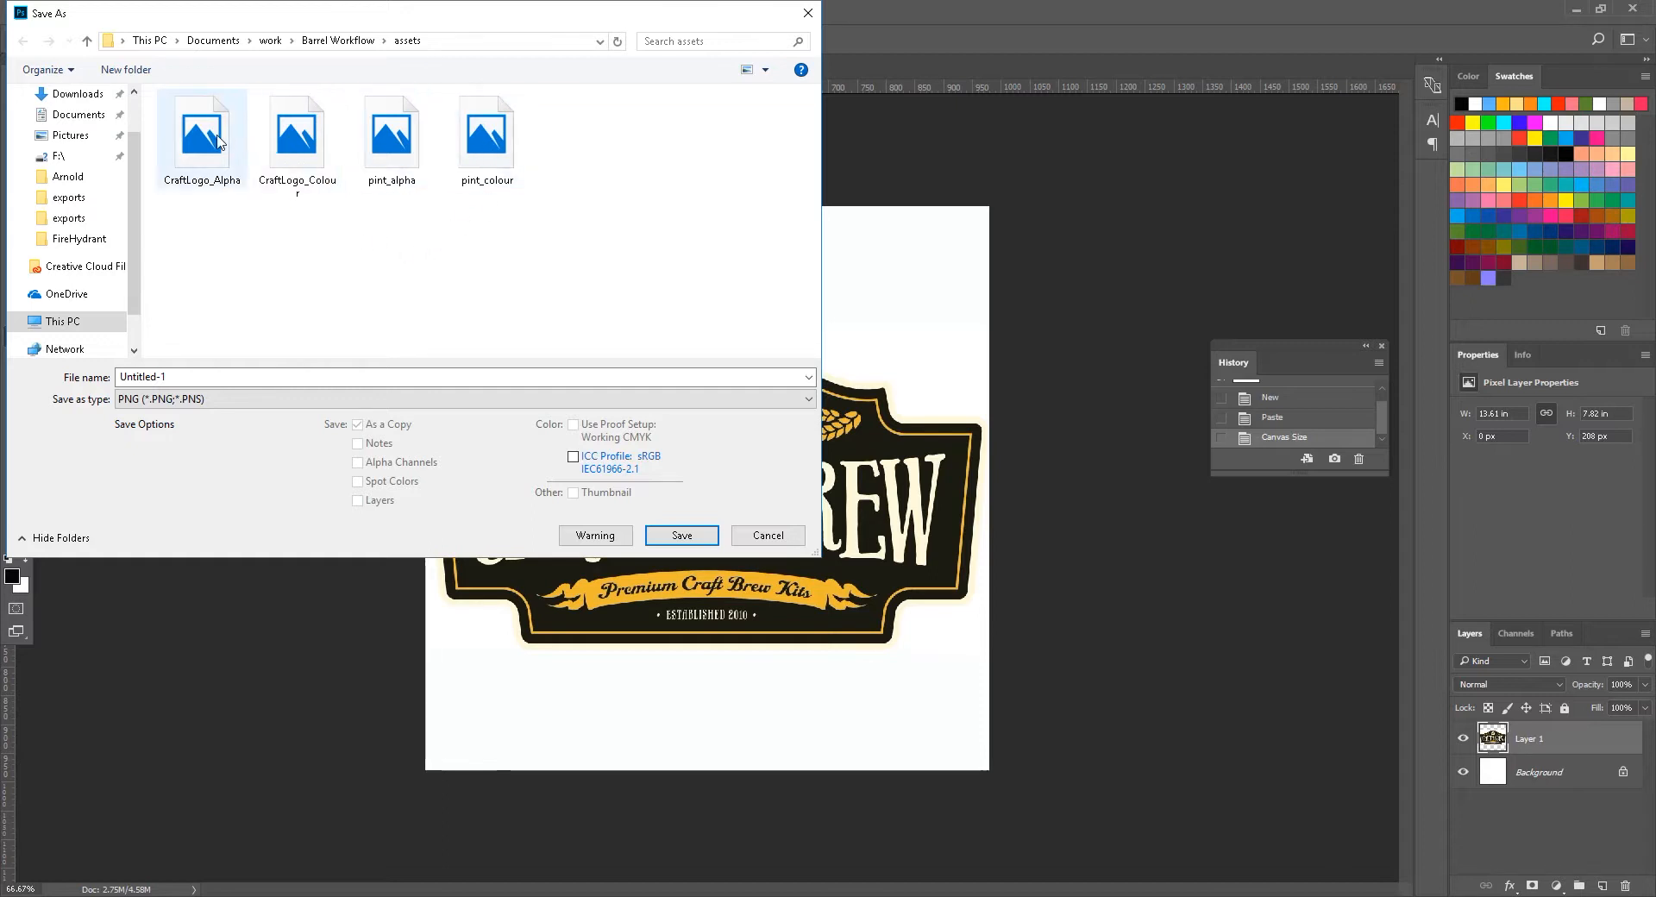
pyautogui.click(297, 126)
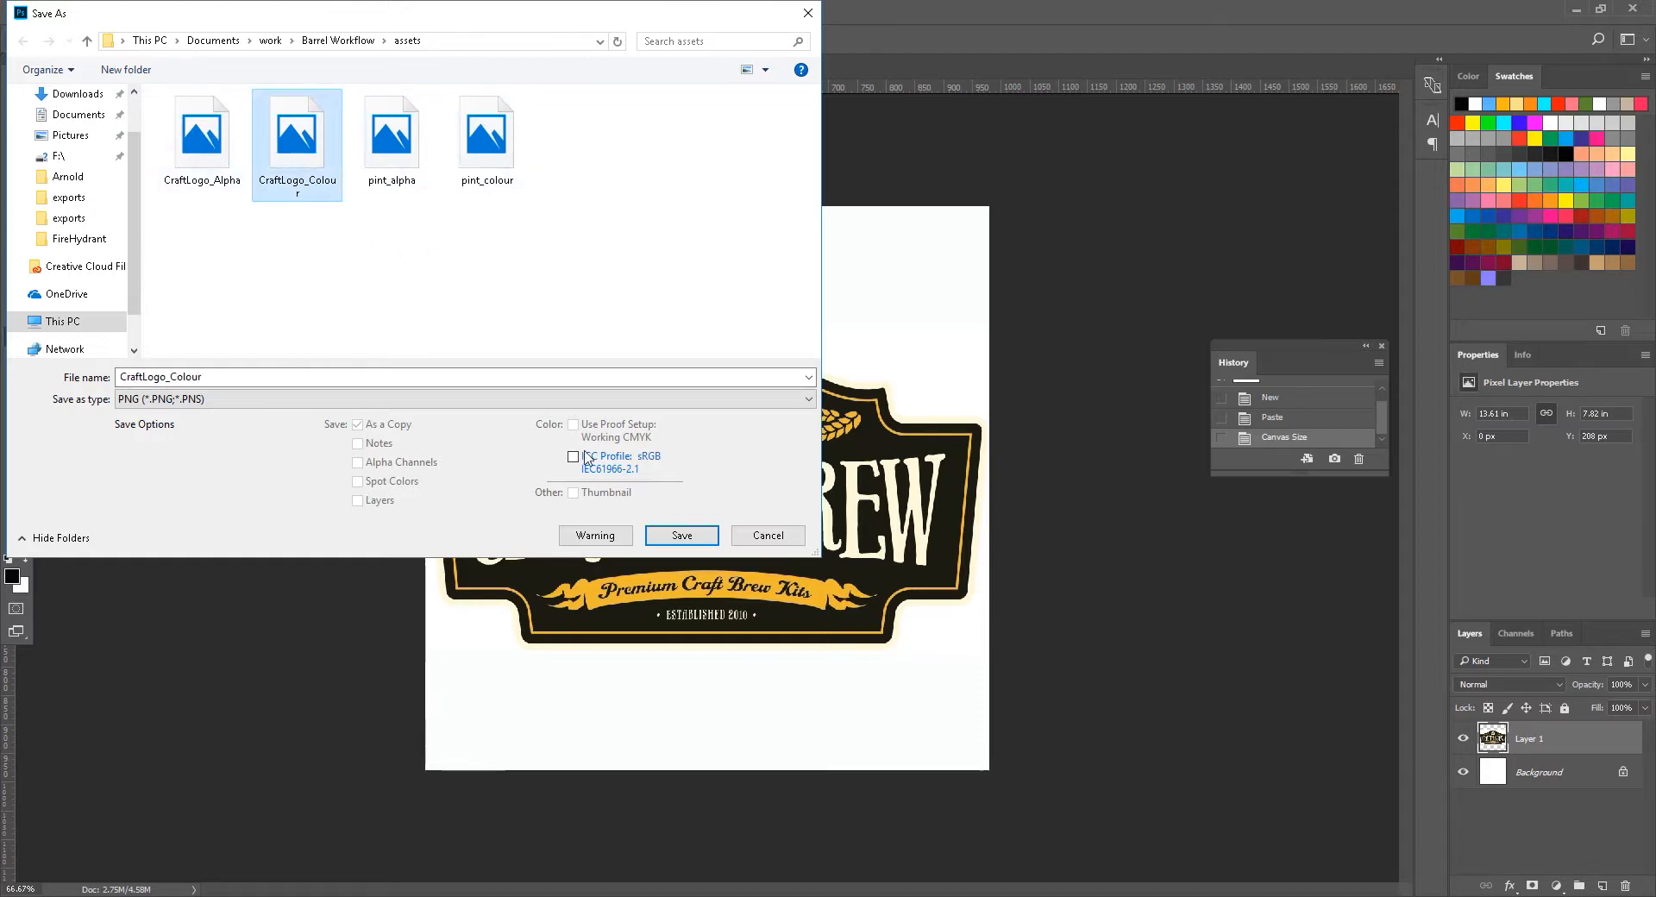
pyautogui.click(682, 534)
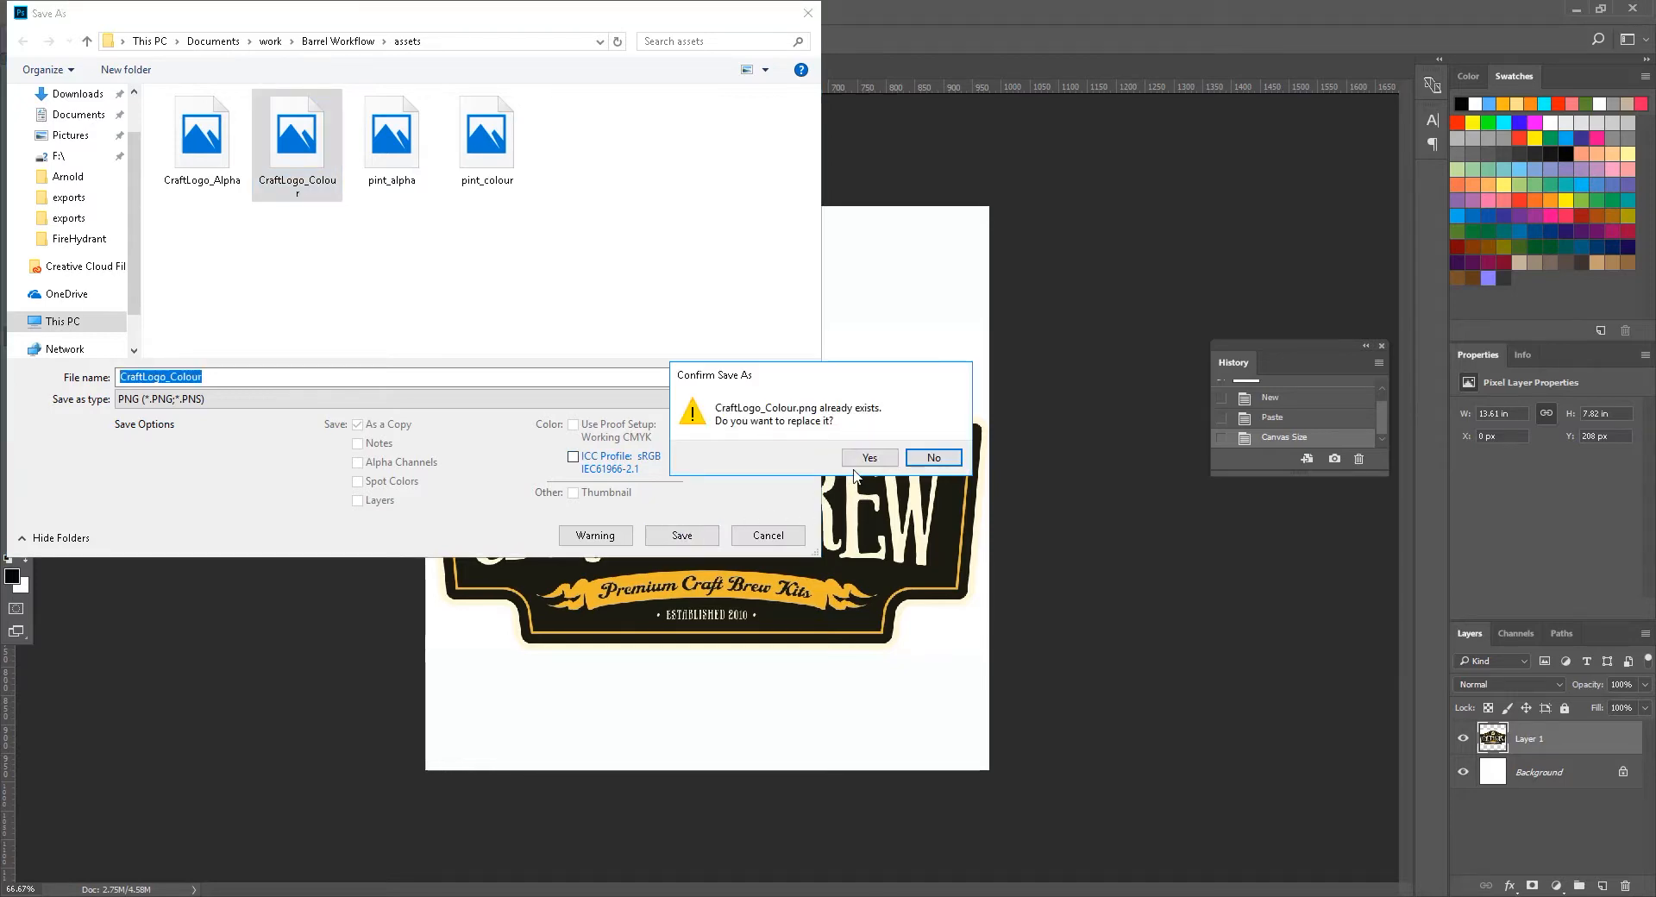
pyautogui.click(868, 457)
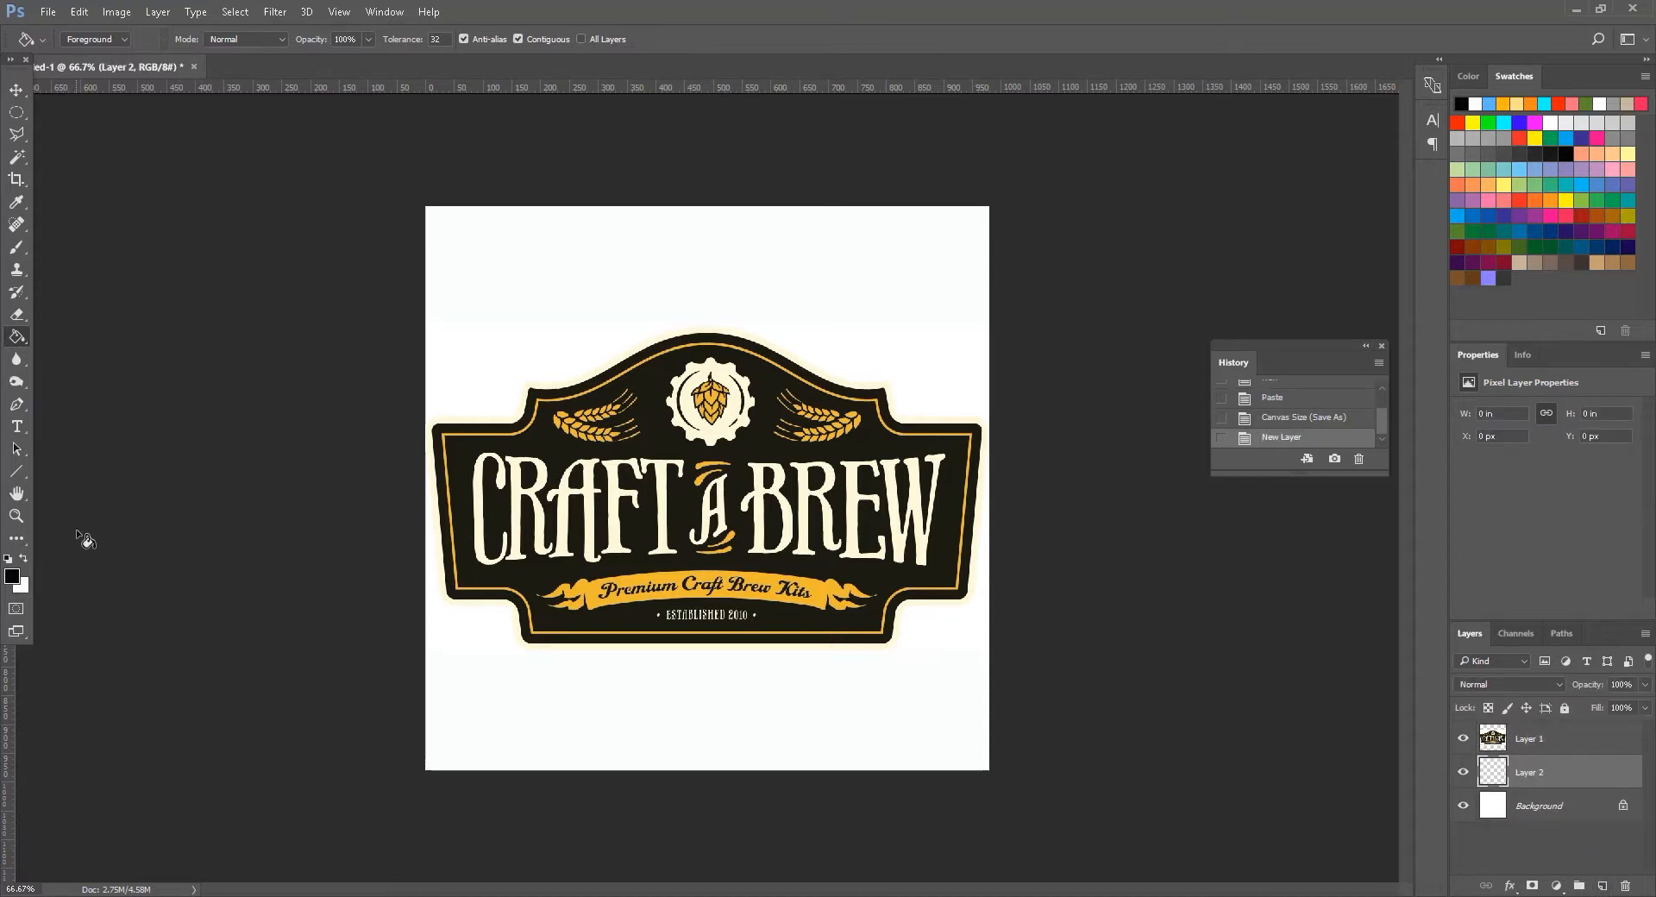
pyautogui.moveTo(49, 345)
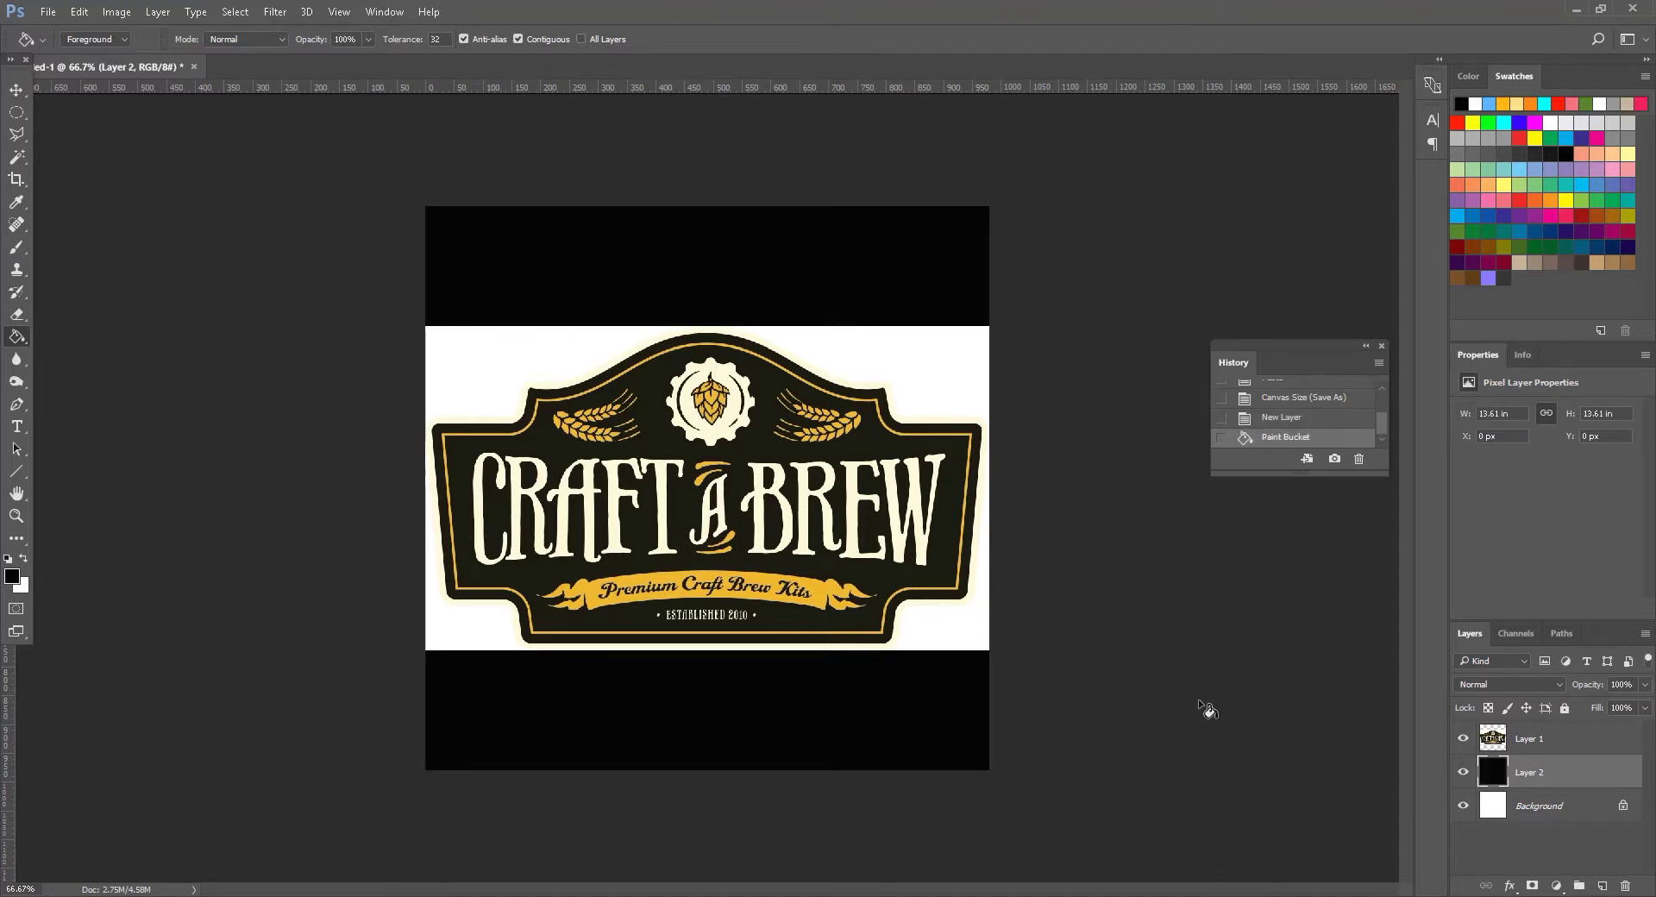
# Select the white area around the logo with the Magic Wand
pyautogui.click(1528, 738)
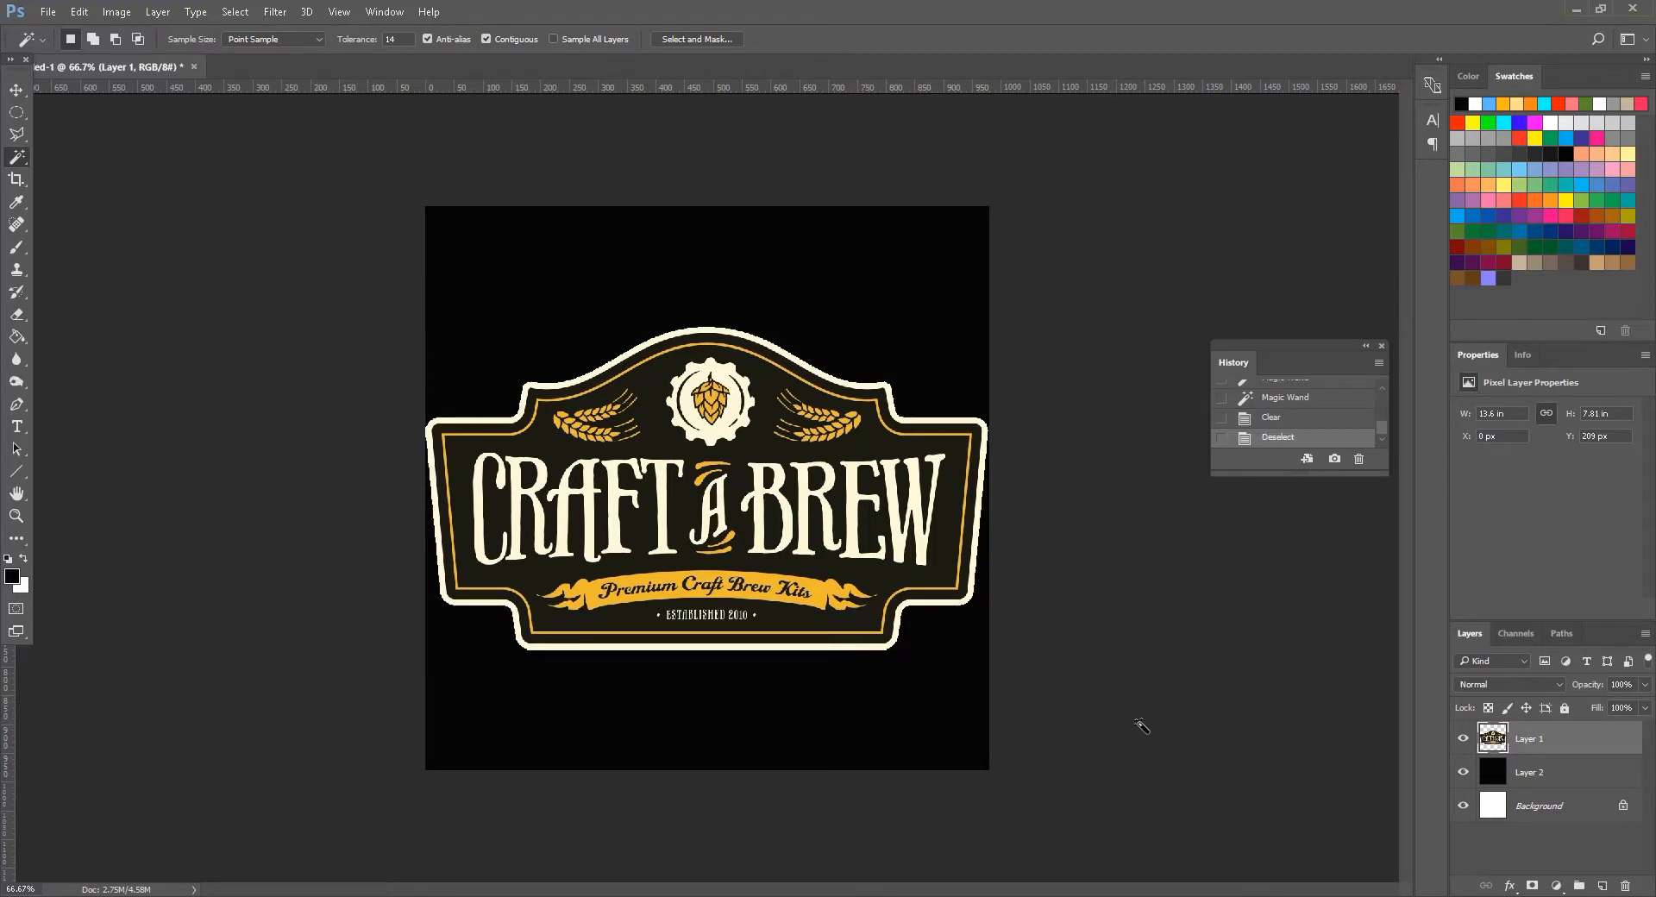
pyautogui.moveTo(921, 607)
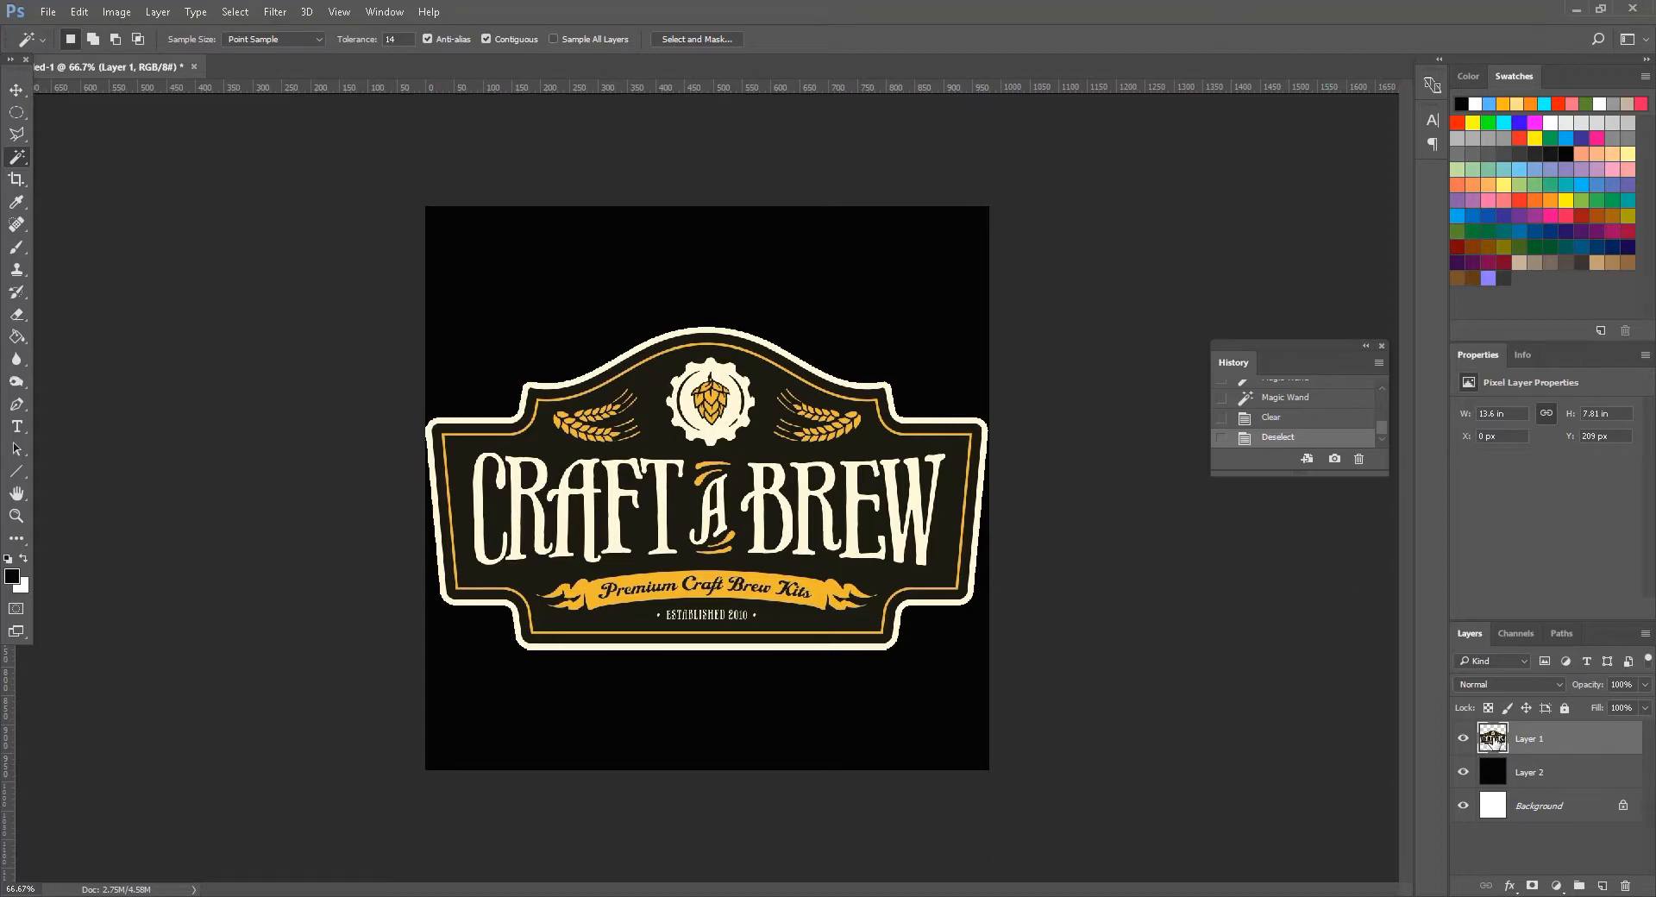
# Check the black layer, then set Hue/Saturation Lightness to +100 so the logo becomes solid white
pyautogui.click(1465, 743)
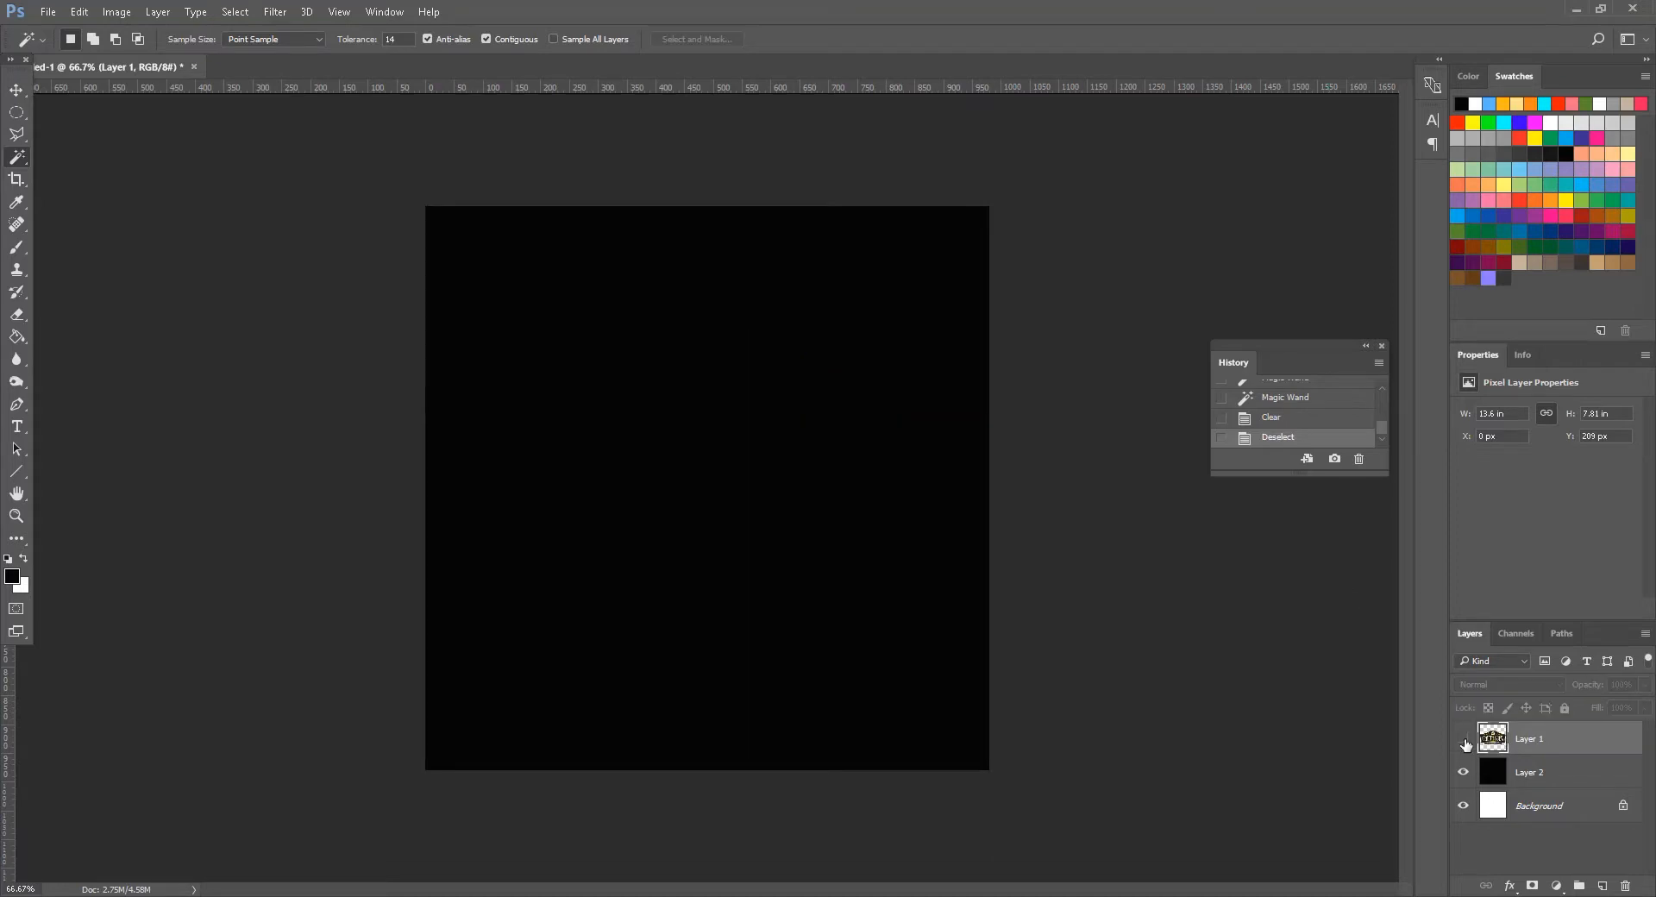
pyautogui.click(1463, 738)
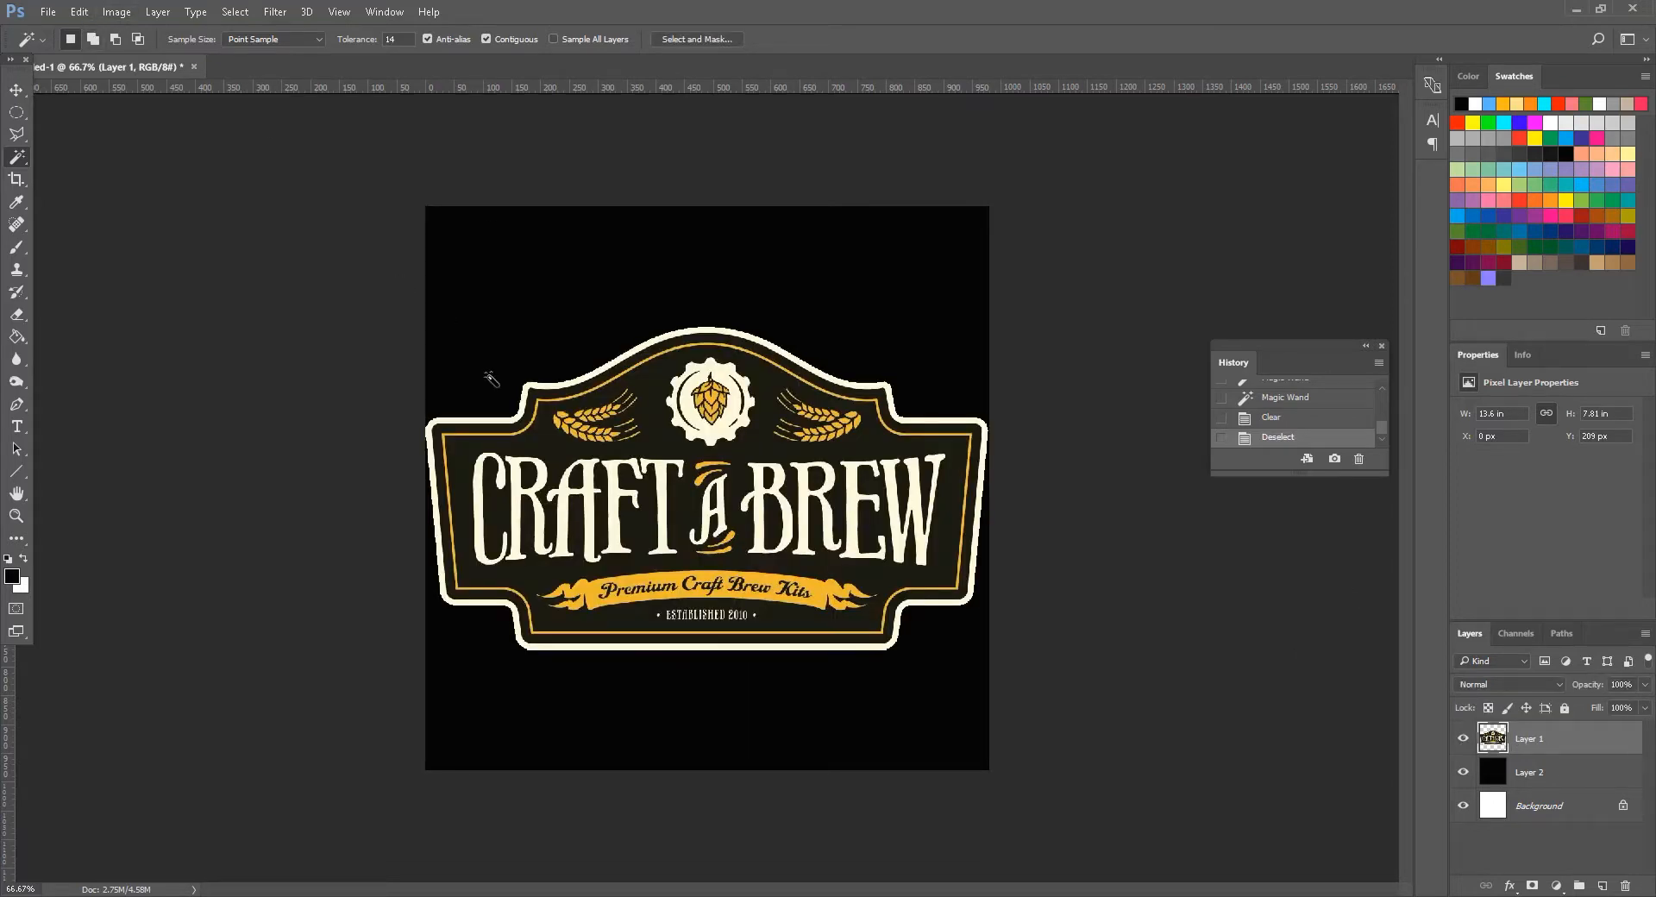
pyautogui.click(116, 12)
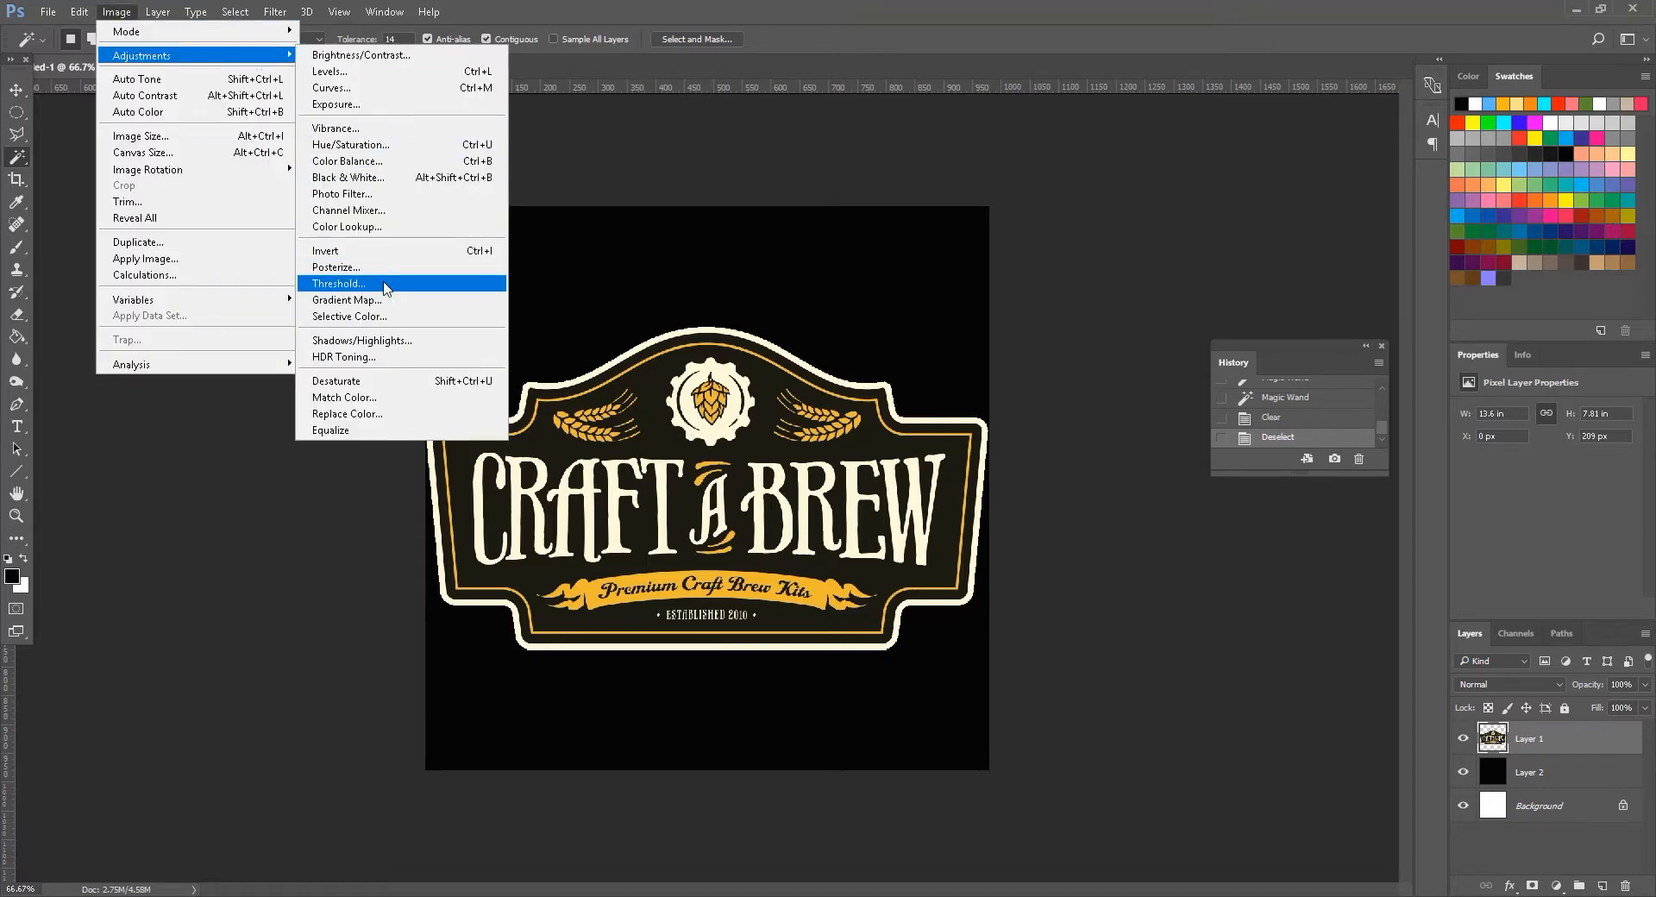
pyautogui.click(350, 144)
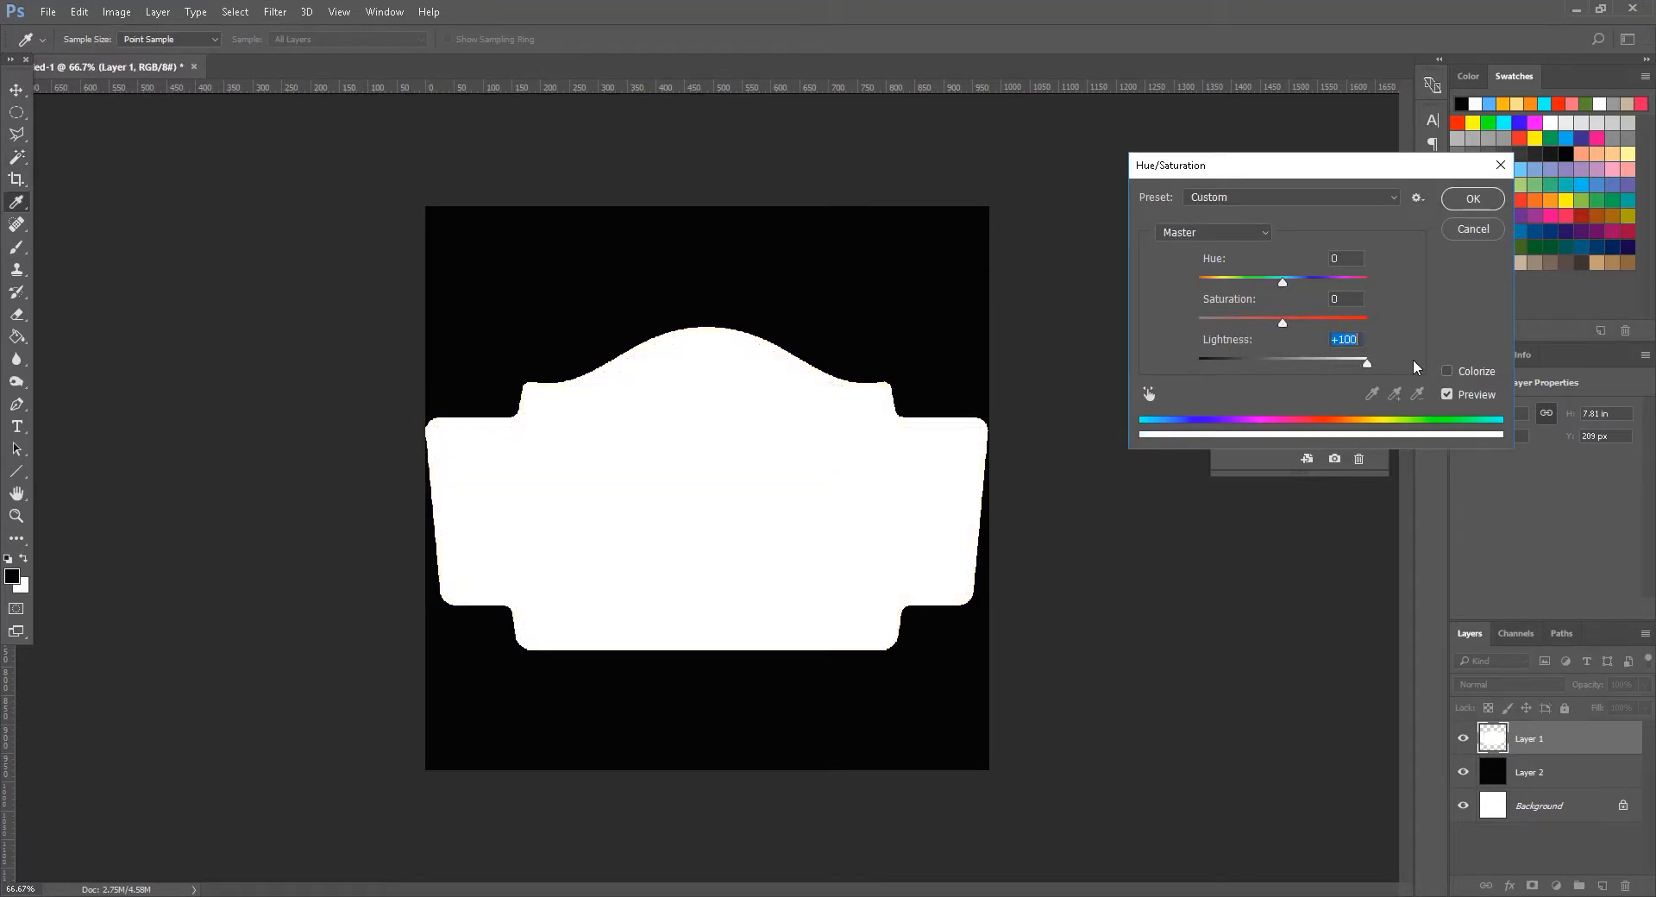
pyautogui.click(1472, 198)
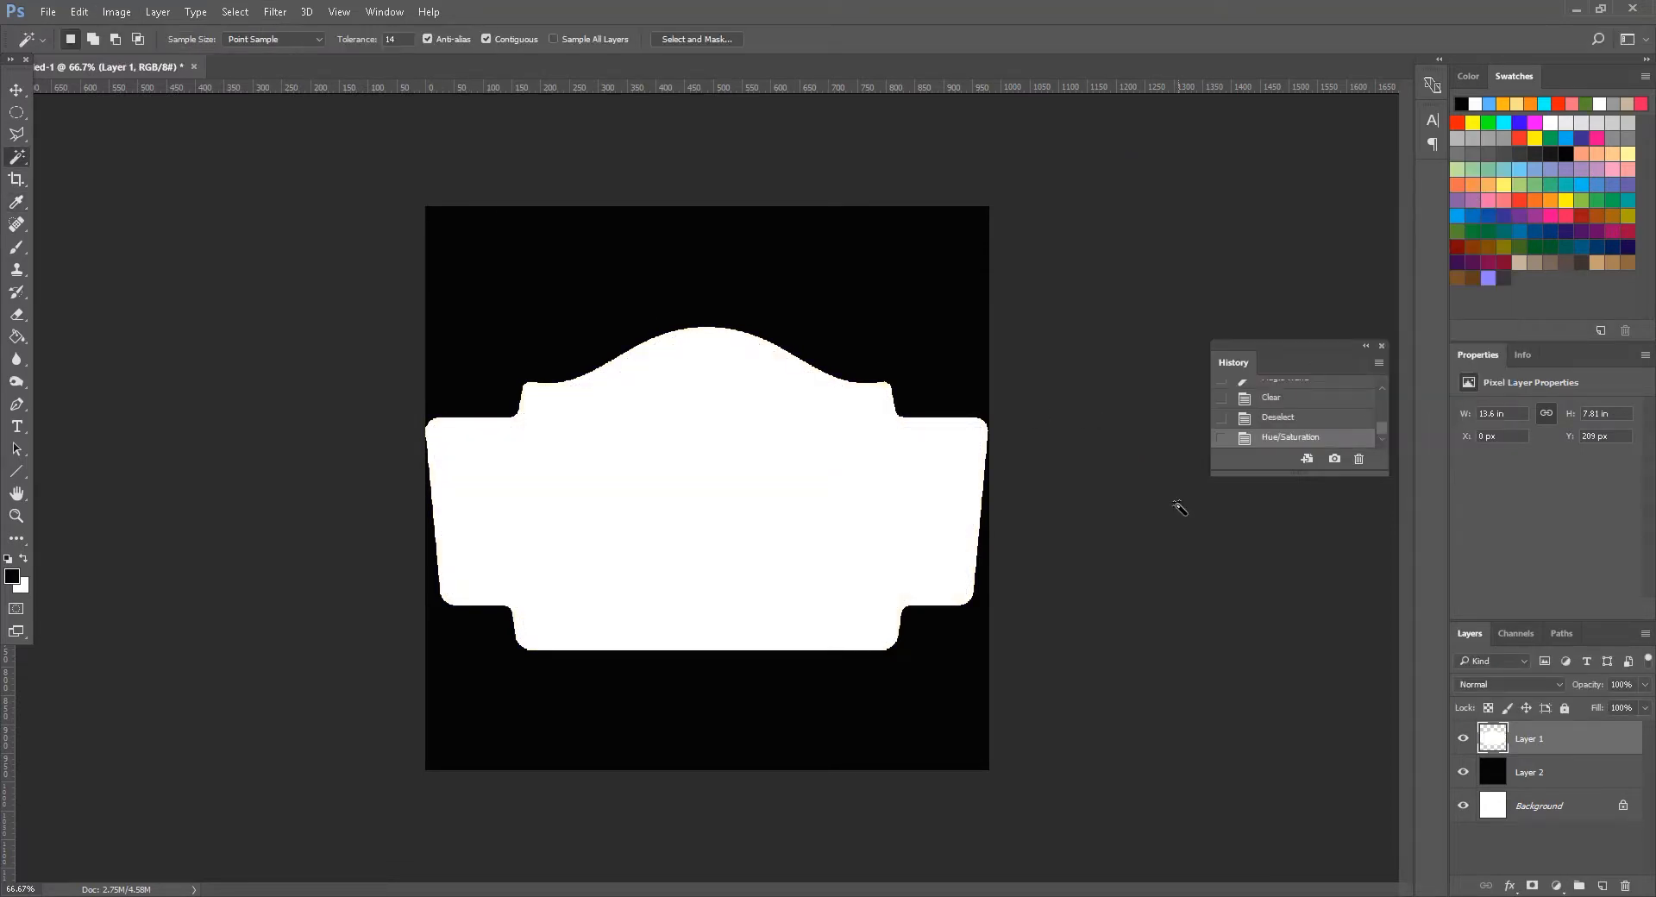
# Save the white silhouette as PNG CraftLogo_Alpha, replacing the existing file
pyautogui.click(48, 12)
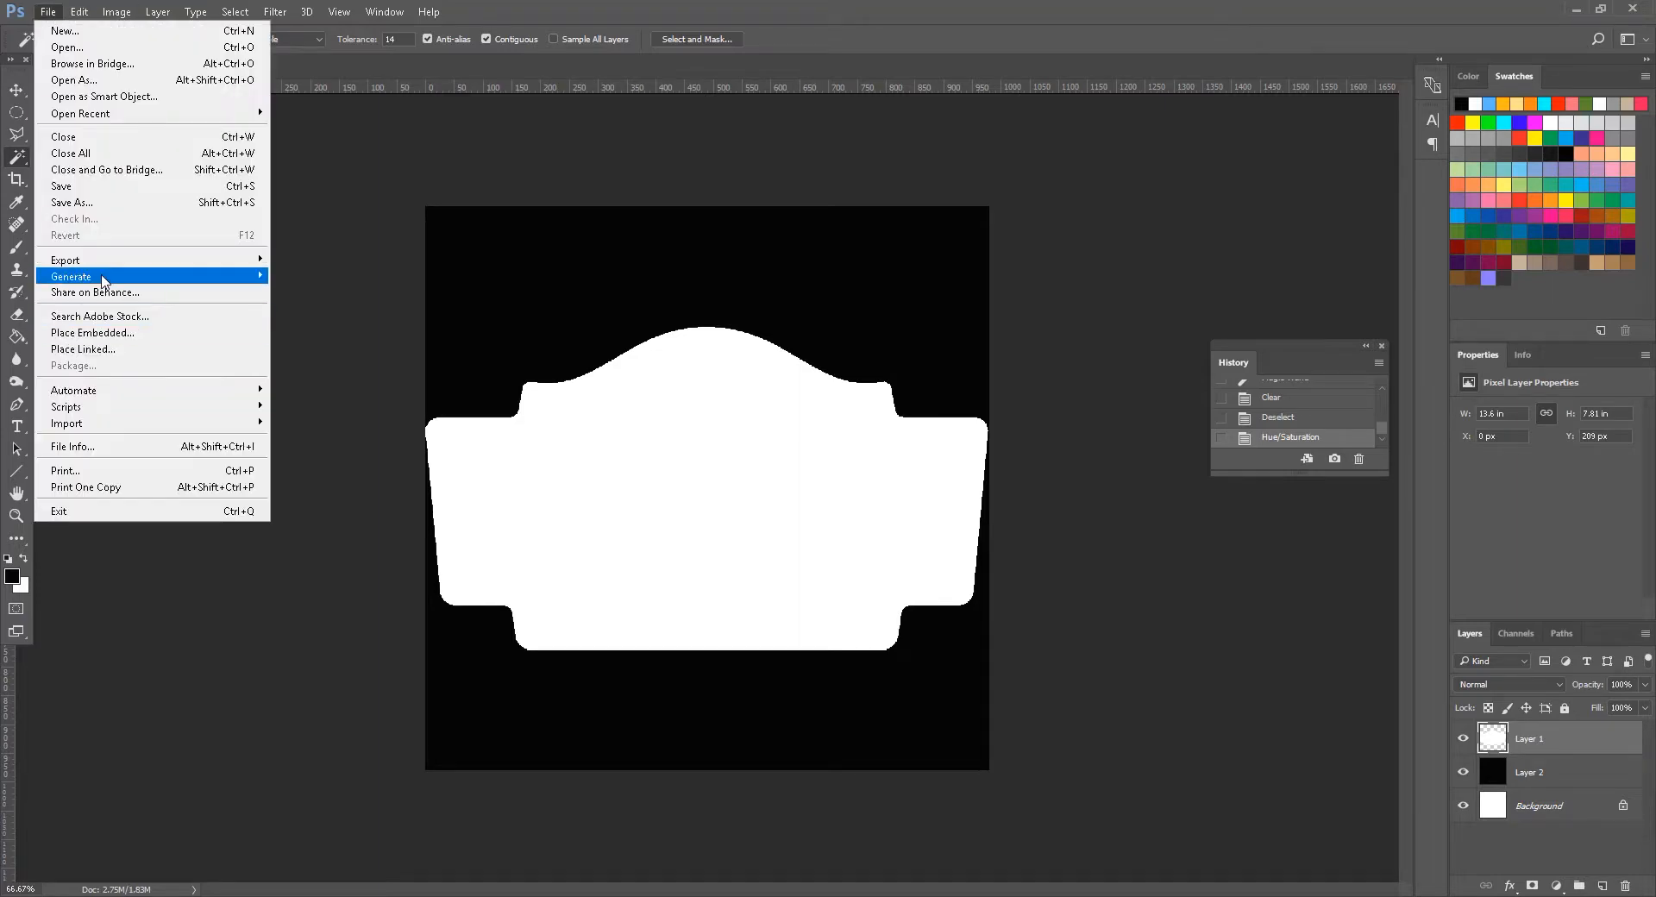
pyautogui.click(72, 202)
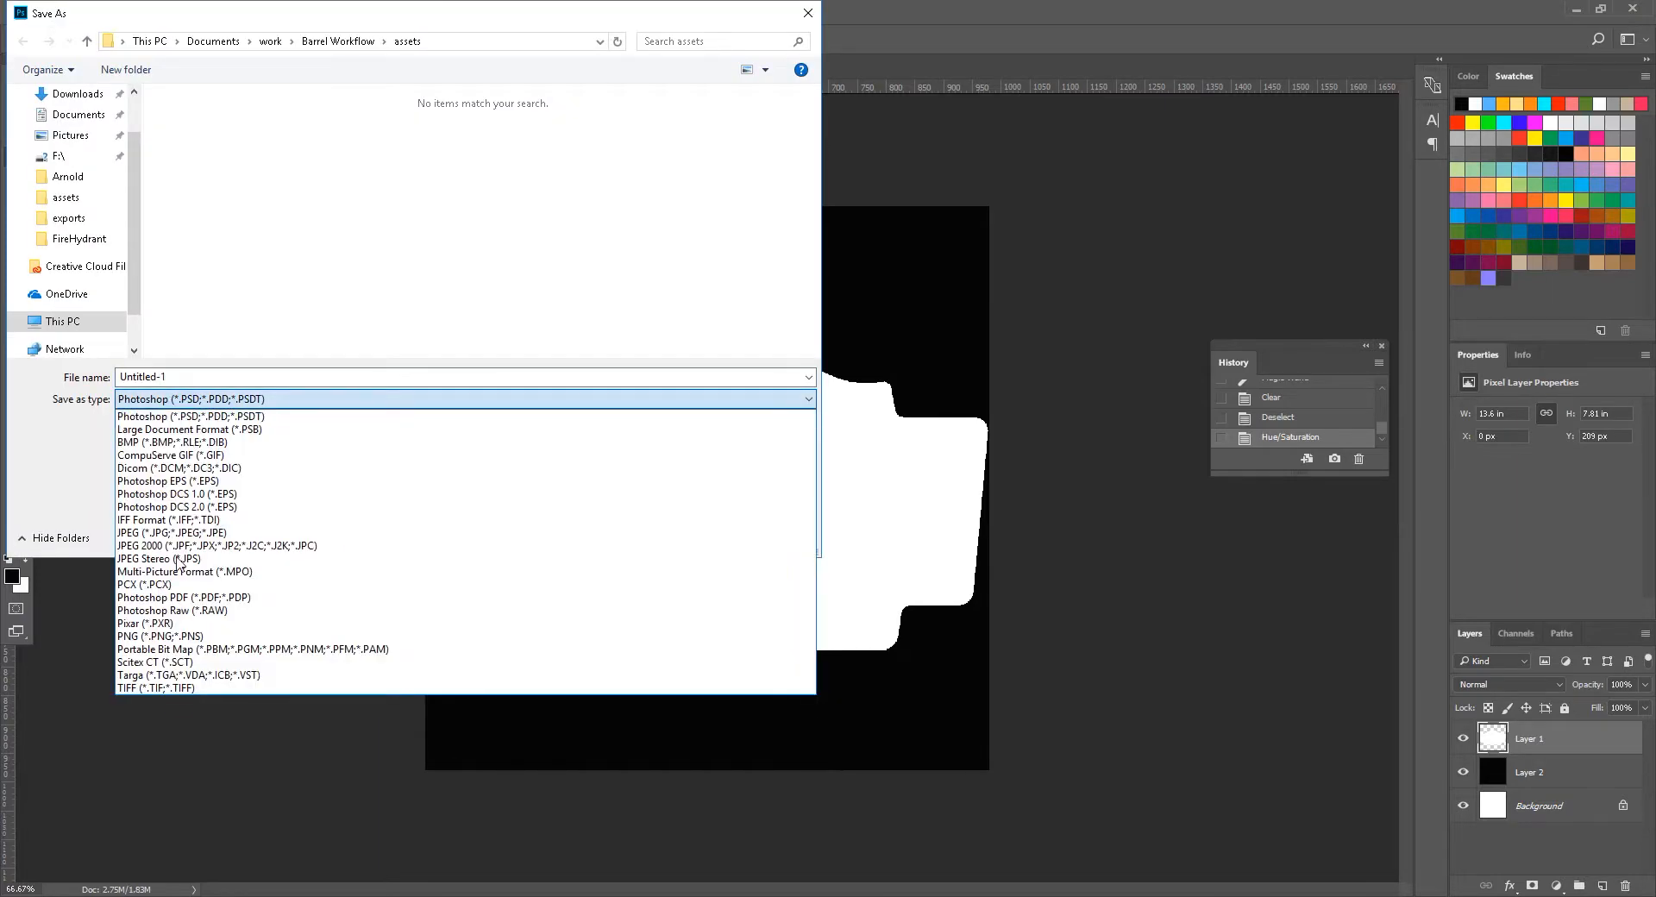
pyautogui.click(161, 637)
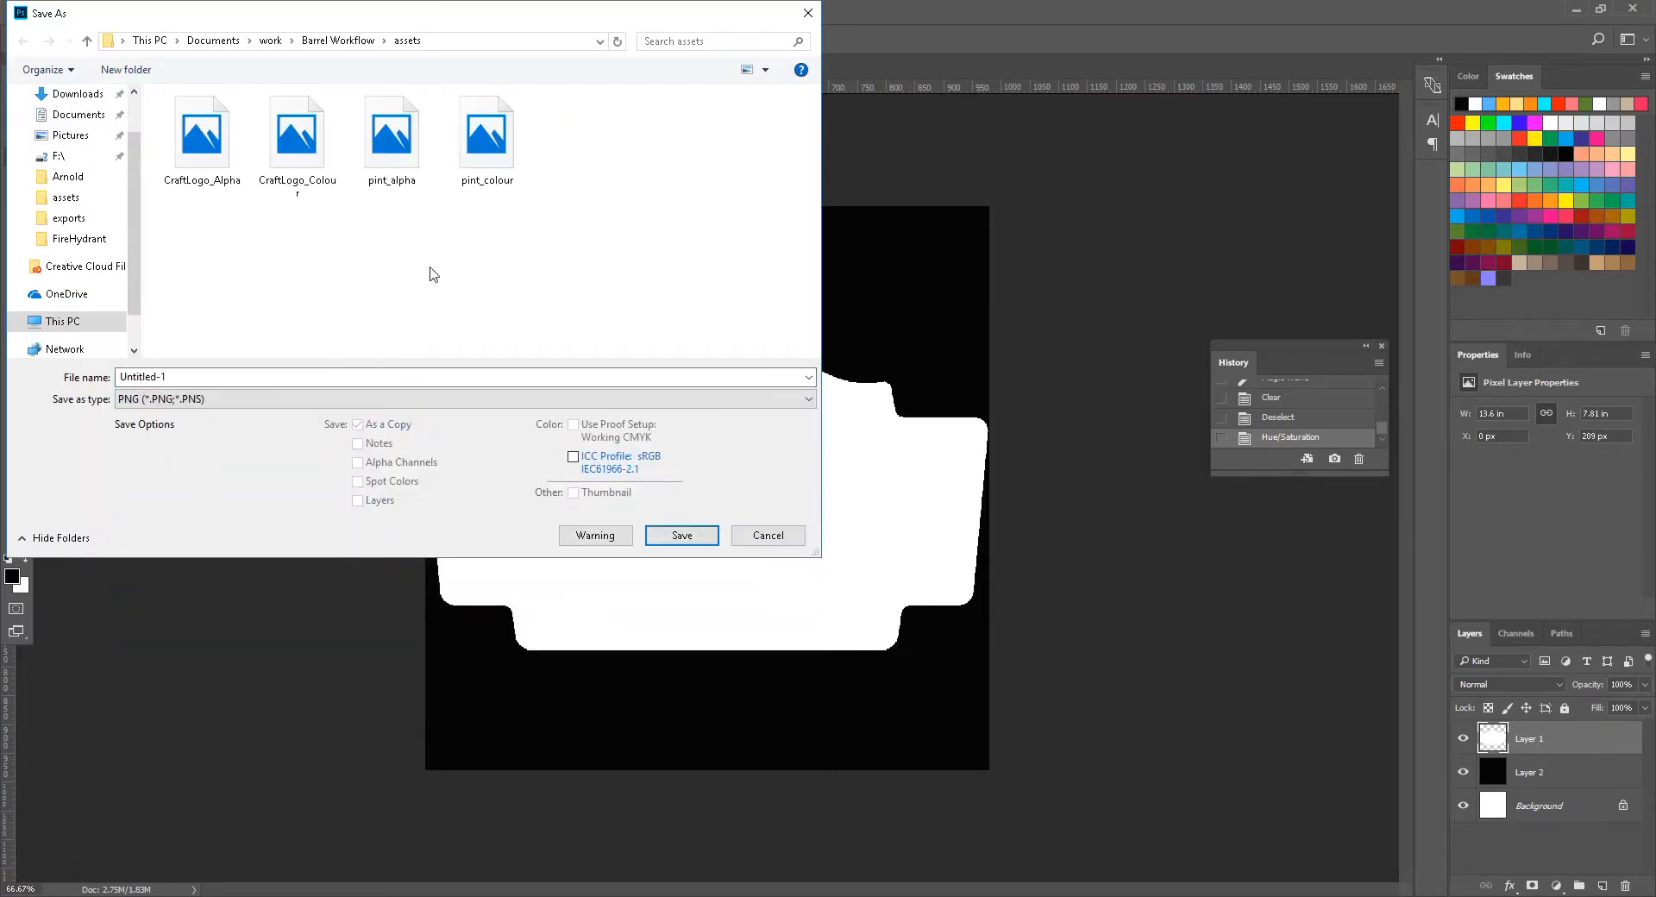
pyautogui.click(200, 126)
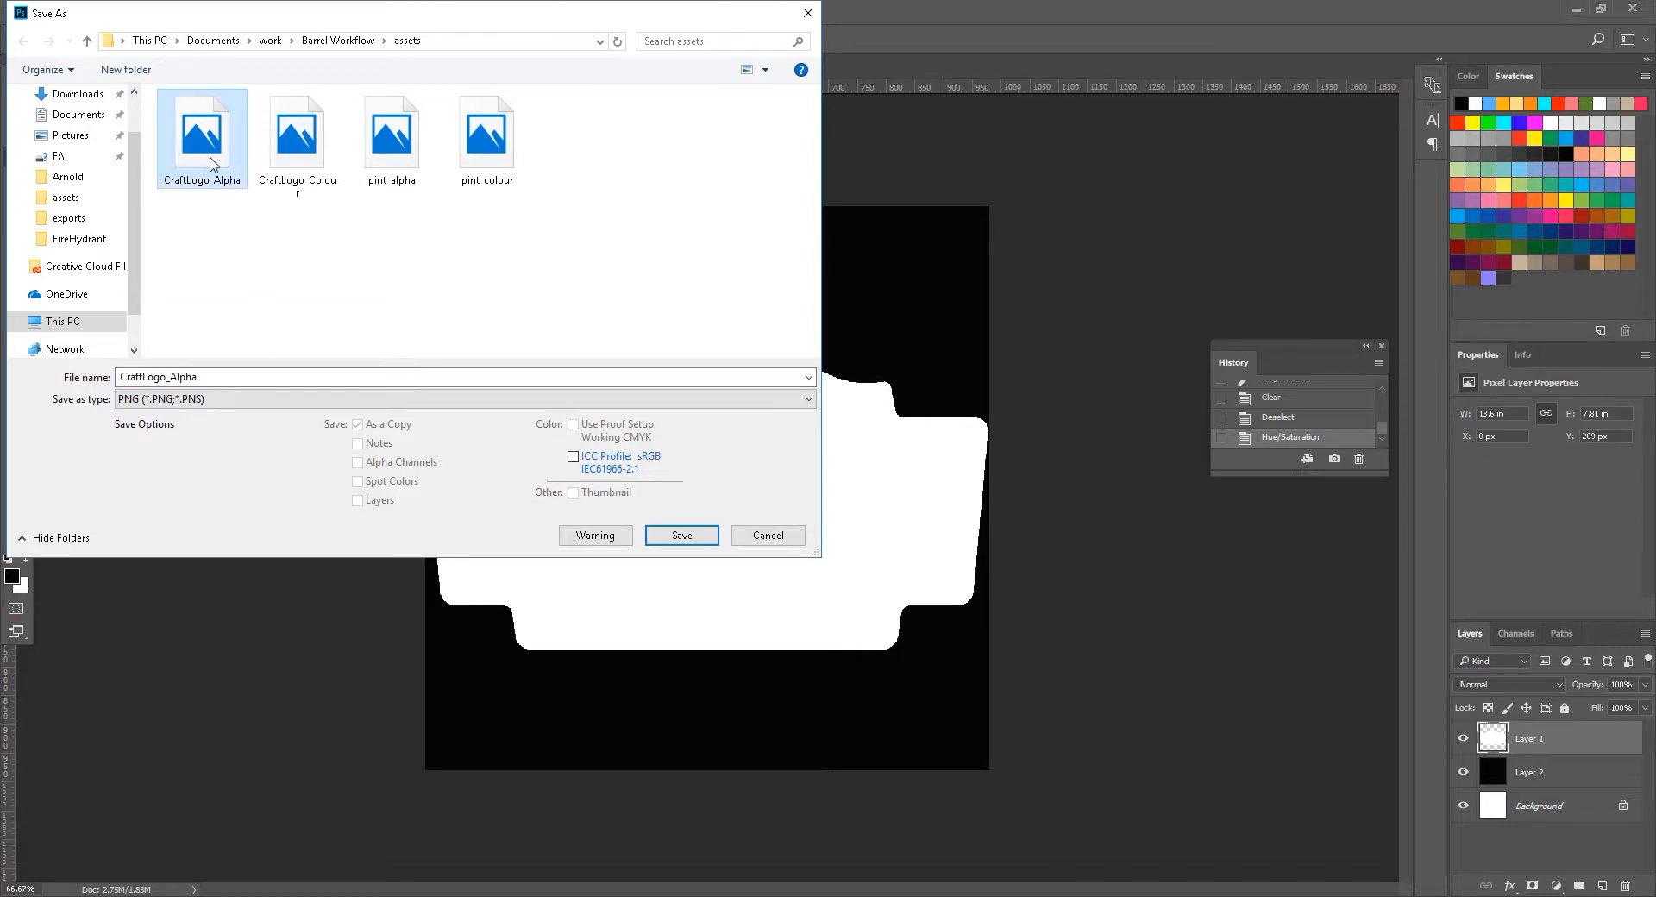
pyautogui.click(682, 535)
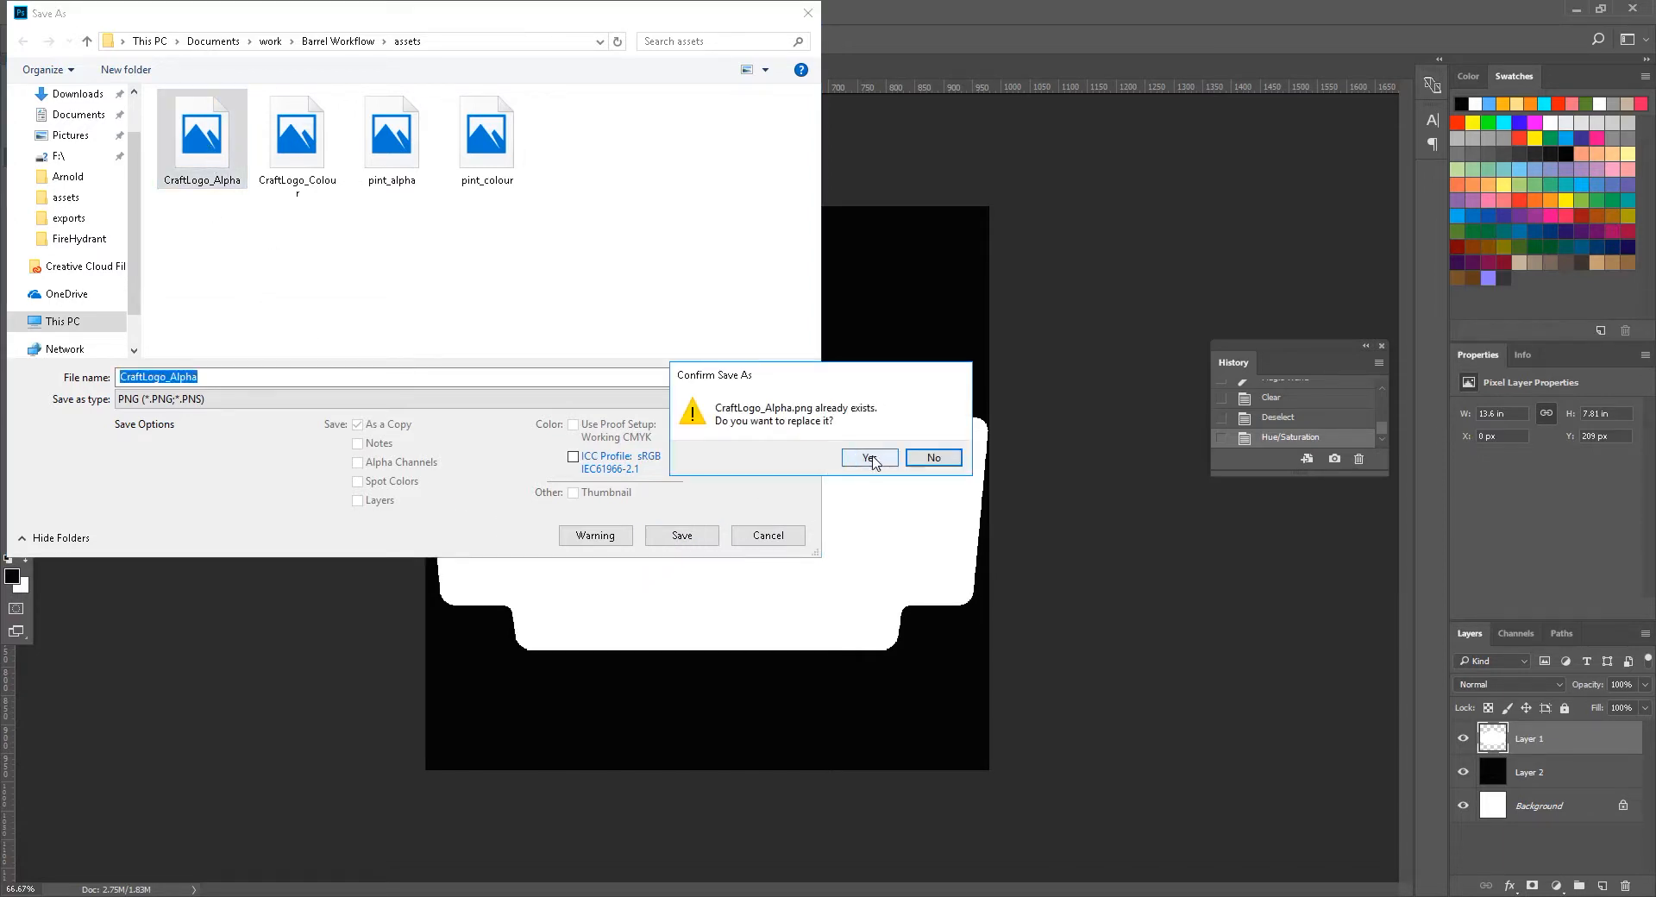
pyautogui.click(866, 457)
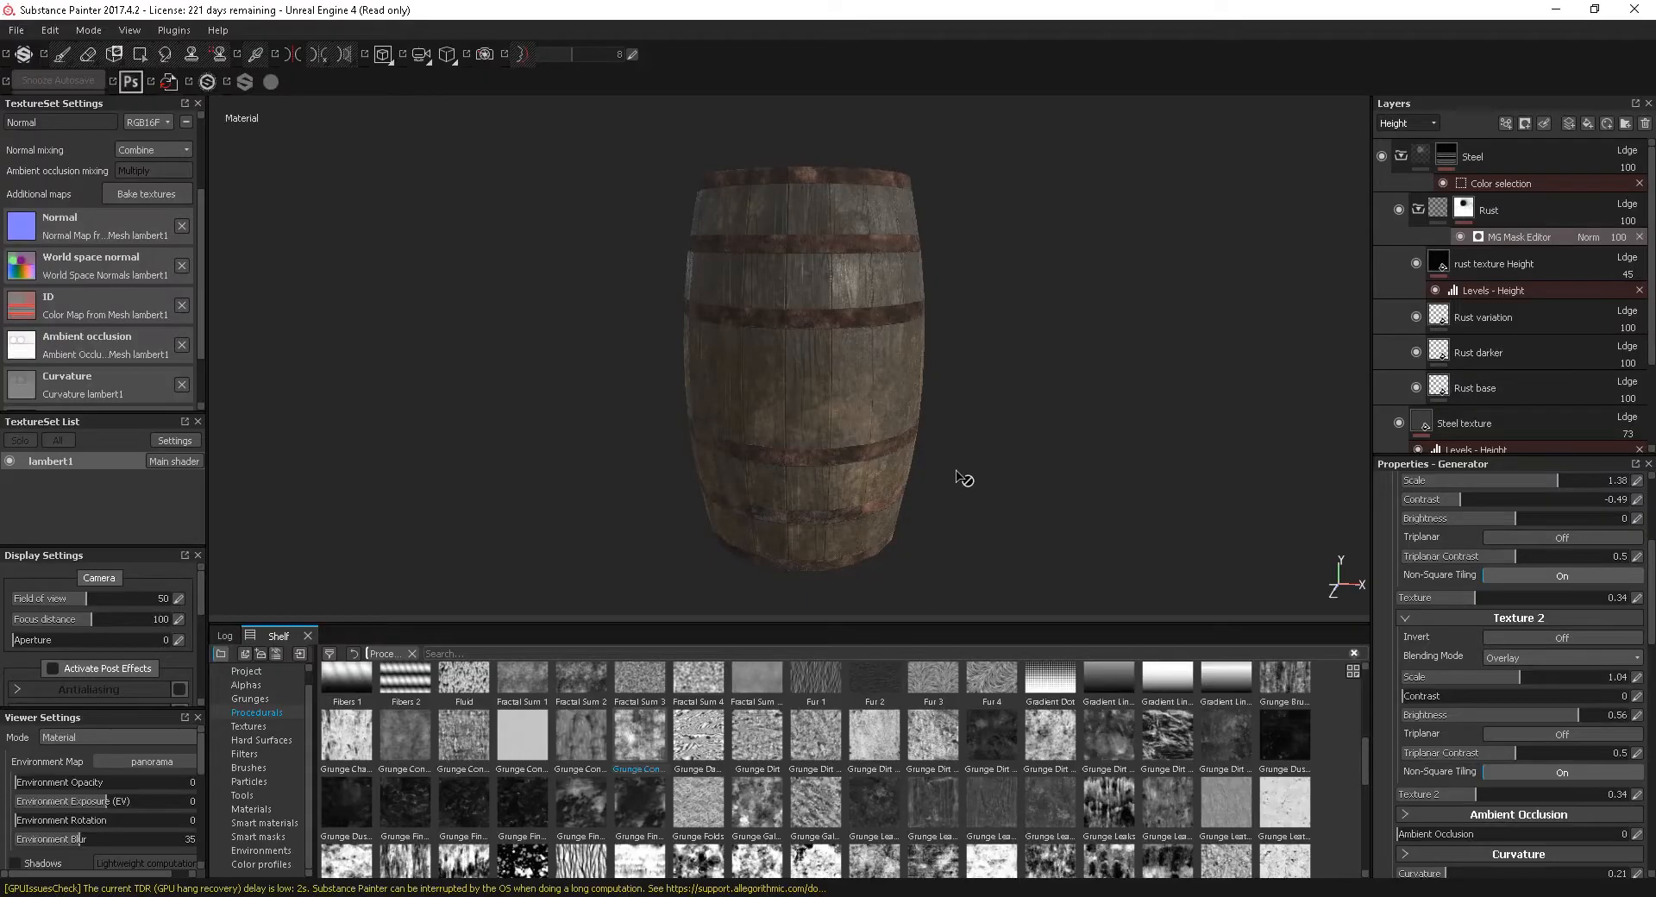
# Select the CraftLogo PNG files in the Barrel Workflow assets folder
pyautogui.moveTo(961, 478); pyautogui.dragTo(977, 424)
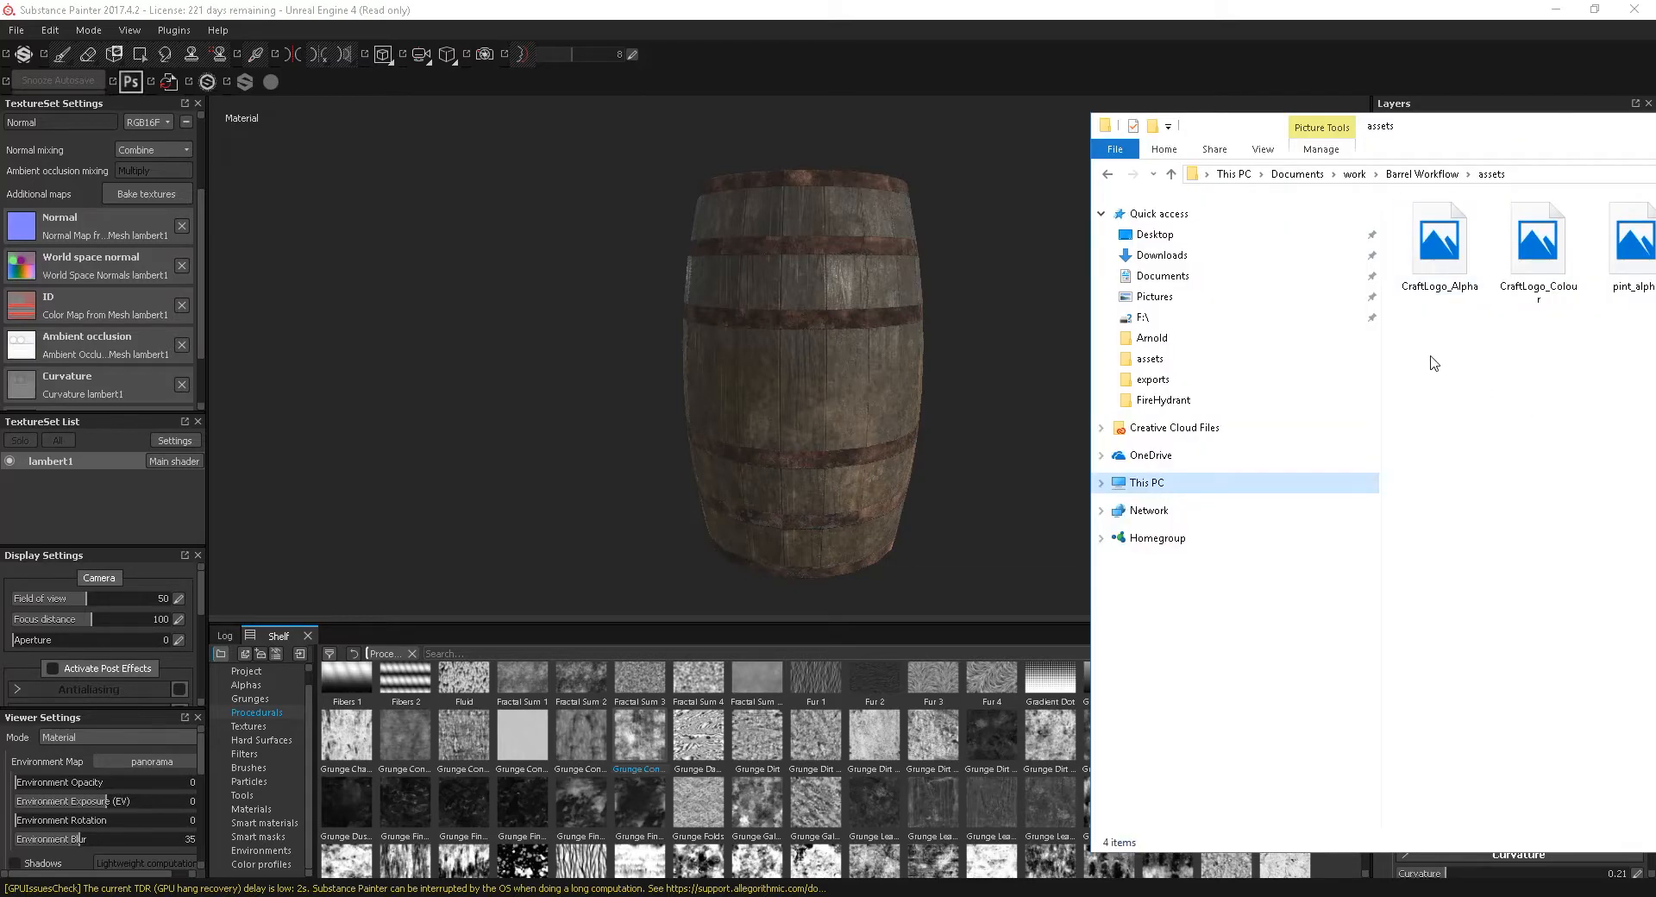
pyautogui.click(1537, 243)
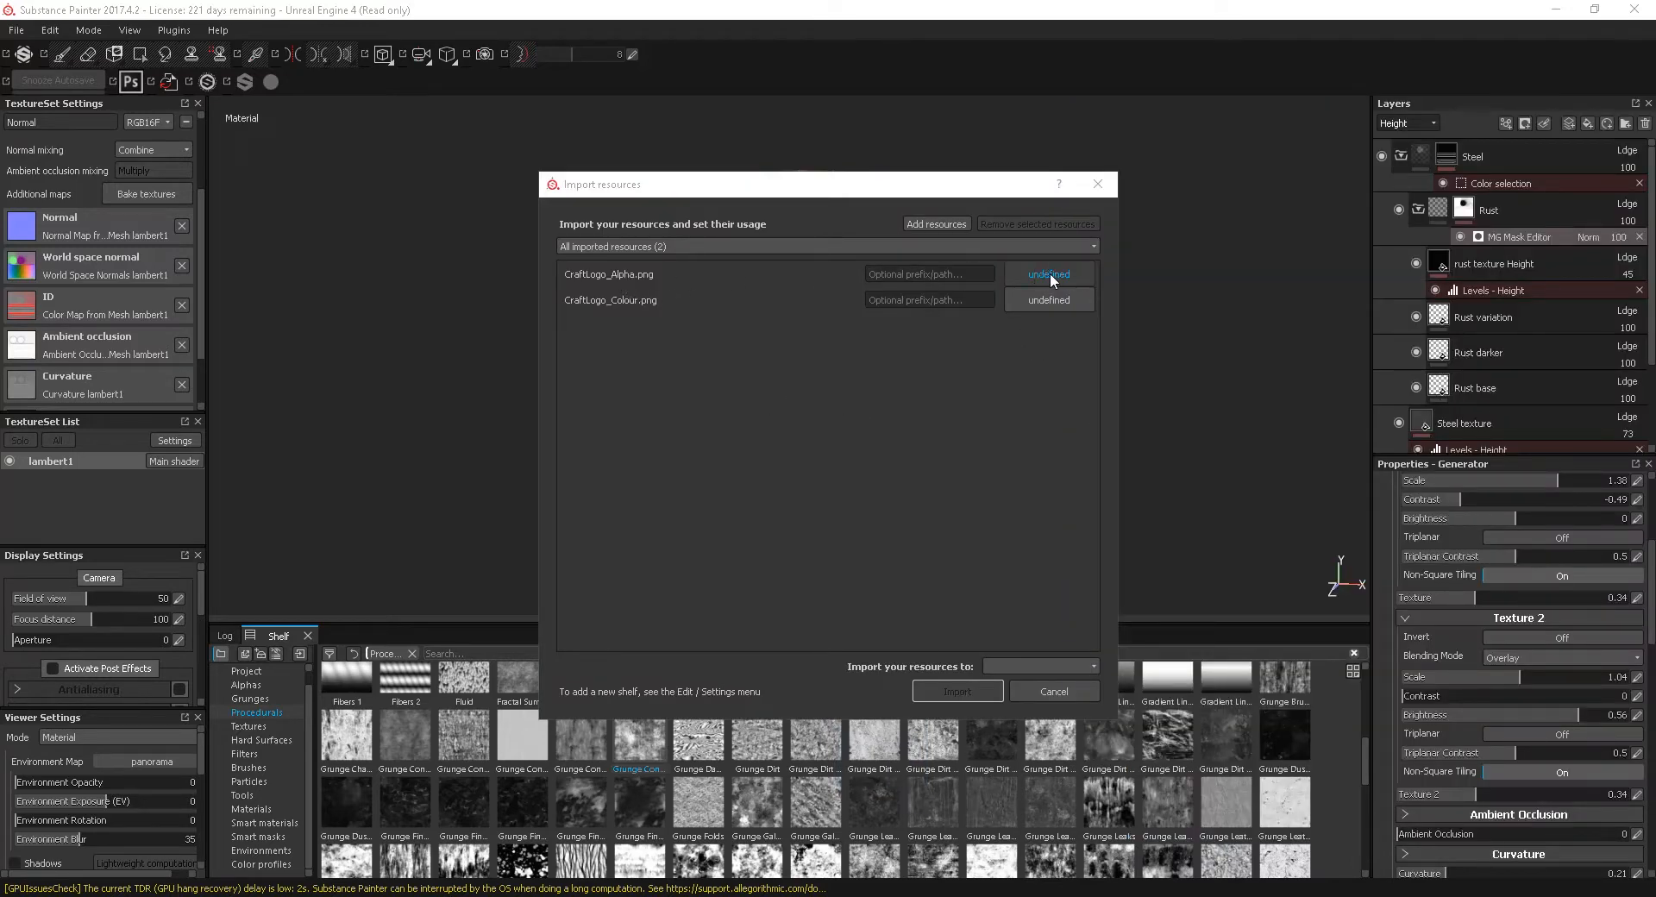
# Import CraftLogo_Alpha as alpha and CraftLogo_Colour as texture into the project
pyautogui.click(1048, 274)
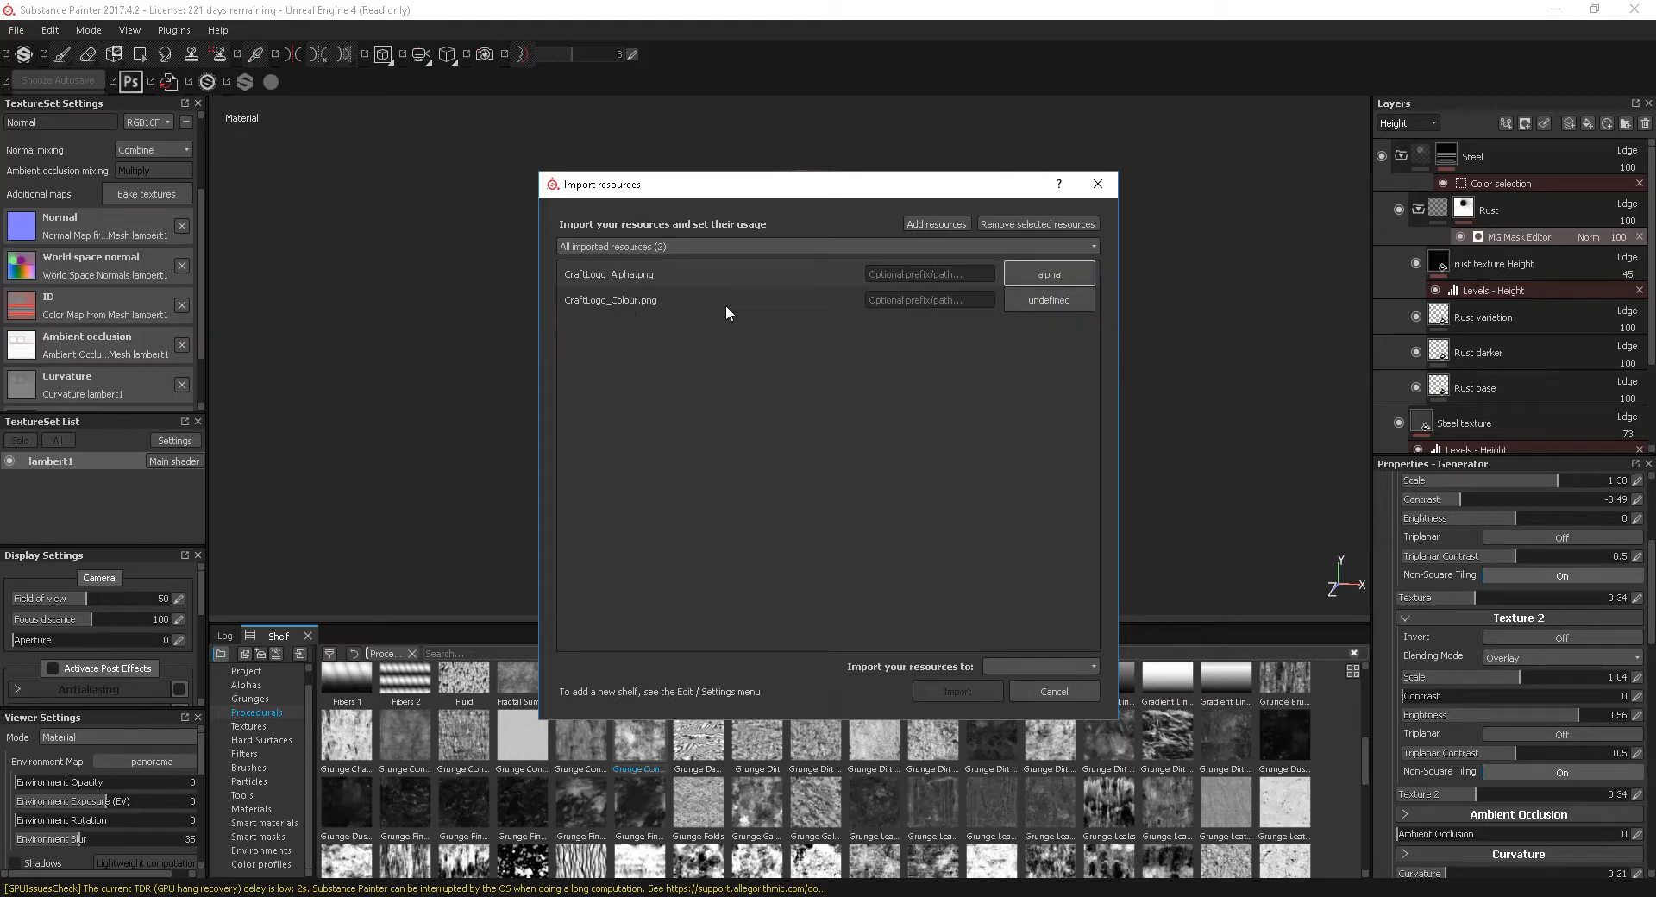
pyautogui.click(1047, 300)
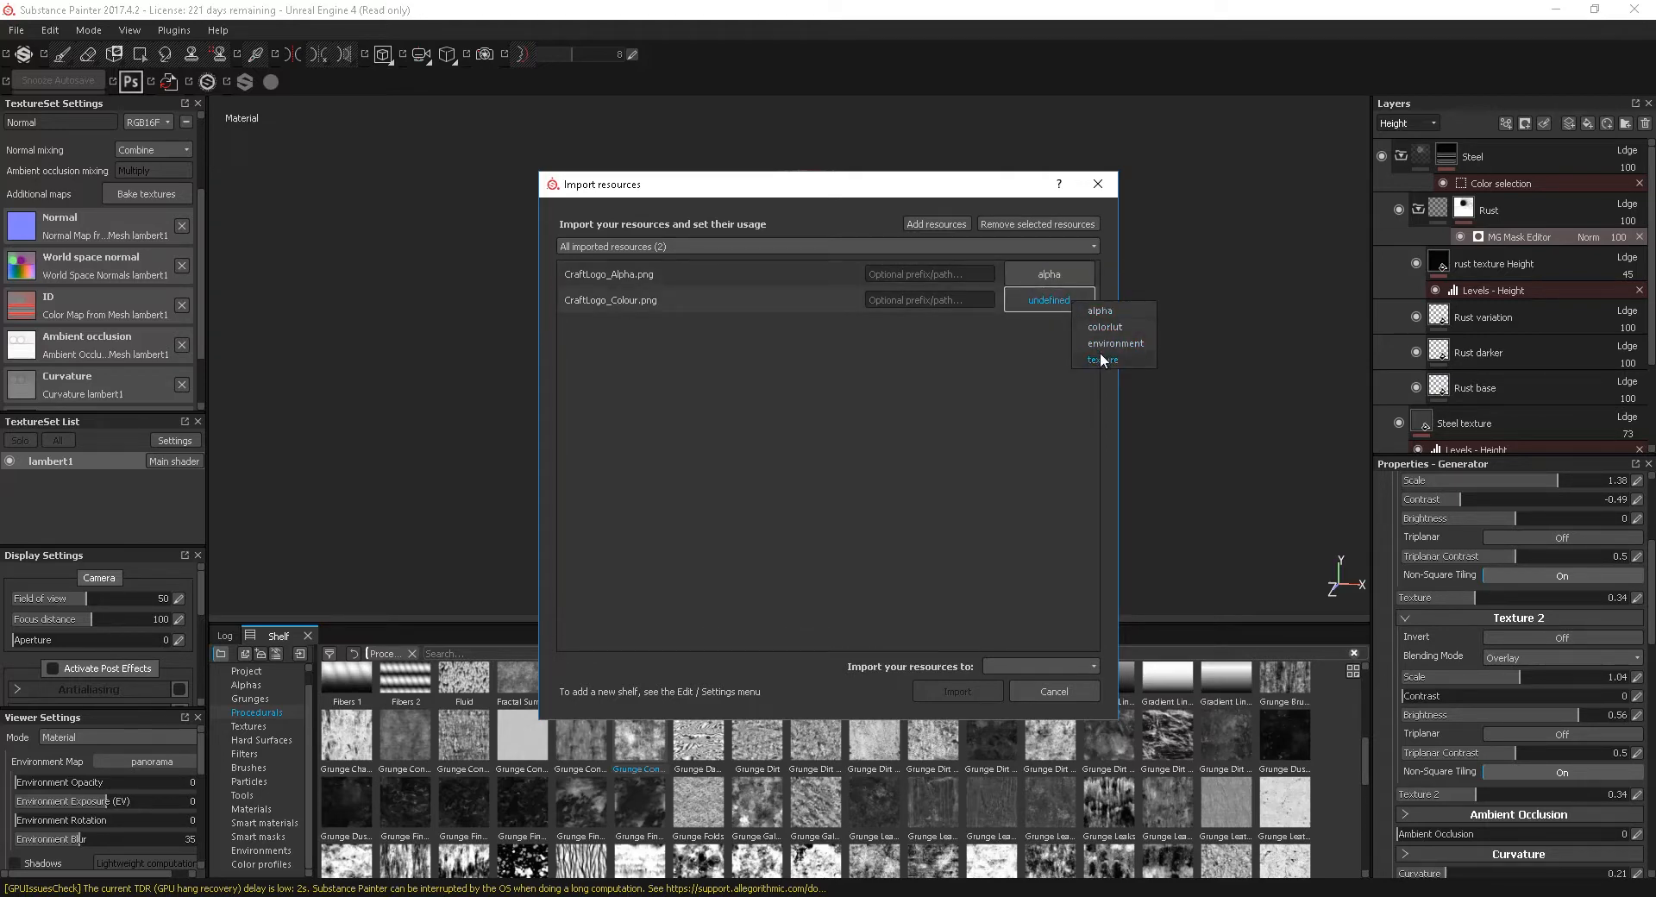
pyautogui.click(1102, 358)
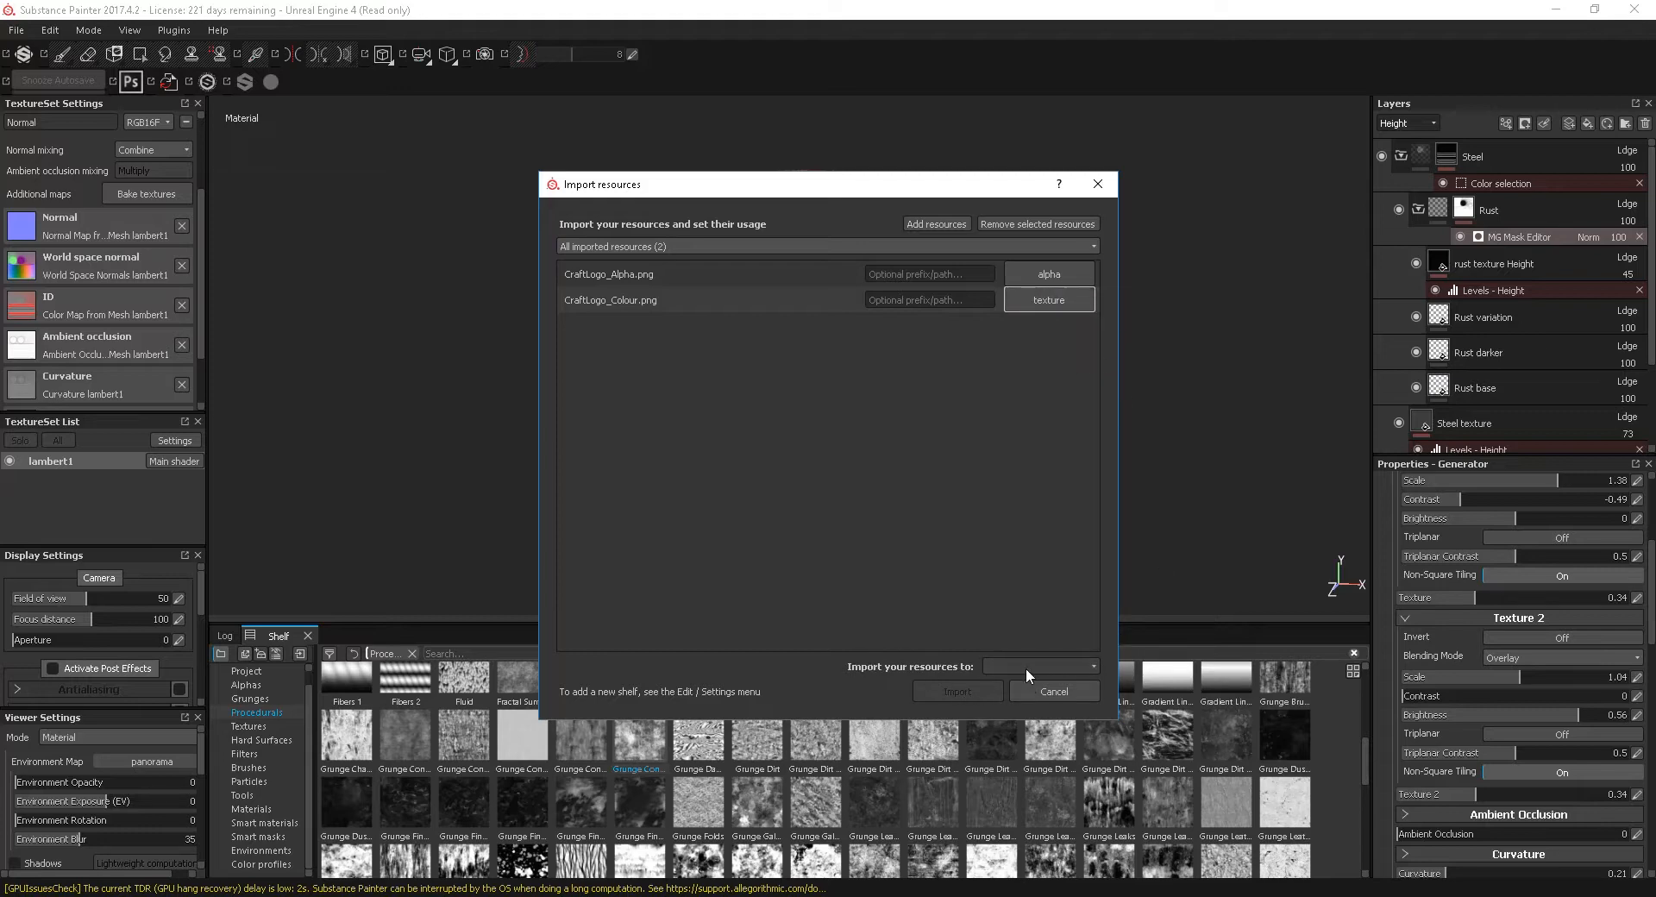
pyautogui.click(1040, 666)
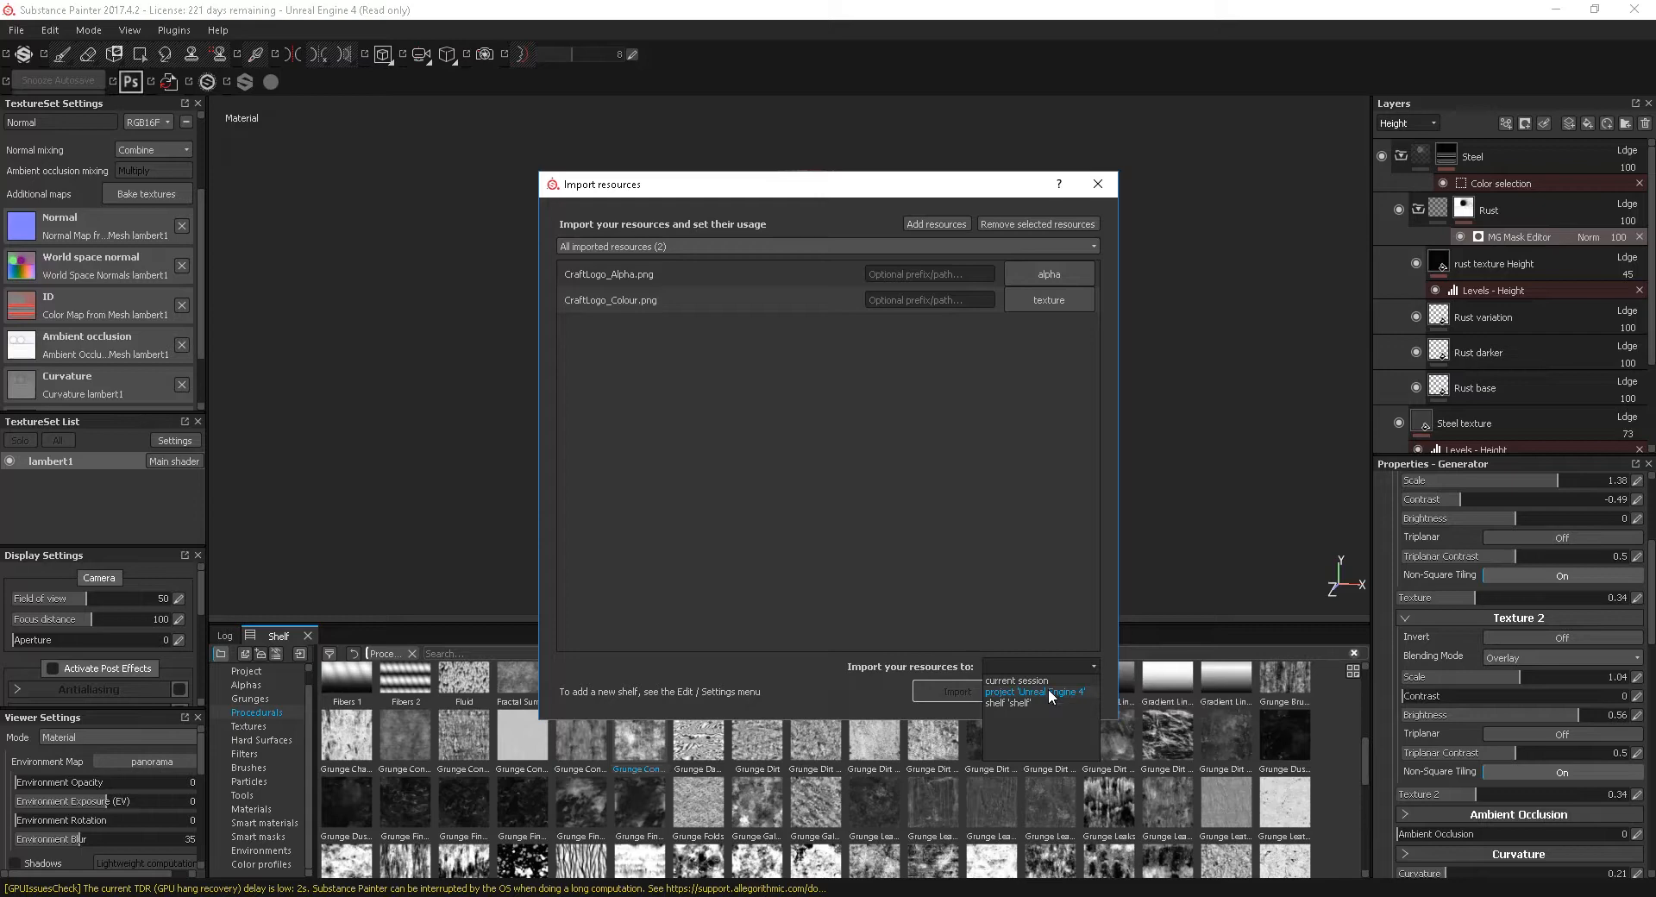
pyautogui.click(952, 692)
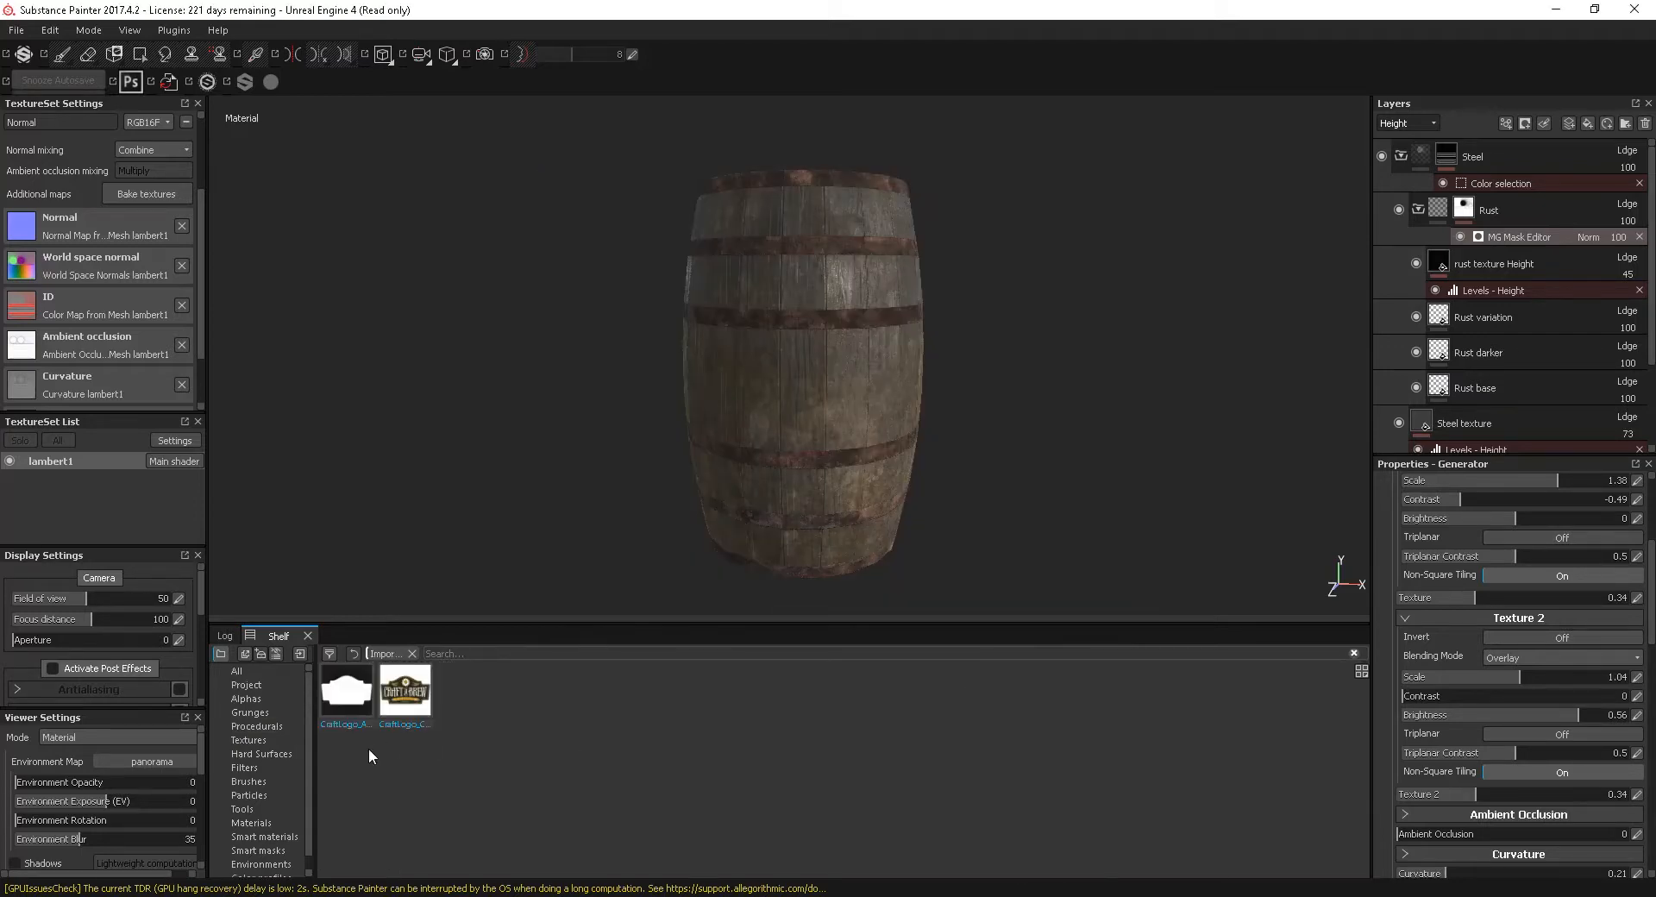
# Add a new paint layer, Layer 1, at the top of the barrel layer stack
pyautogui.click(247, 685)
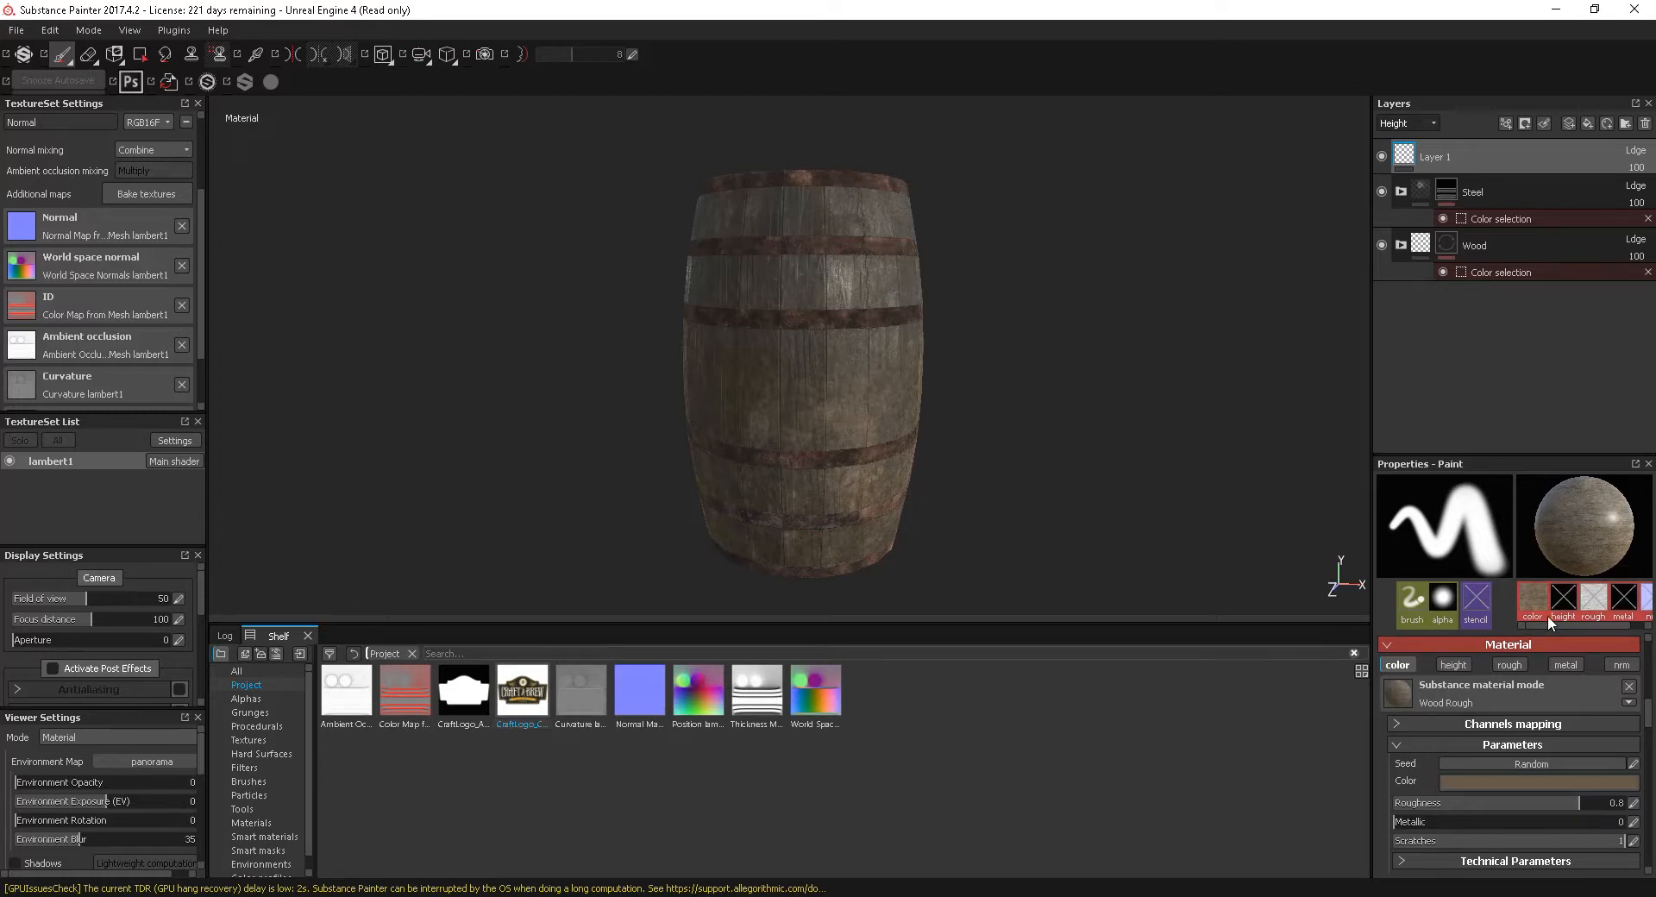
pyautogui.moveTo(1649, 744)
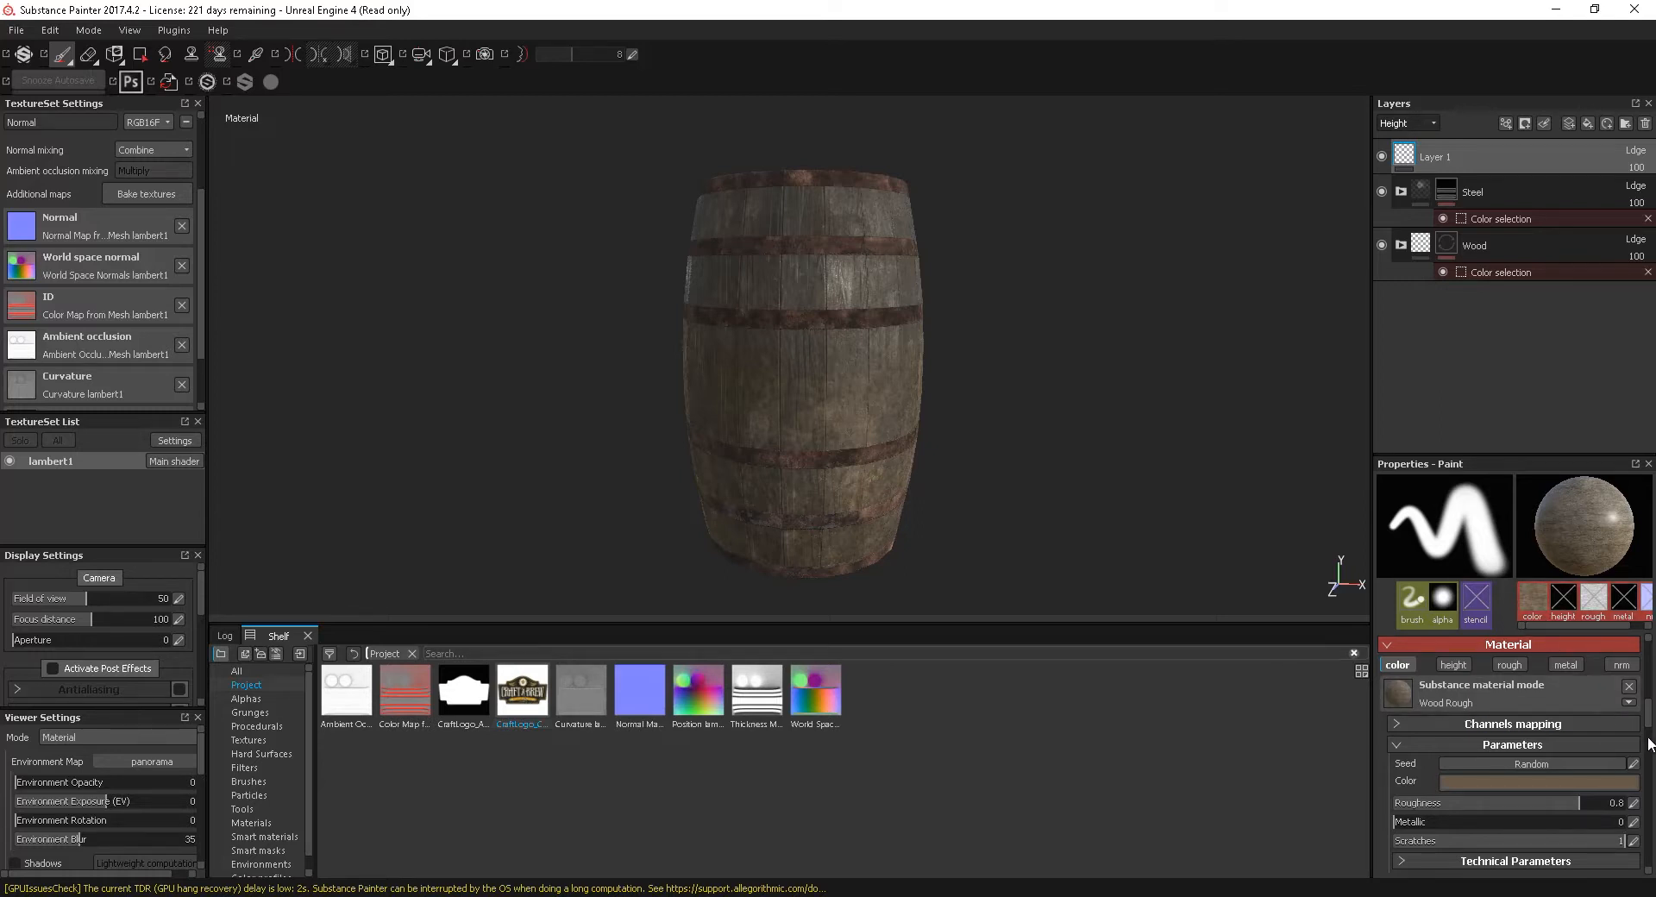
pyautogui.click(1433, 157)
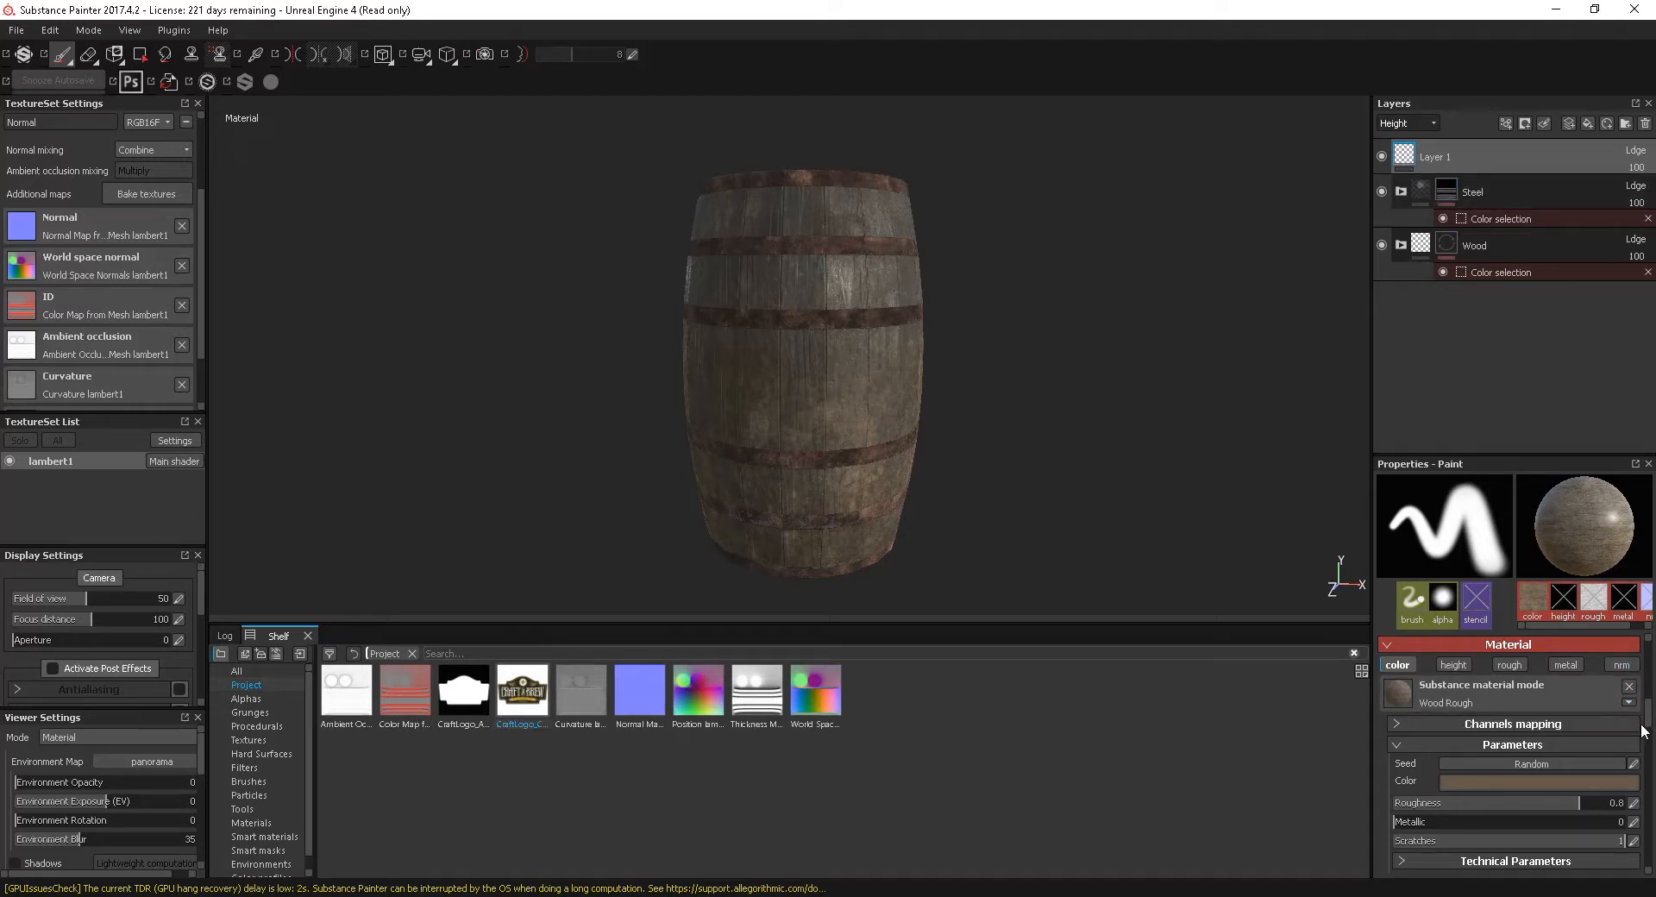
pyautogui.click(1446, 192)
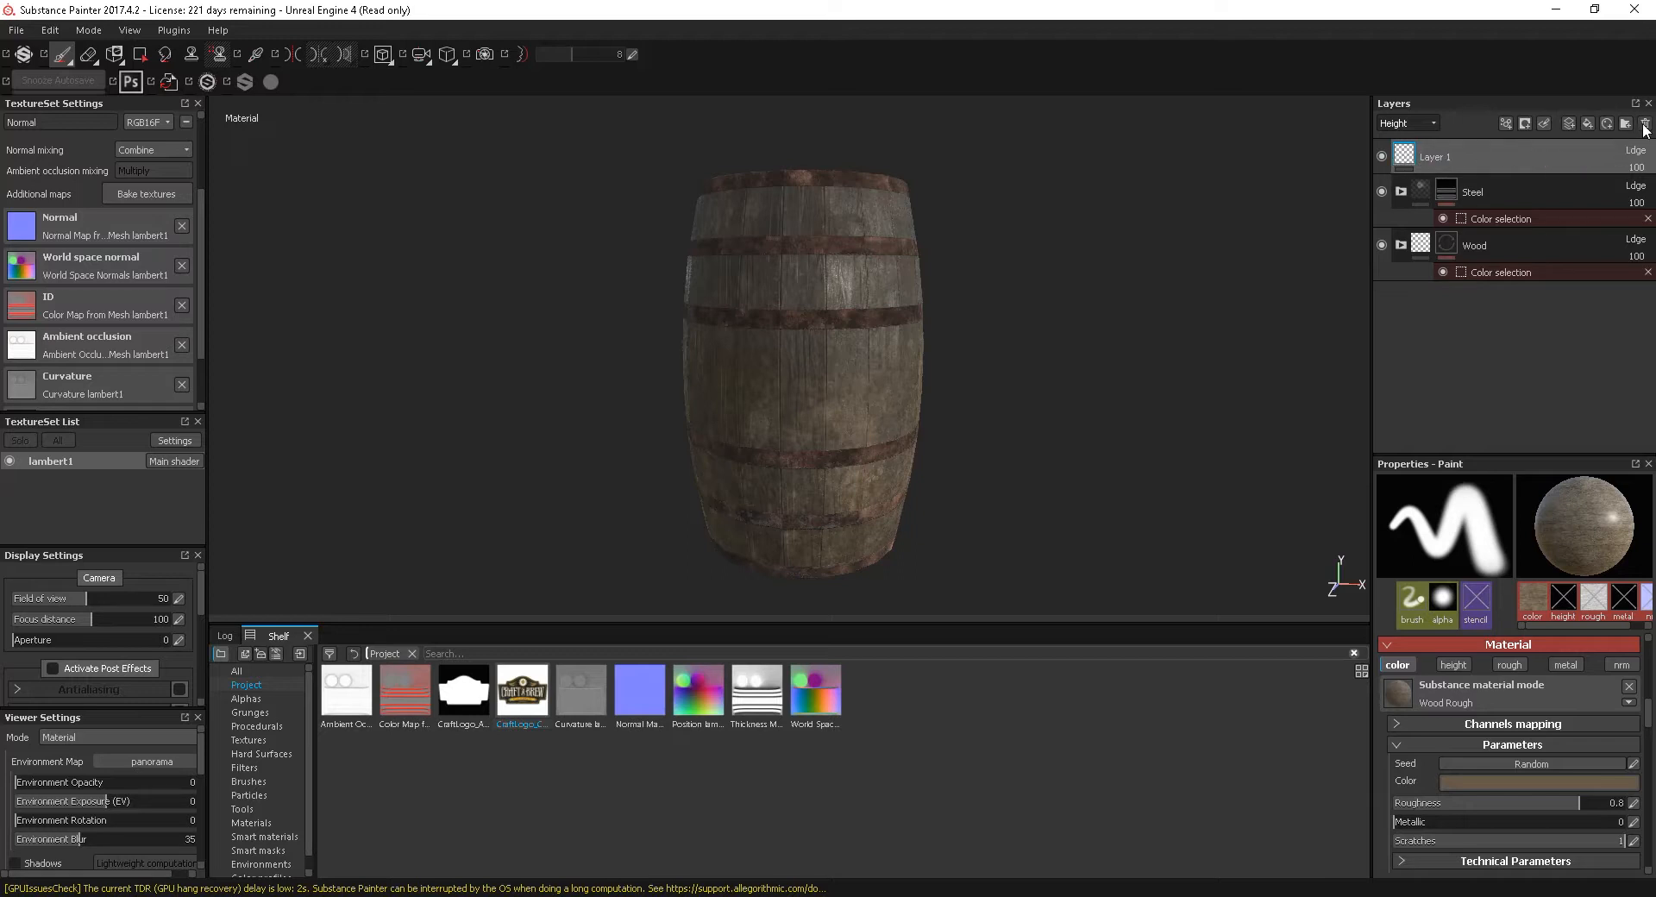
pyautogui.doubleClick(1434, 157)
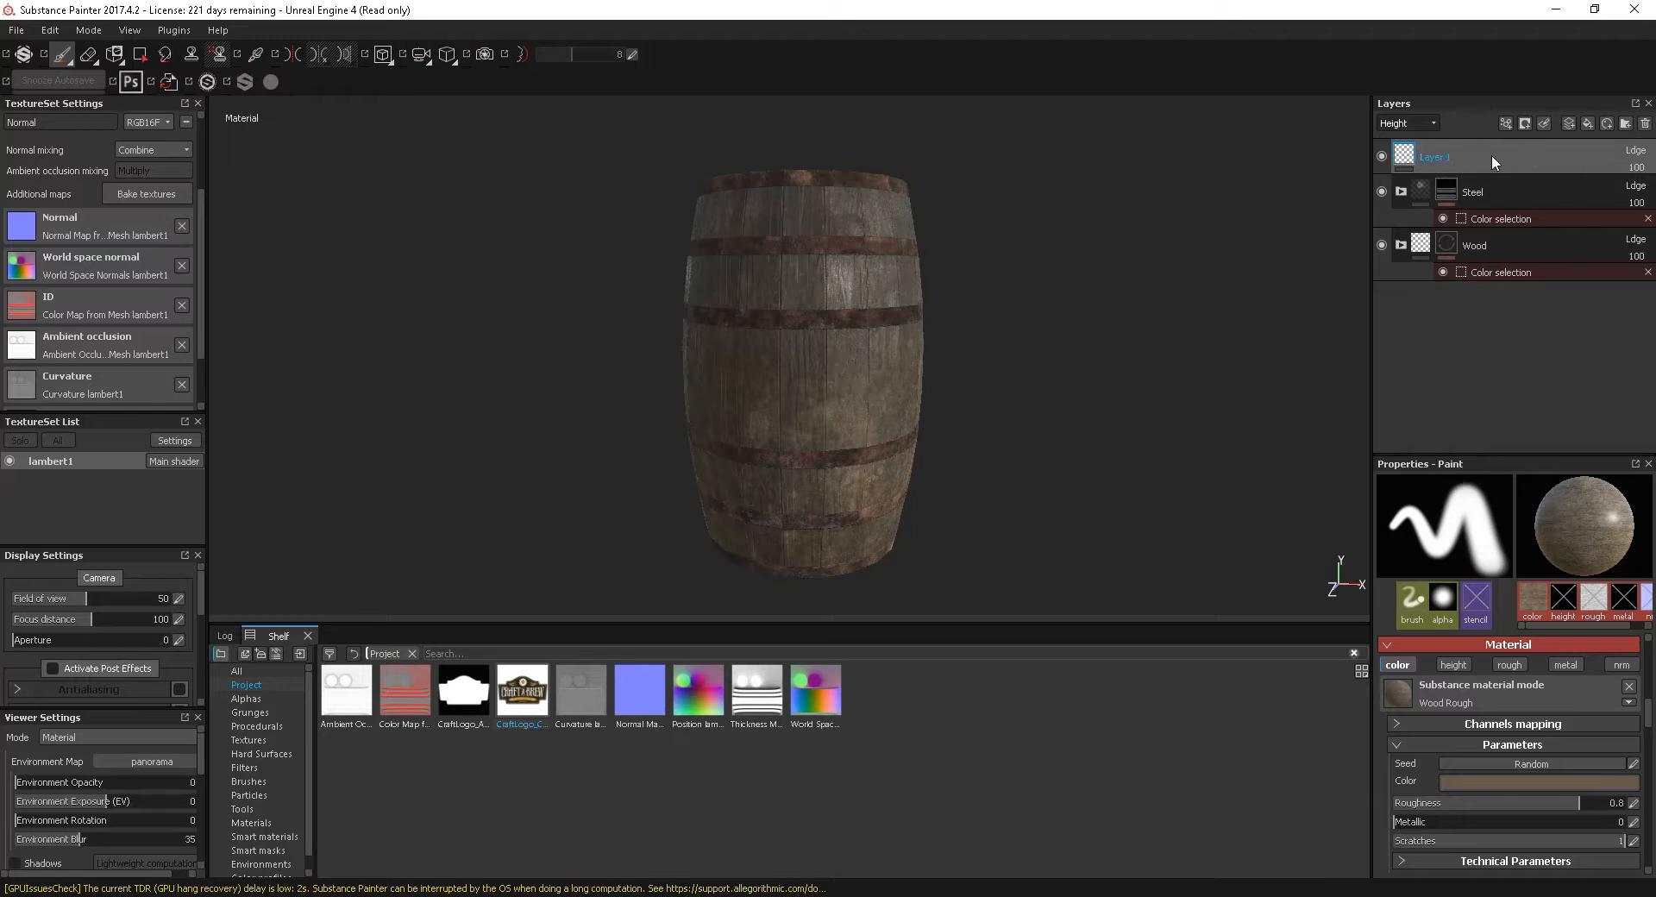
# Review the brush and material paint settings and show Base Color in the layer stack
pyautogui.click(1413, 606)
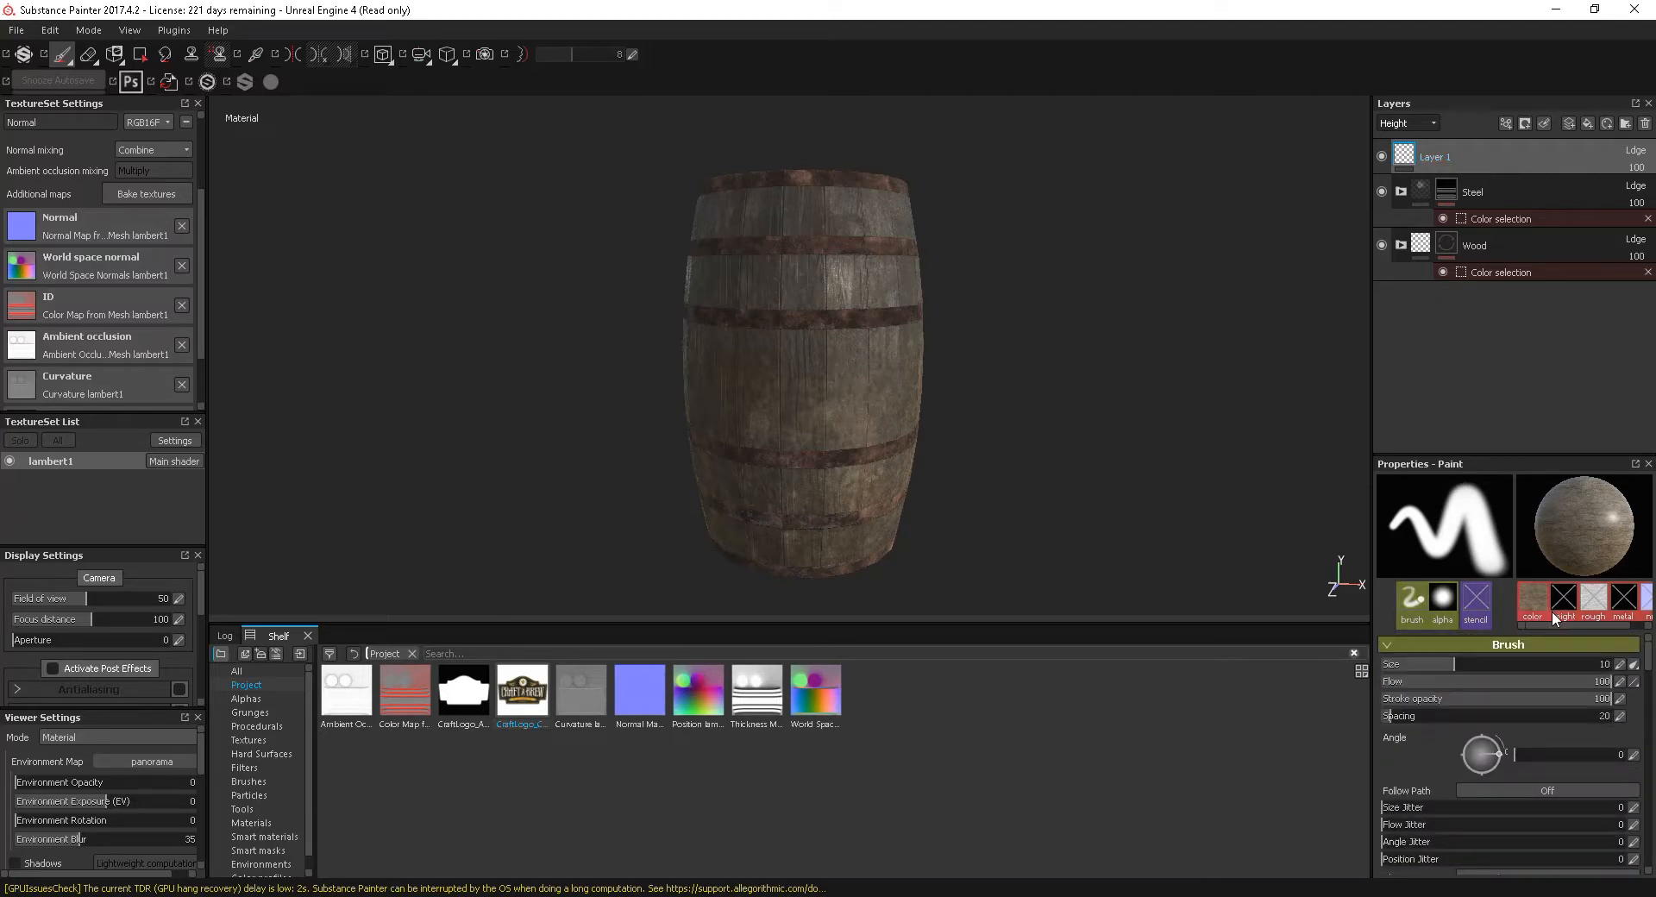
pyautogui.click(1579, 525)
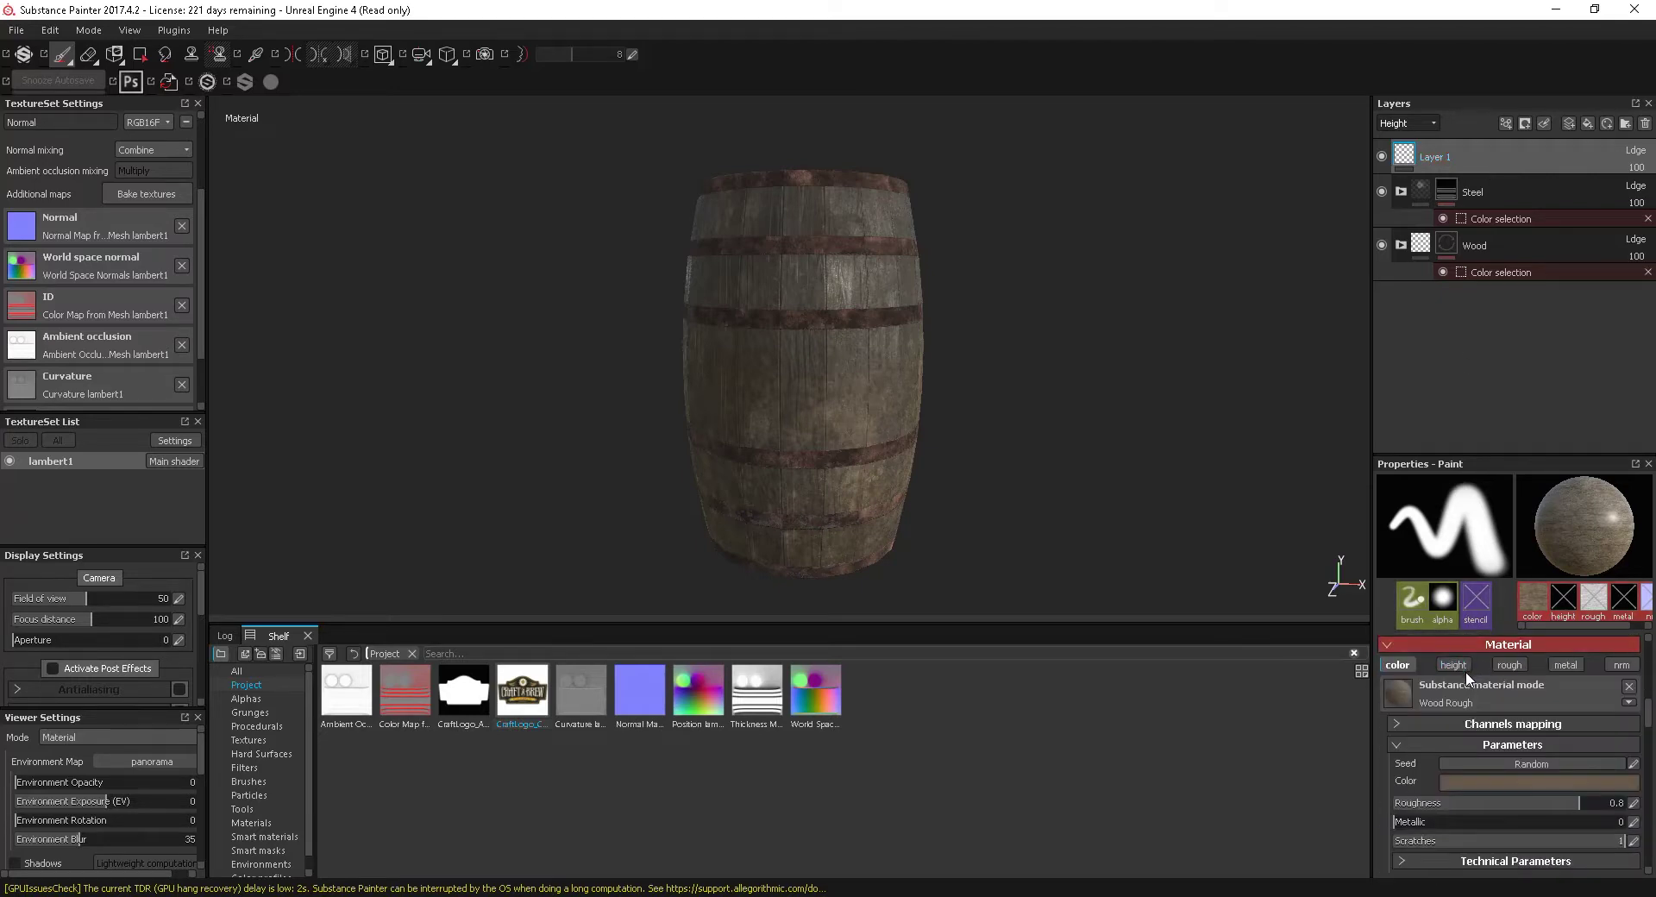
pyautogui.moveTo(1458, 702)
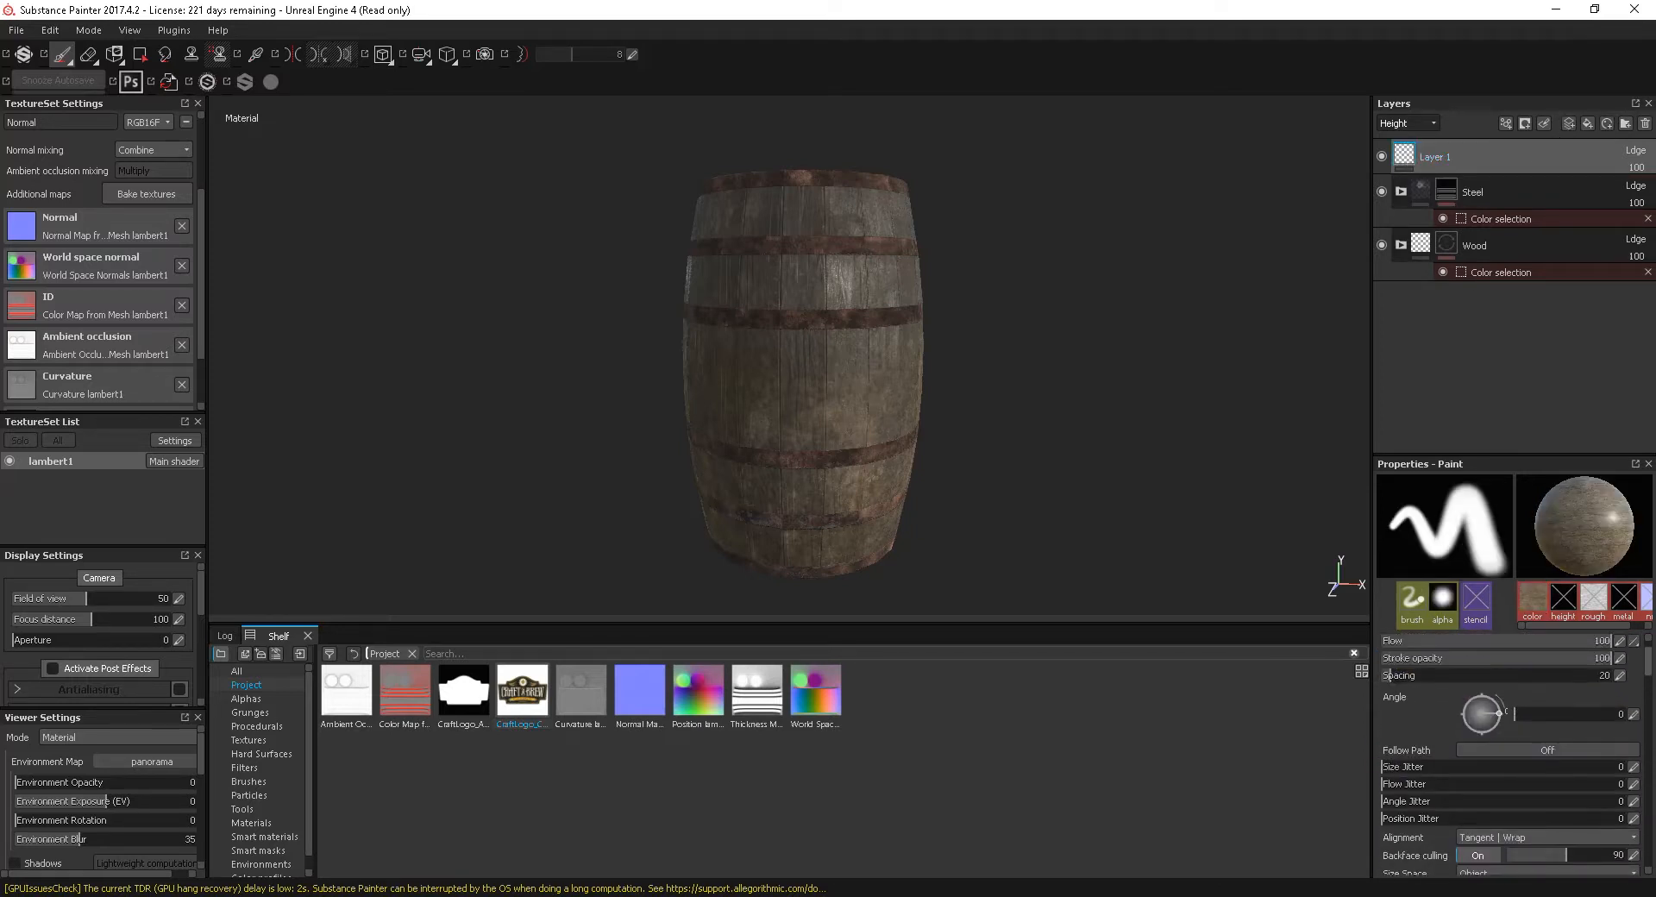
pyautogui.click(1532, 600)
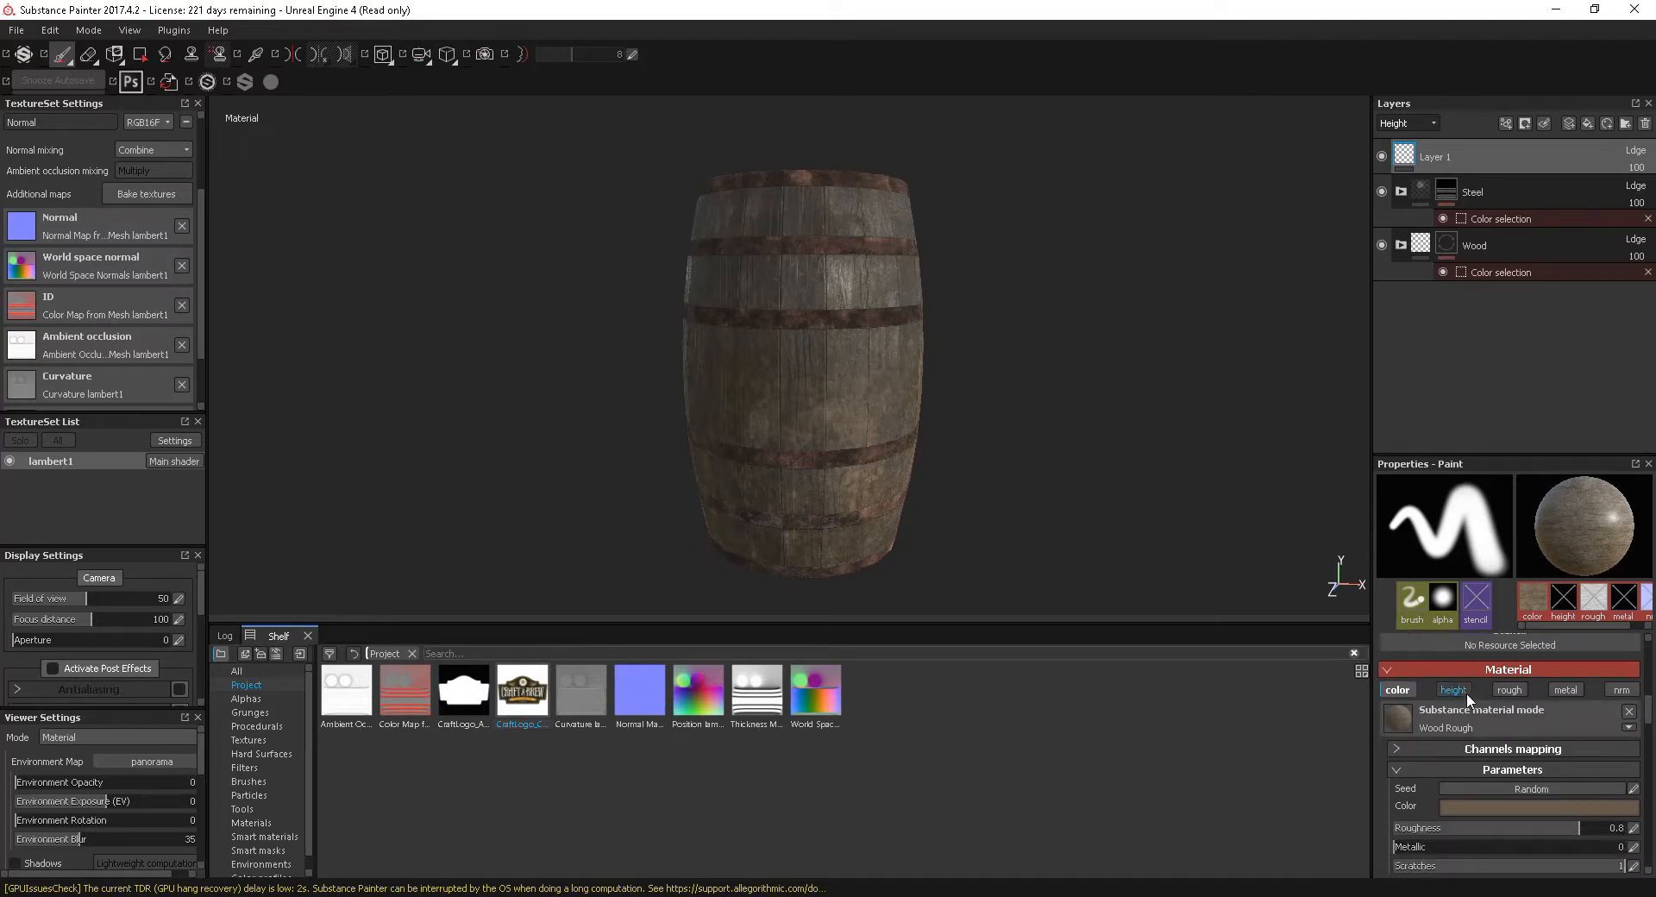
pyautogui.click(1396, 689)
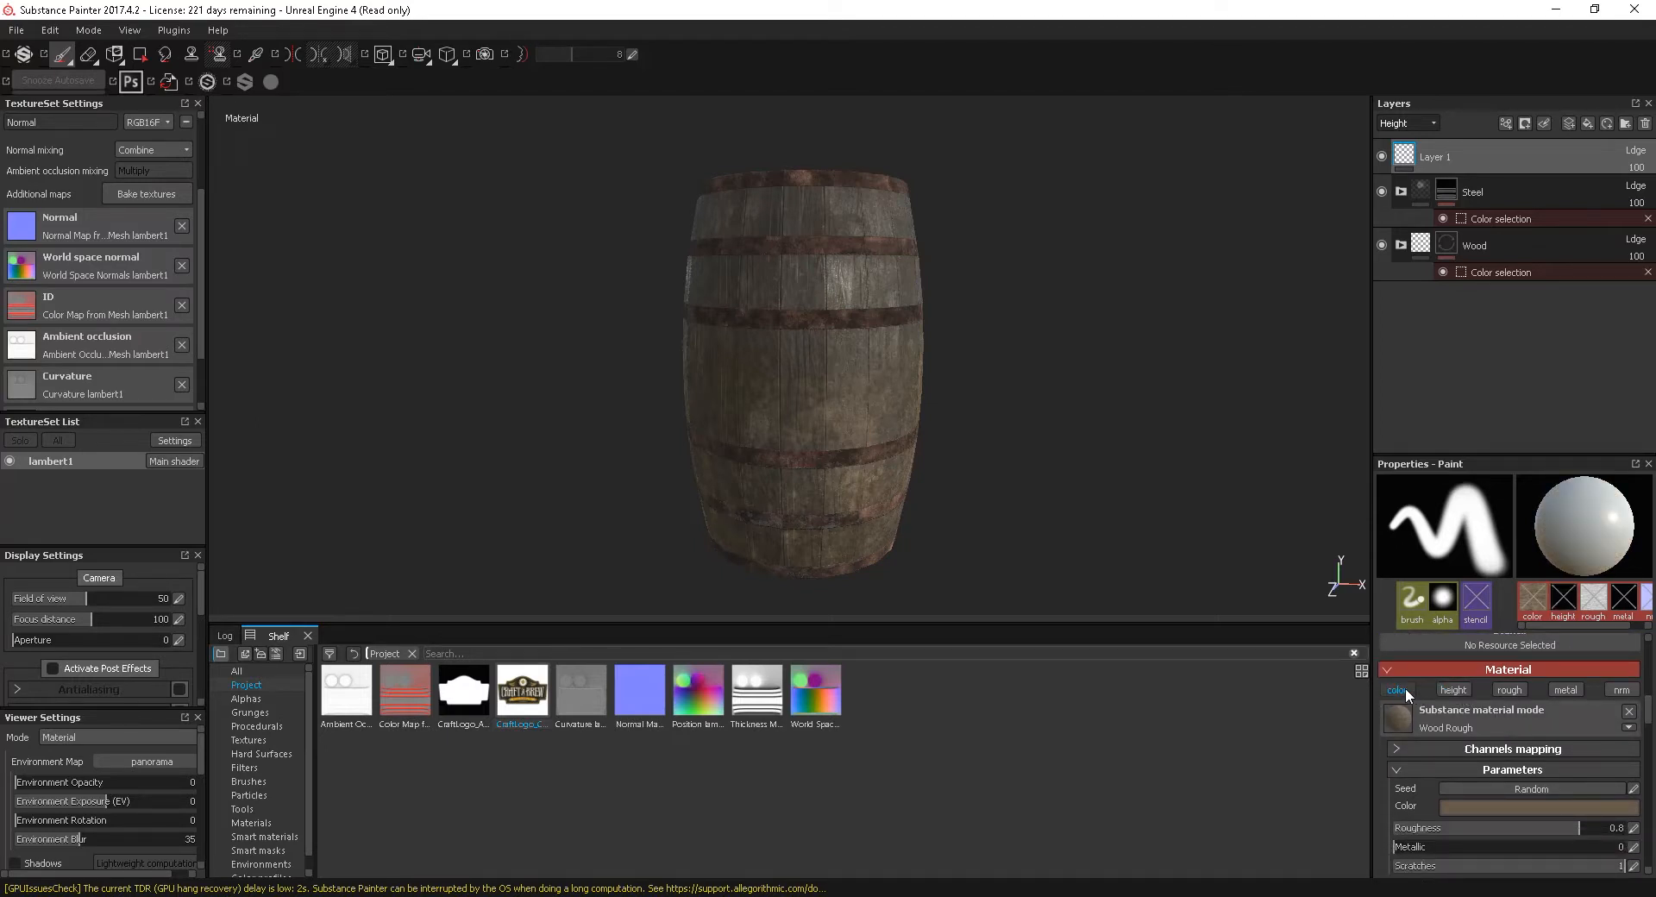
pyautogui.click(1396, 688)
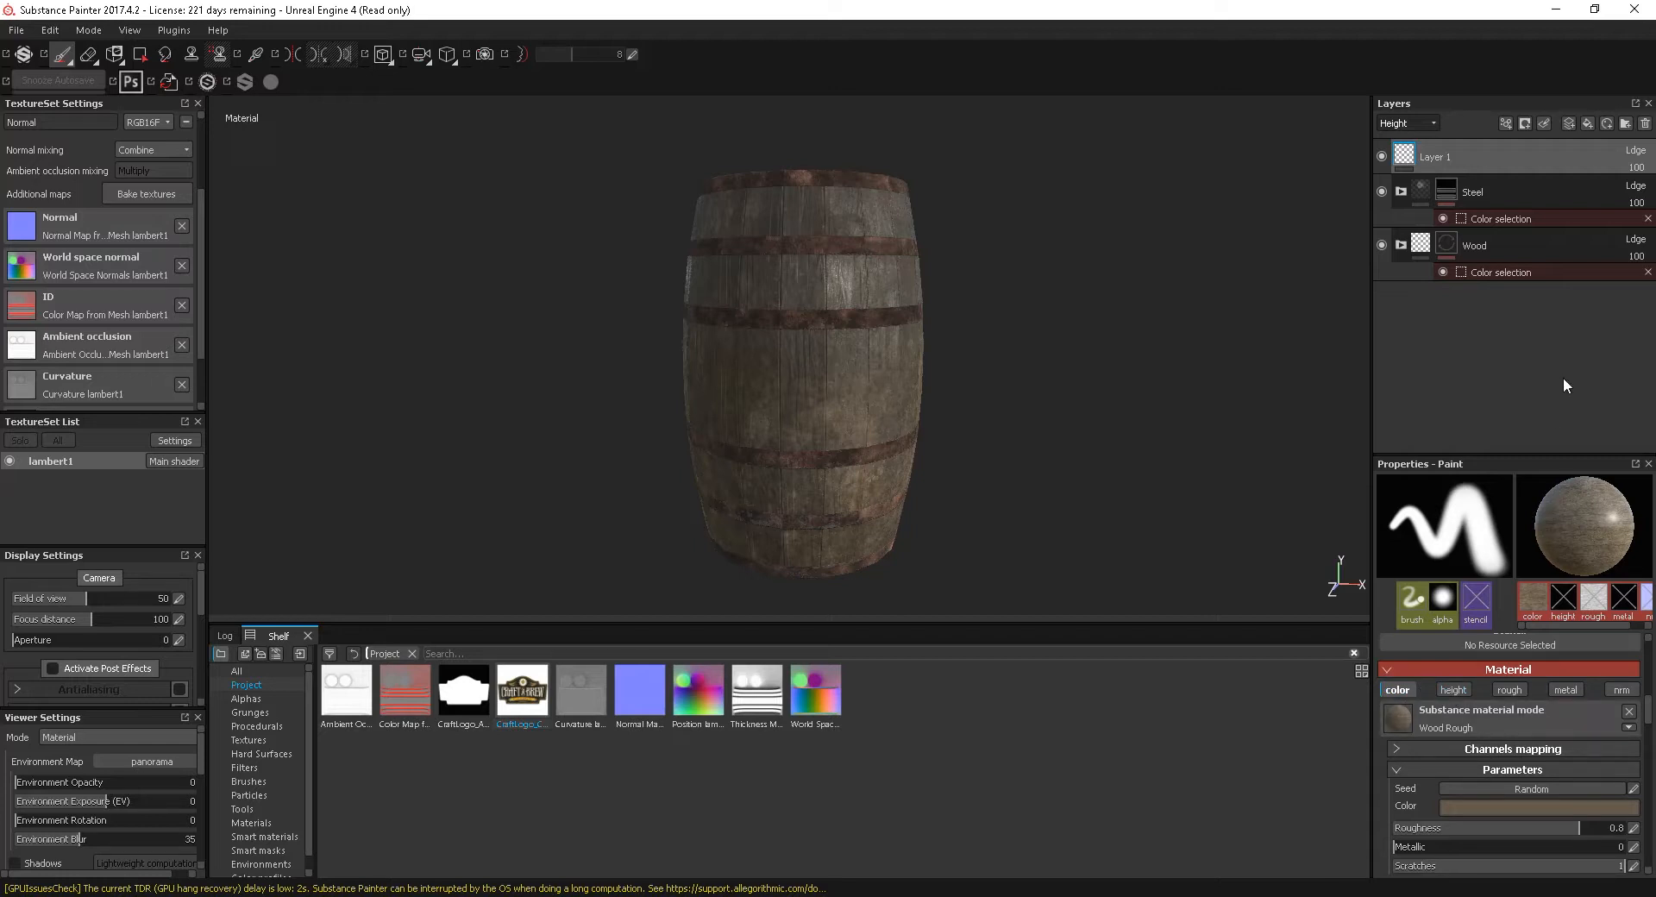
pyautogui.moveTo(1408, 148)
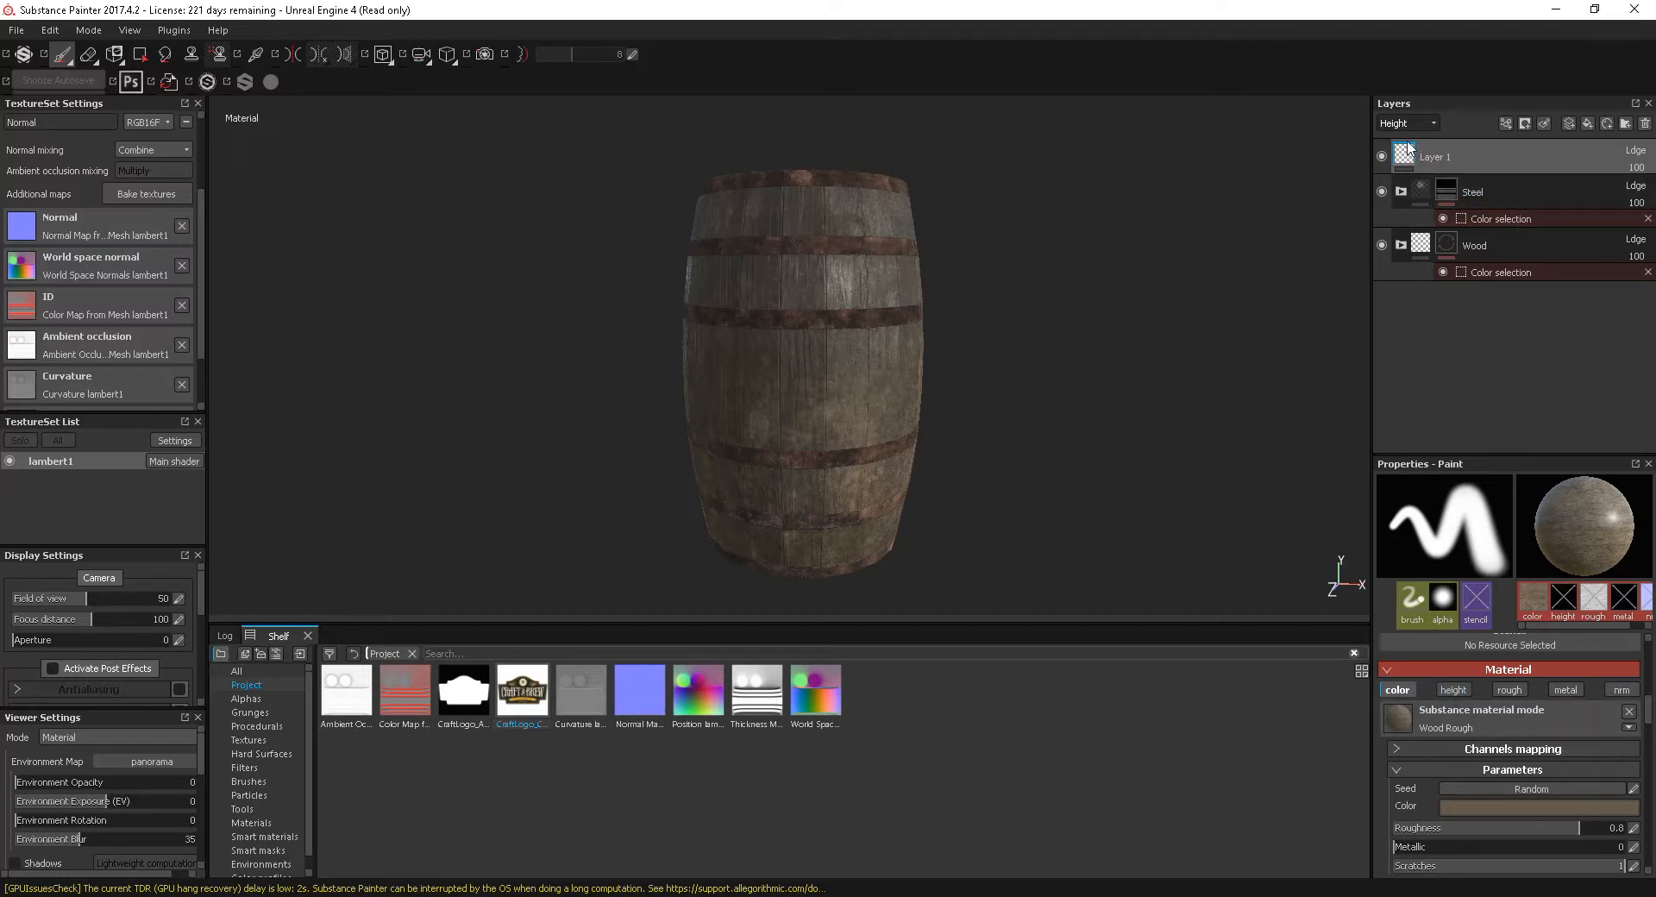
pyautogui.click(1405, 123)
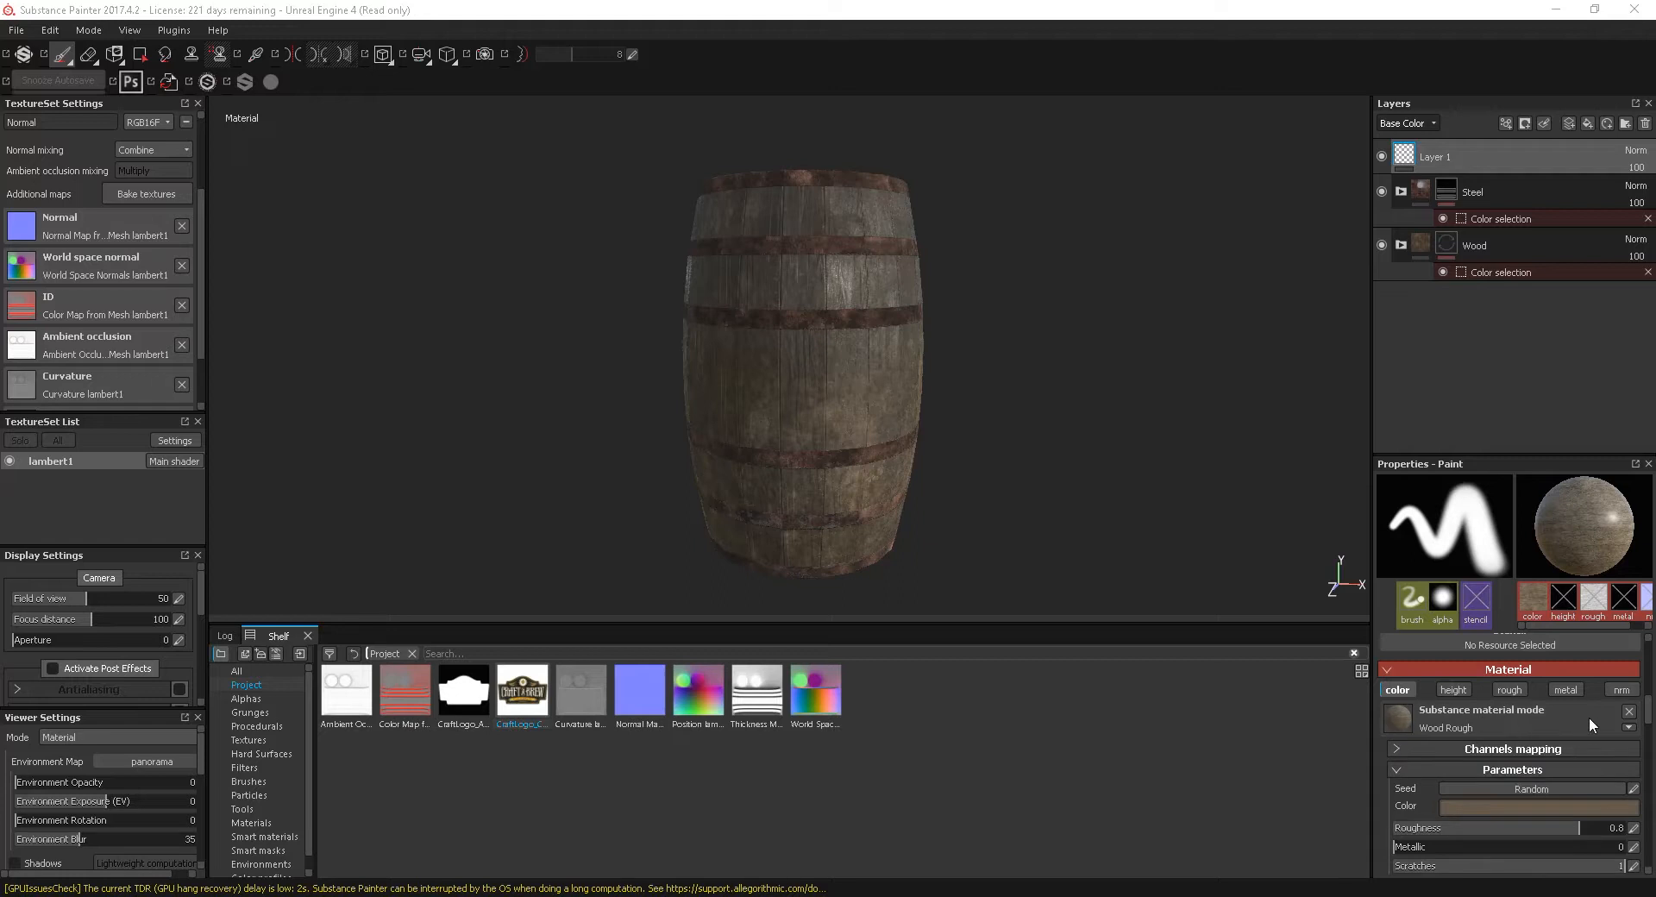
# Clear the wood material and height channel, use CraftLogo_Colour as paint colour, and reveal the stencil settings
pyautogui.click(1627, 711)
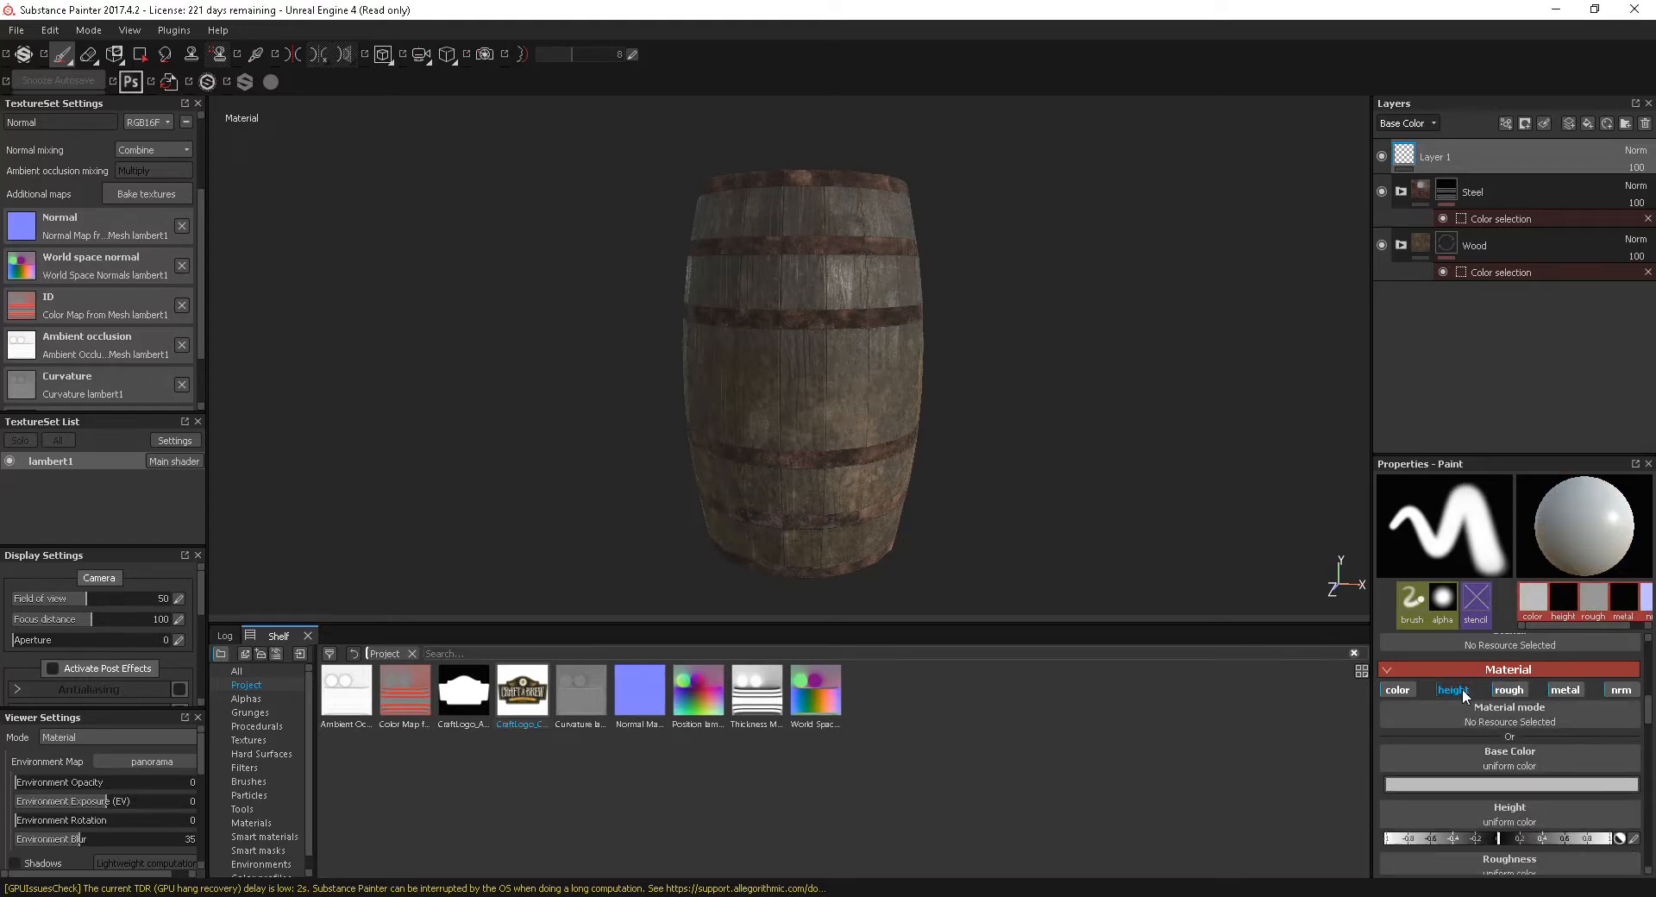
pyautogui.click(1396, 688)
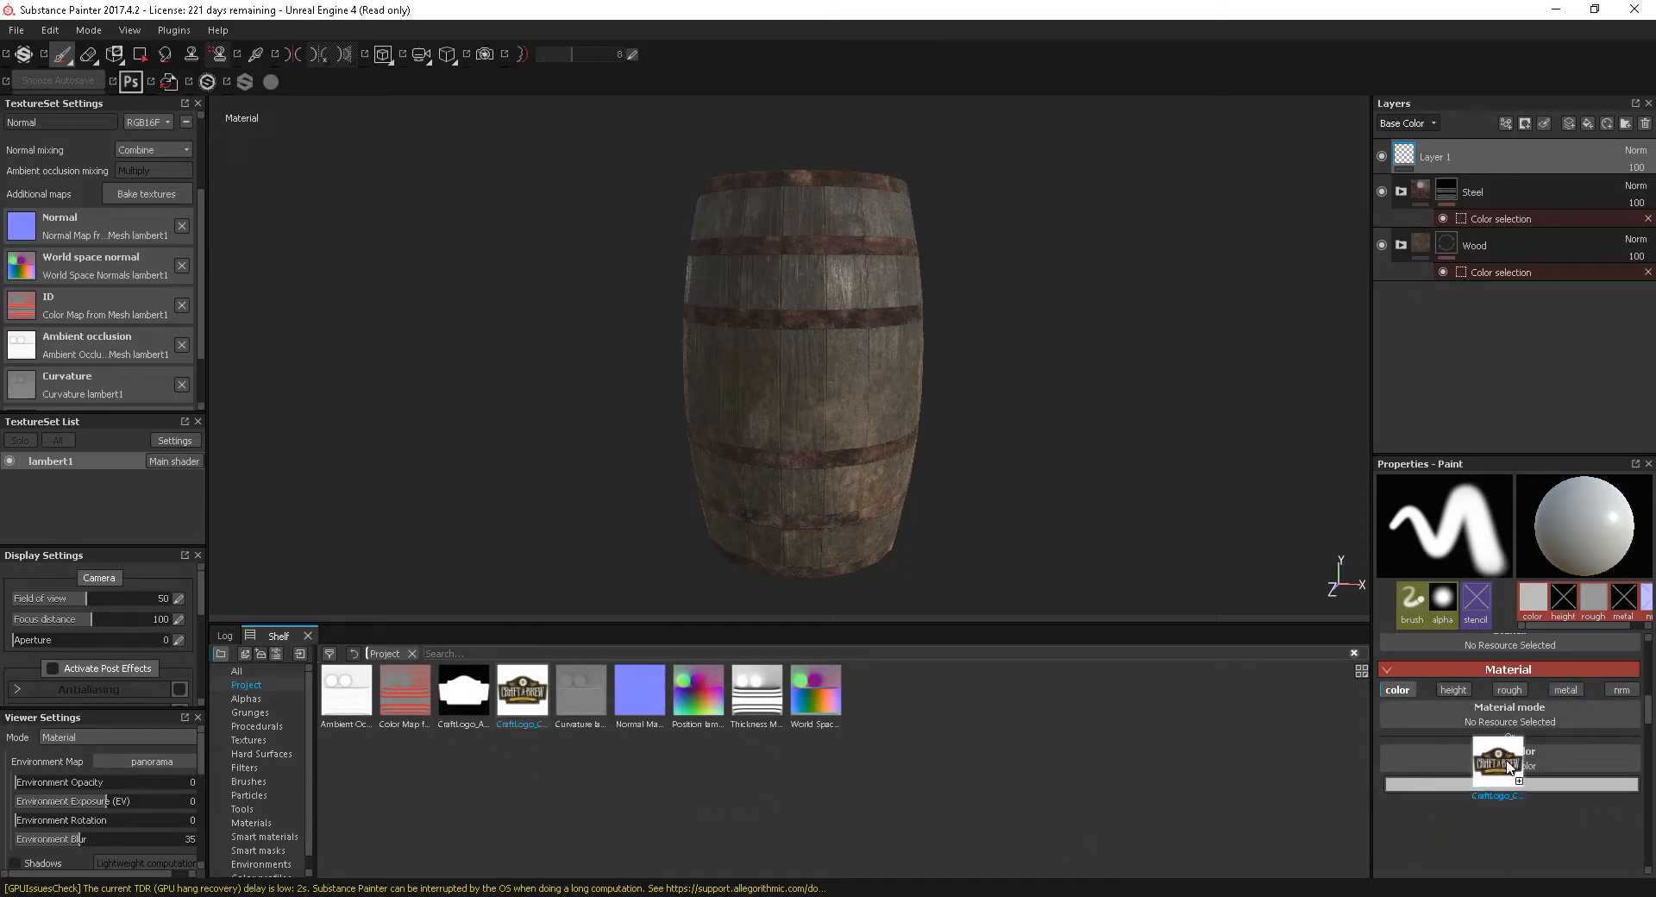
pyautogui.click(521, 685)
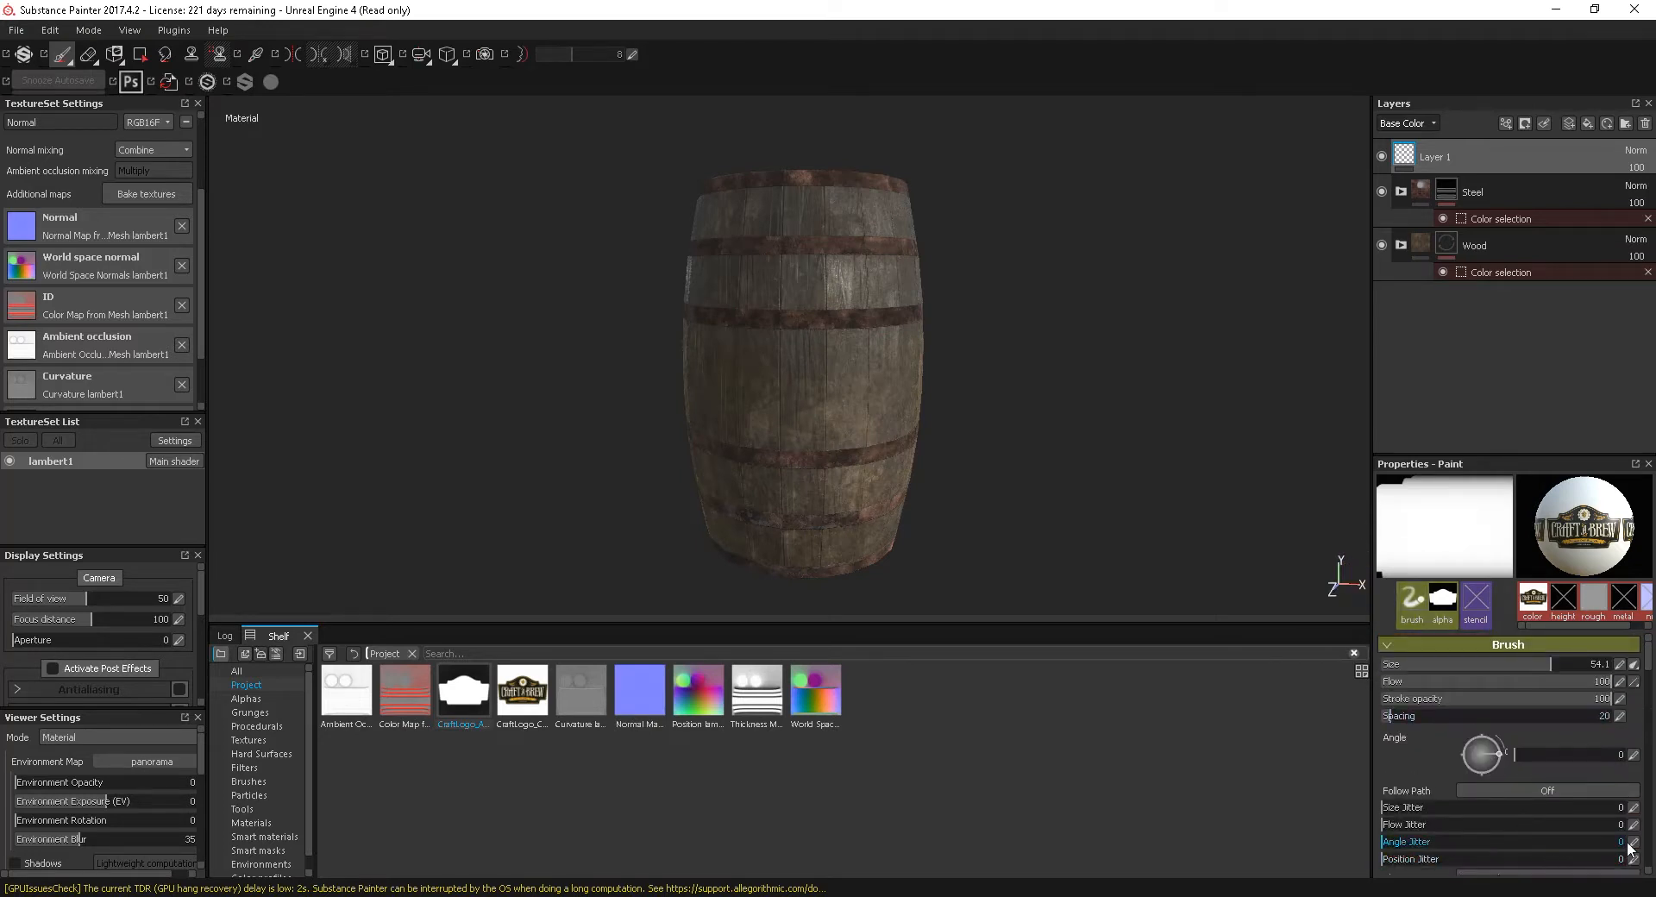
pyautogui.scroll(-3)
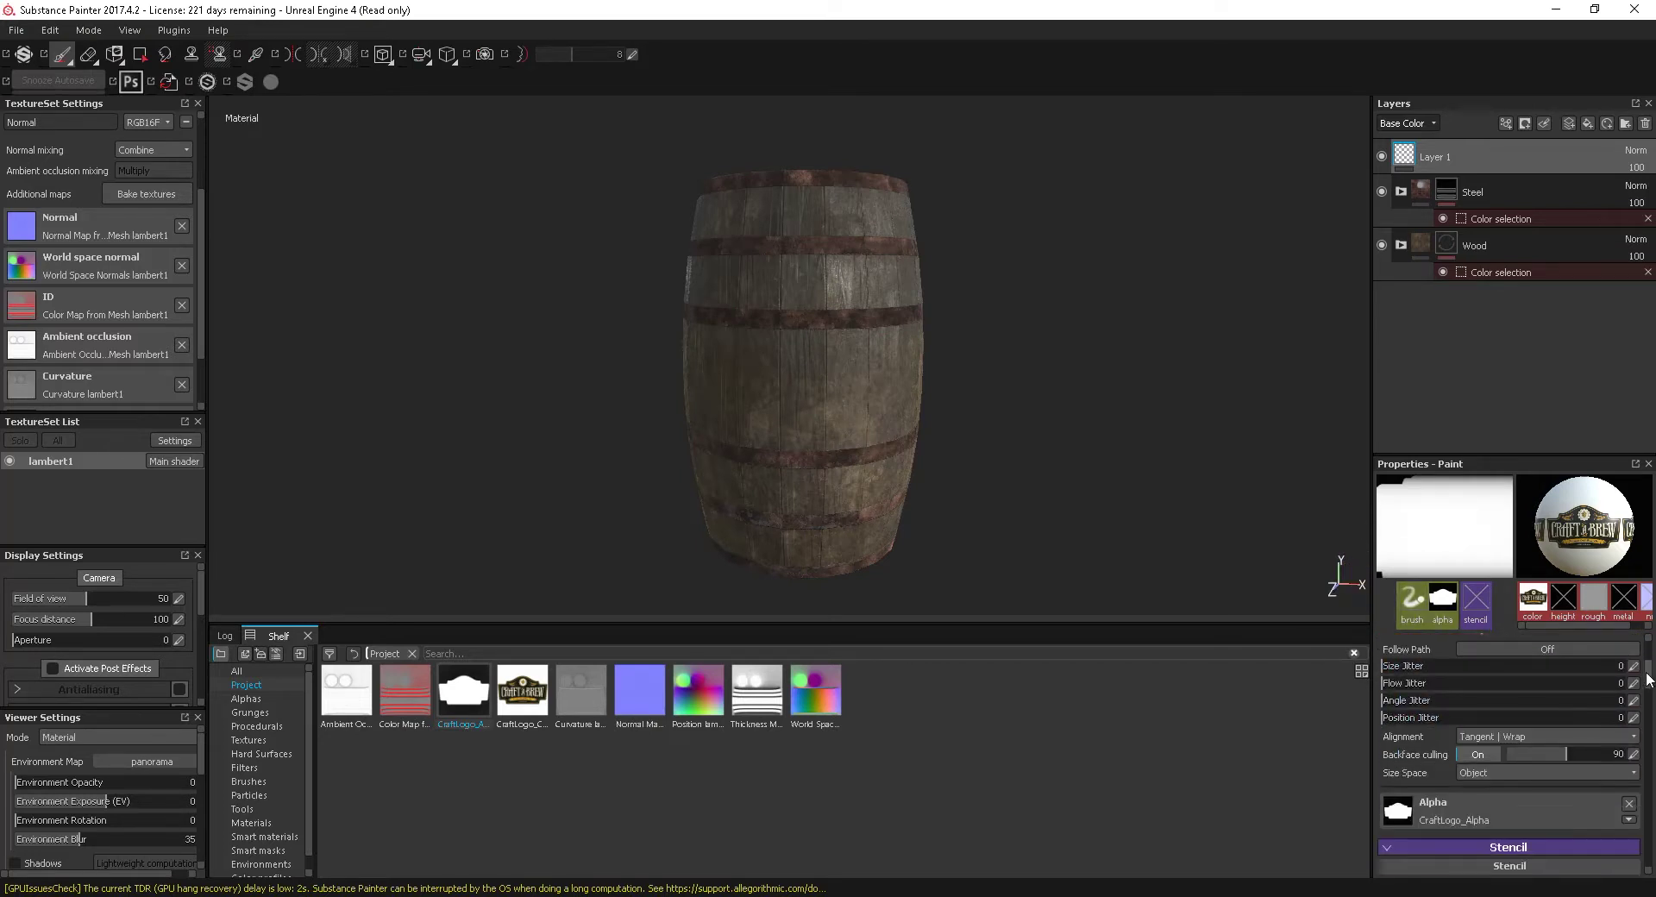
pyautogui.click(792, 375)
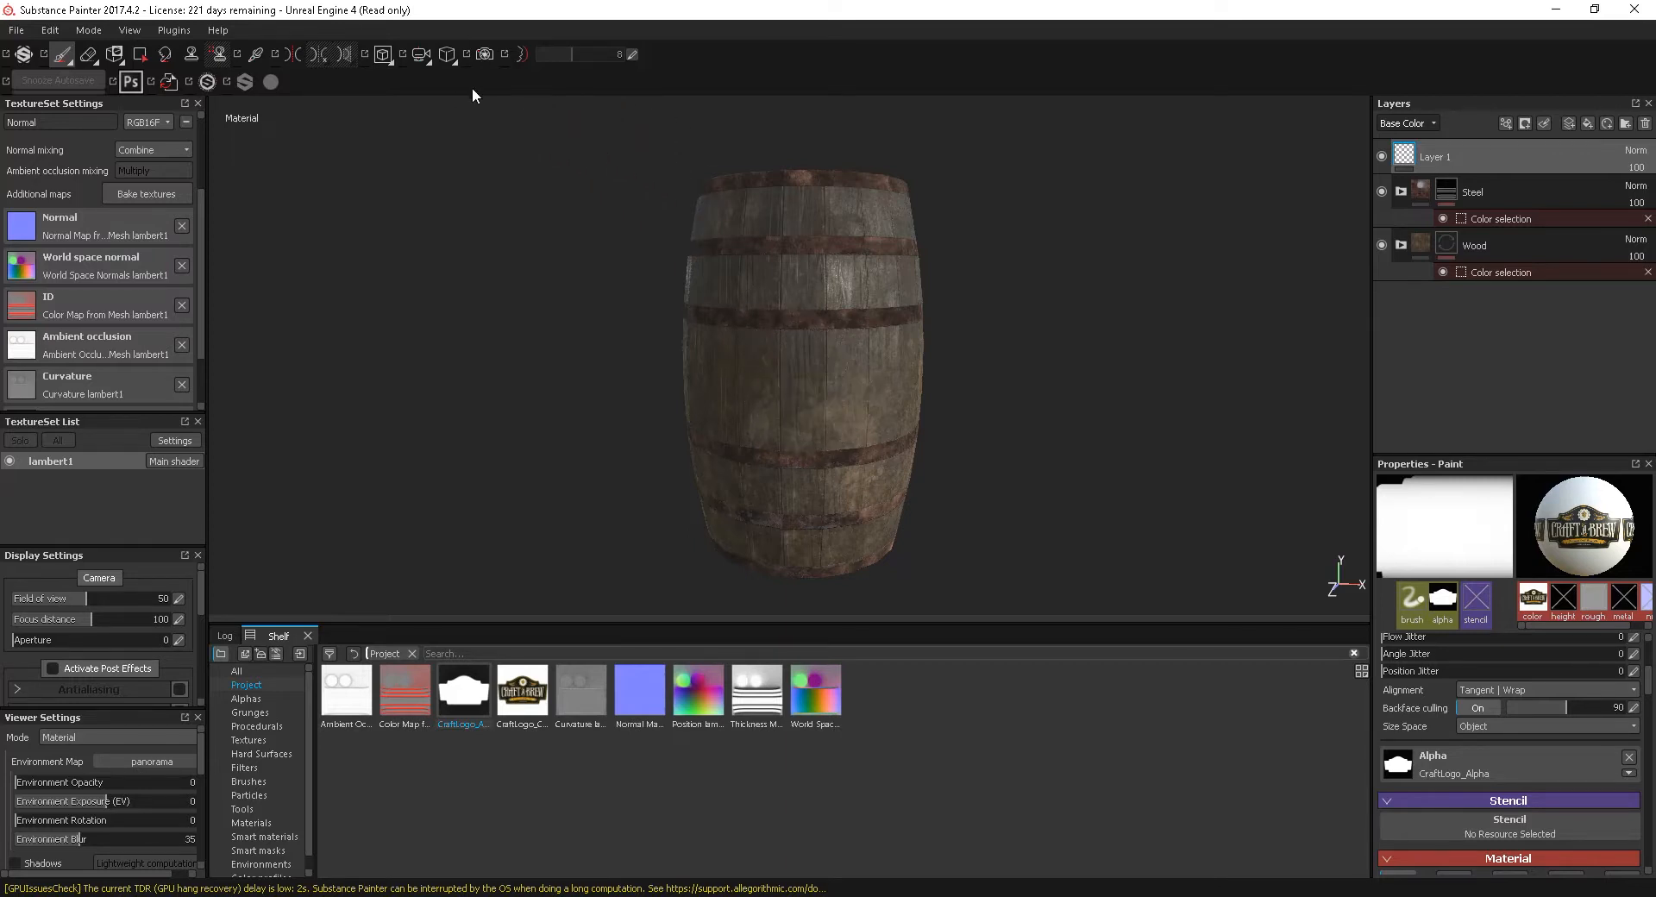
# Switch to an orthographic camera, turn the logo side to face front and select Layer 1
pyautogui.click(447, 53)
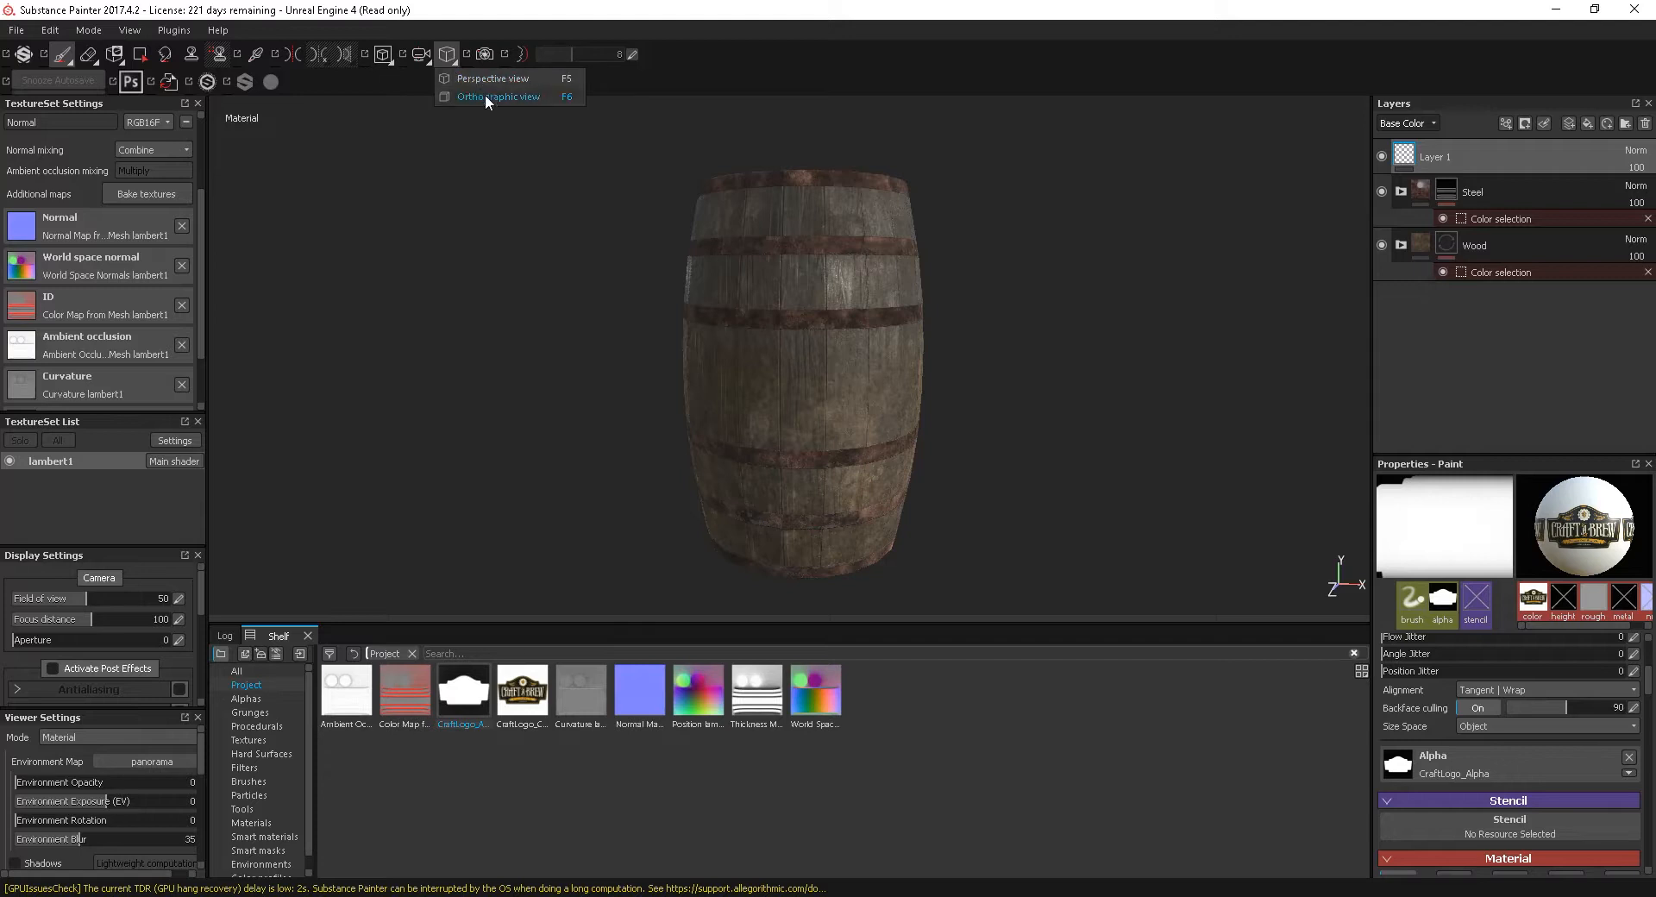
pyautogui.click(497, 96)
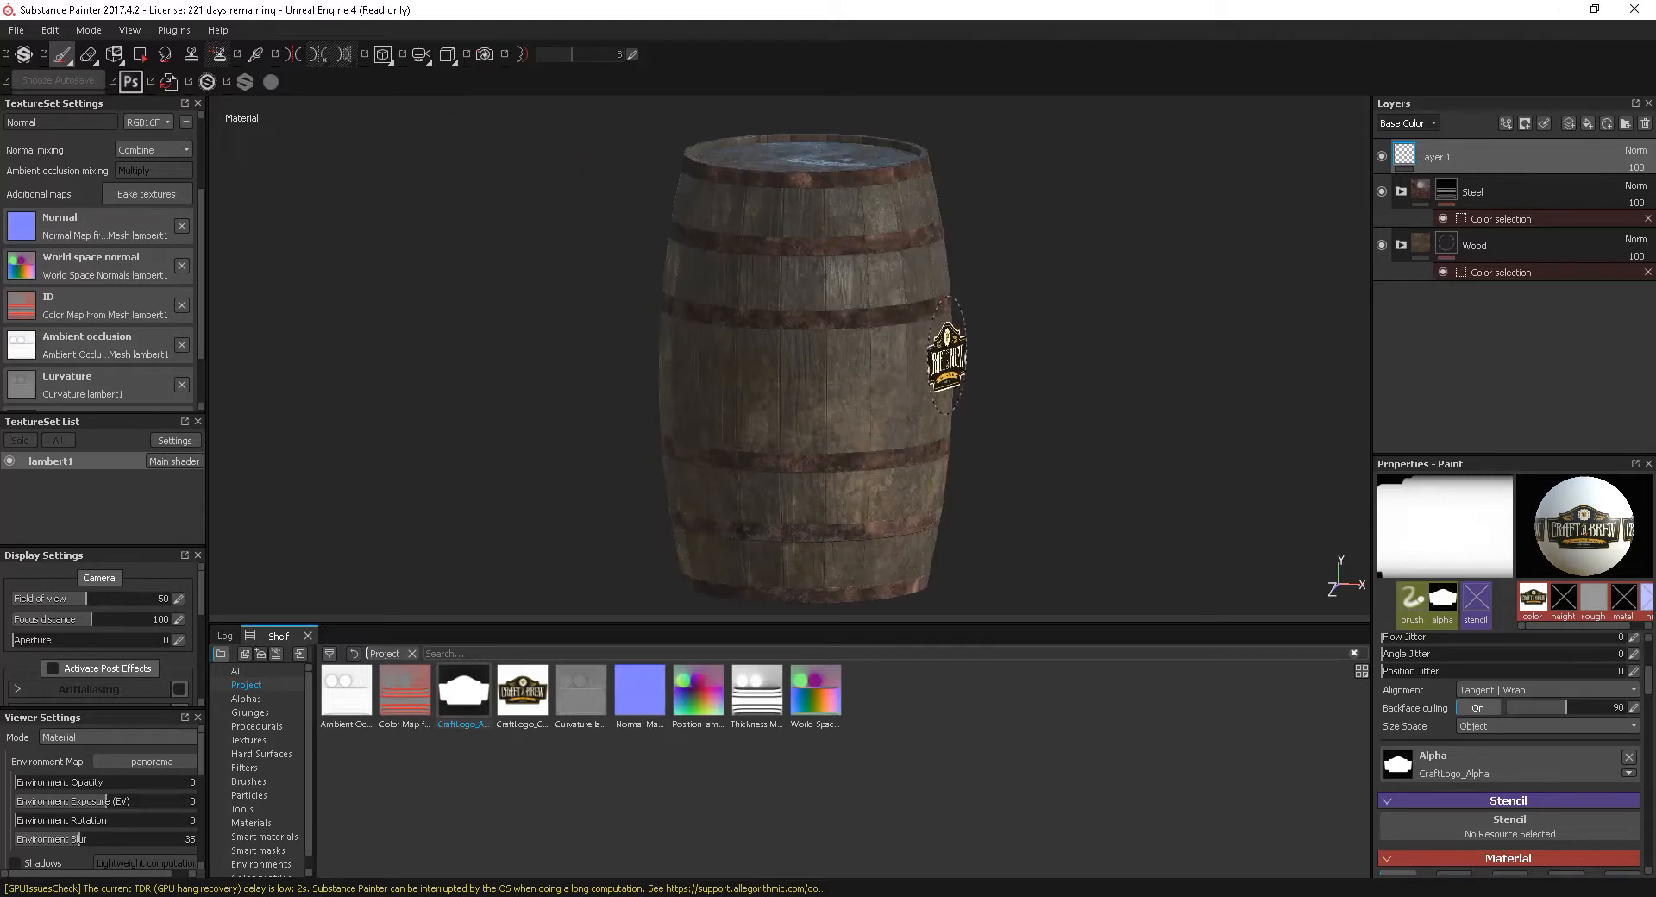
pyautogui.moveTo(945, 364); pyautogui.dragTo(1066, 378)
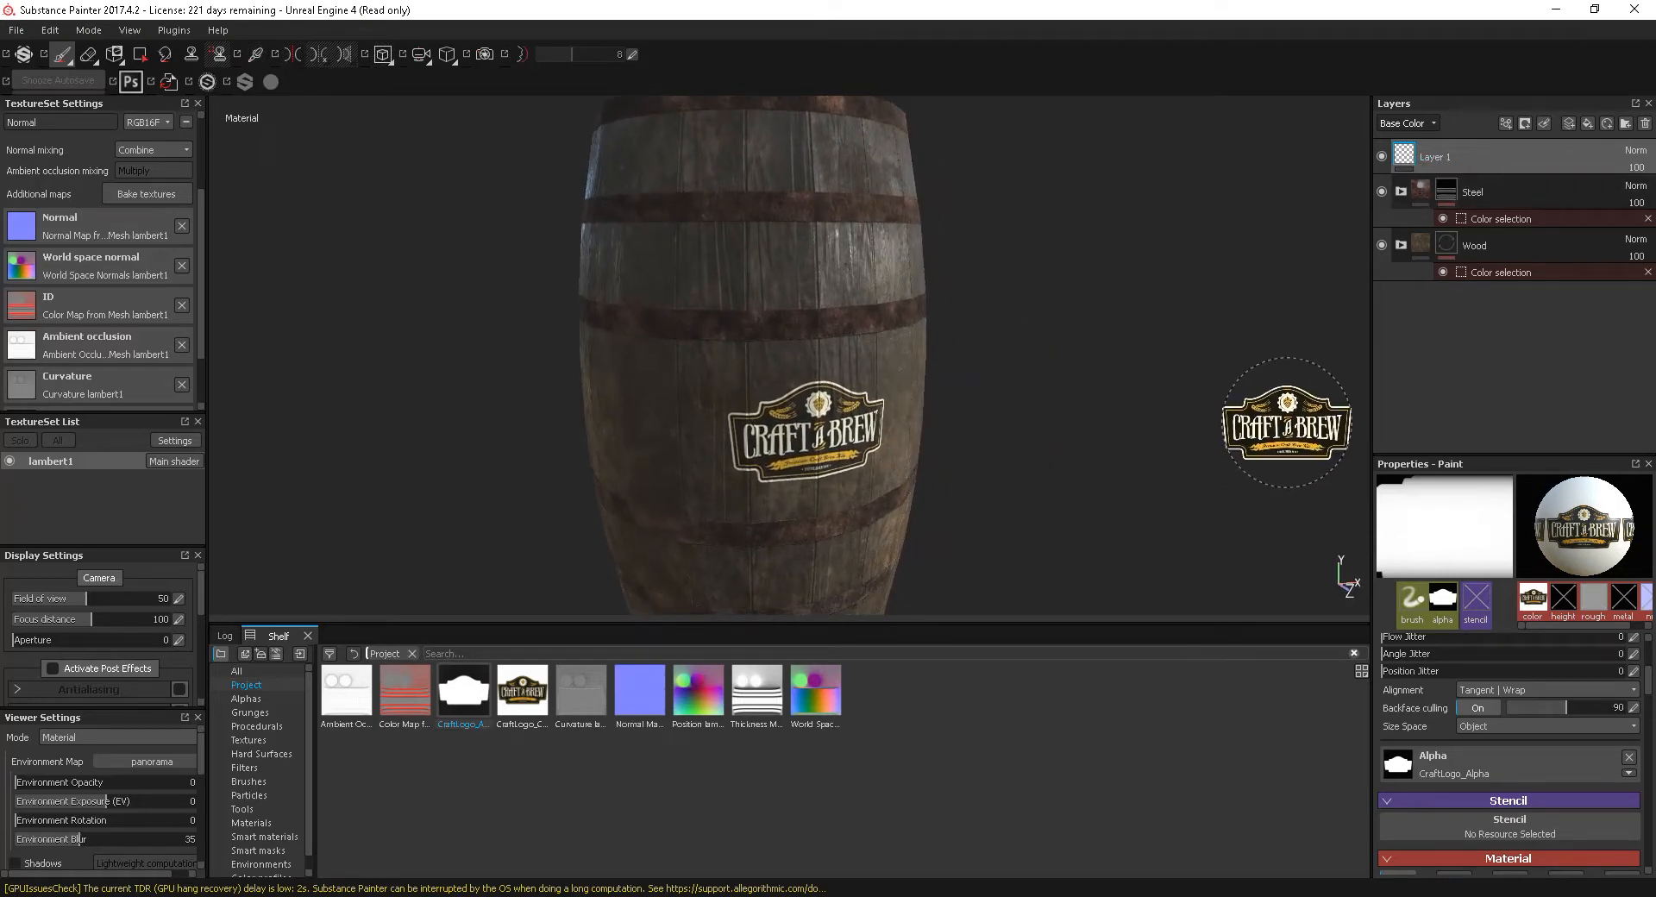
pyautogui.click(1433, 157)
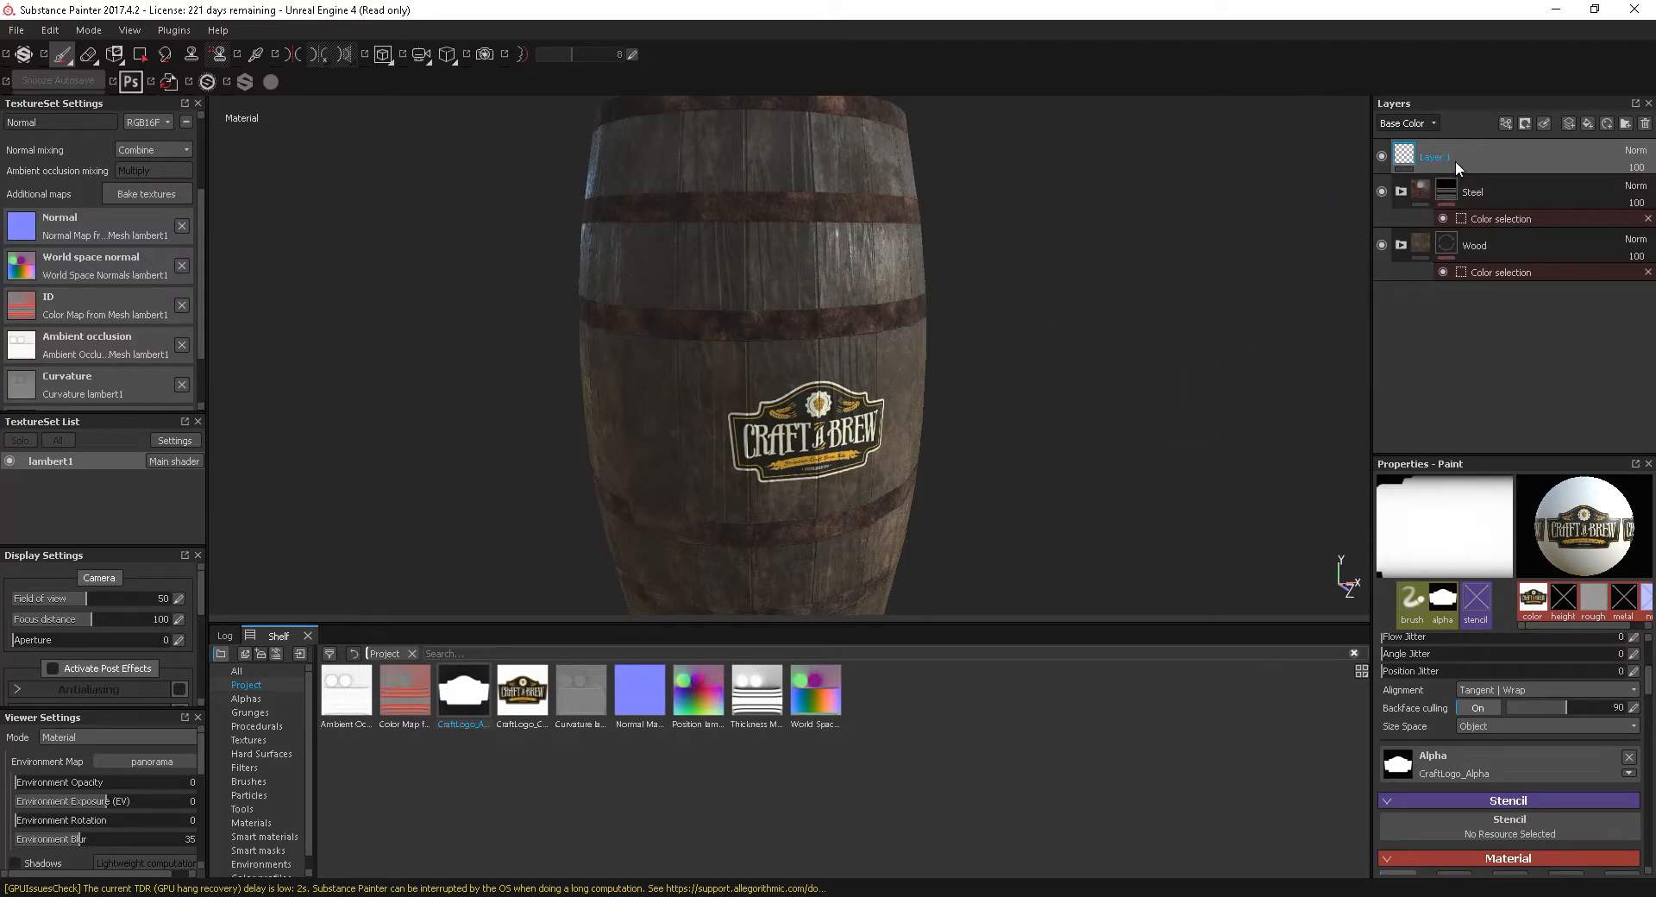
# Switch Layer 1's blend mode to Color dodge so the logo burns into the wood
pyautogui.click(1636, 150)
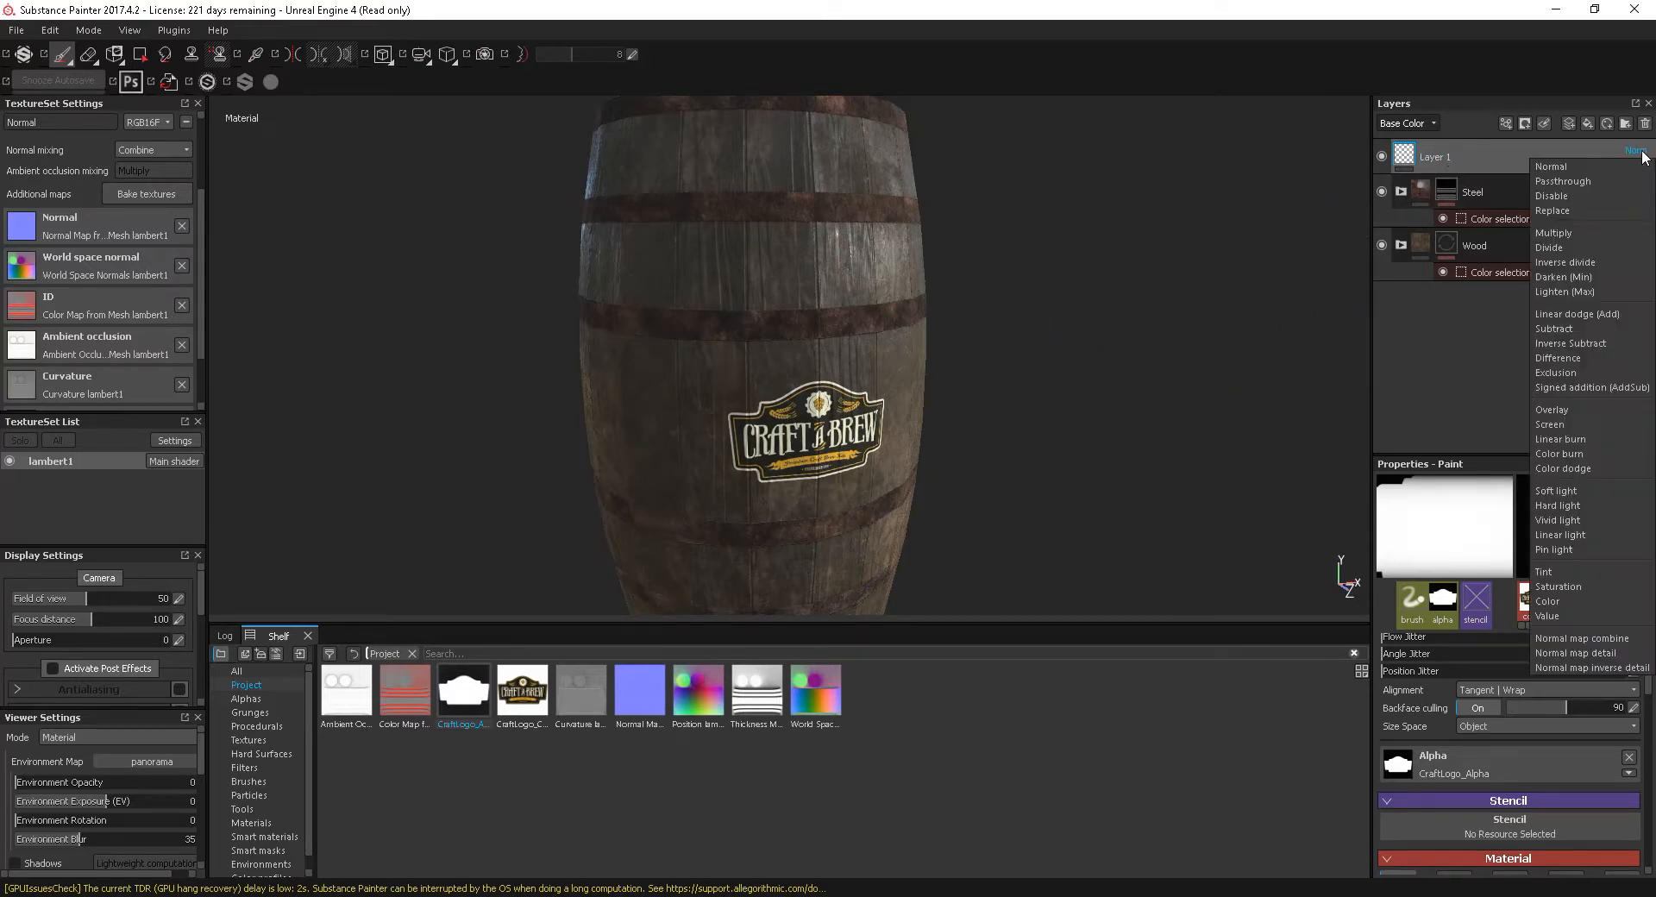
pyautogui.moveTo(1558, 506)
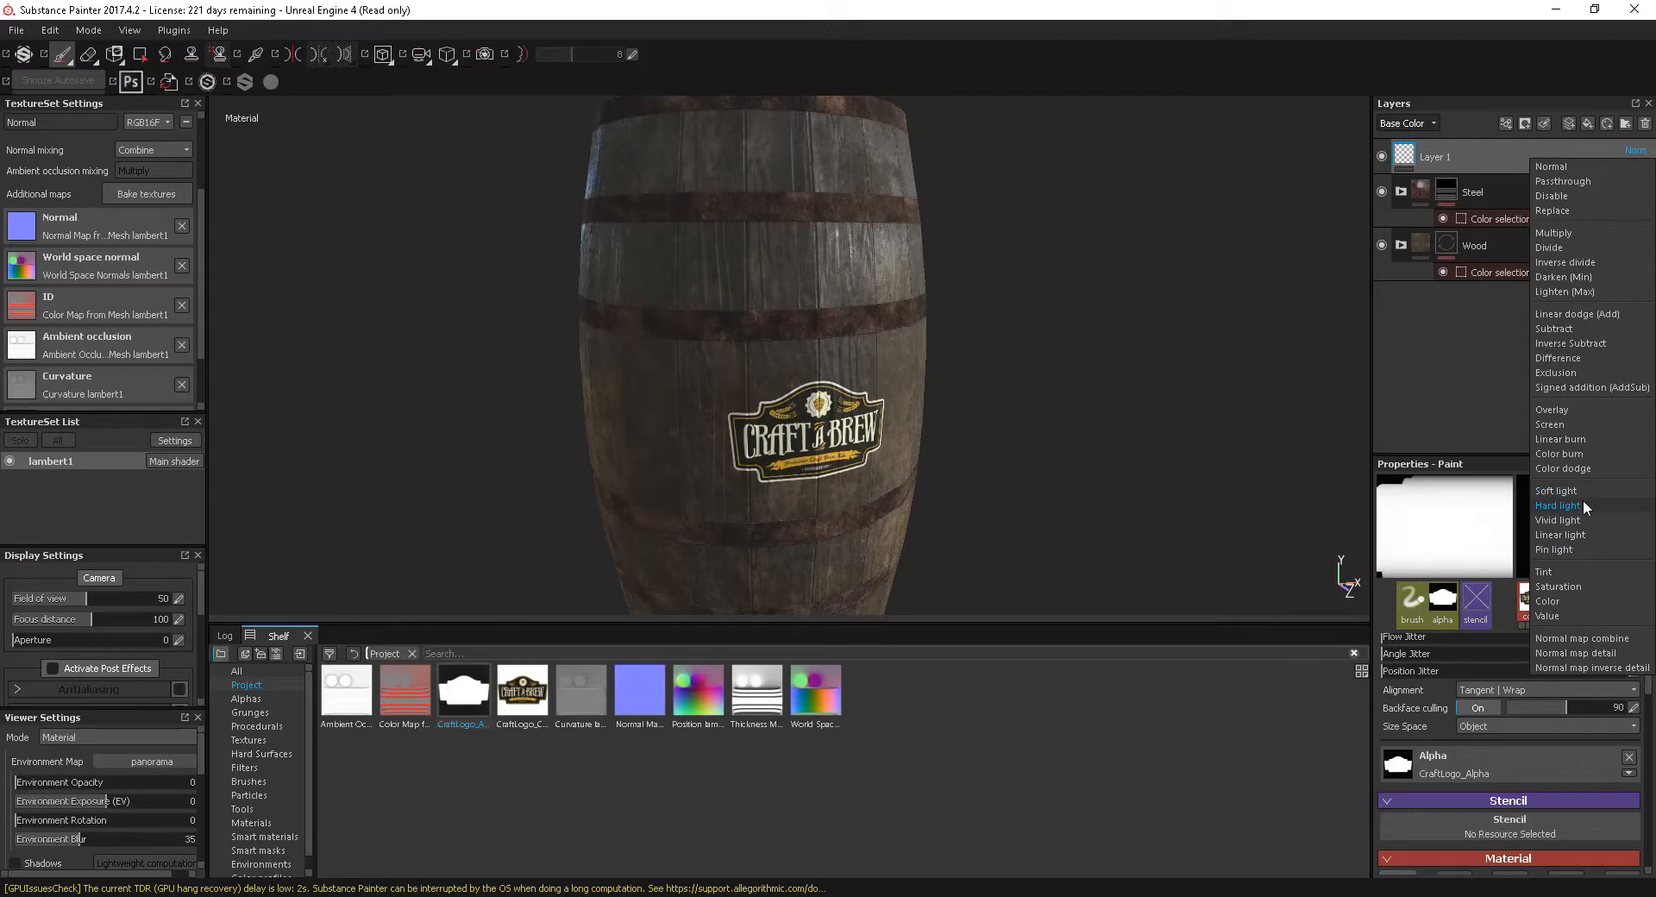
pyautogui.moveTo(1573, 520)
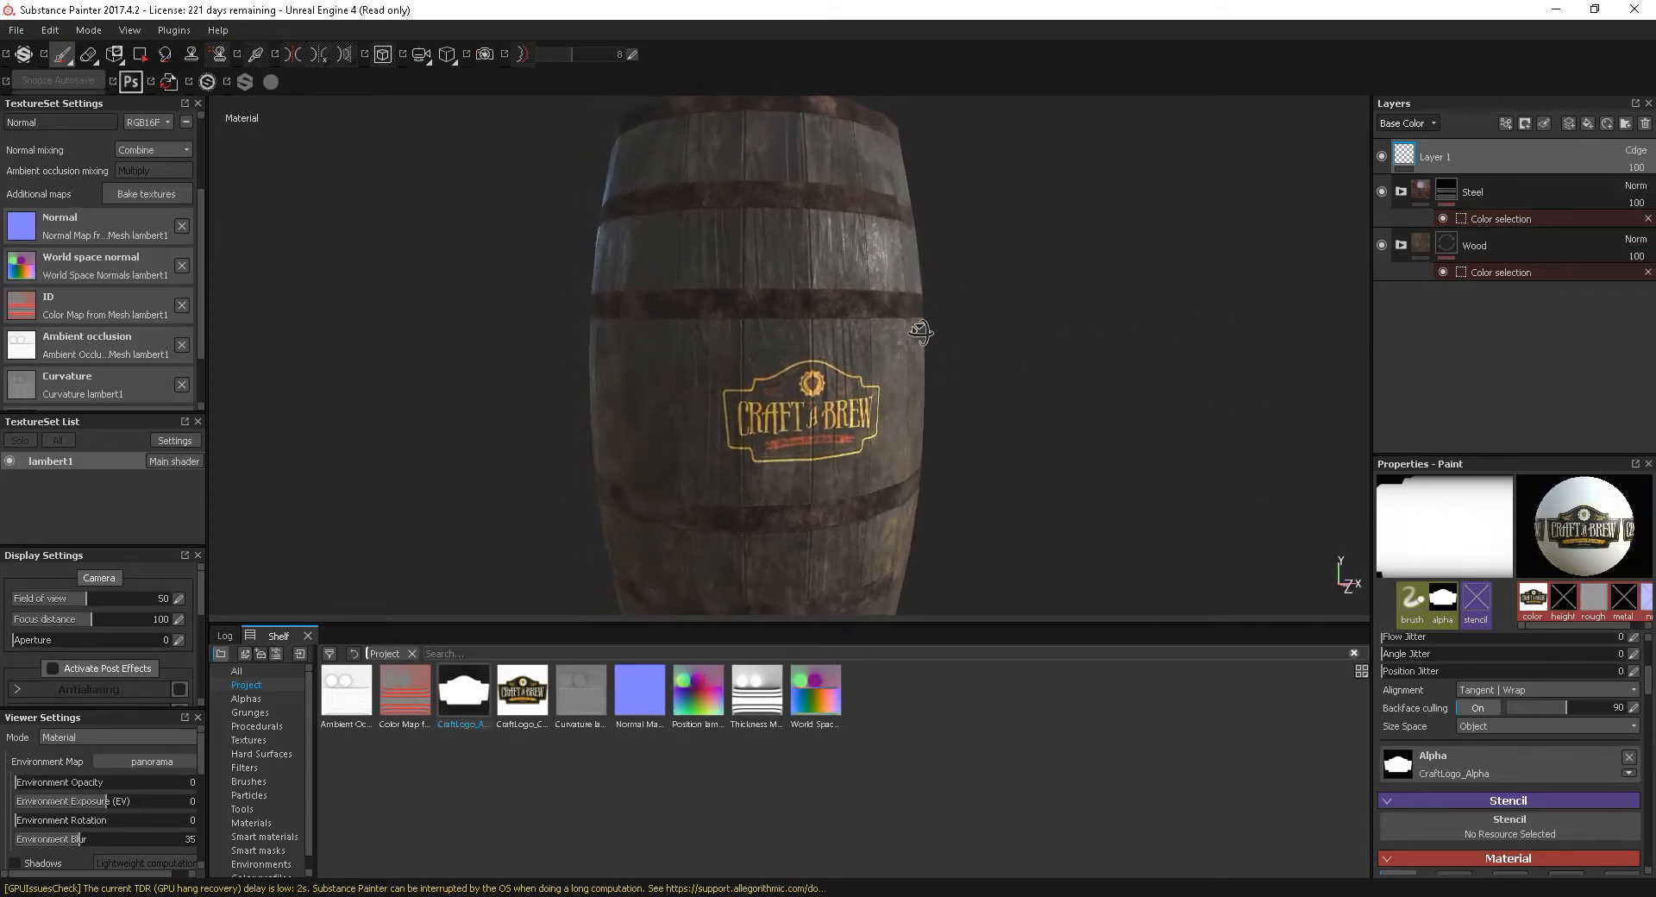
pyautogui.moveTo(919, 333); pyautogui.dragTo(937, 347)
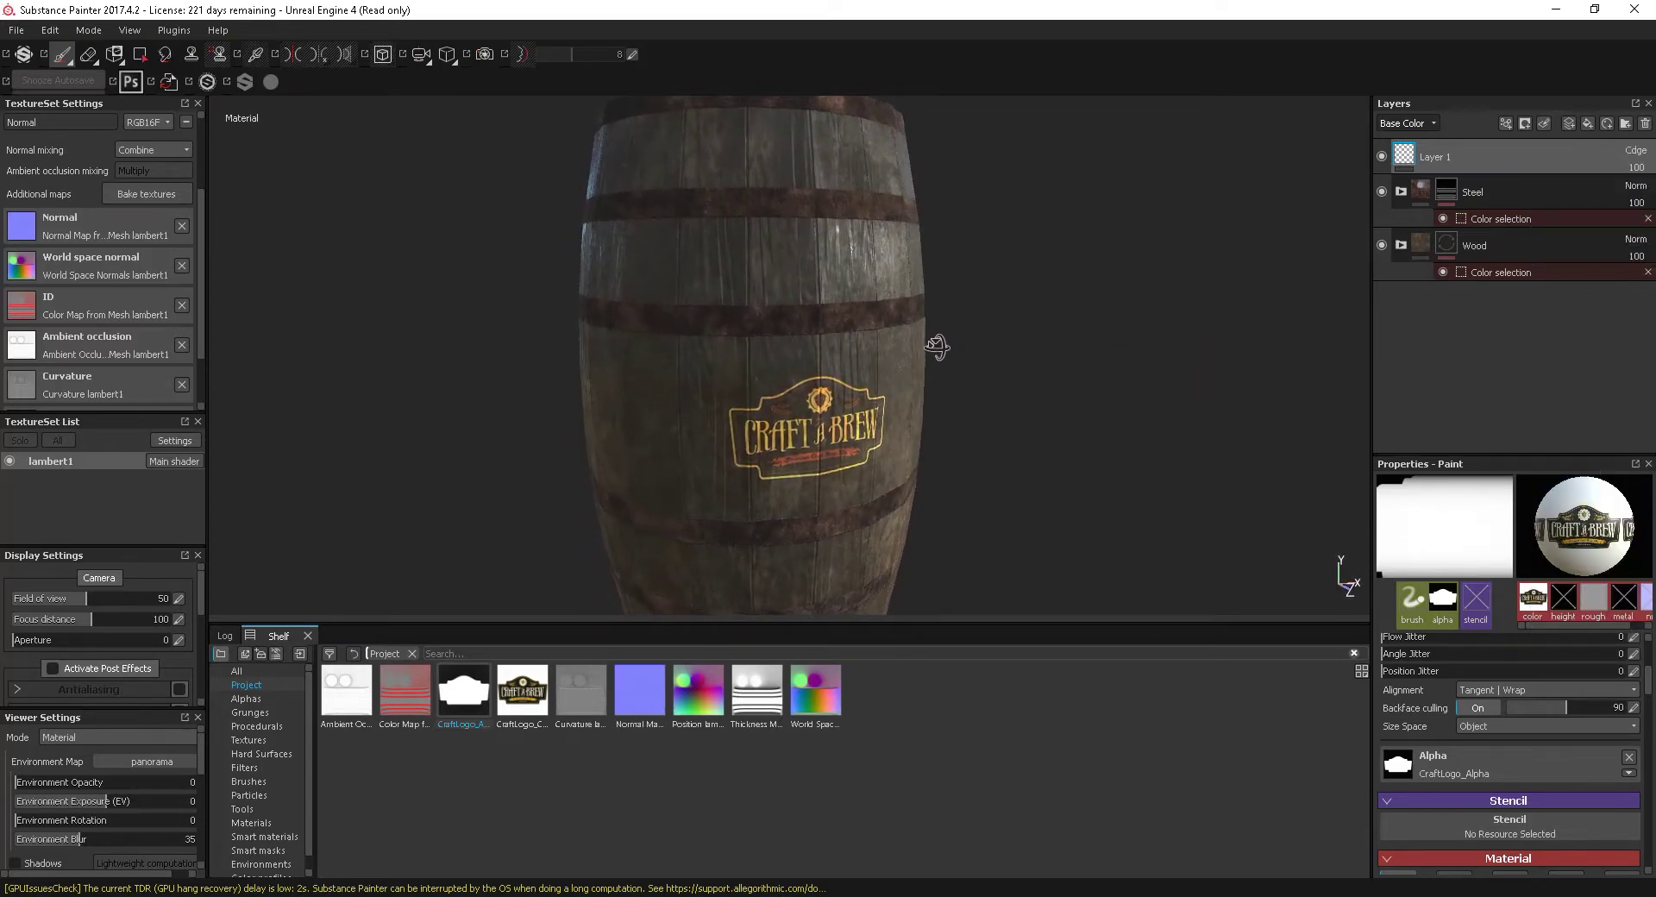
pyautogui.click(1433, 157)
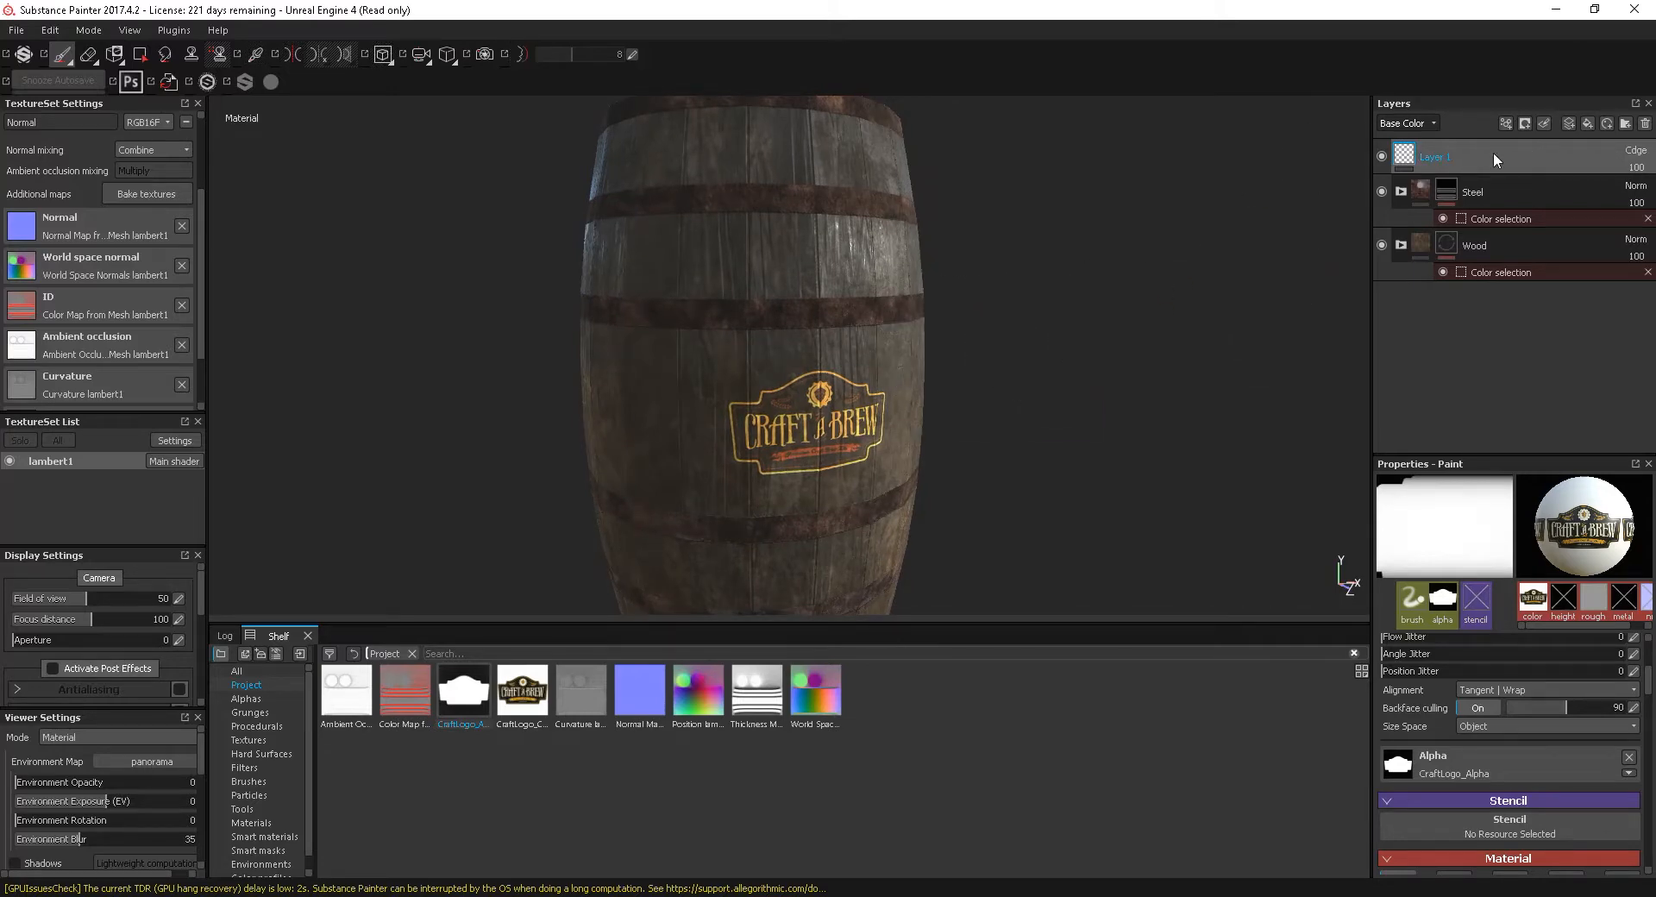
# Add a Clamp filter (Max 0.88) to the logo layer to dull the decal
pyautogui.rightClick(1437, 157)
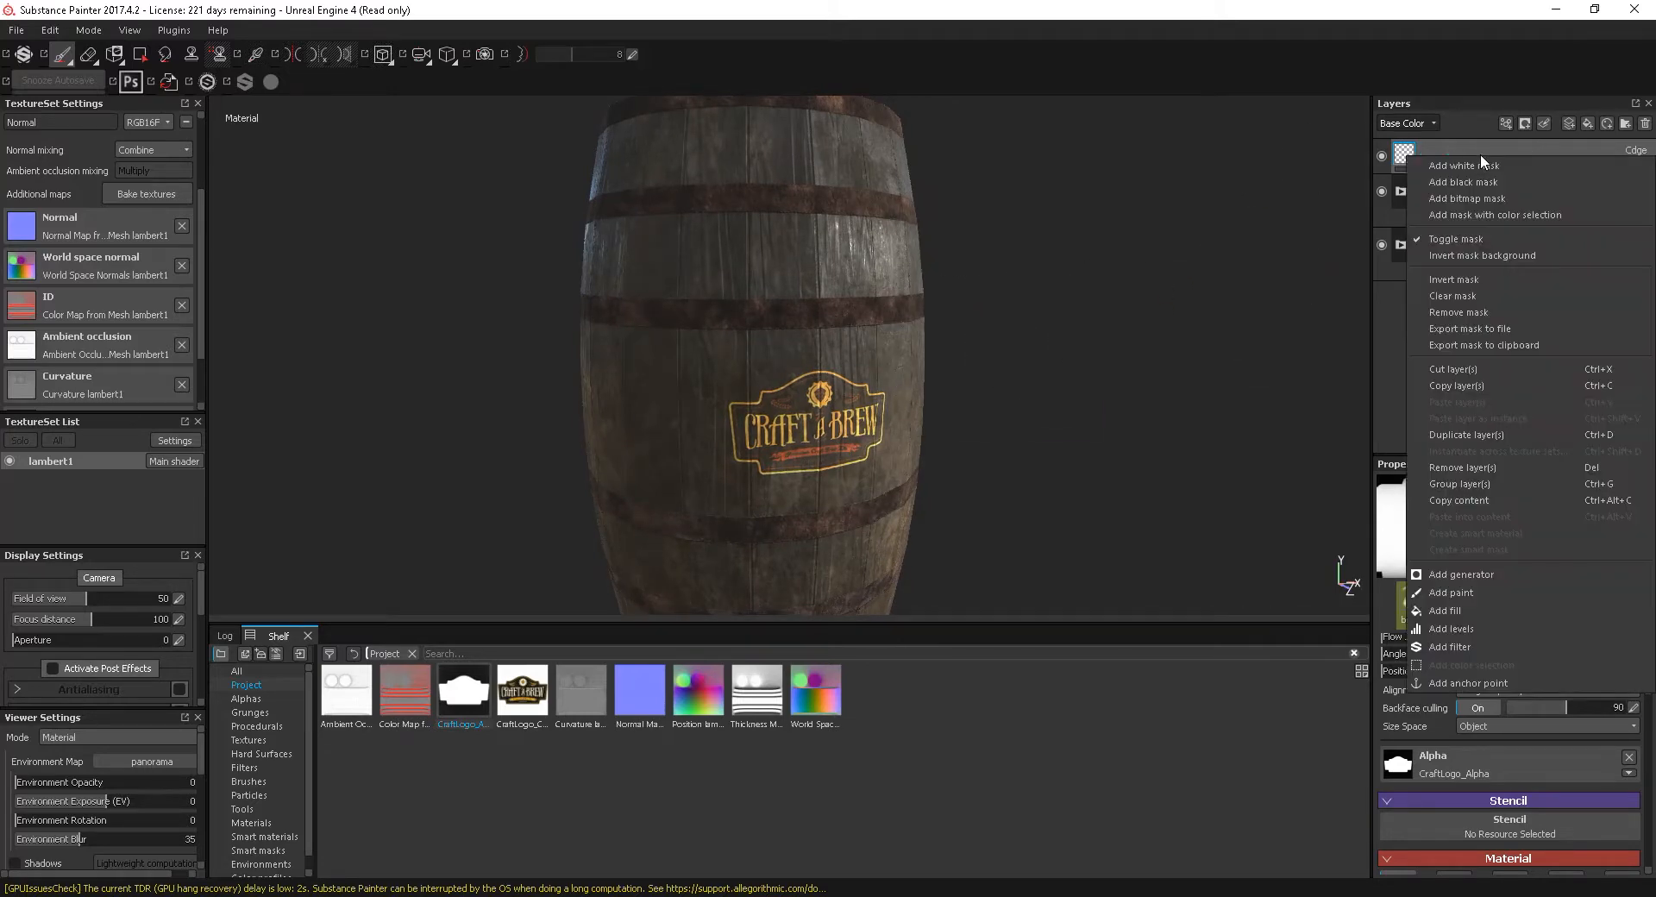
pyautogui.moveTo(1445, 611)
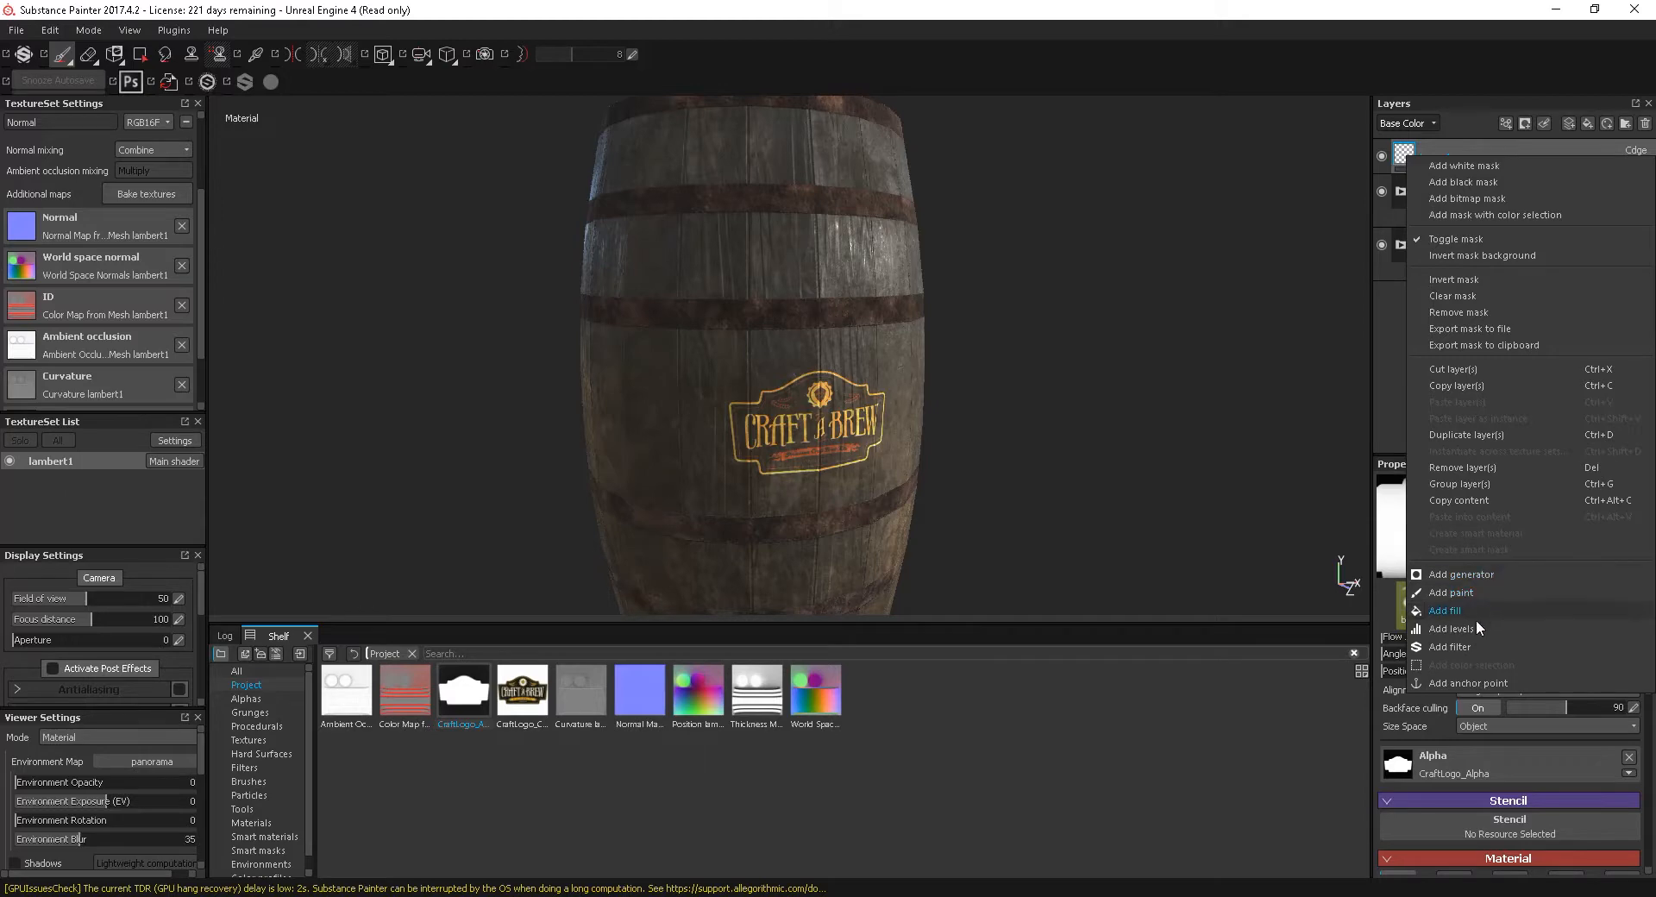
pyautogui.click(1449, 647)
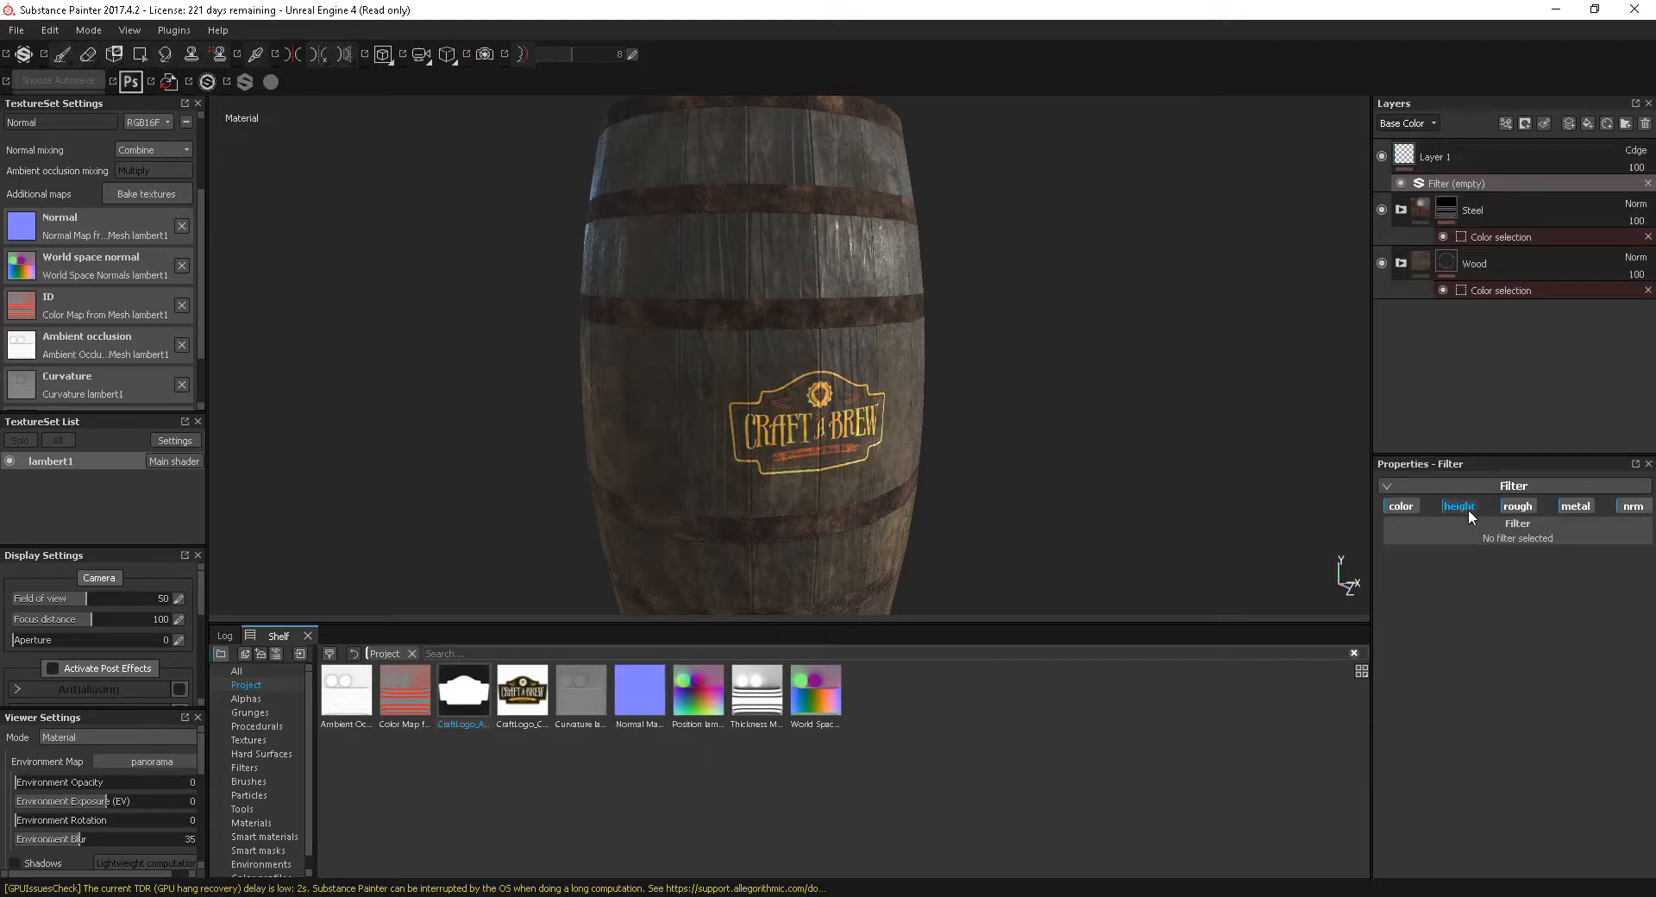
pyautogui.click(1517, 522)
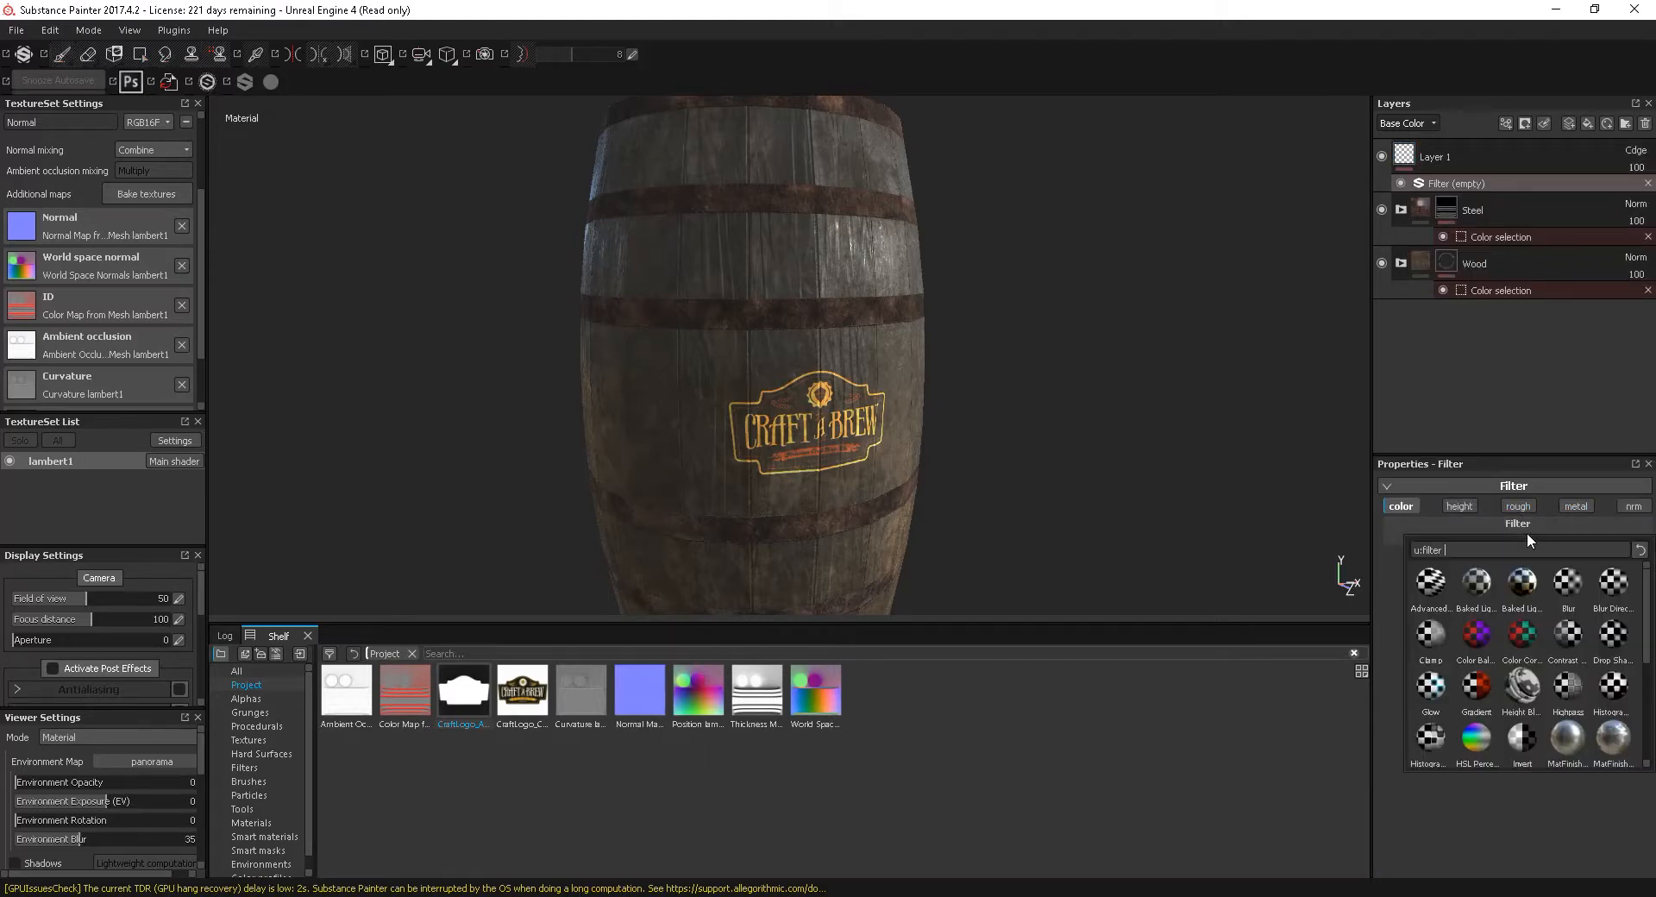
pyautogui.click(1428, 640)
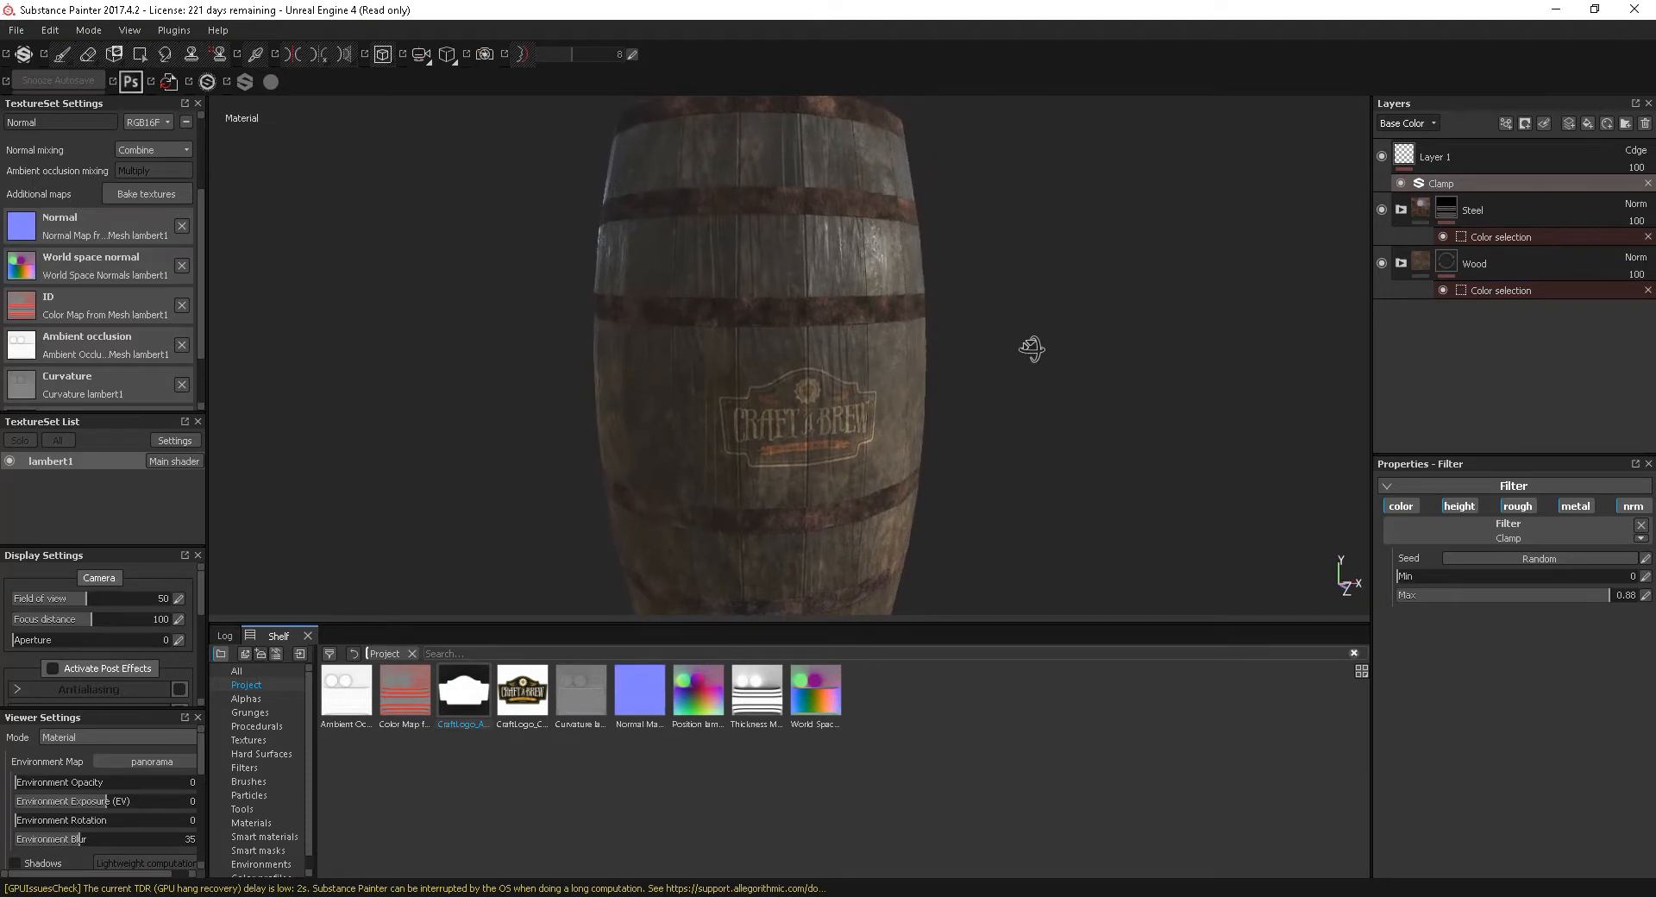
# Rename Layer 1 to 'logo' and add a bitmap mask to it
pyautogui.click(1438, 157)
pyautogui.write('logo')
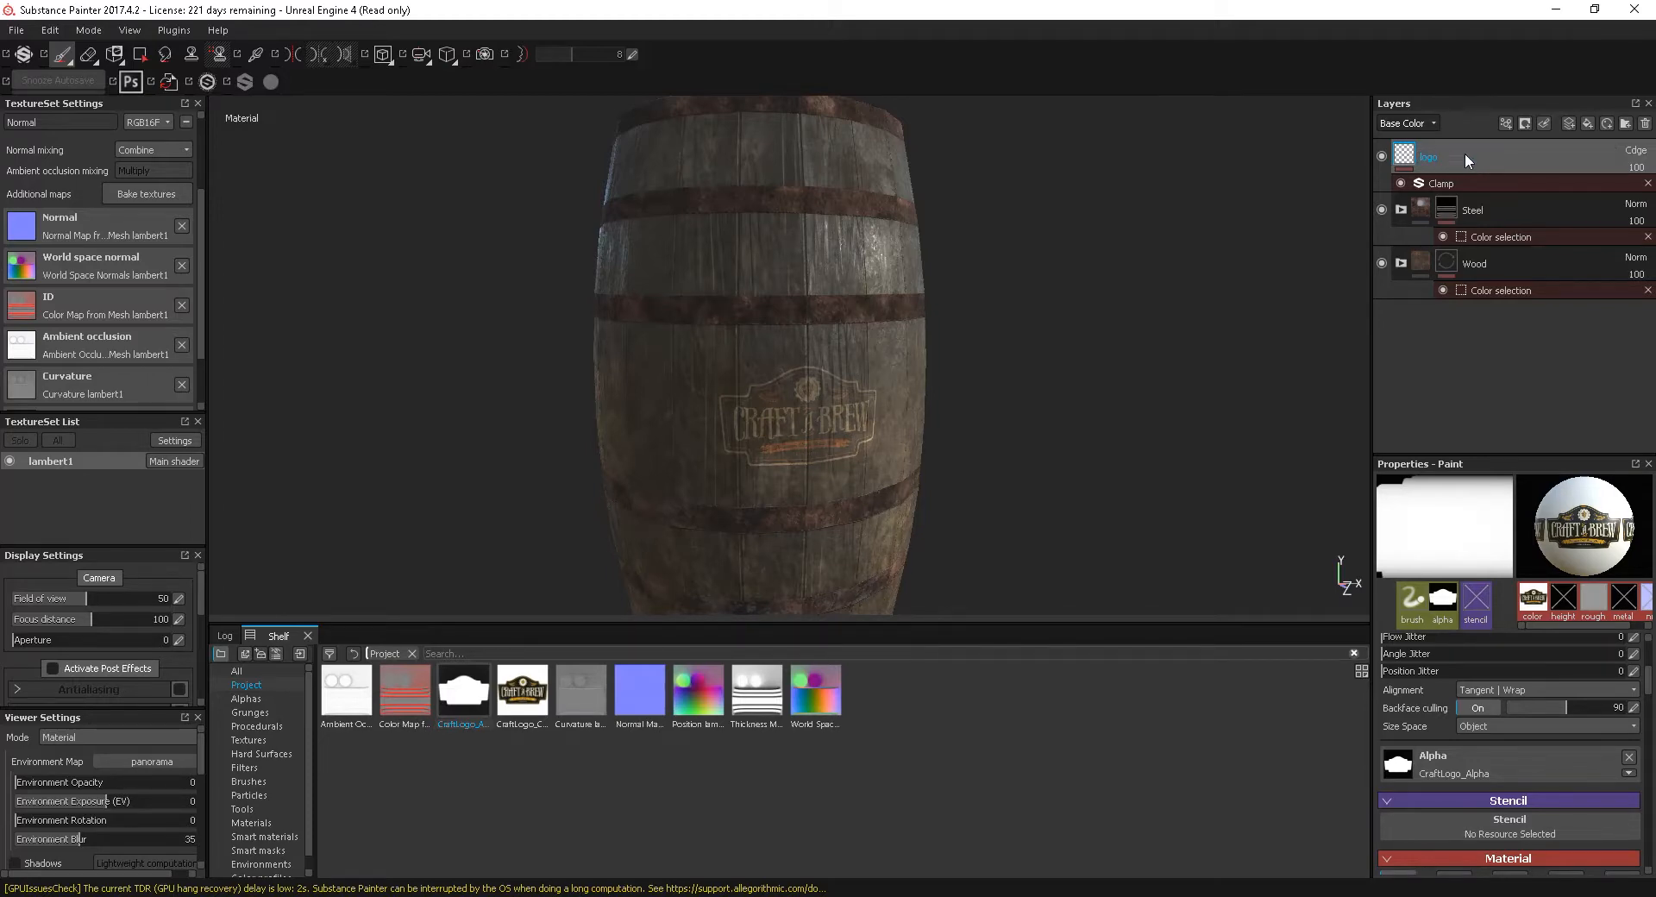
pyautogui.rightClick(1429, 157)
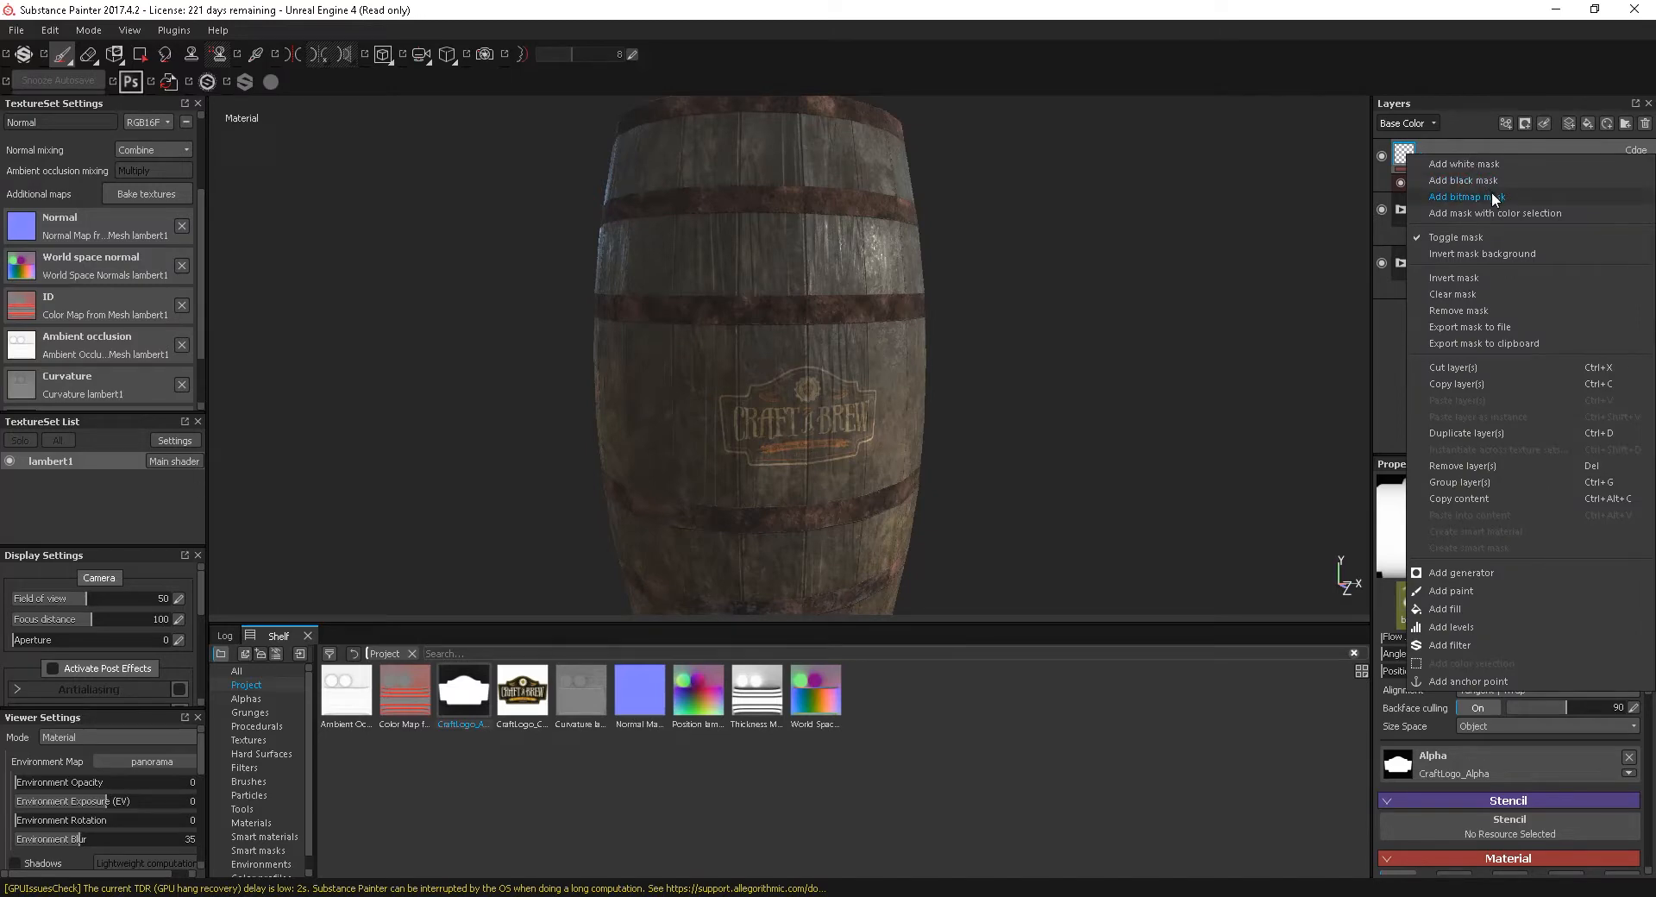
pyautogui.click(1464, 196)
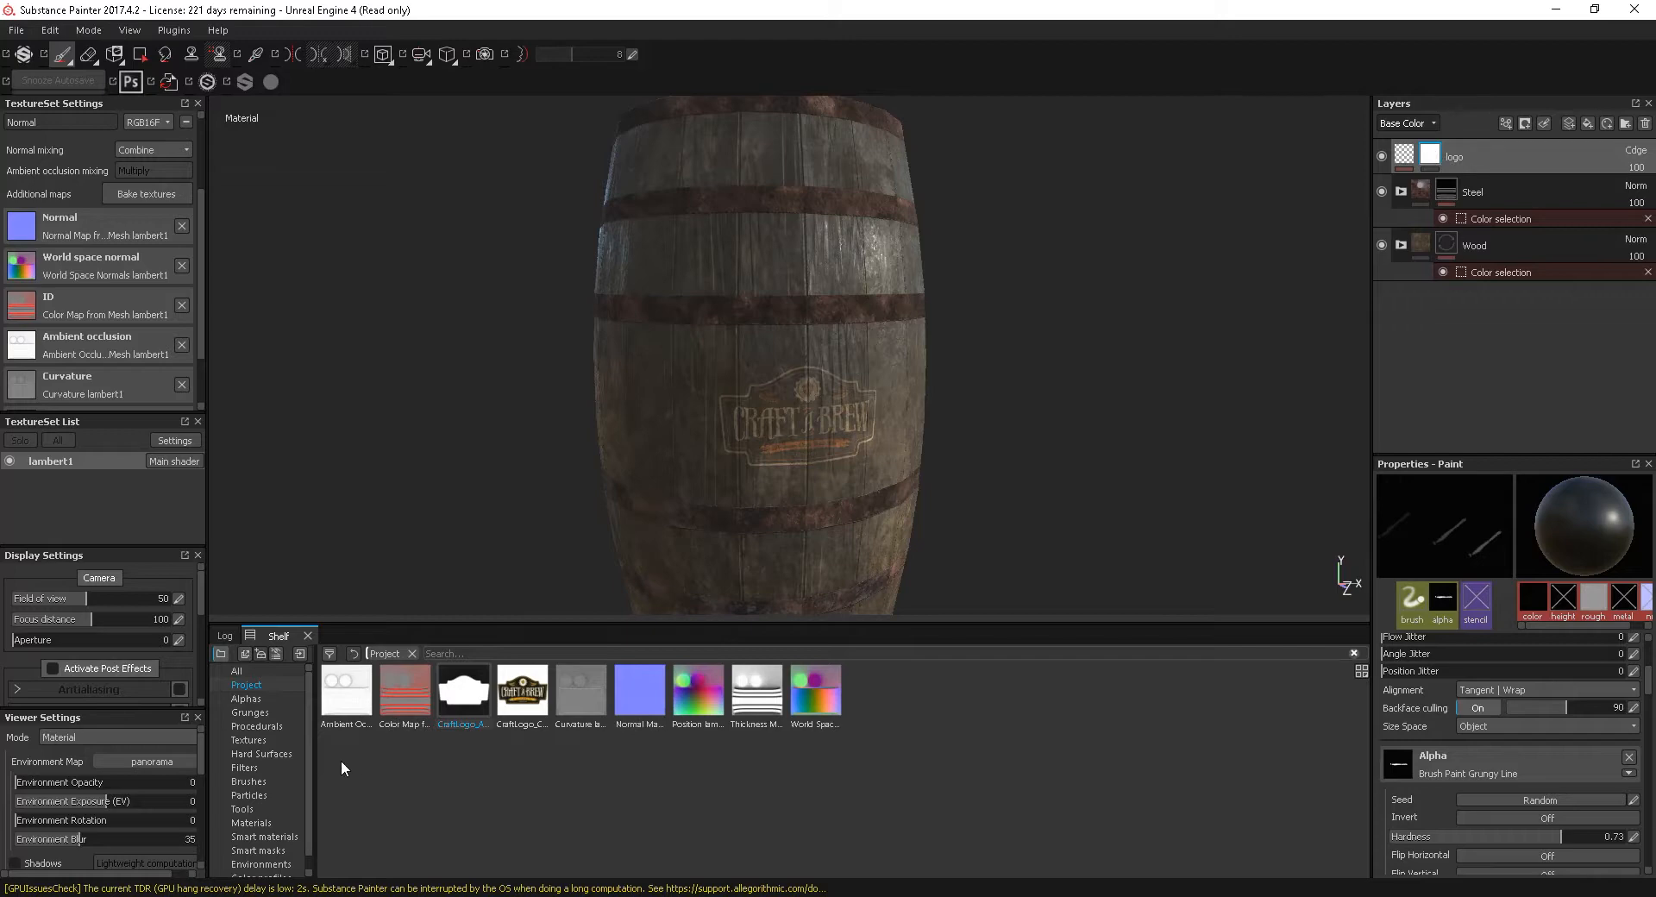
pyautogui.click(249, 781)
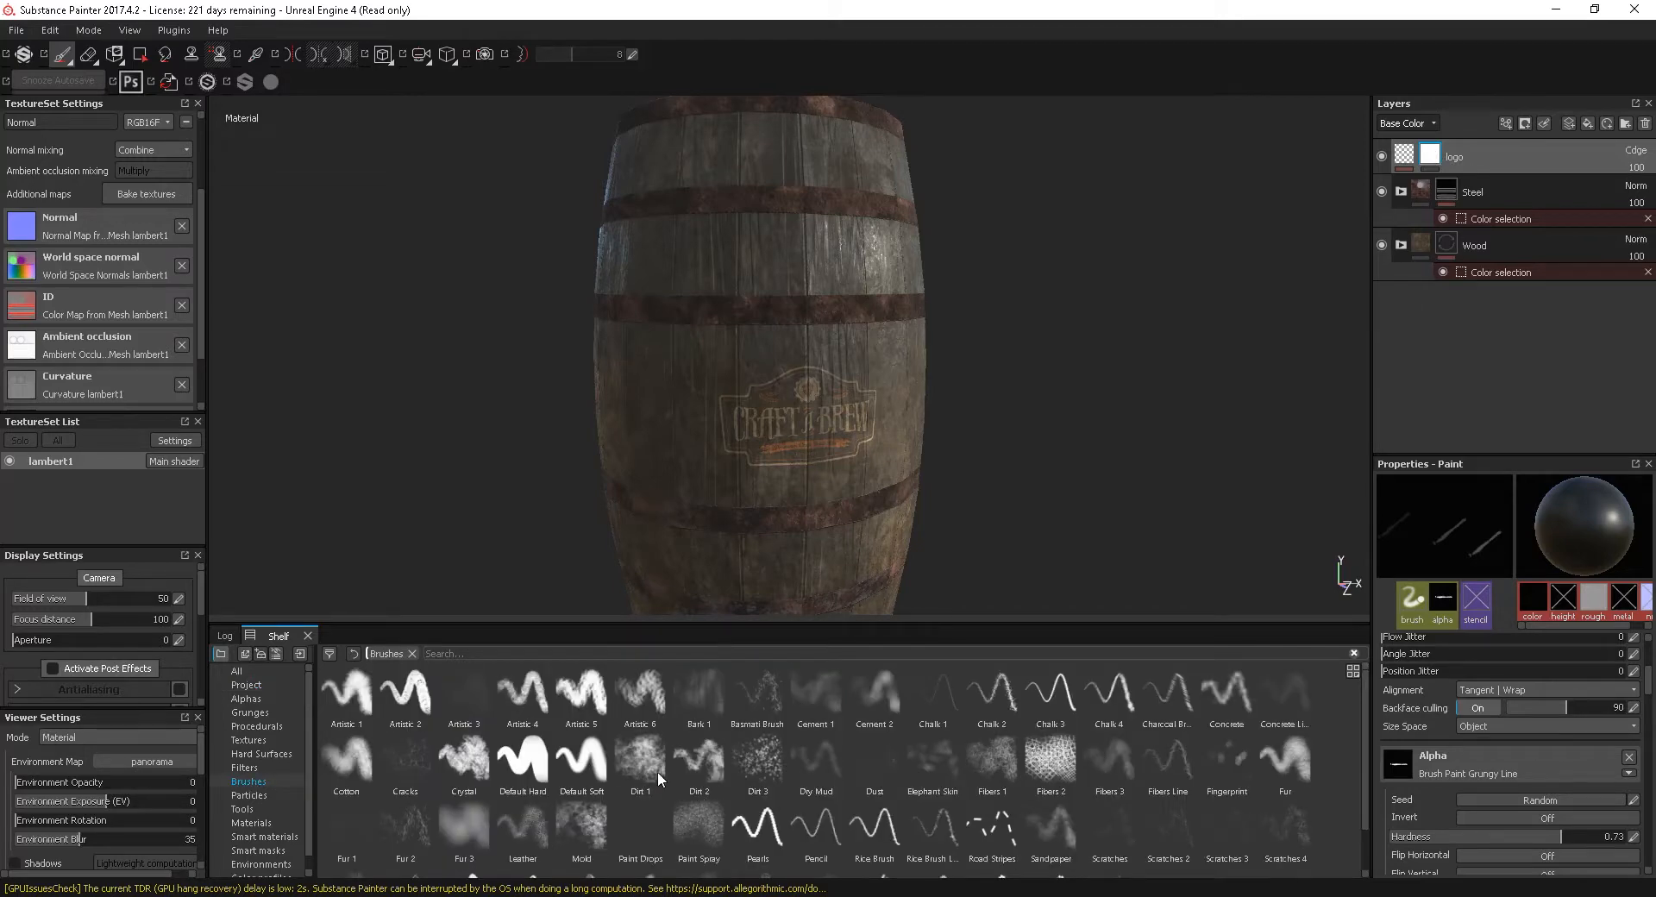
# Choose the Dirt 1 grunge brush for painting black into the logo mask
pyautogui.click(639, 758)
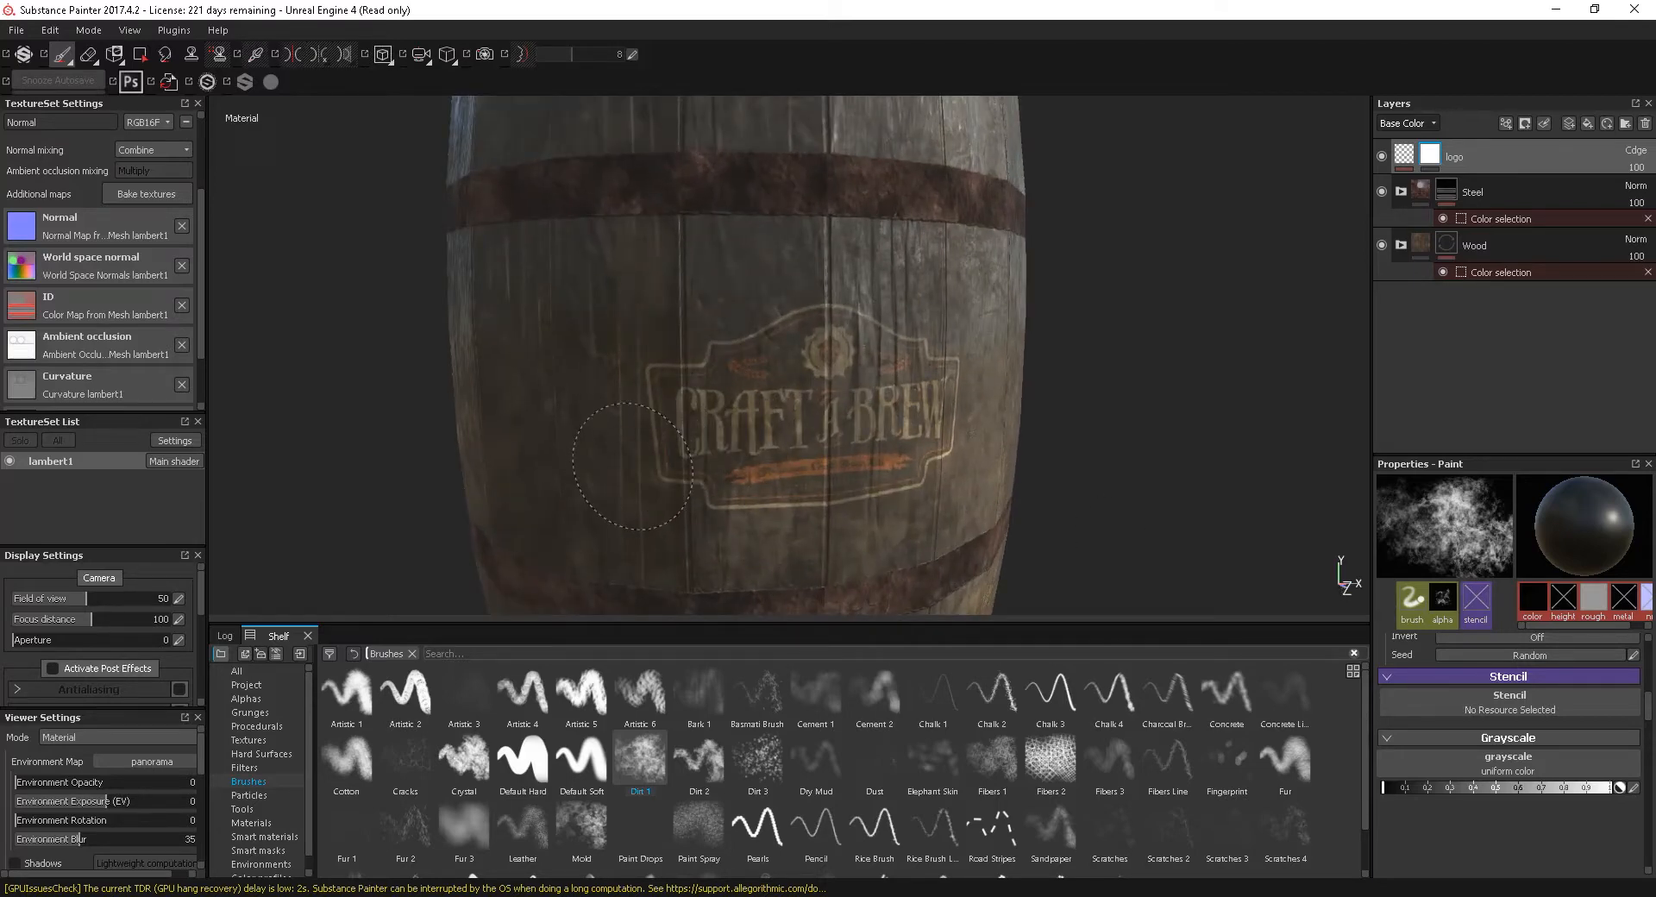
pyautogui.moveTo(723, 514)
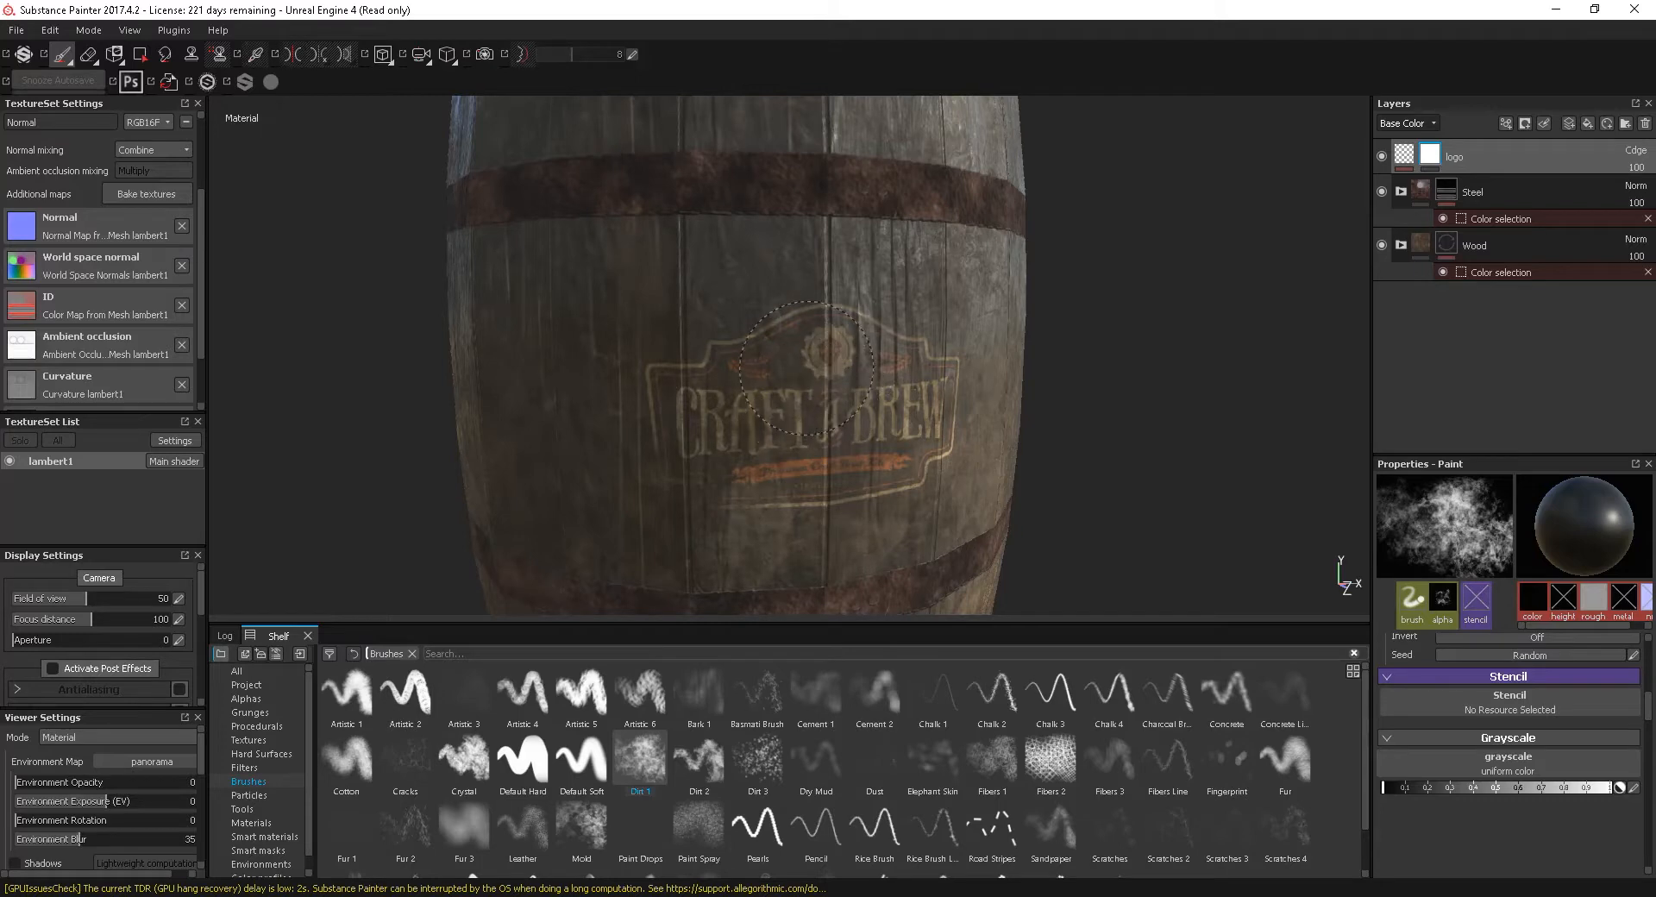
pyautogui.moveTo(750, 318)
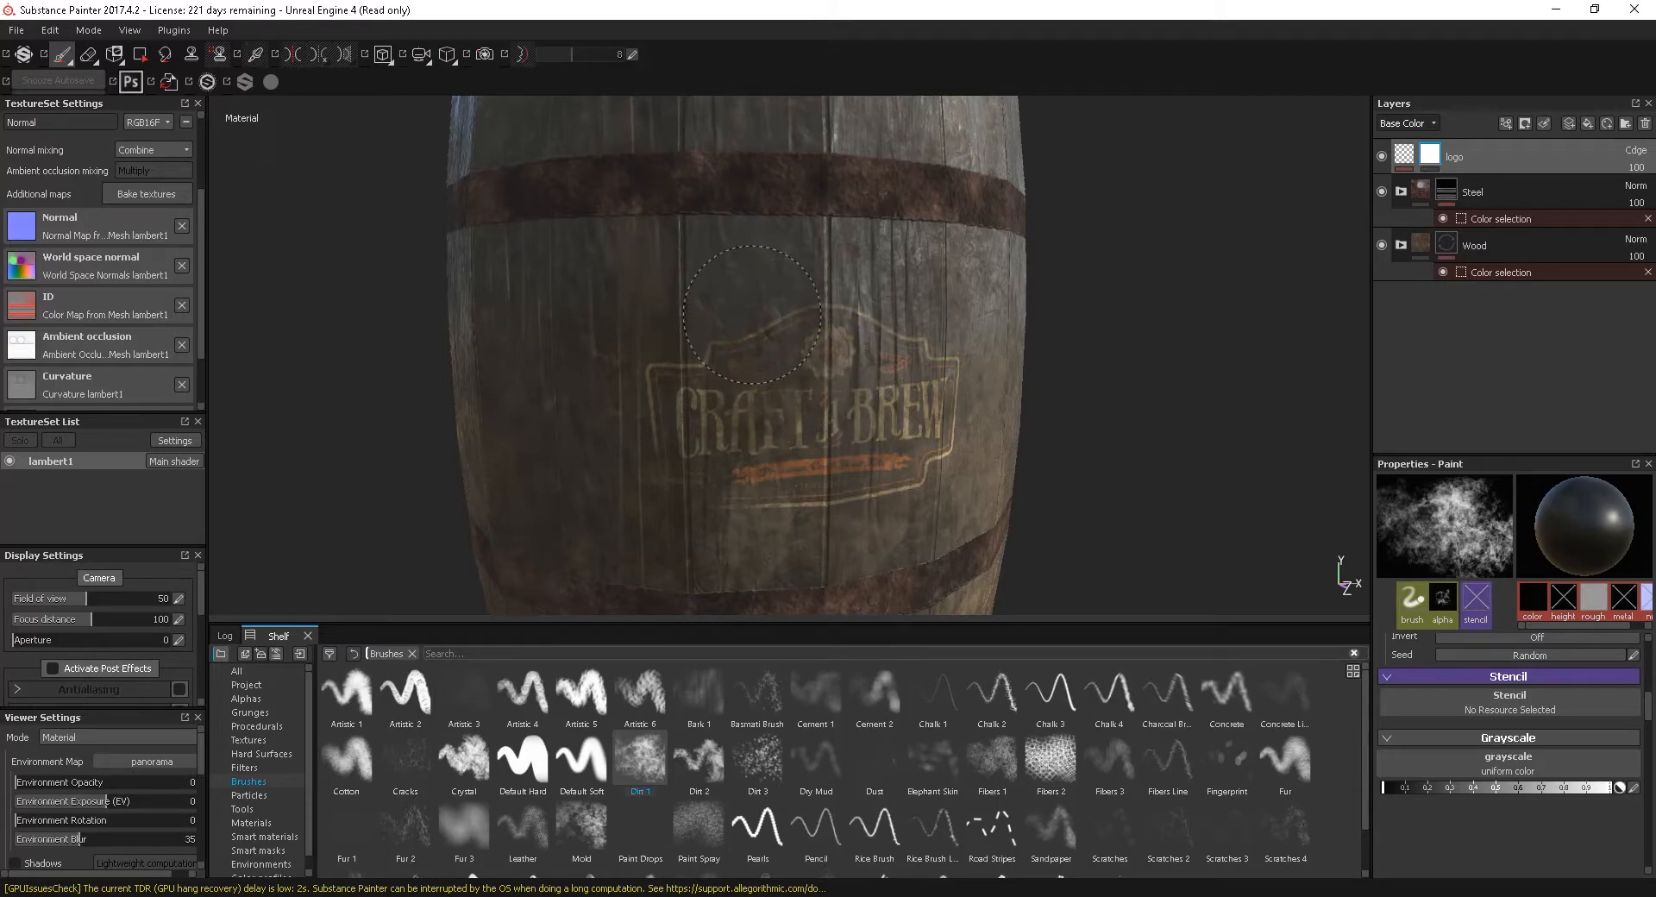
pyautogui.moveTo(919, 402)
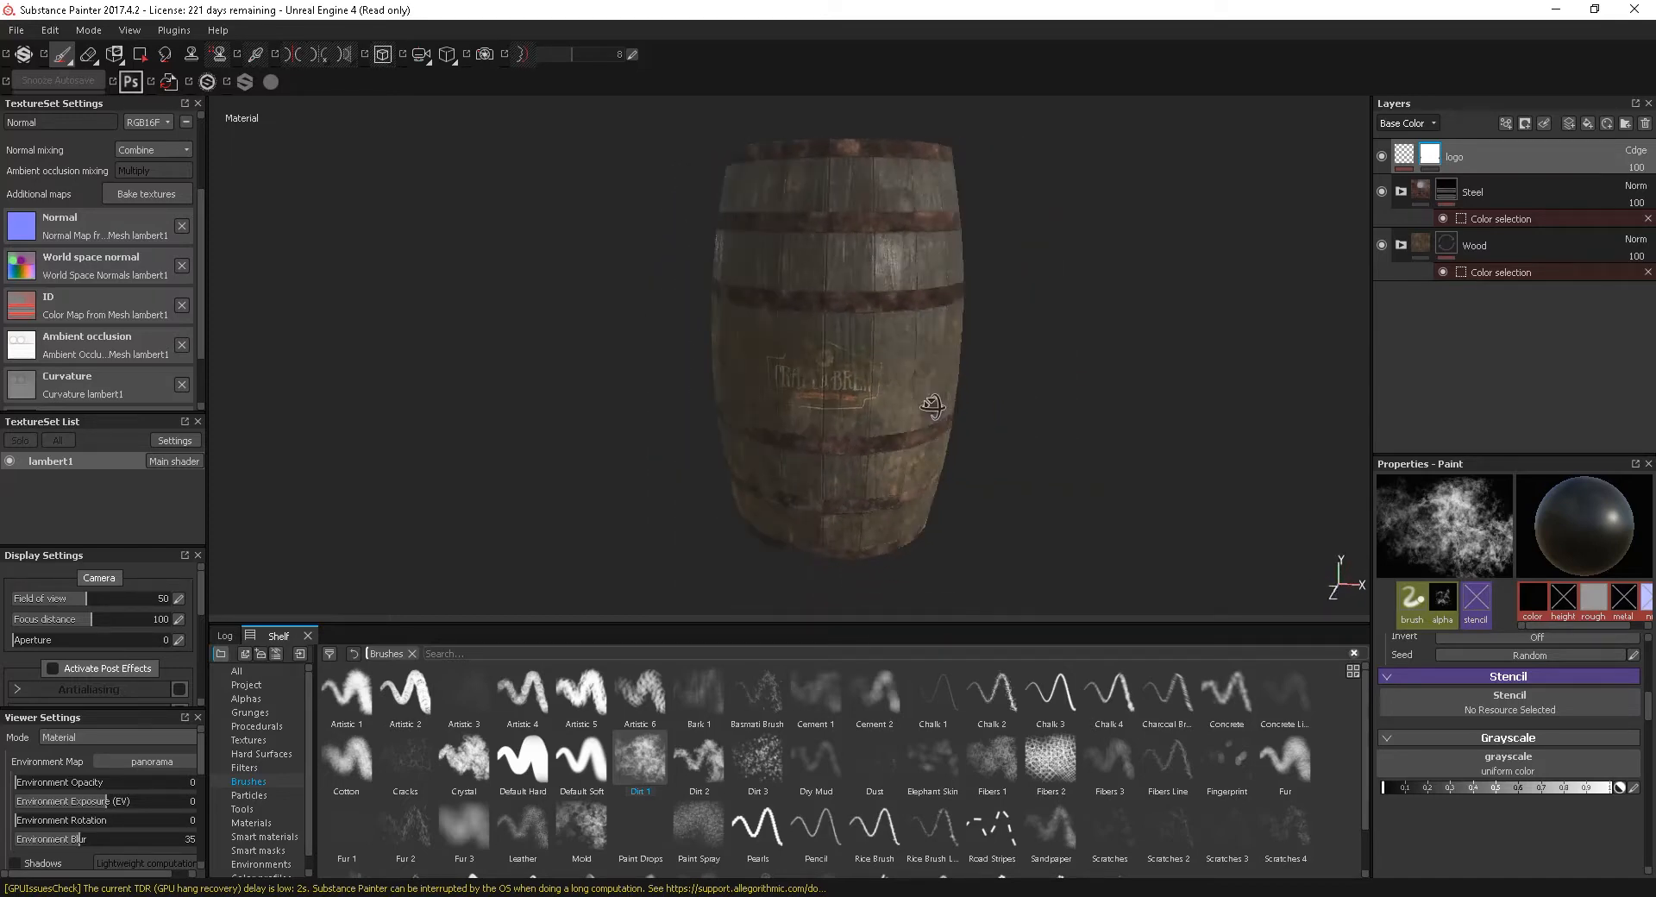
# Rename the lambert1 texture set to BeerBarrel in the TextureSet List
pyautogui.moveTo(933, 405); pyautogui.dragTo(1025, 398)
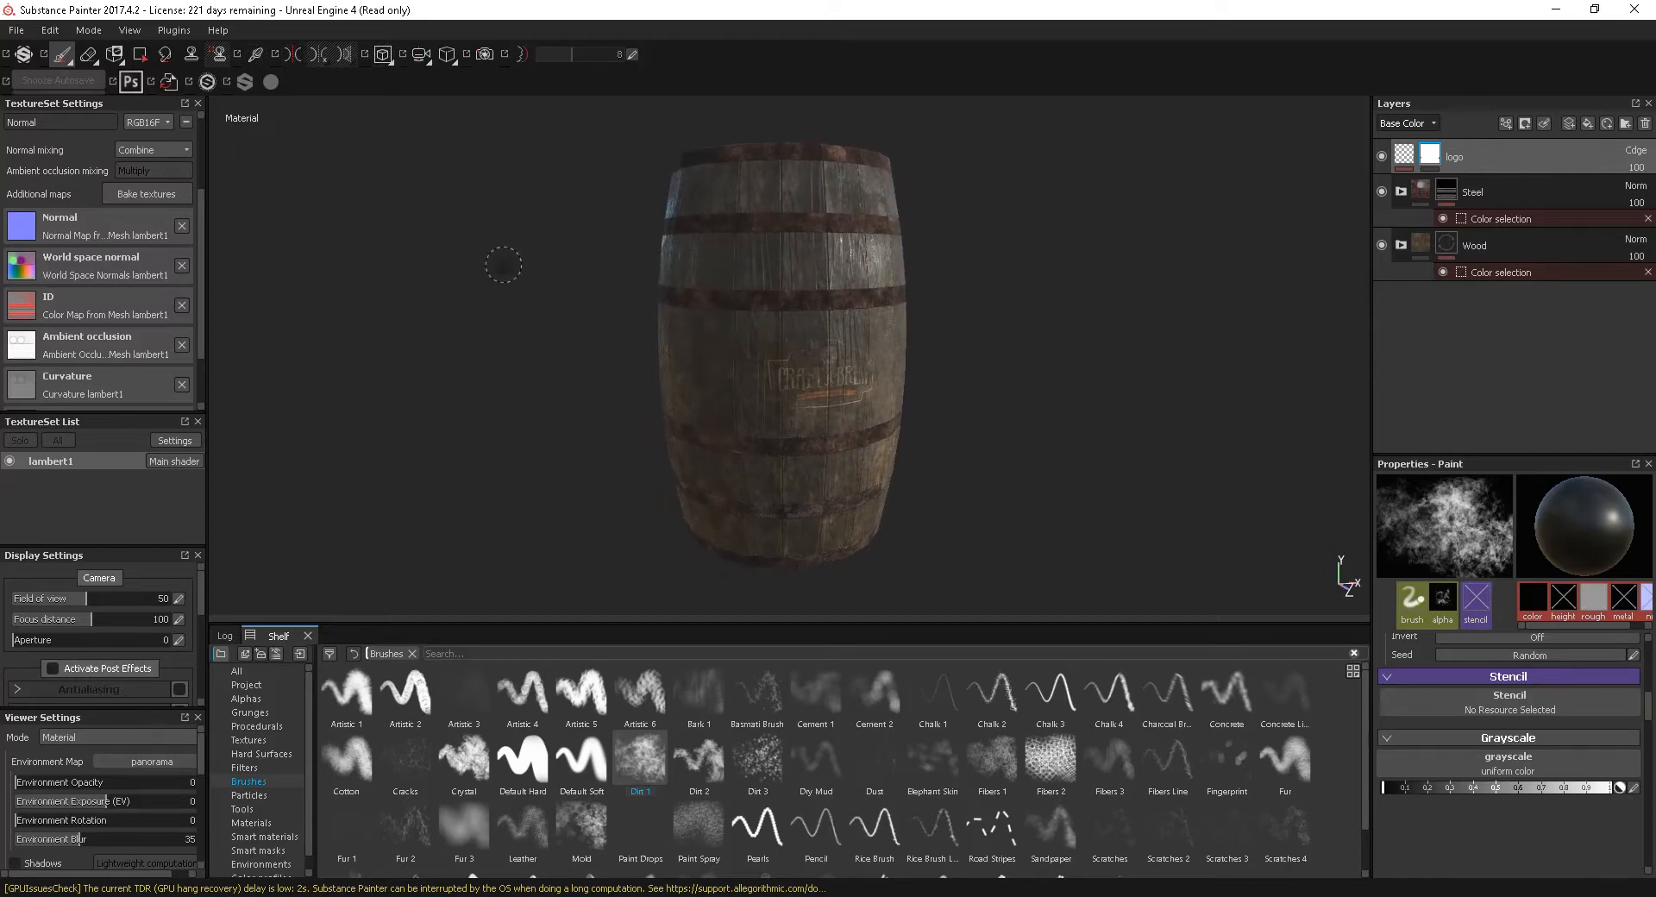
pyautogui.click(16, 30)
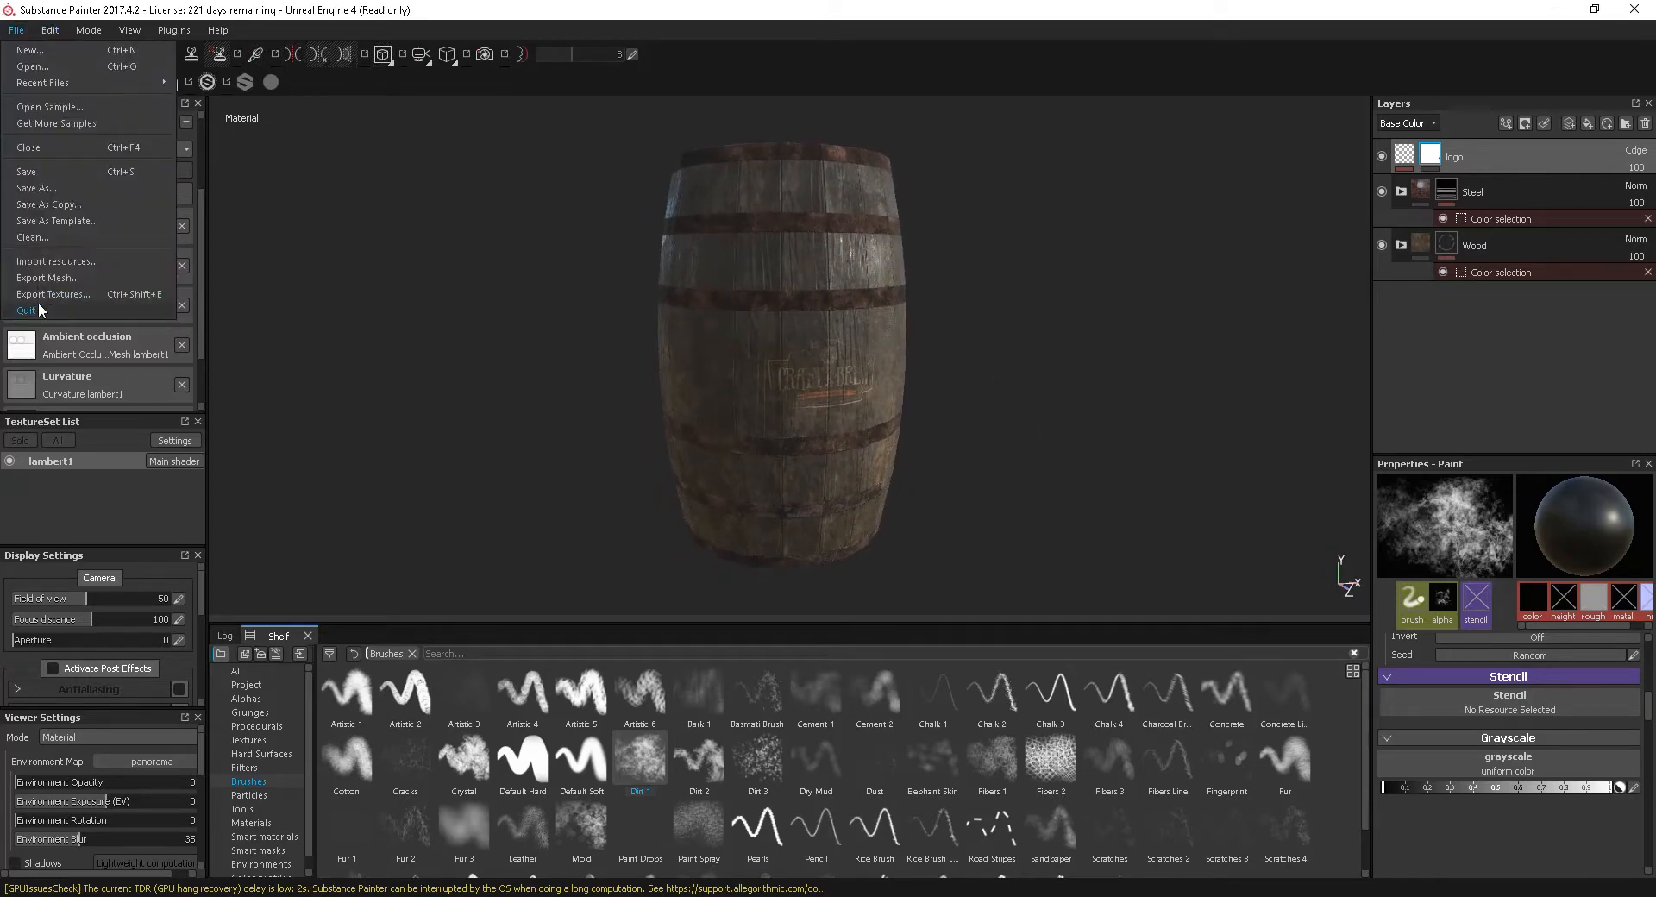
pyautogui.click(54, 293)
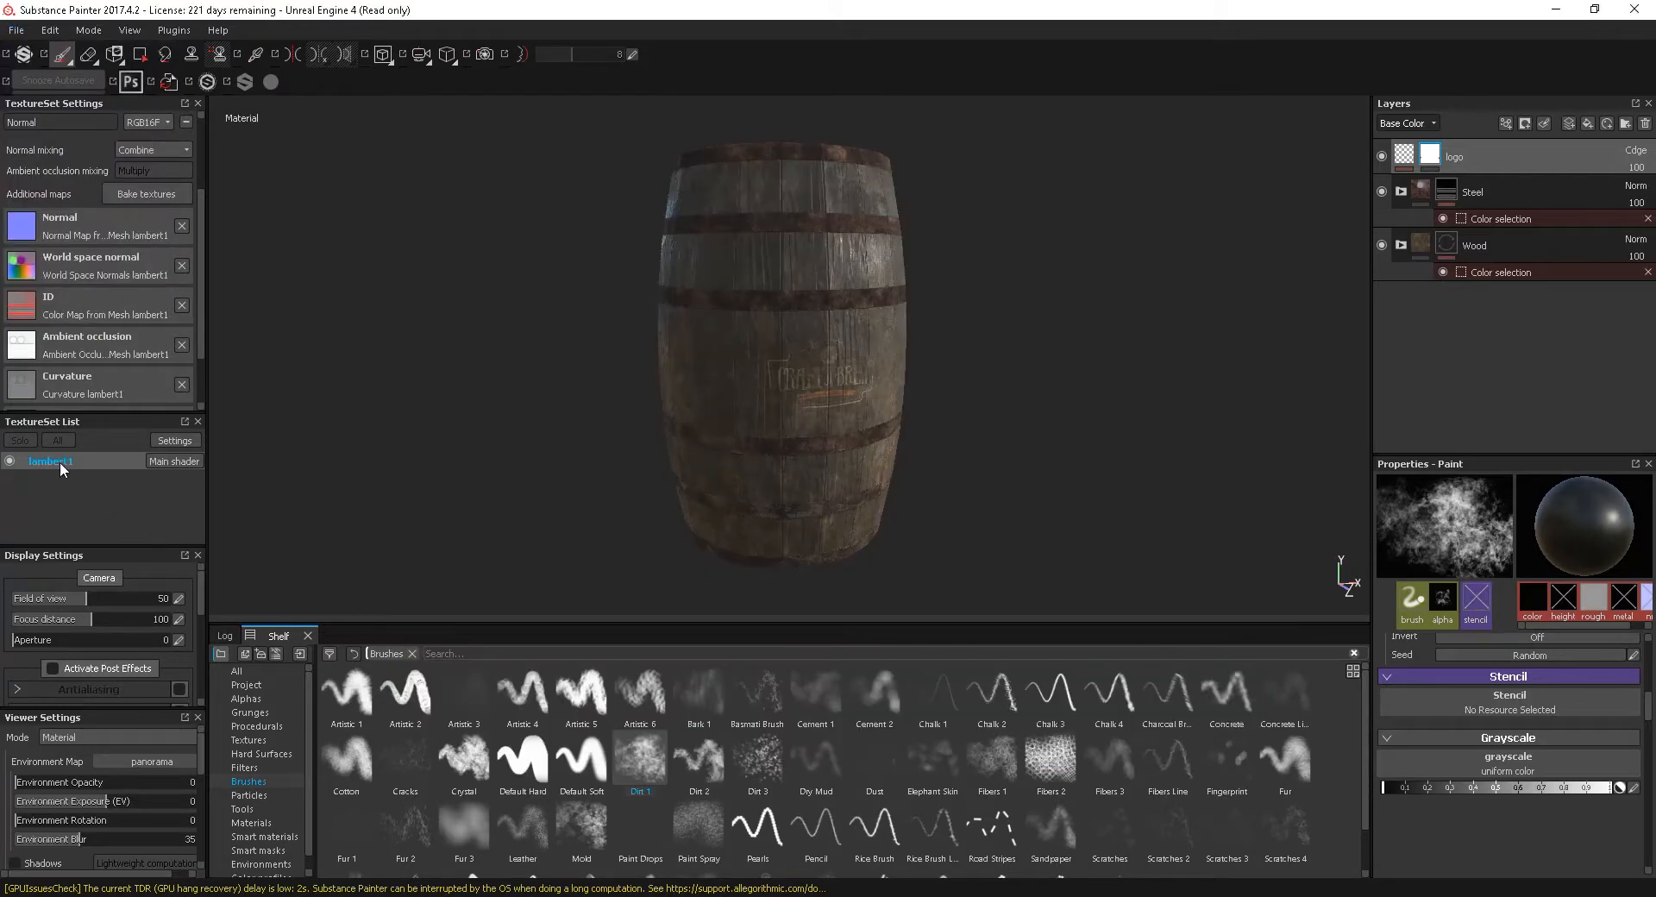
pyautogui.doubleClick(48, 460)
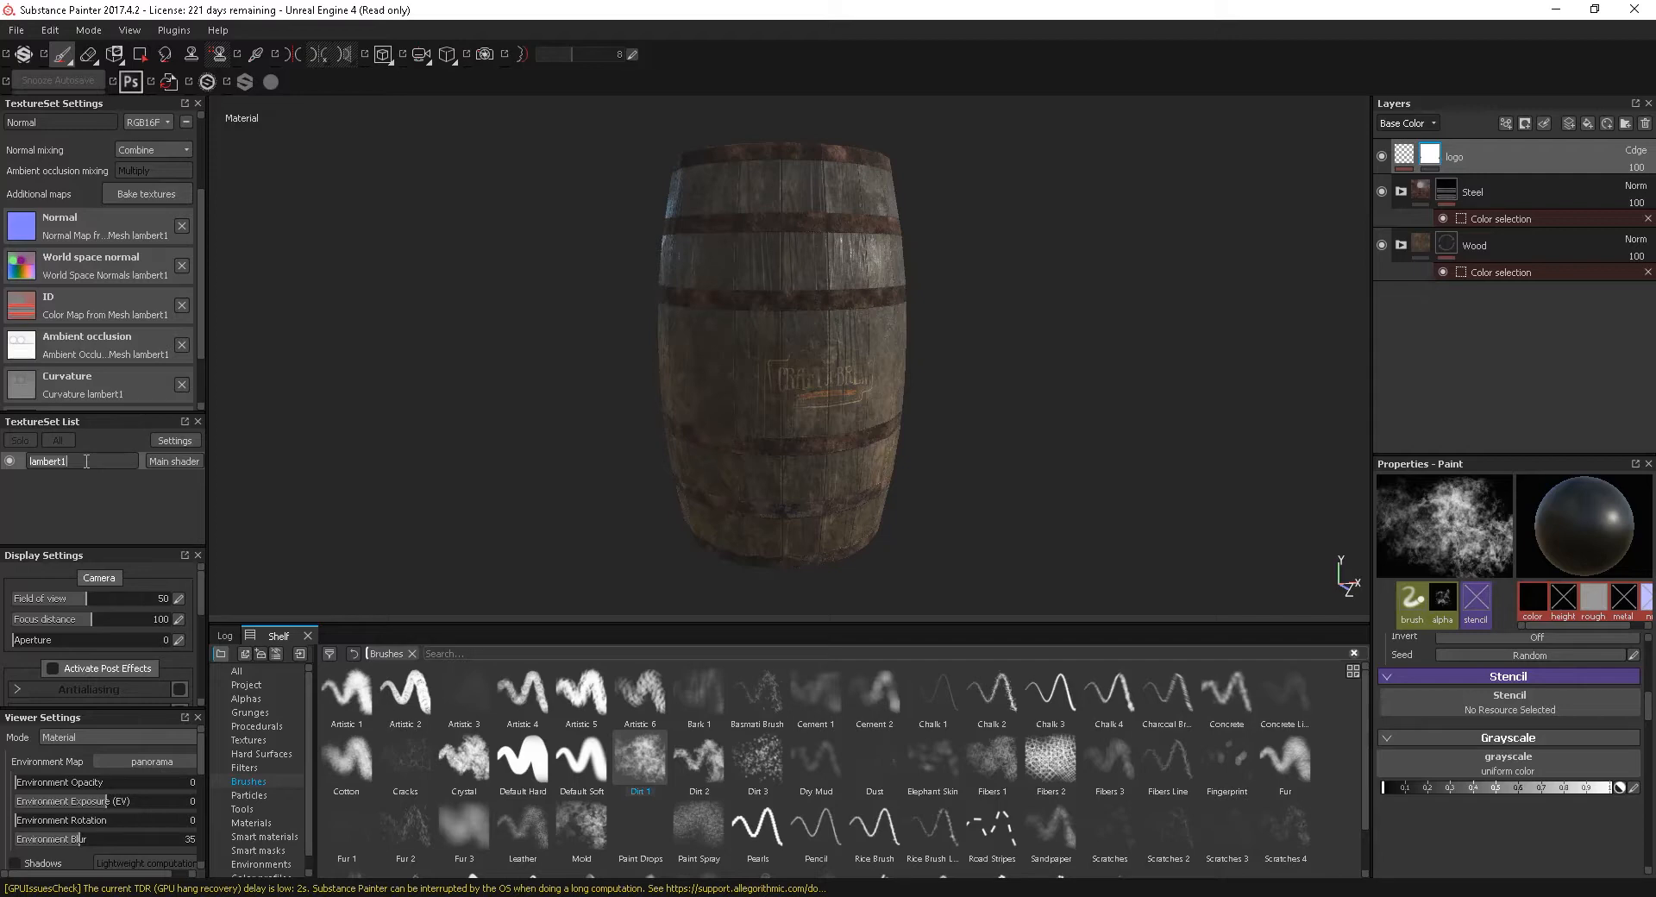
pyautogui.moveTo(8, 456)
pyautogui.write('Barrel')
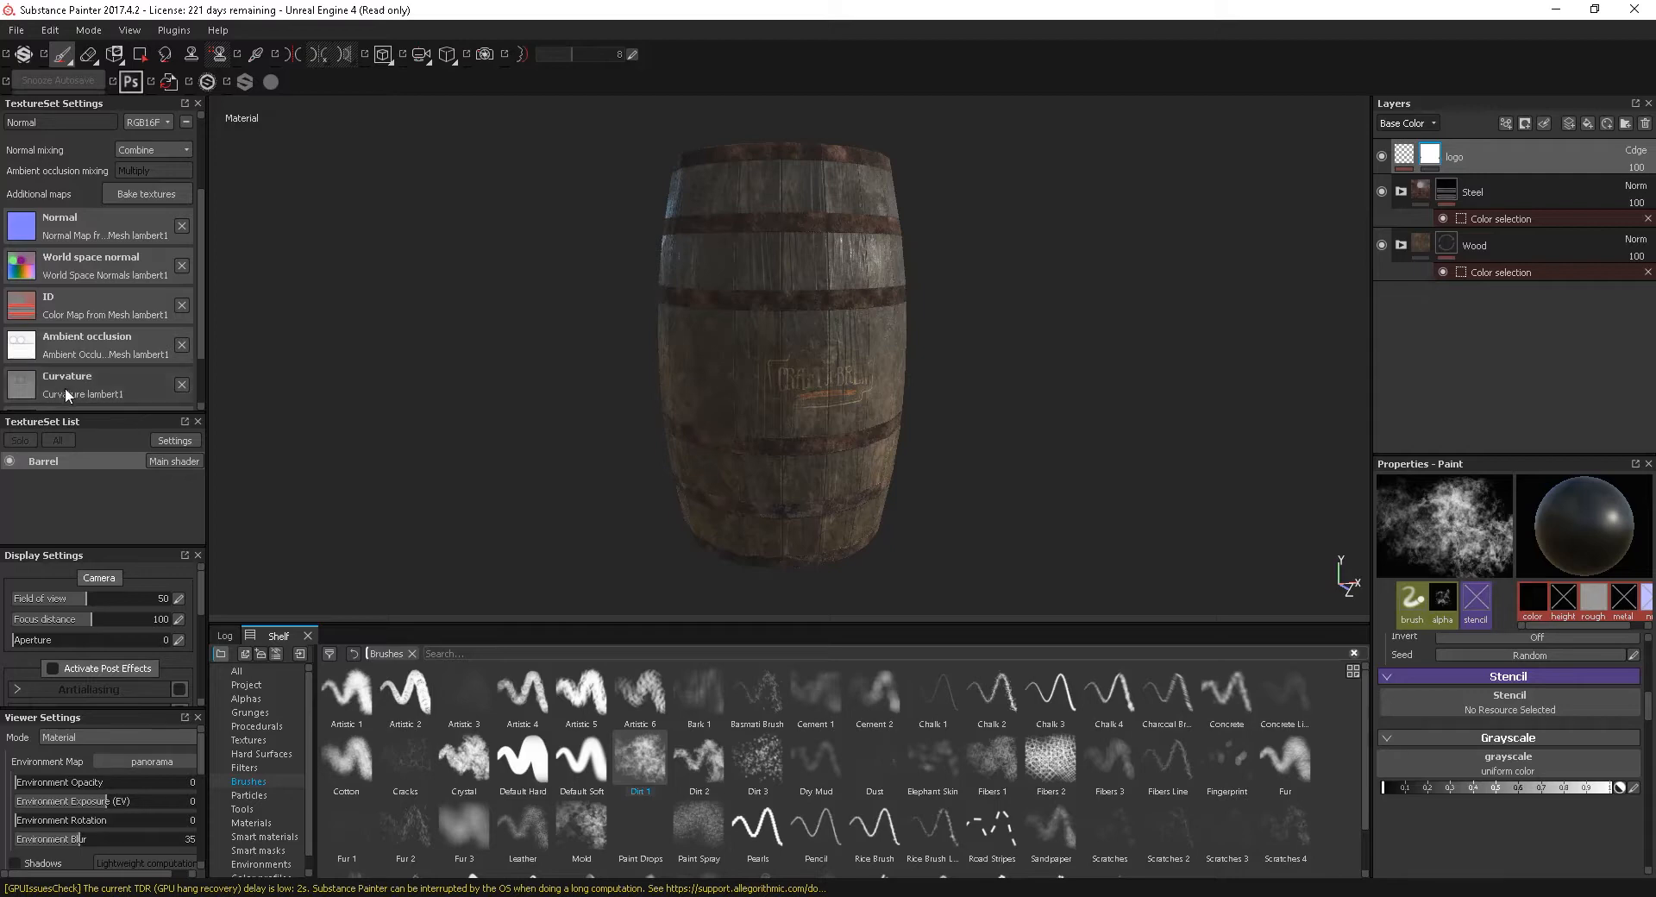
pyautogui.doubleClick(43, 461)
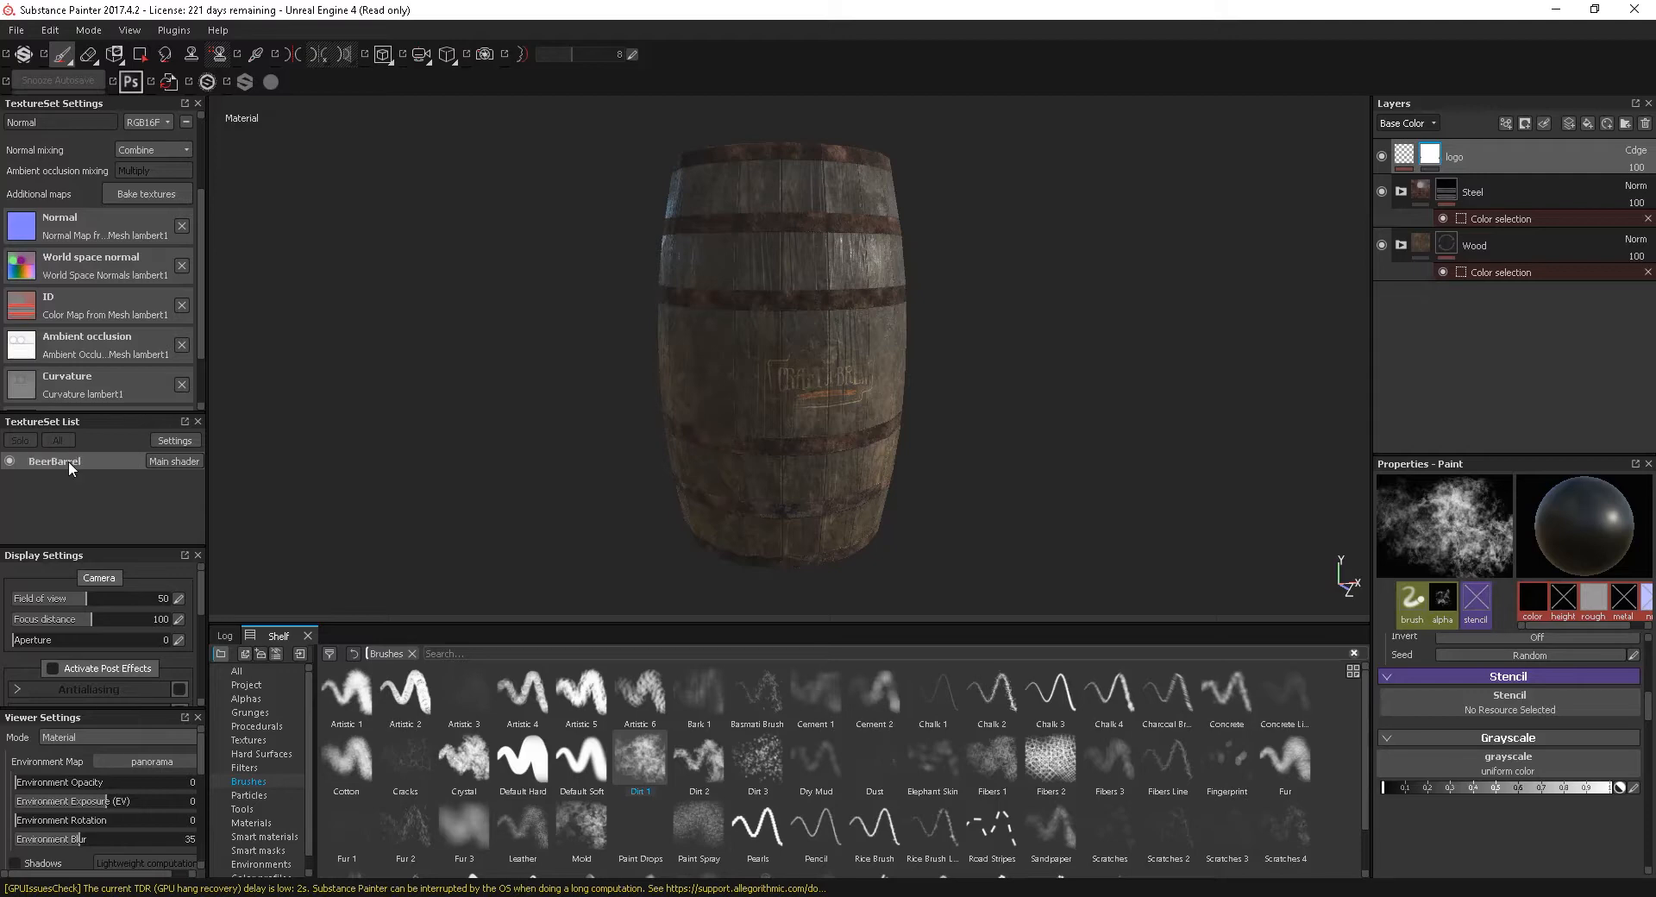
pyautogui.click(15, 29)
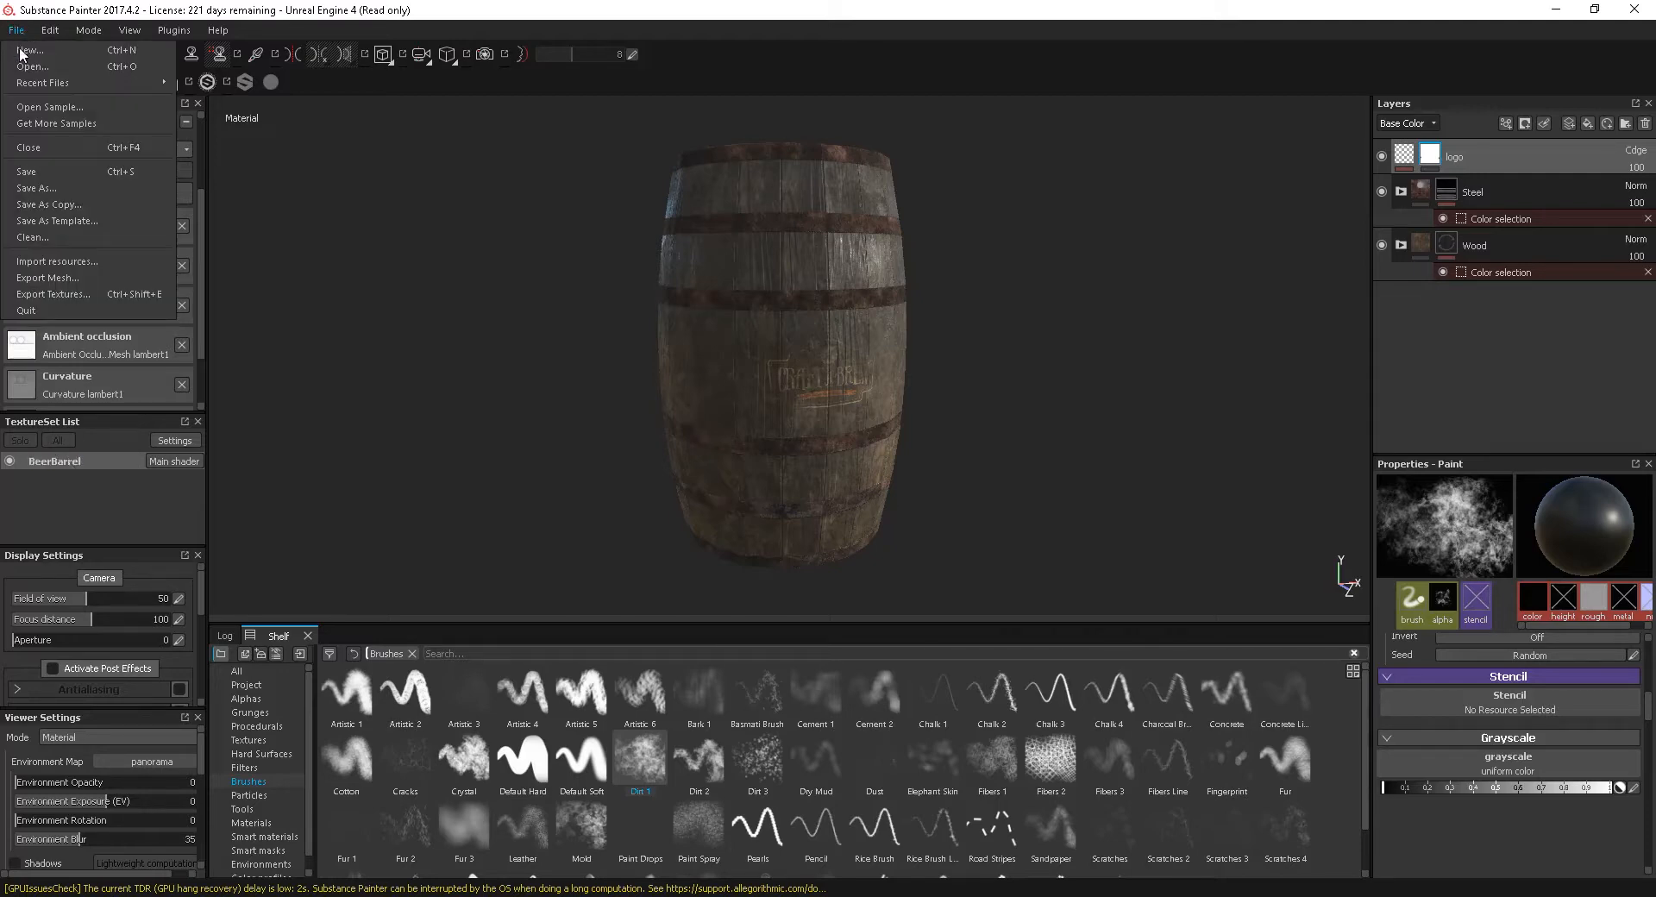
# Bring up Export Textures with the Unreal Engine 4 (Packed) PNG configuration
pyautogui.click(53, 293)
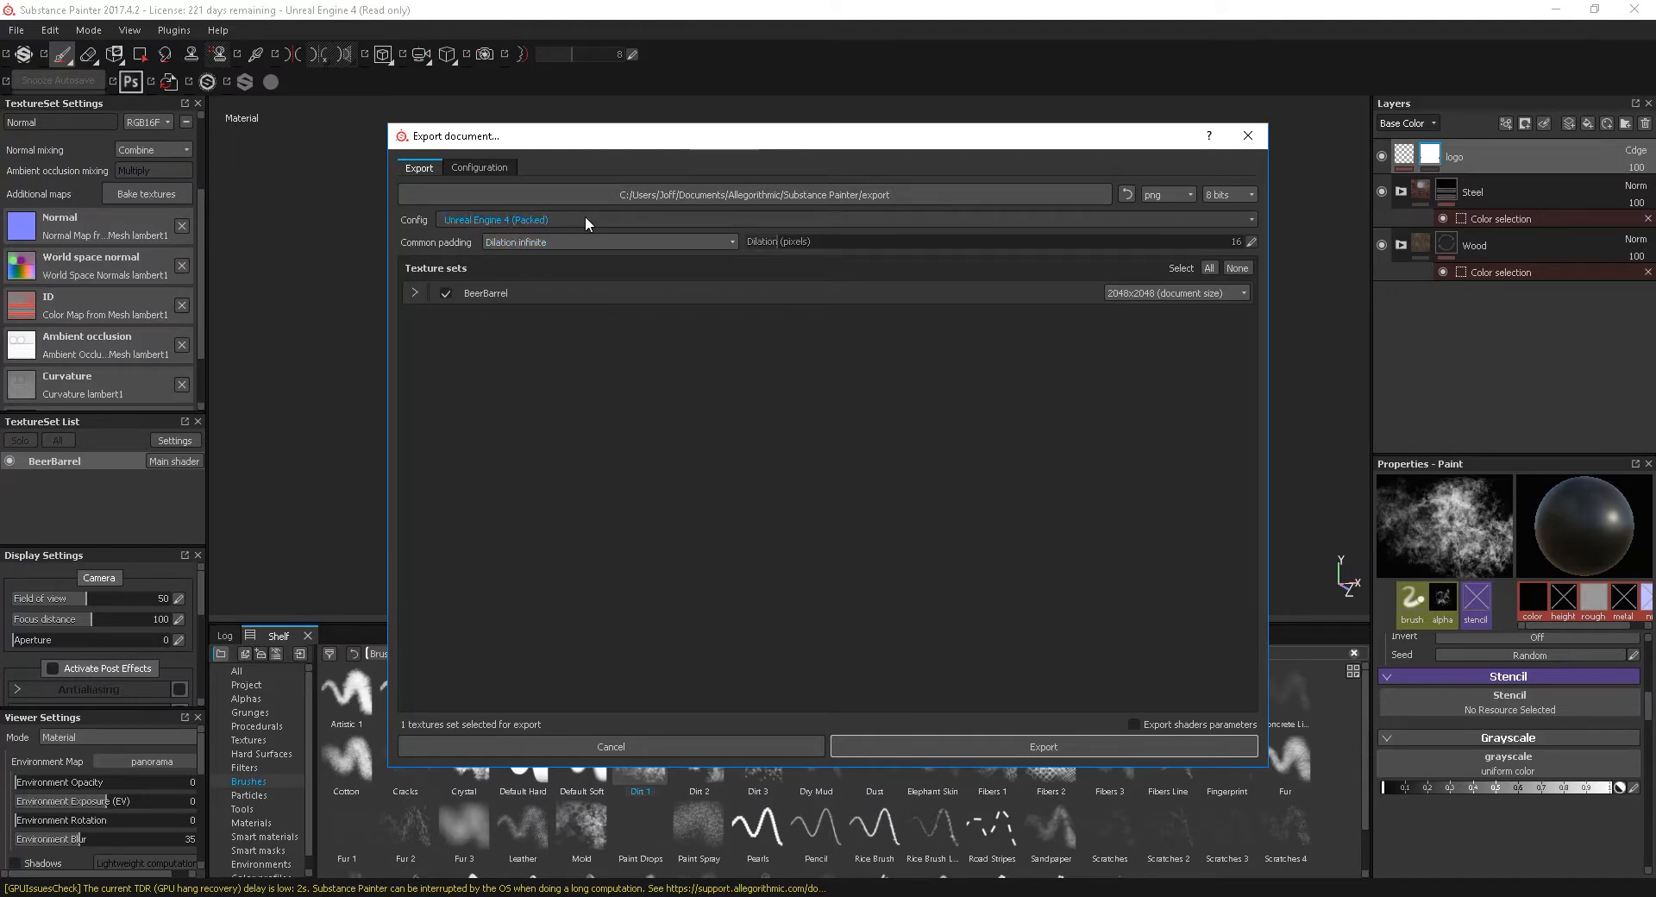
pyautogui.moveTo(607, 302)
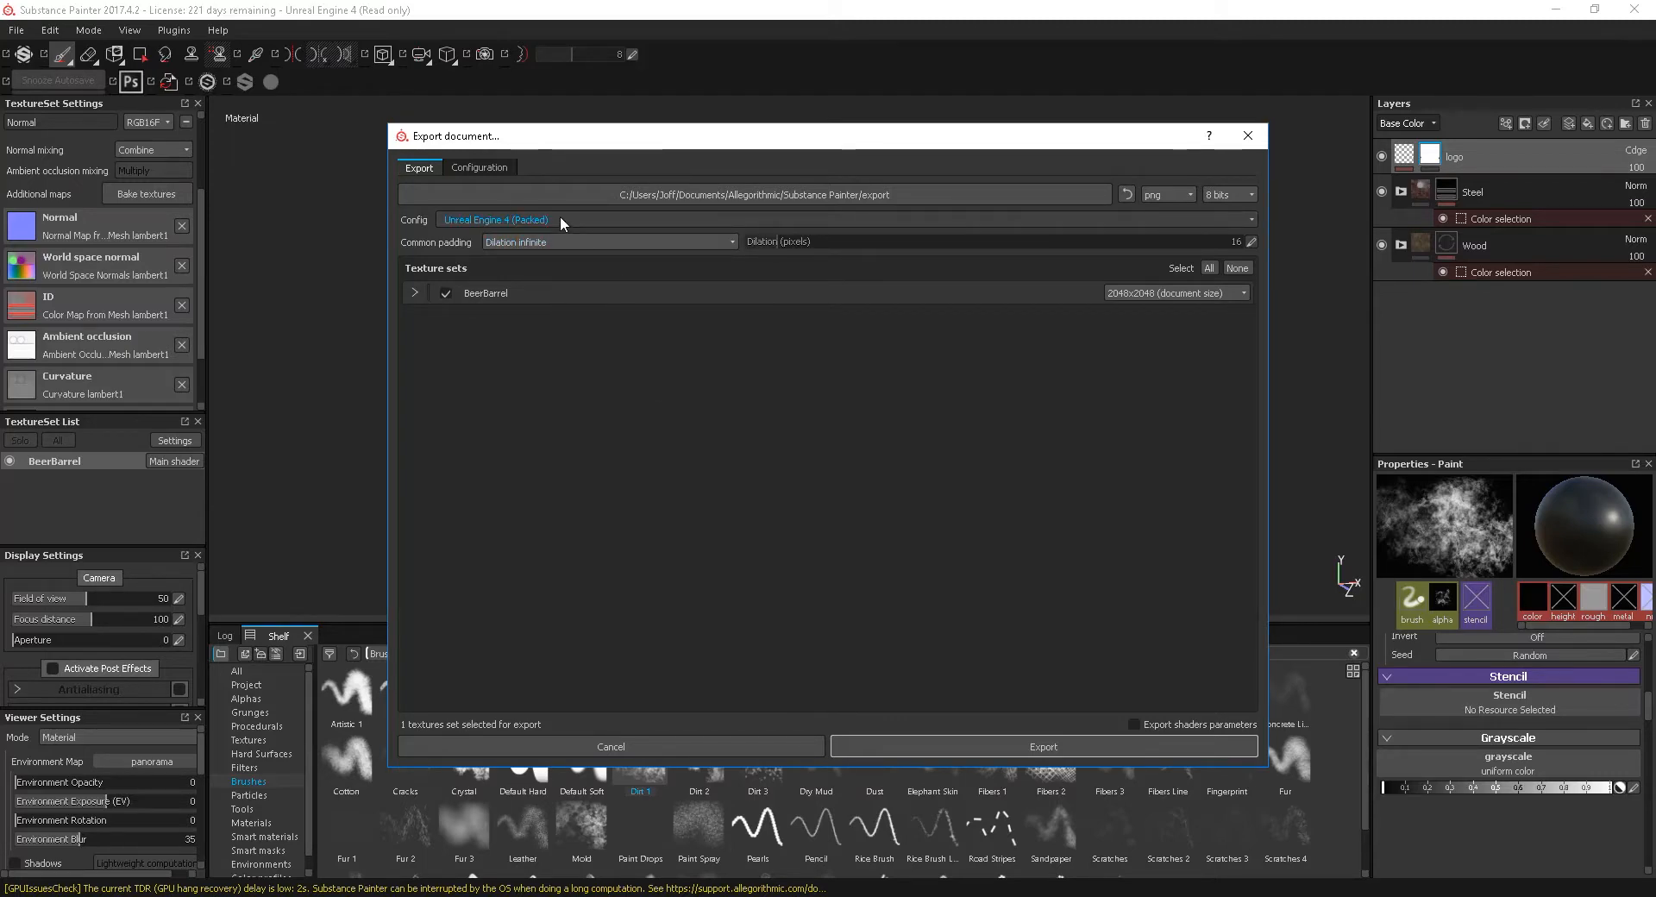
pyautogui.moveTo(544, 277)
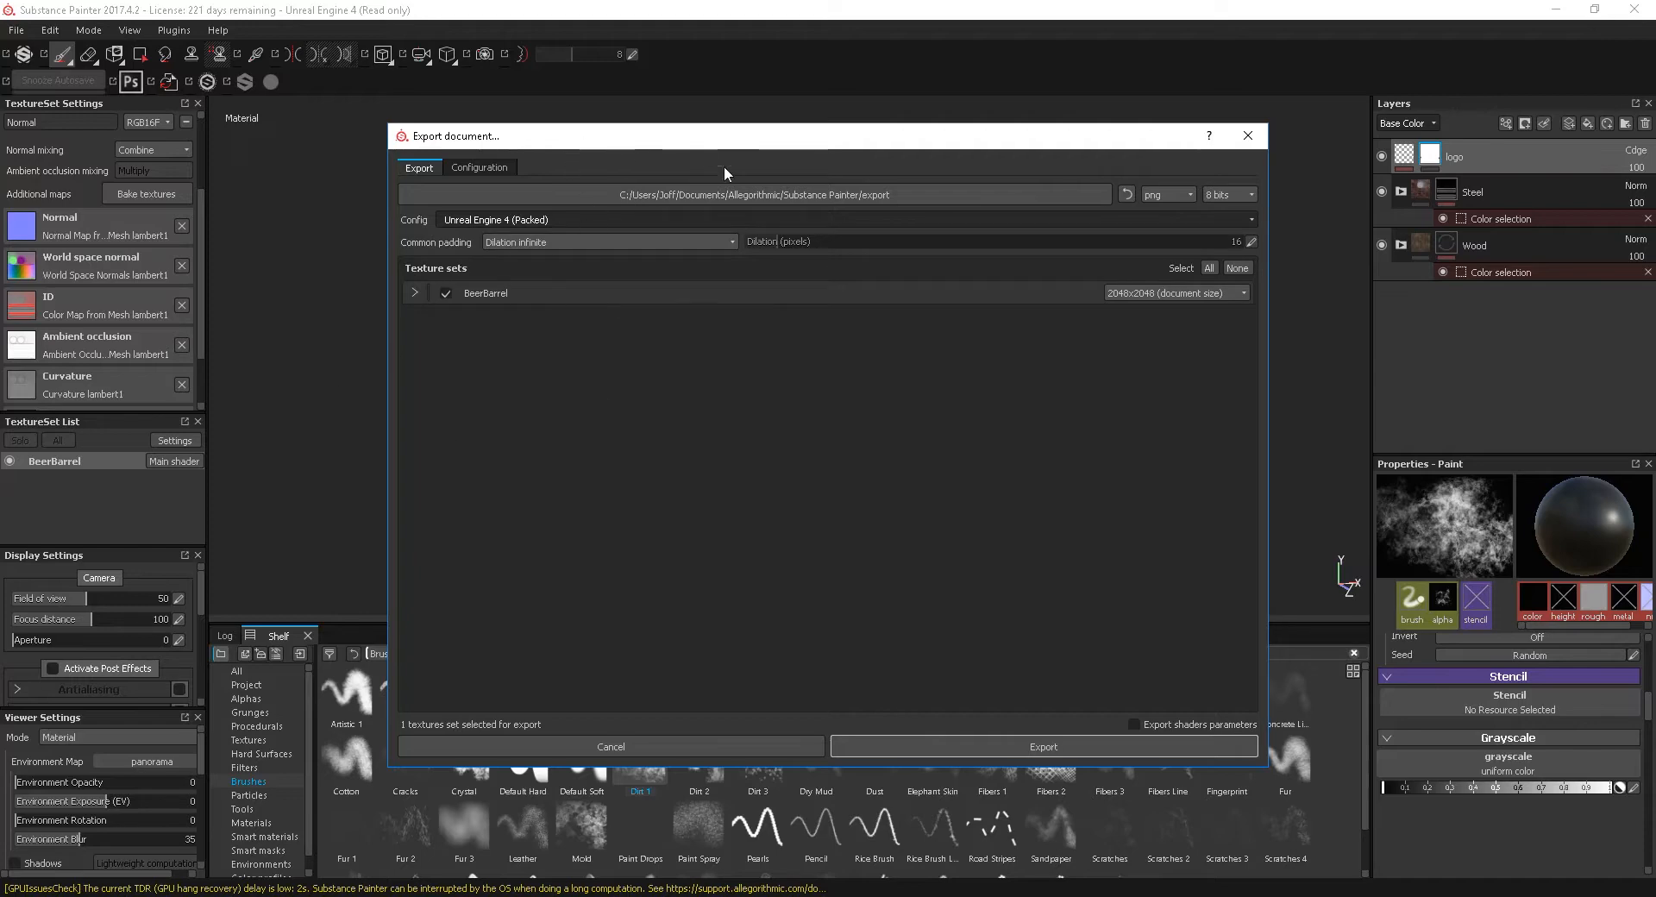
pyautogui.moveTo(723, 426)
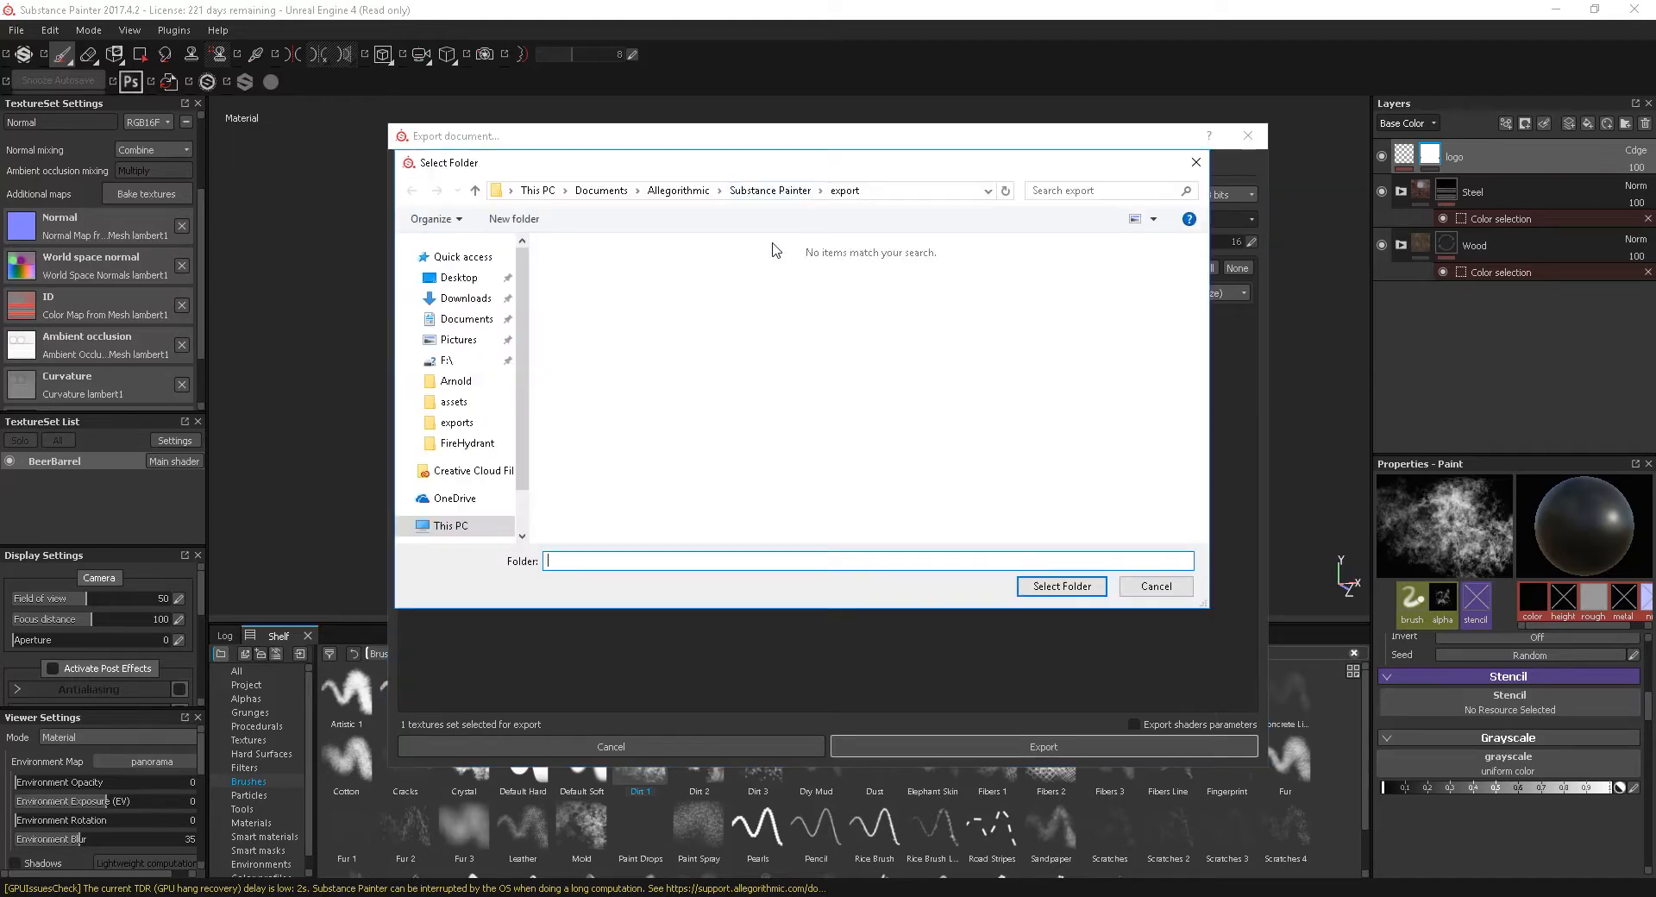
# Create a bakes folder in Documents > work > Barrel Workflow and select it as export path
pyautogui.click(467, 318)
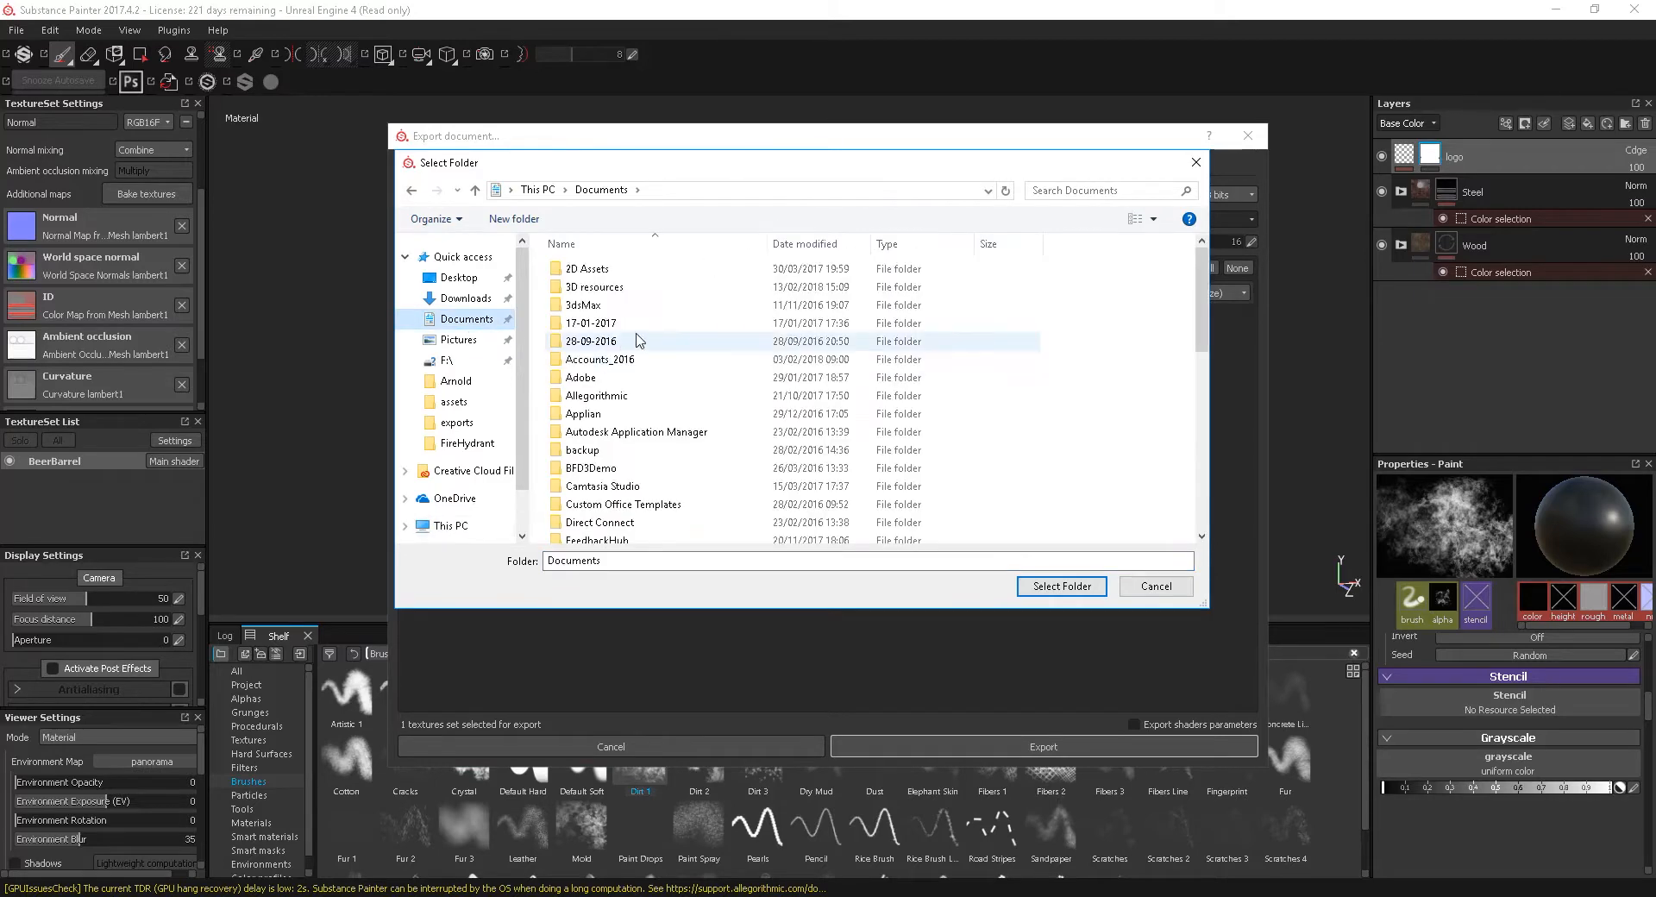
pyautogui.scroll(-3)
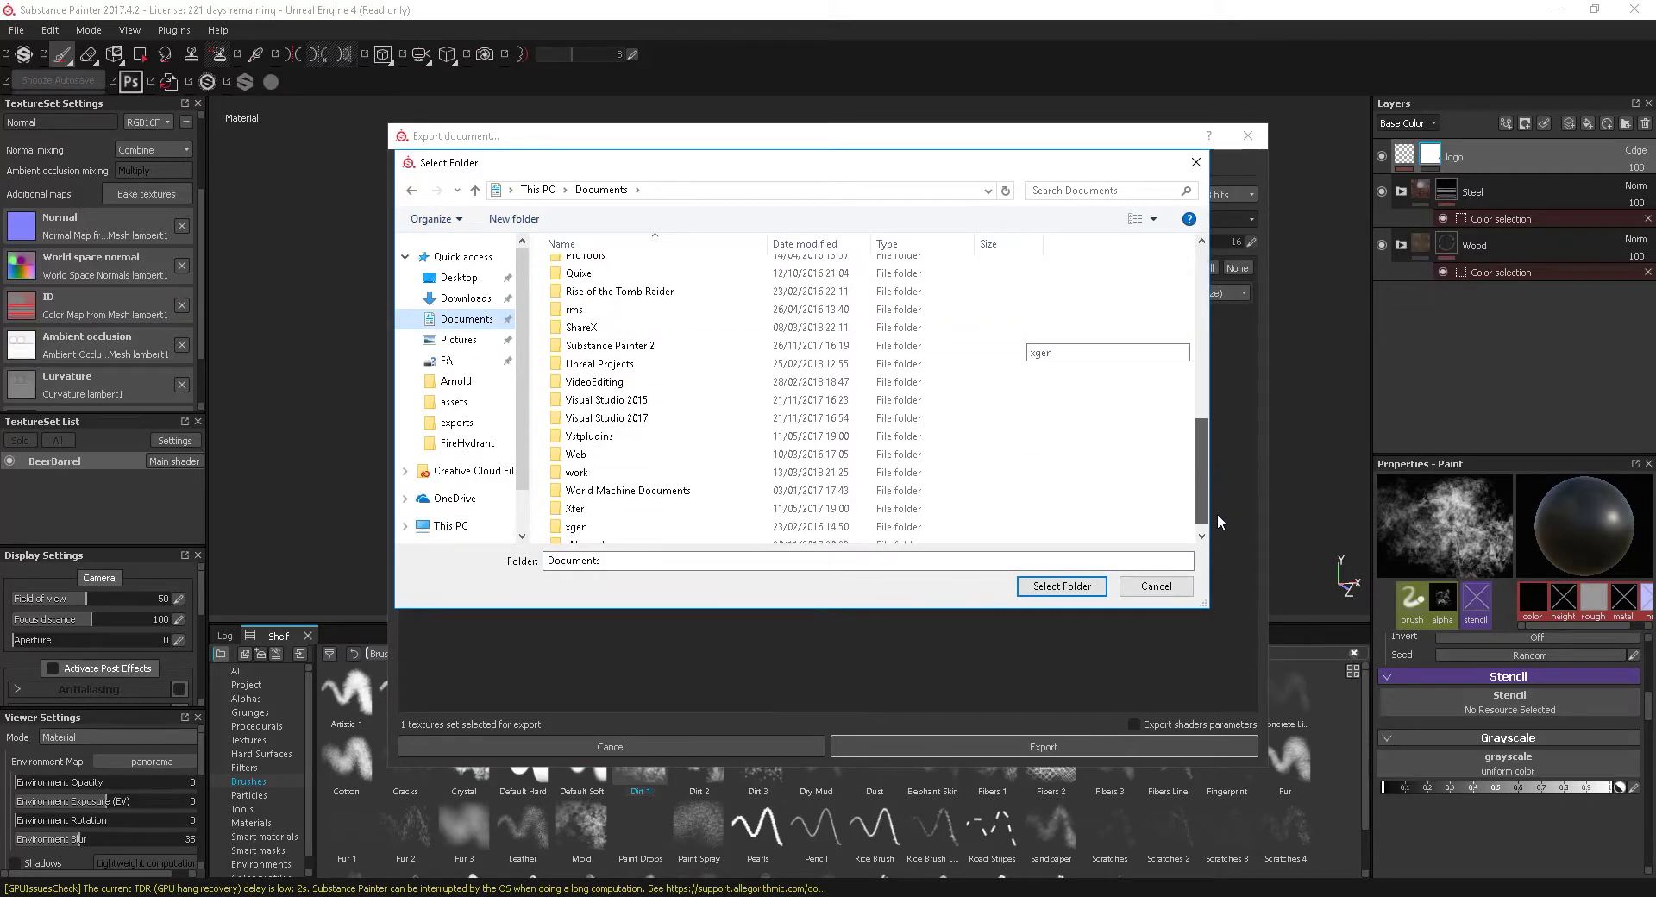
pyautogui.doubleClick(576, 472)
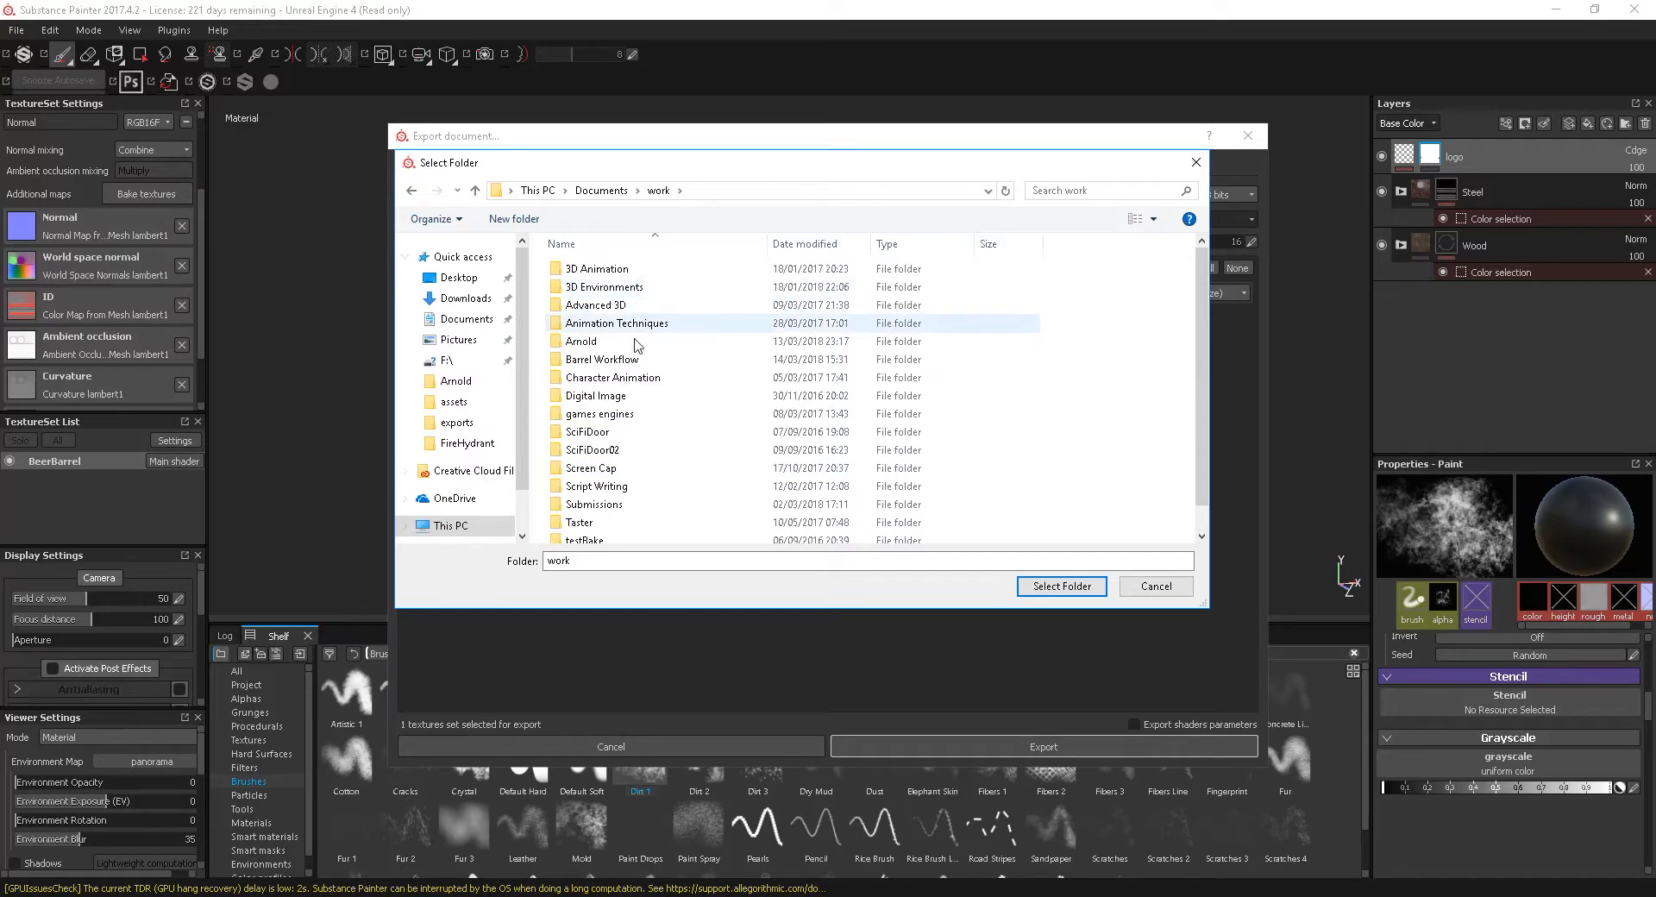
pyautogui.doubleClick(600, 359)
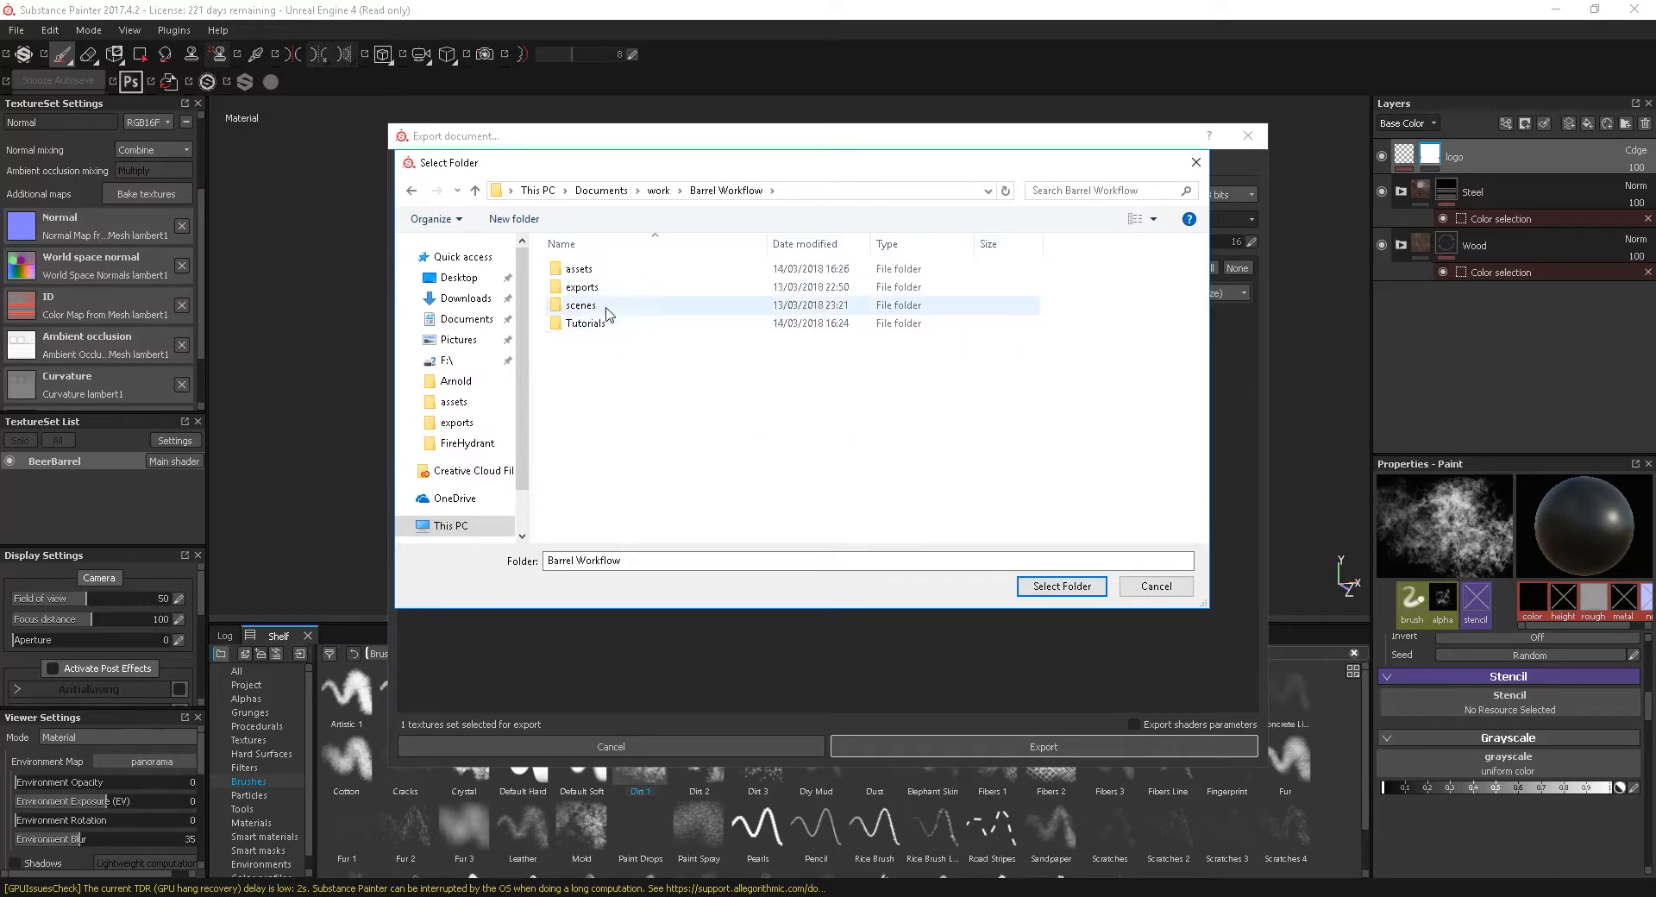
pyautogui.moveTo(514, 219)
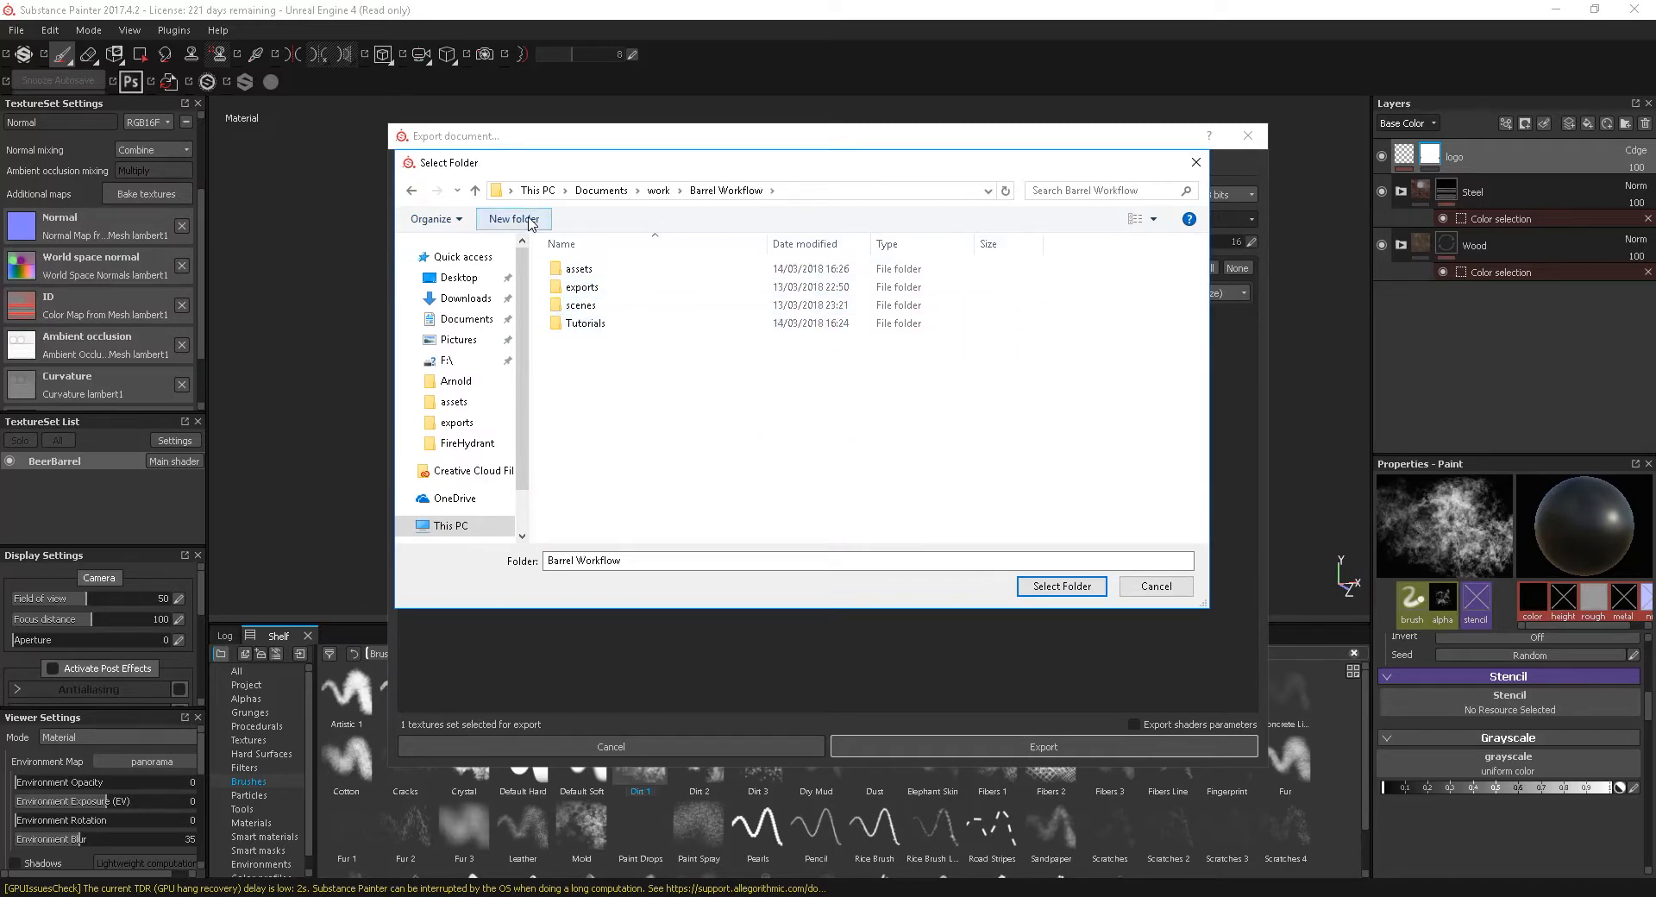
pyautogui.click(514, 219)
pyautogui.write('bakes')
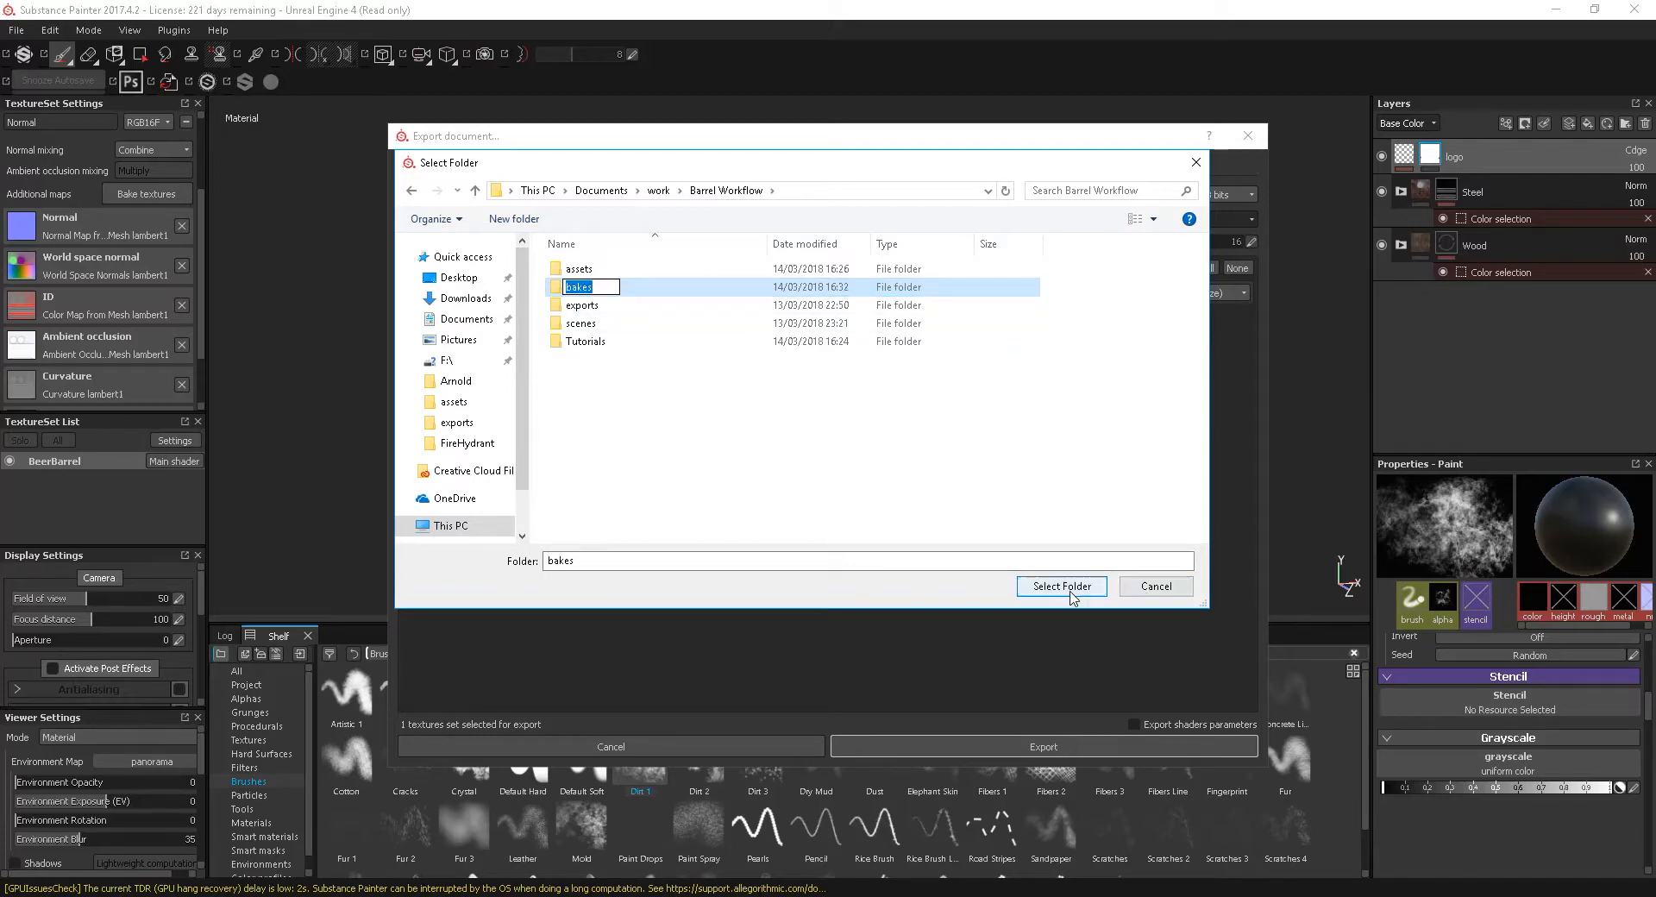
pyautogui.click(1060, 587)
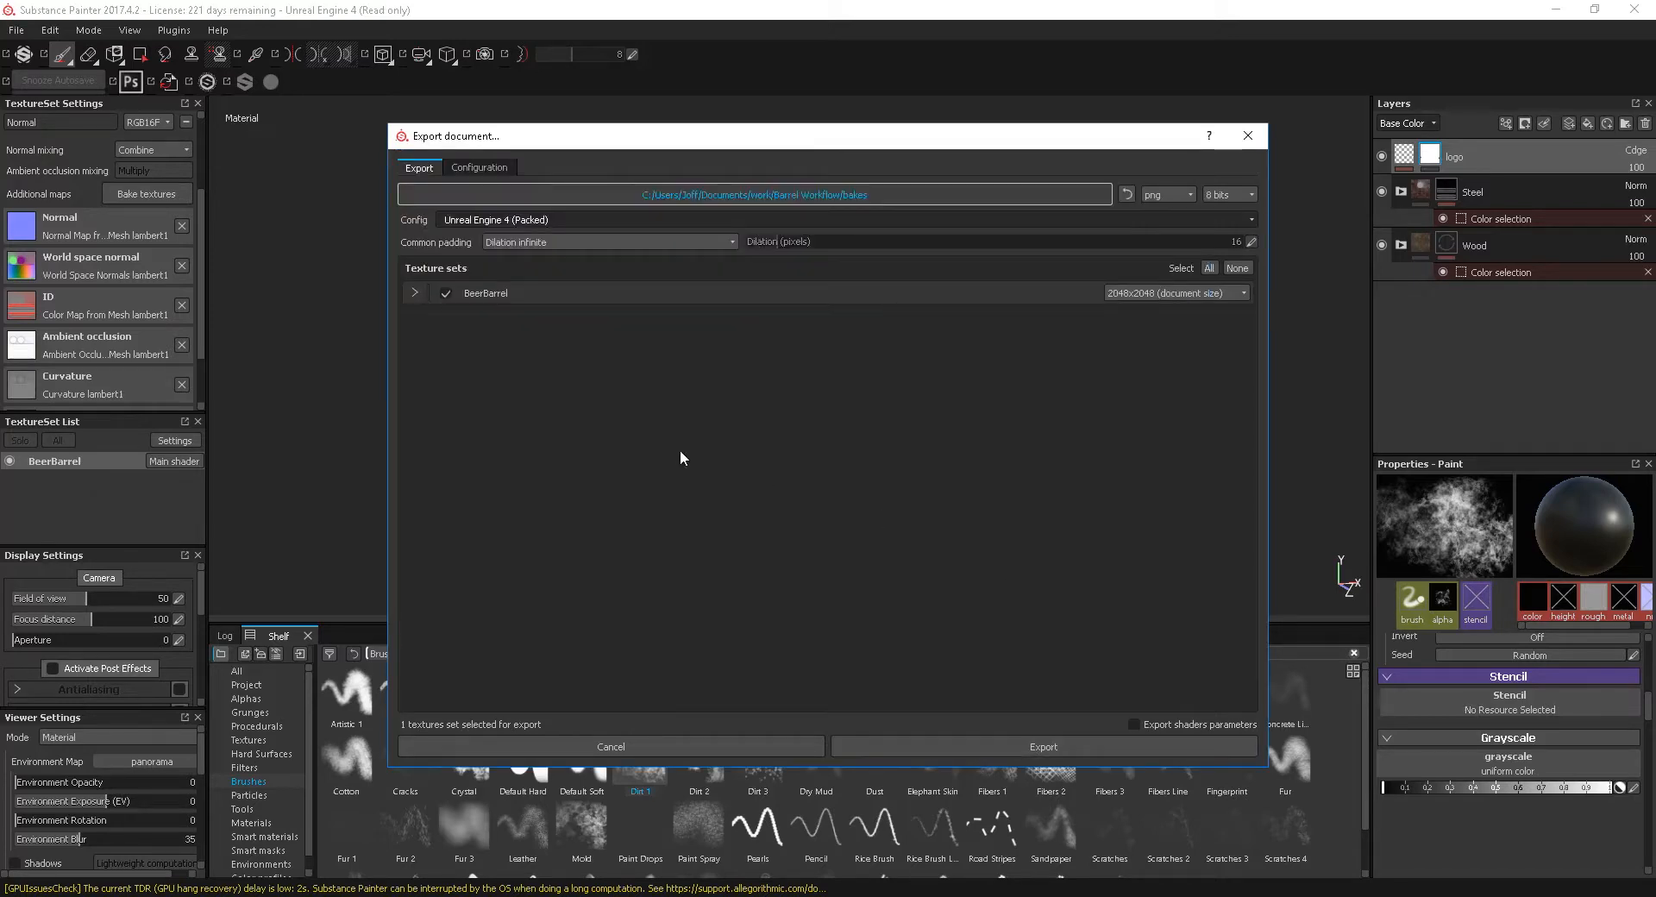
# Export the BeerBarrel textures to the bakes folder and acknowledge completion
pyautogui.click(1042, 746)
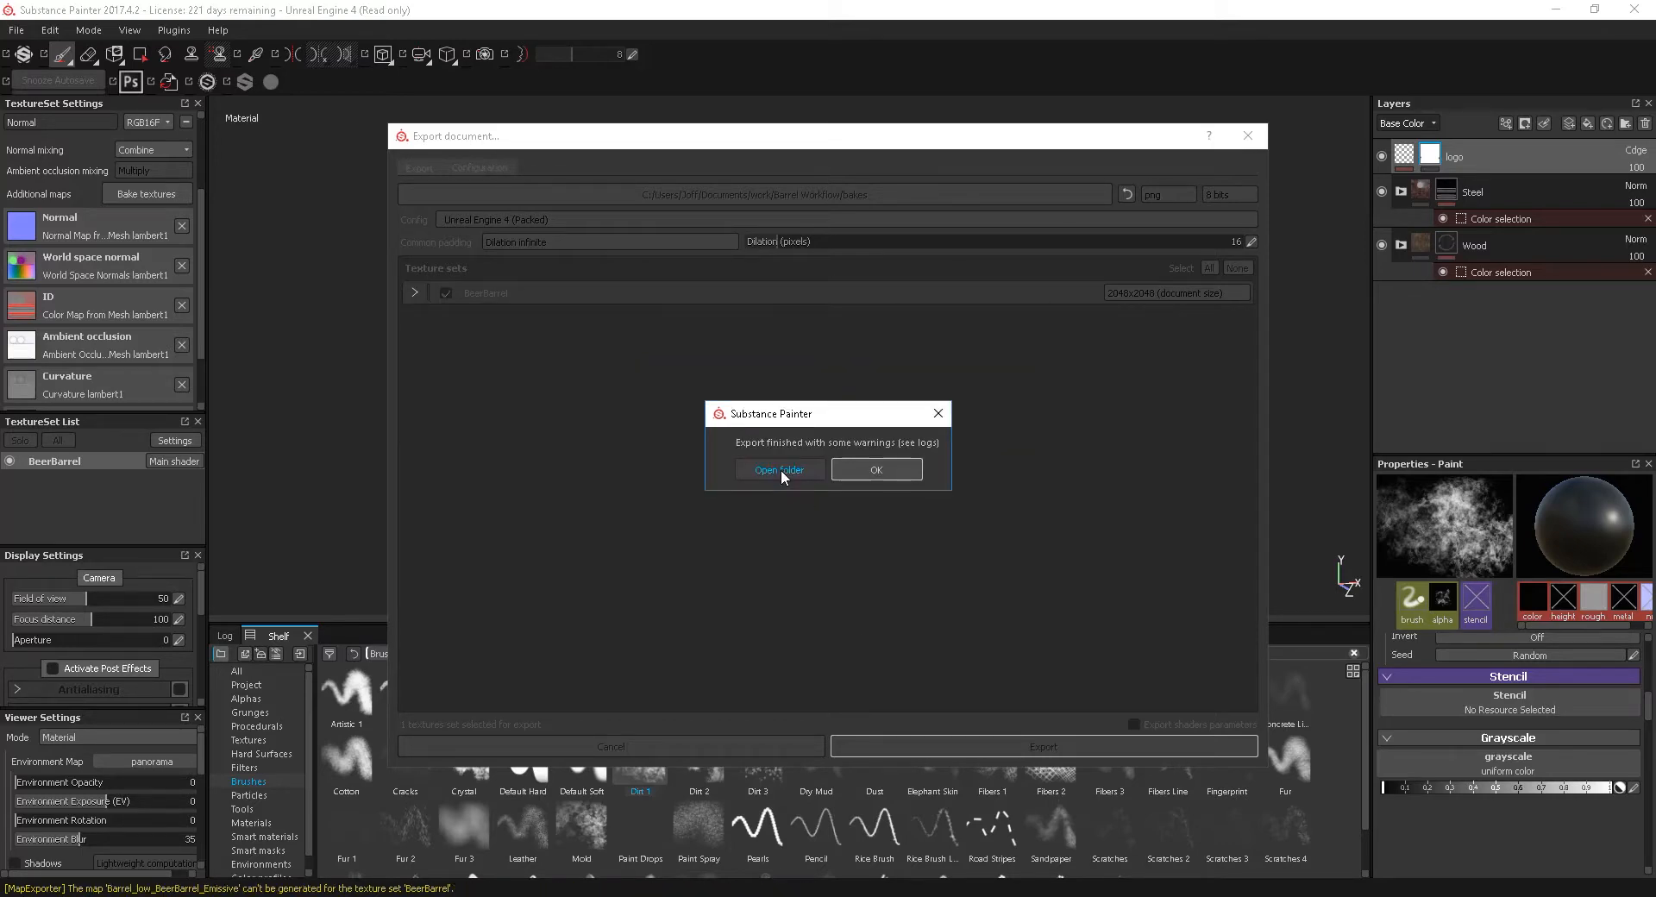
pyautogui.moveTo(785, 469)
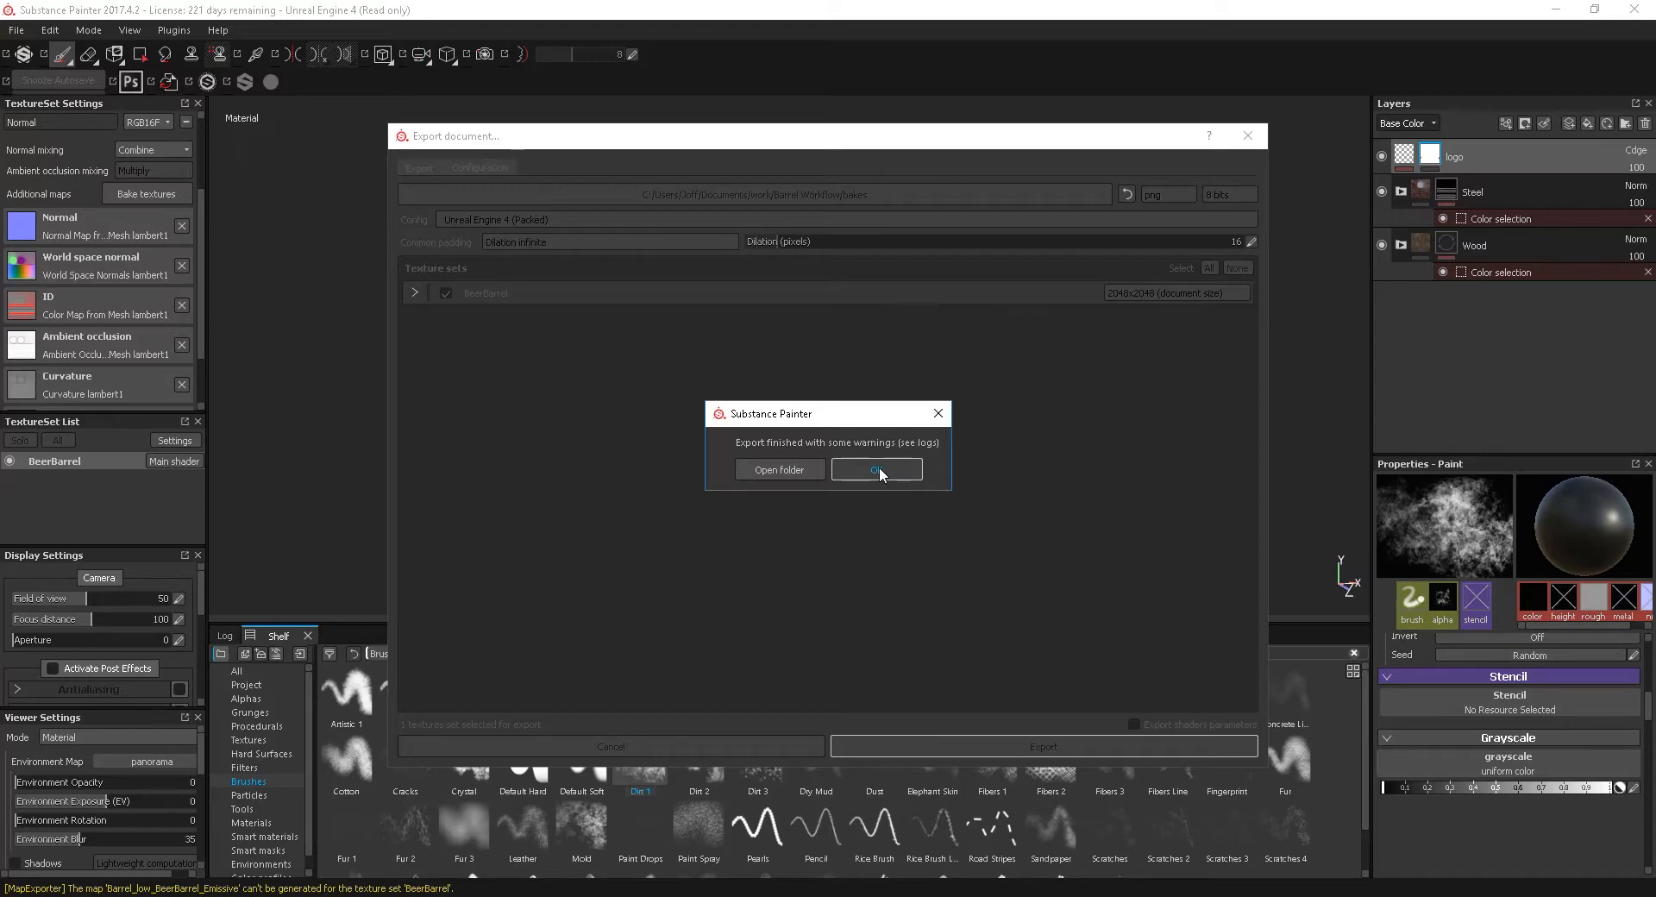
pyautogui.click(875, 469)
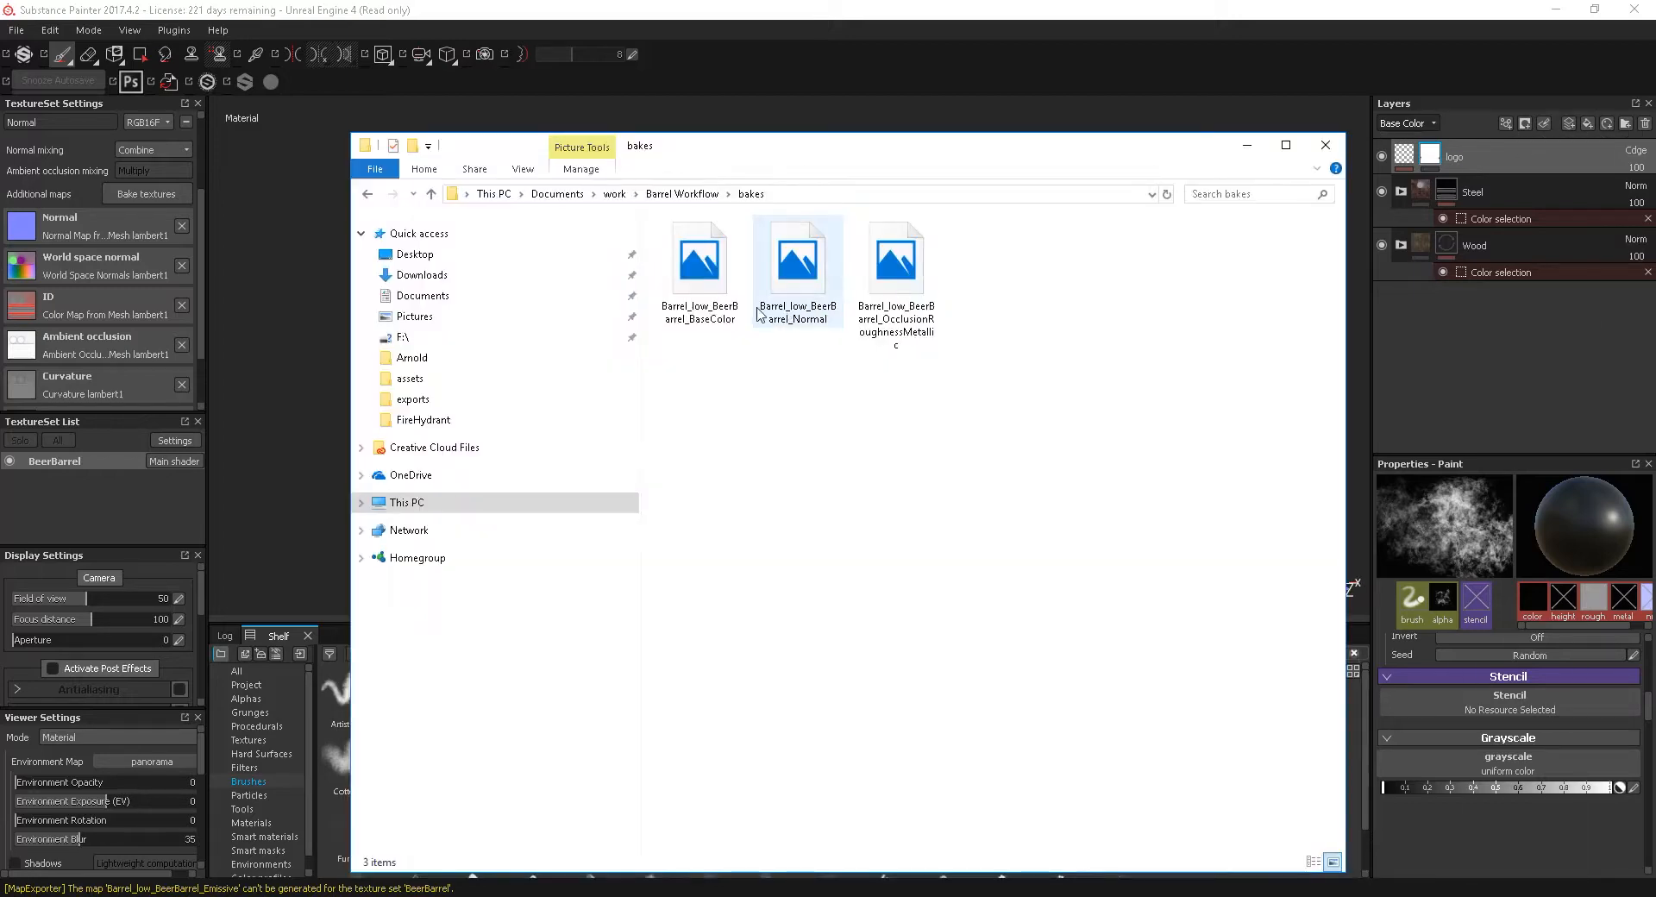
# Inspect the exported Normal and OcclusionRoughnessMetallic files in the bakes folder
pyautogui.click(797, 260)
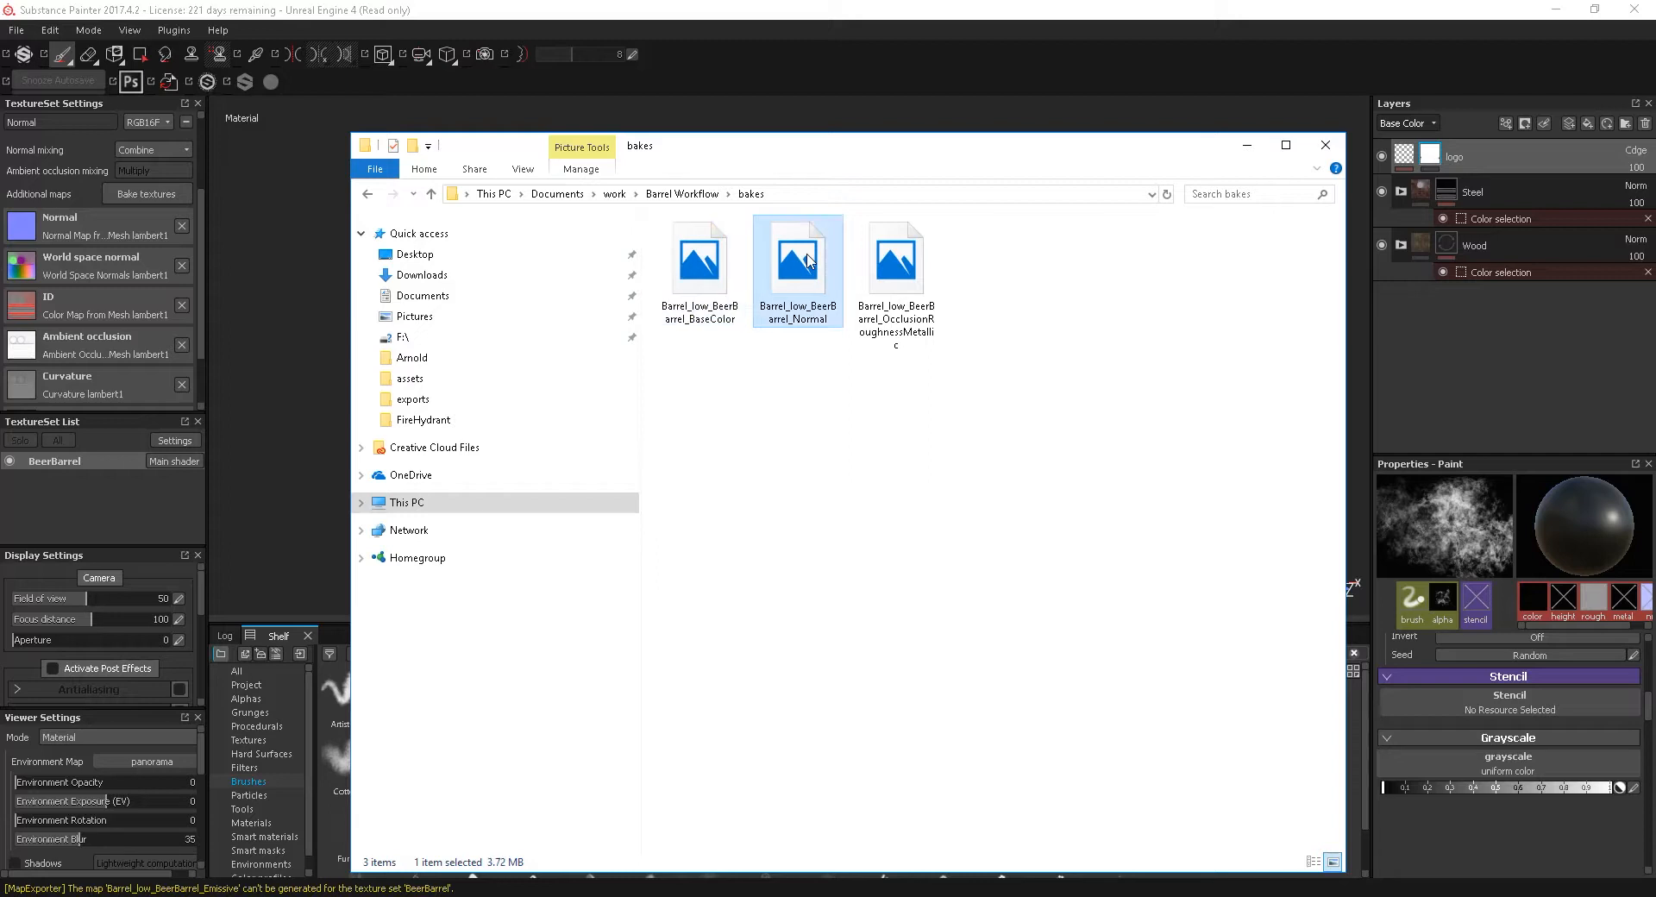
pyautogui.click(895, 258)
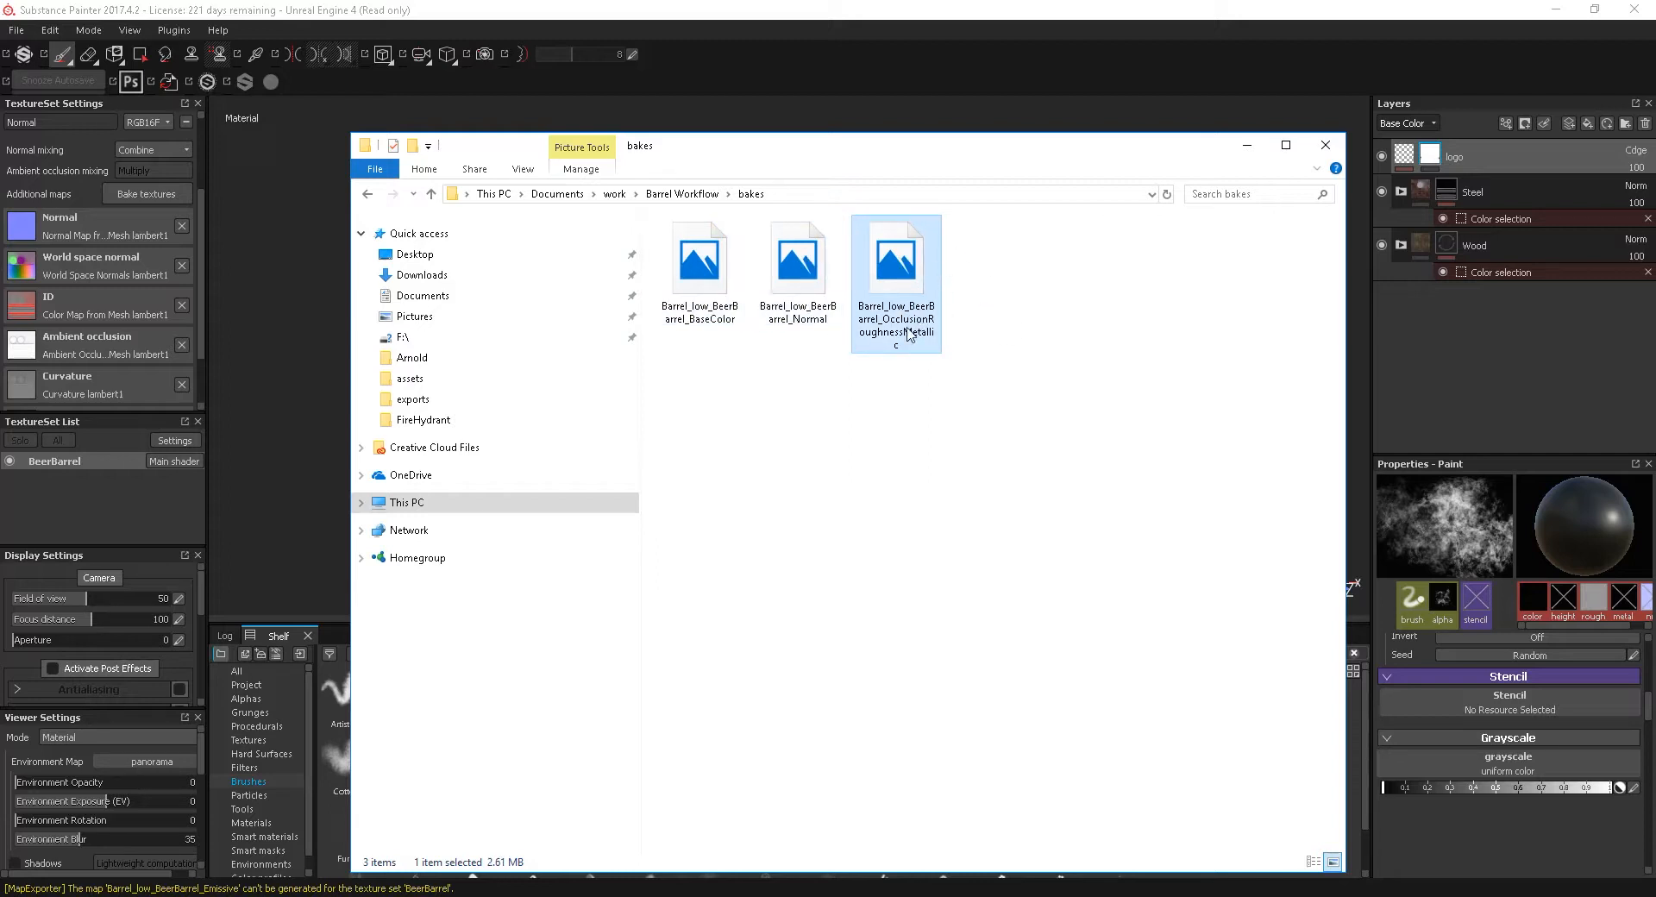
pyautogui.moveTo(849, 201)
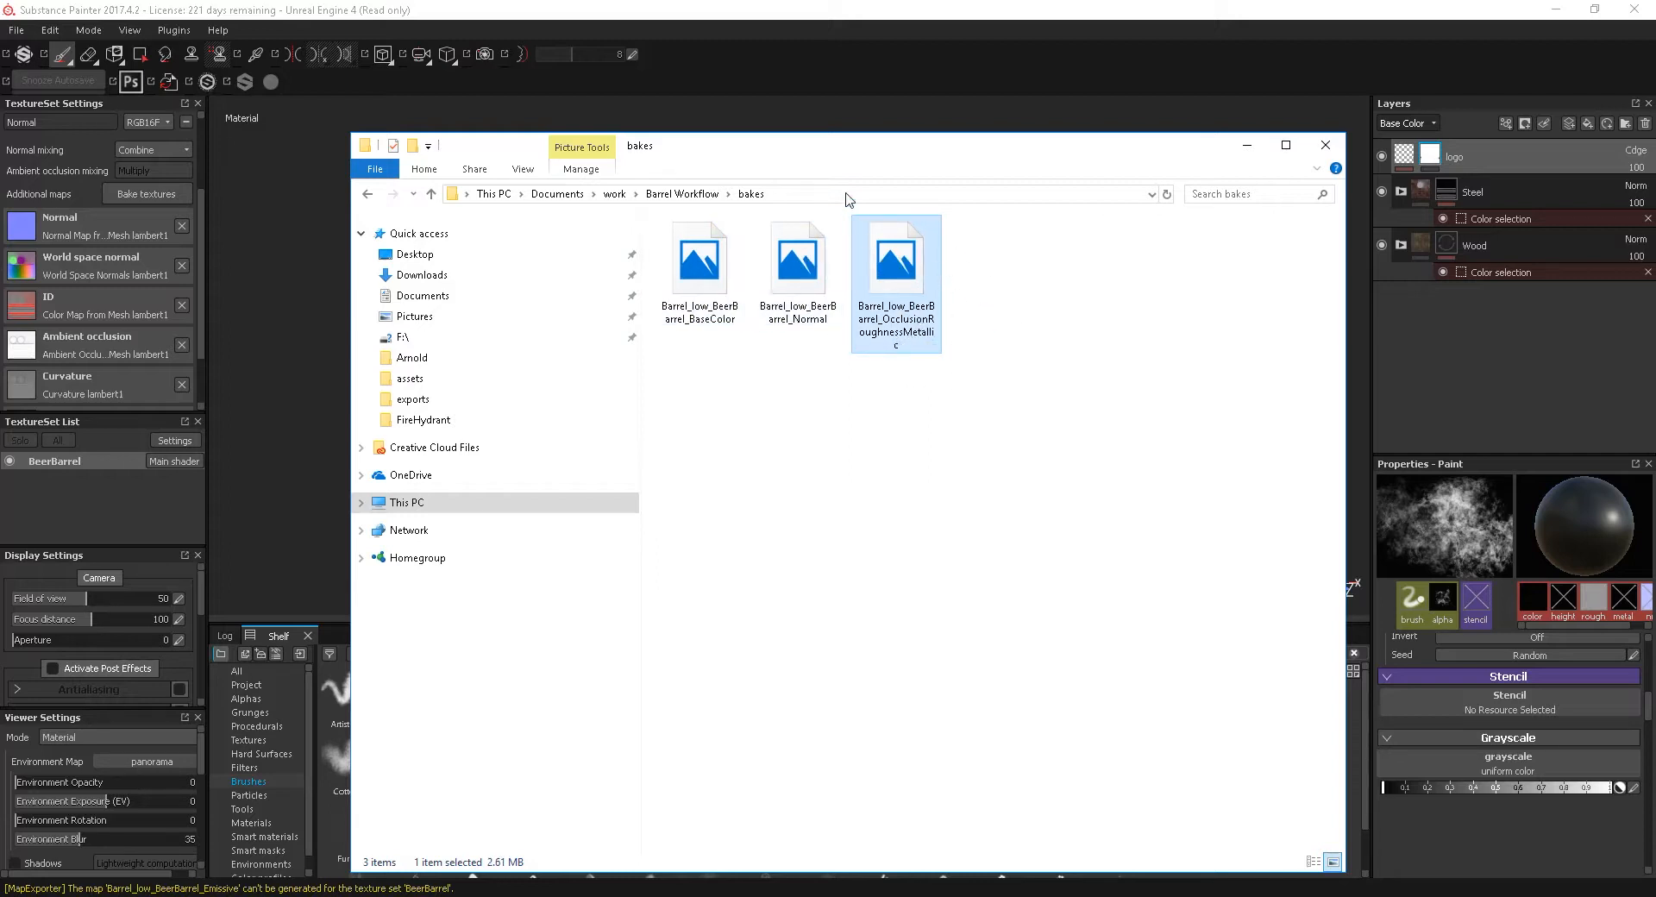
pyautogui.click(1325, 145)
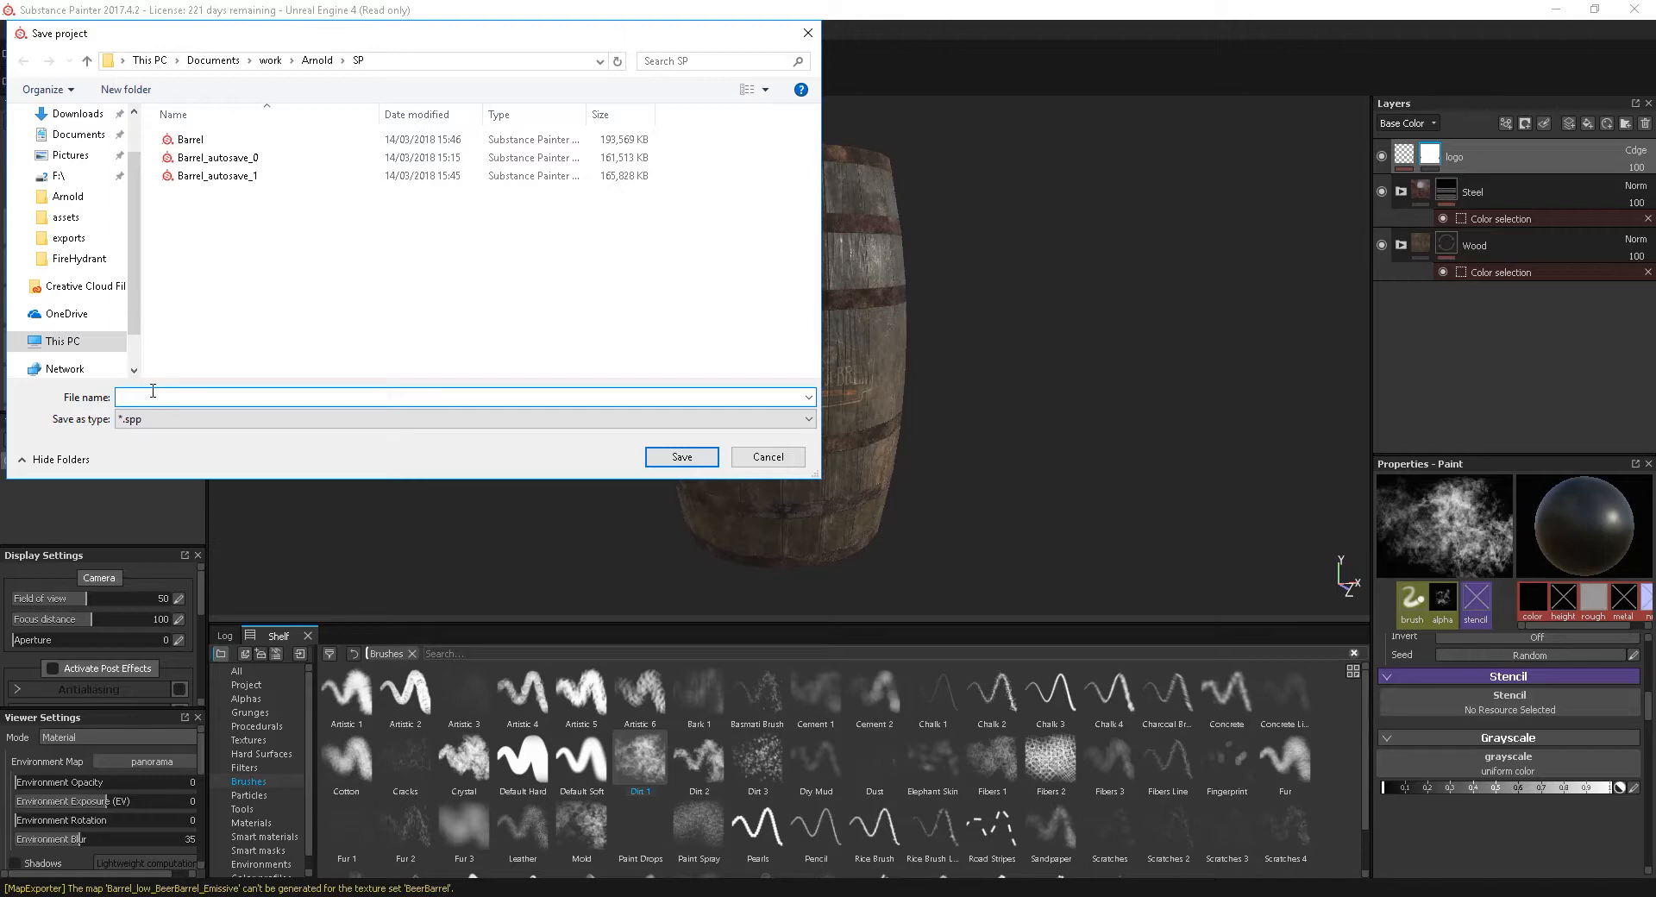
# Save the project as Barrel_tut in the work\Arnold\SP folder and review the barrel
pyautogui.write('Barrel_tut')
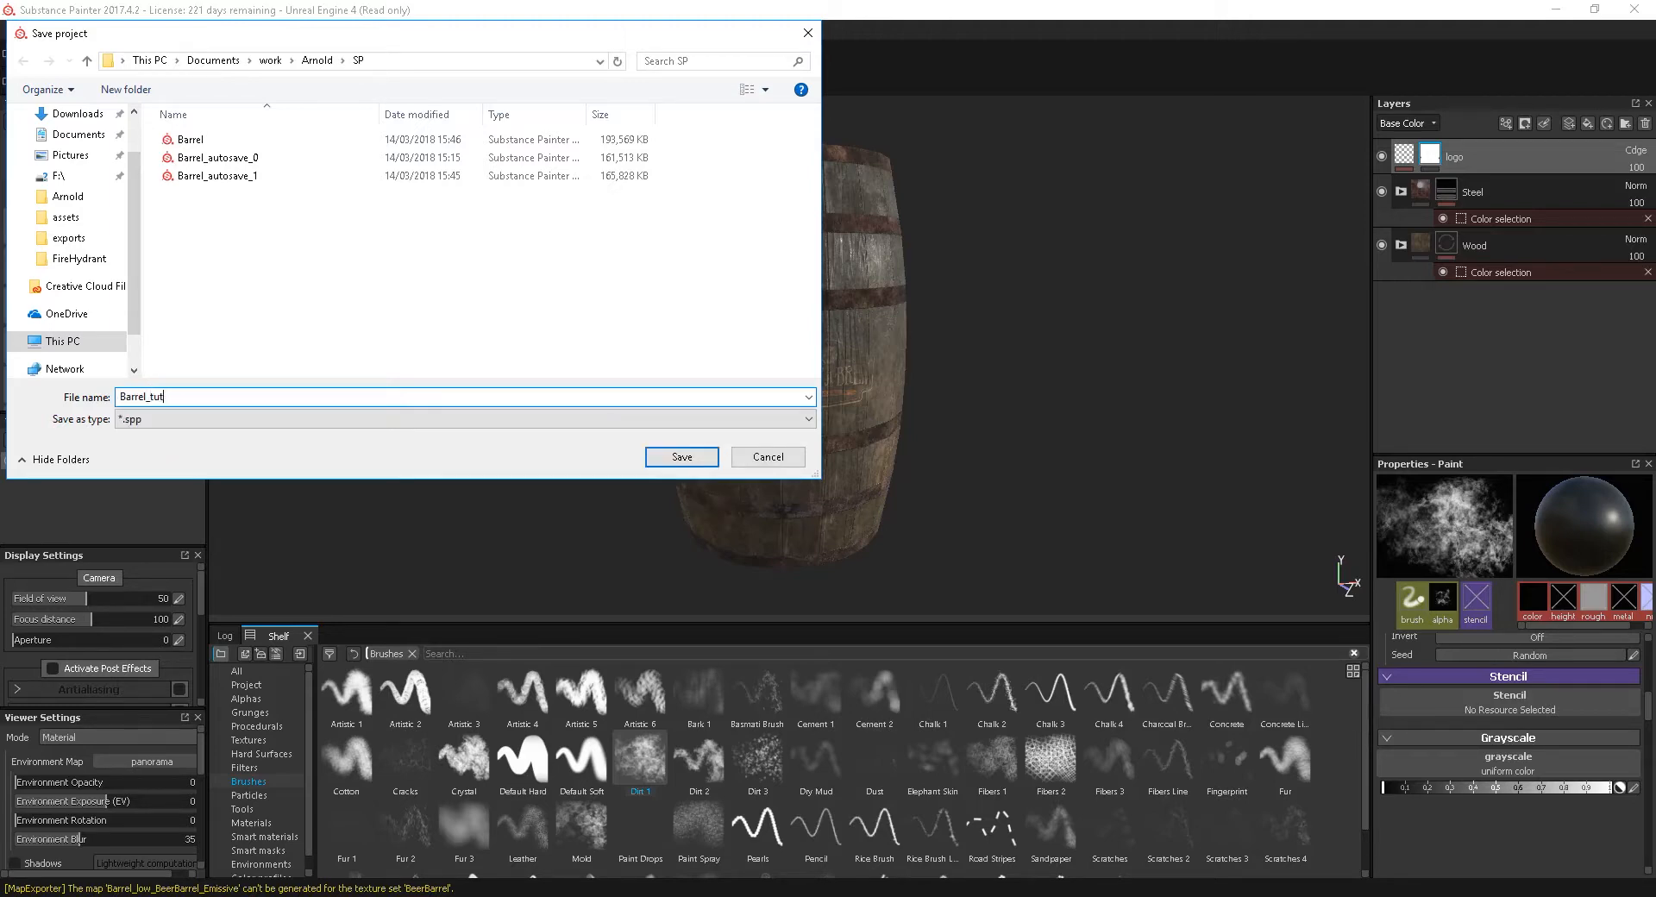
pyautogui.click(681, 457)
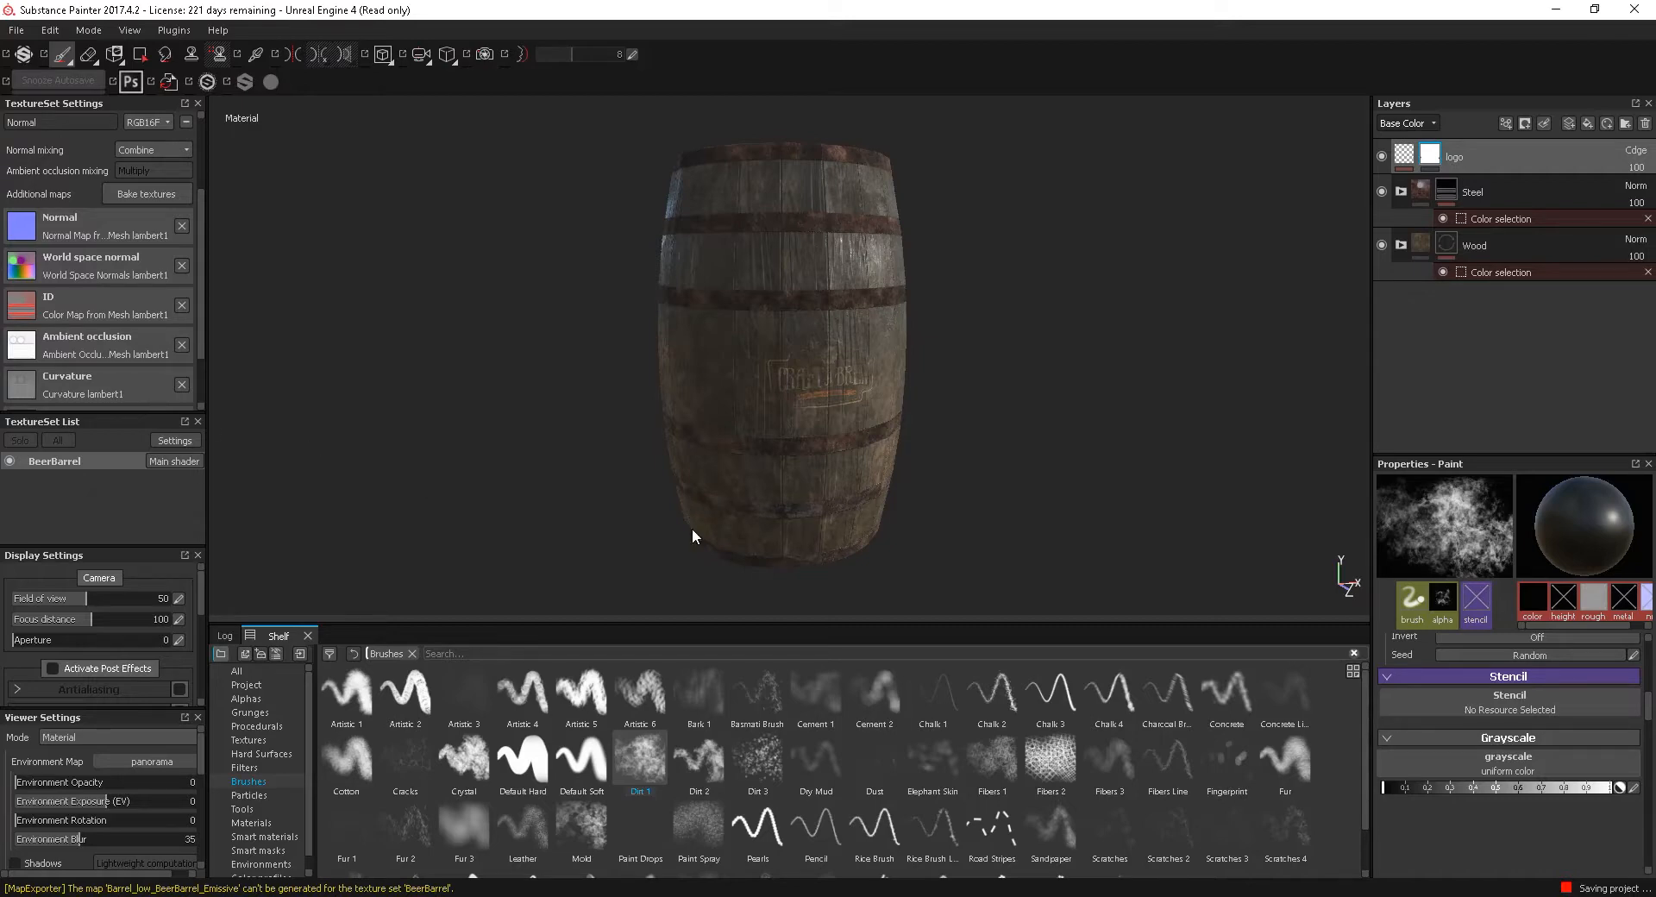
pyautogui.moveTo(694, 536); pyautogui.dragTo(1015, 435)
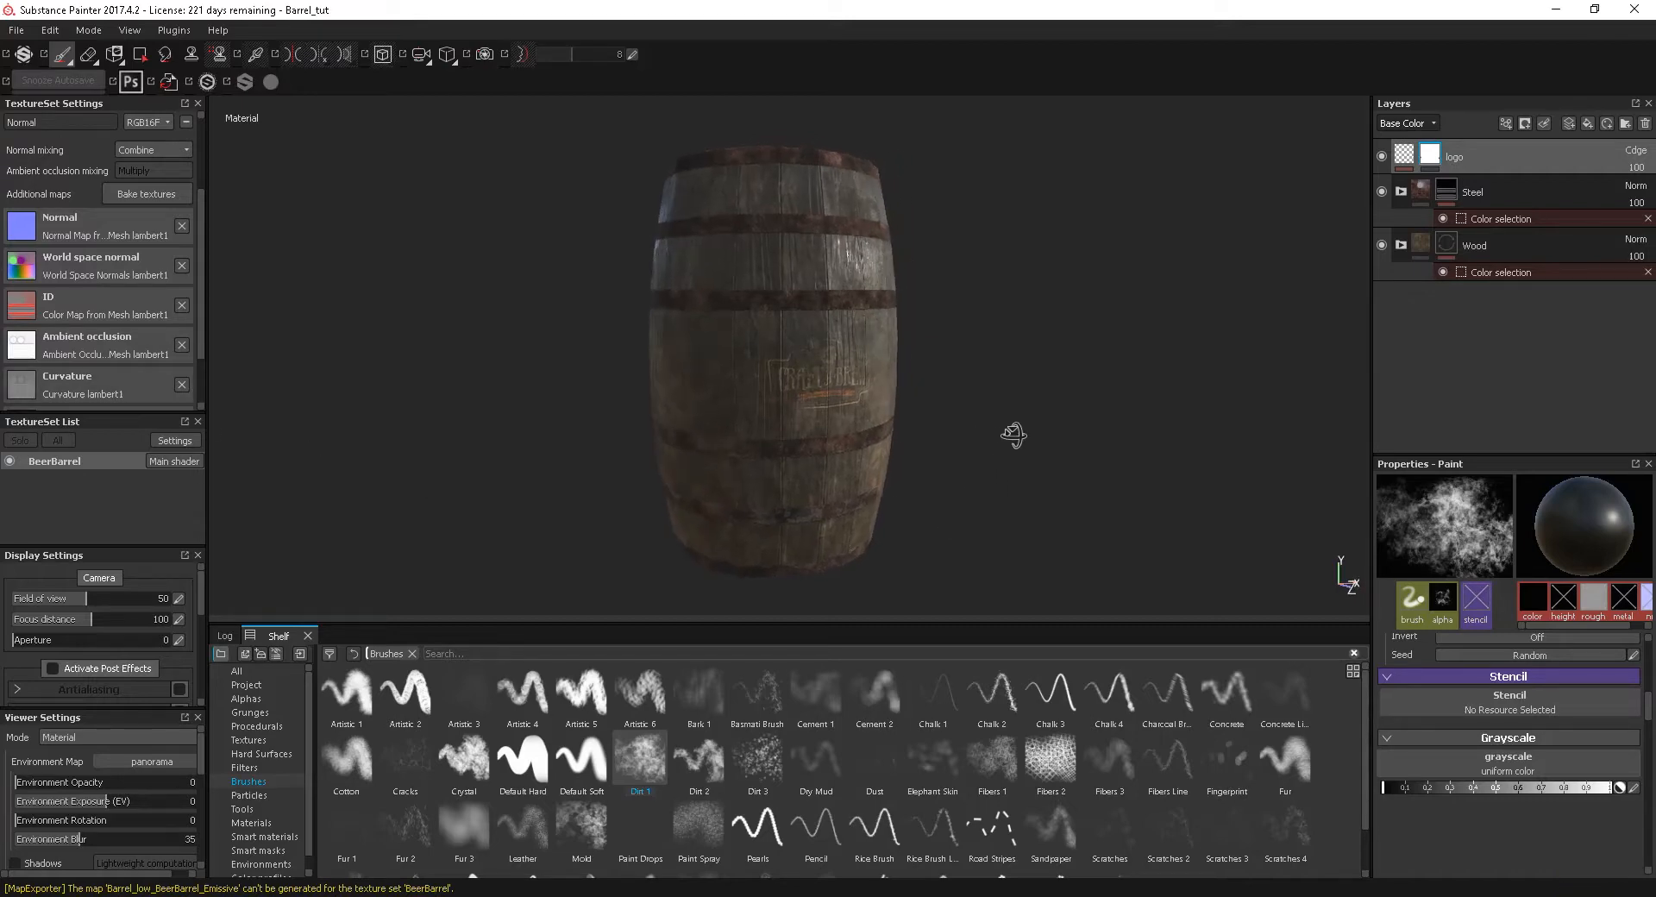